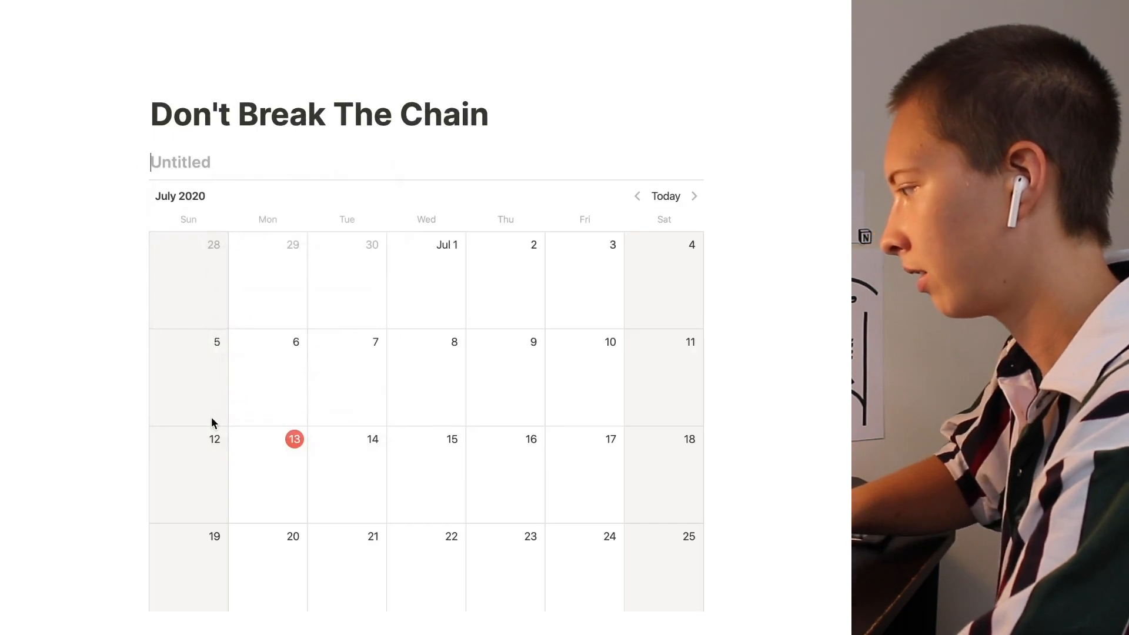
Title the calendar 'Chain Habits' and add a linked table view of it below
{"action": "type", "text": "Chain"}
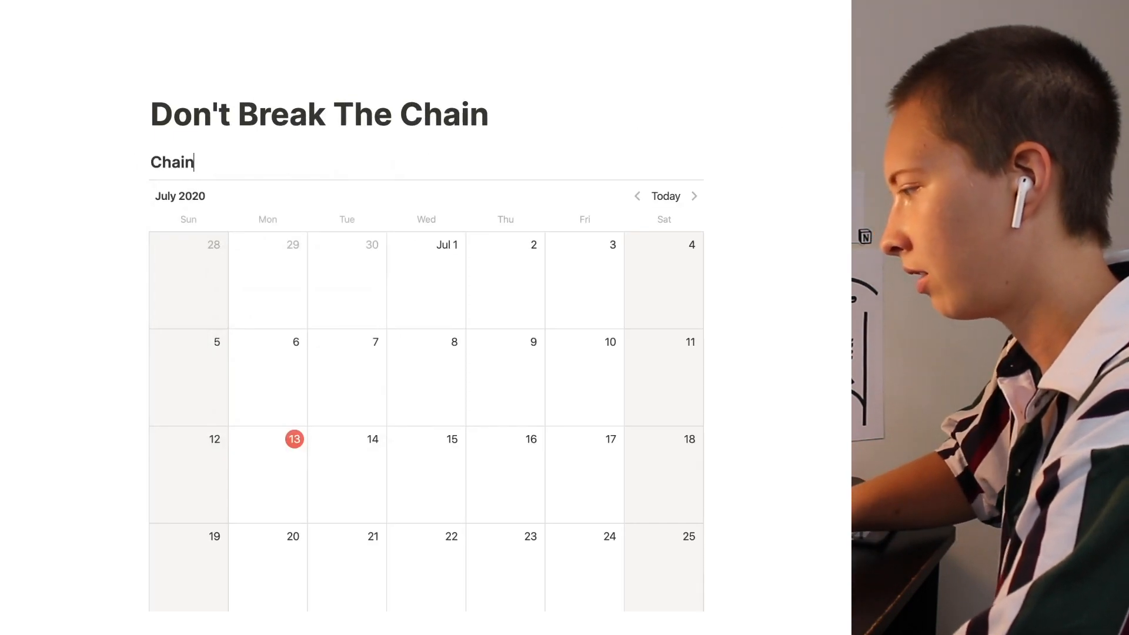
{"action": "type", "text": "Hab"}
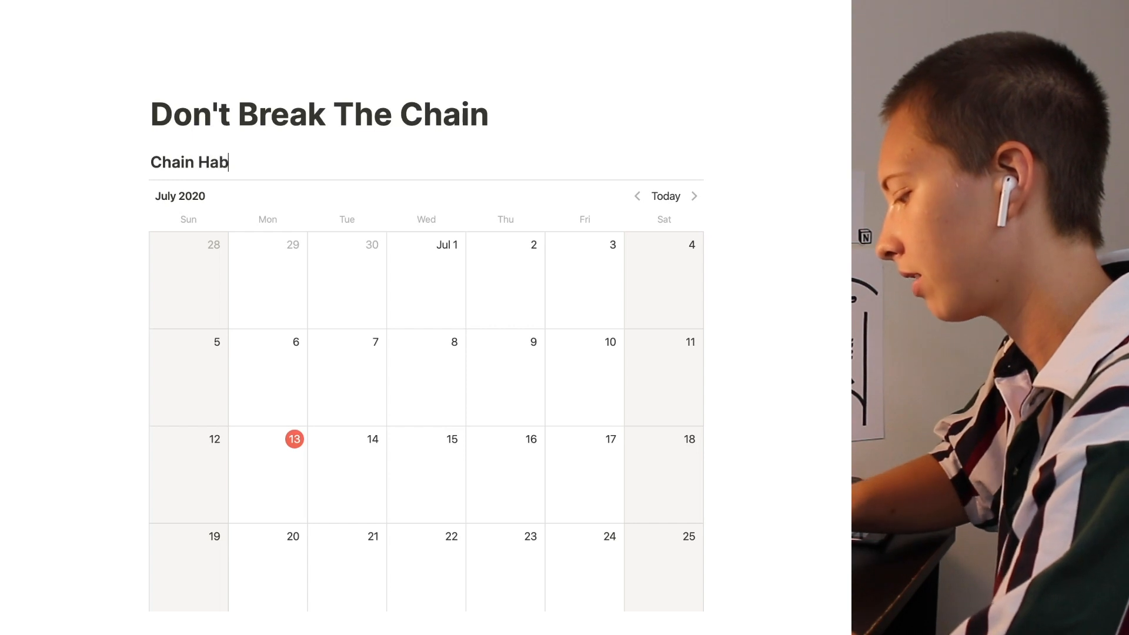
{"action": "scroll", "scroll_direction": "down", "scroll_amount": 3}
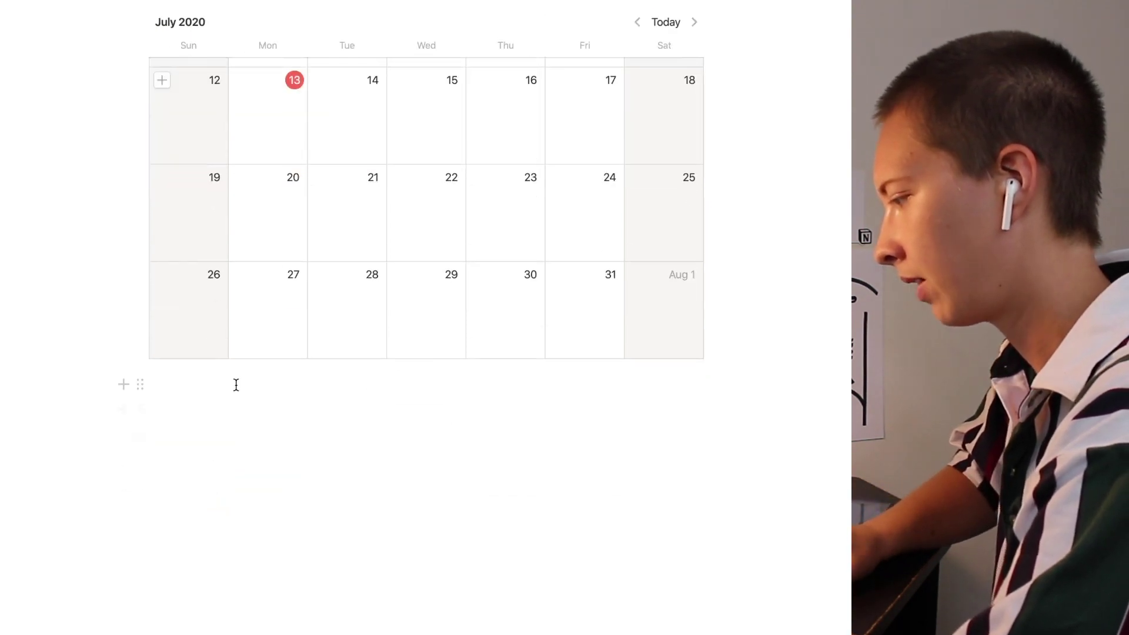
{"action": "type", "text": "/link"}
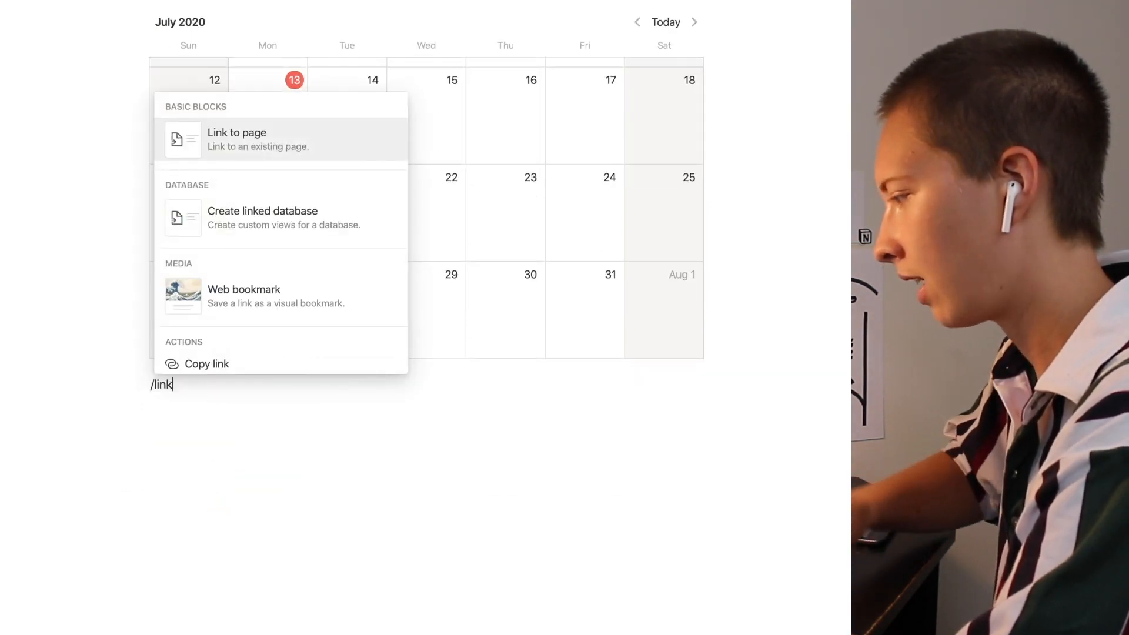
{"action": "left_click", "coordinate": [262, 218]}
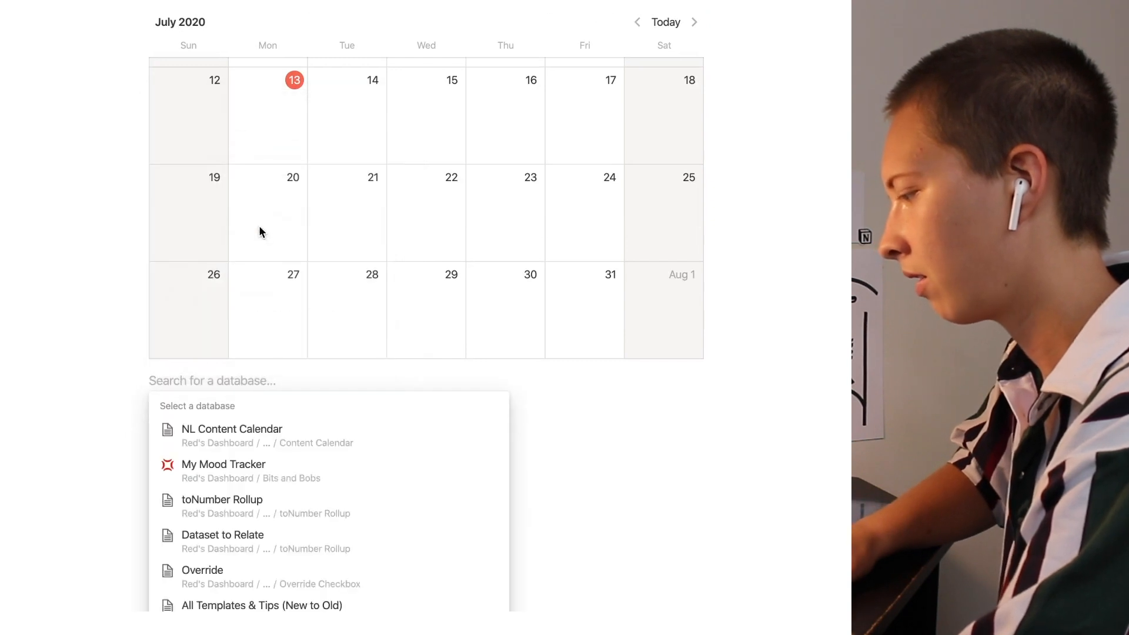
{"action": "type", "text": "Chain Habit"}
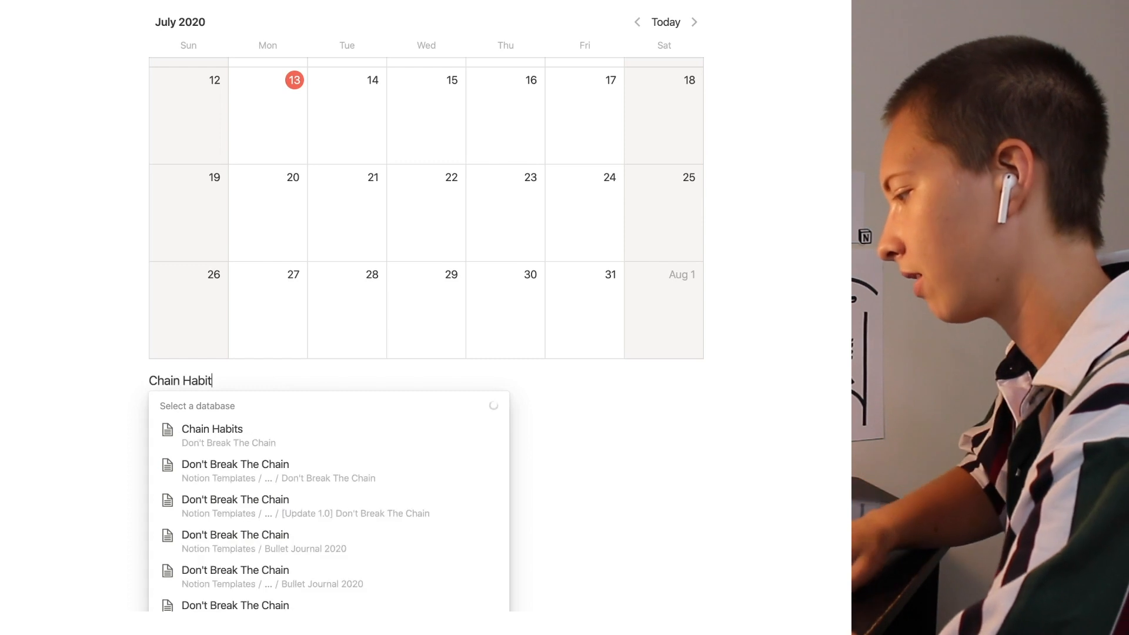
{"action": "left_click", "coordinate": [211, 429]}
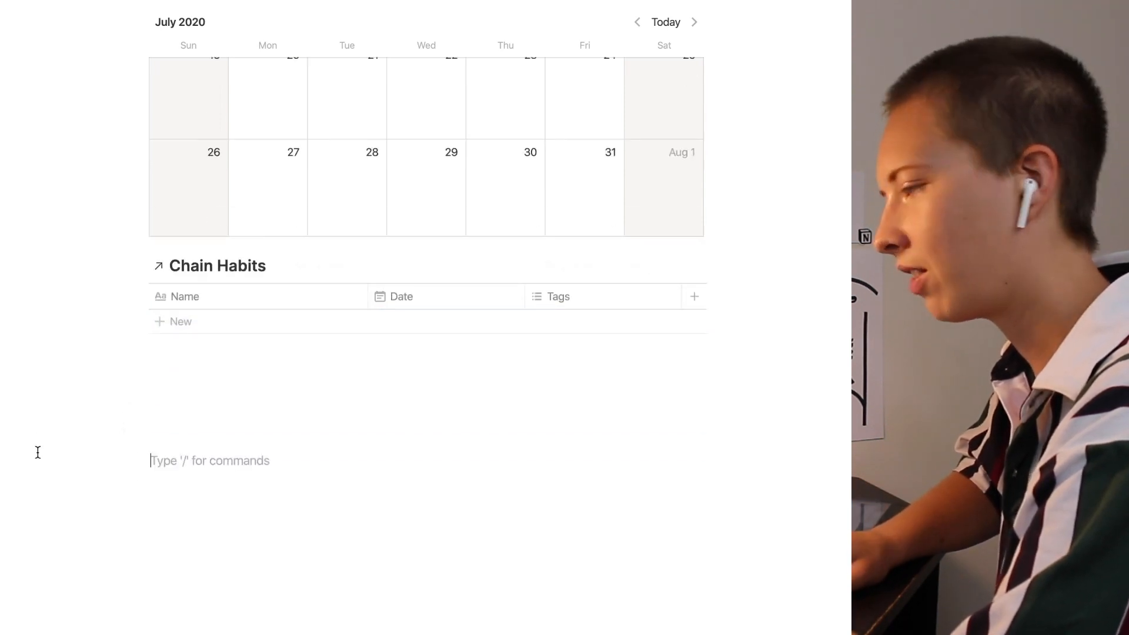
Rename the Name column to Habits and Date to Date Range, and add a Complete checkbox column
{"action": "scroll", "scroll_direction": "up", "scroll_amount": 3}
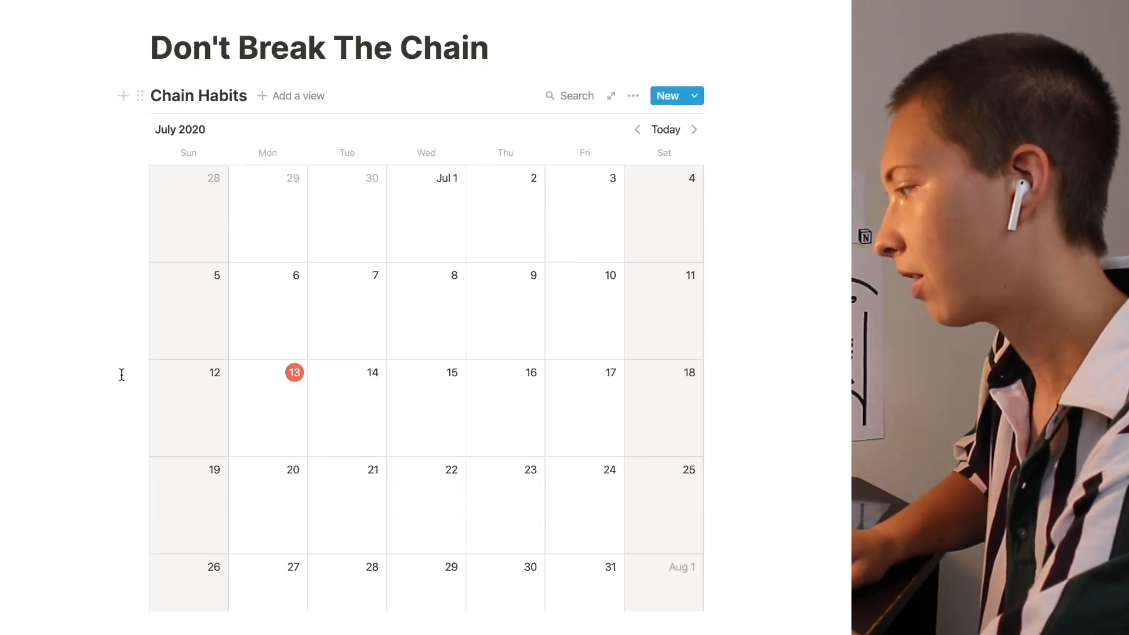
{"action": "scroll", "scroll_direction": "down", "scroll_amount": 3}
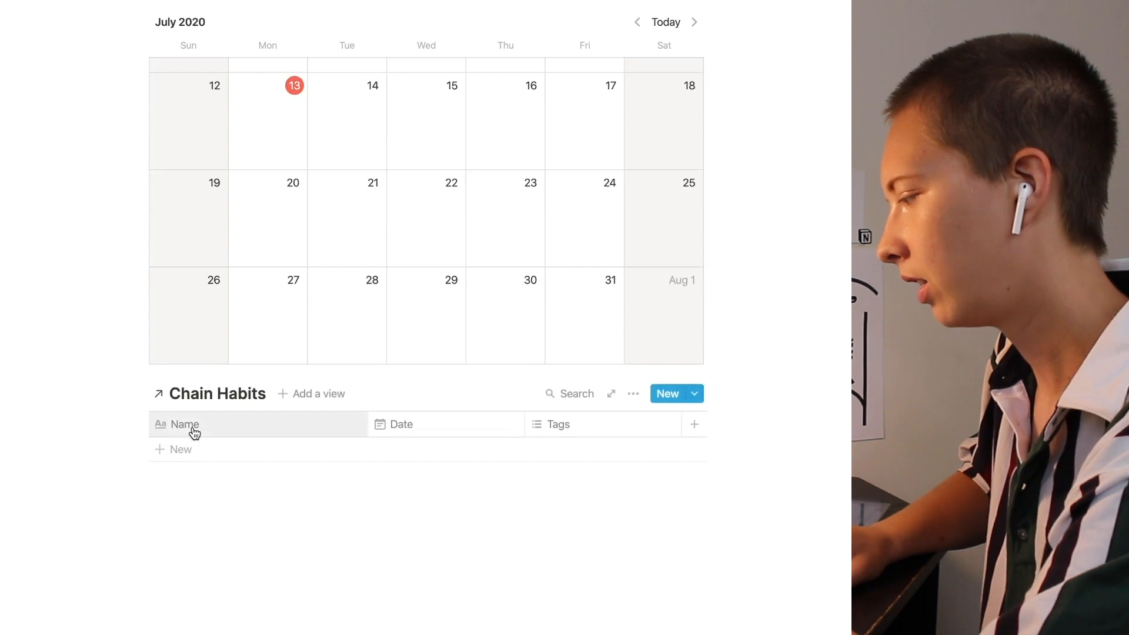
{"action": "left_click", "coordinate": [184, 424]}
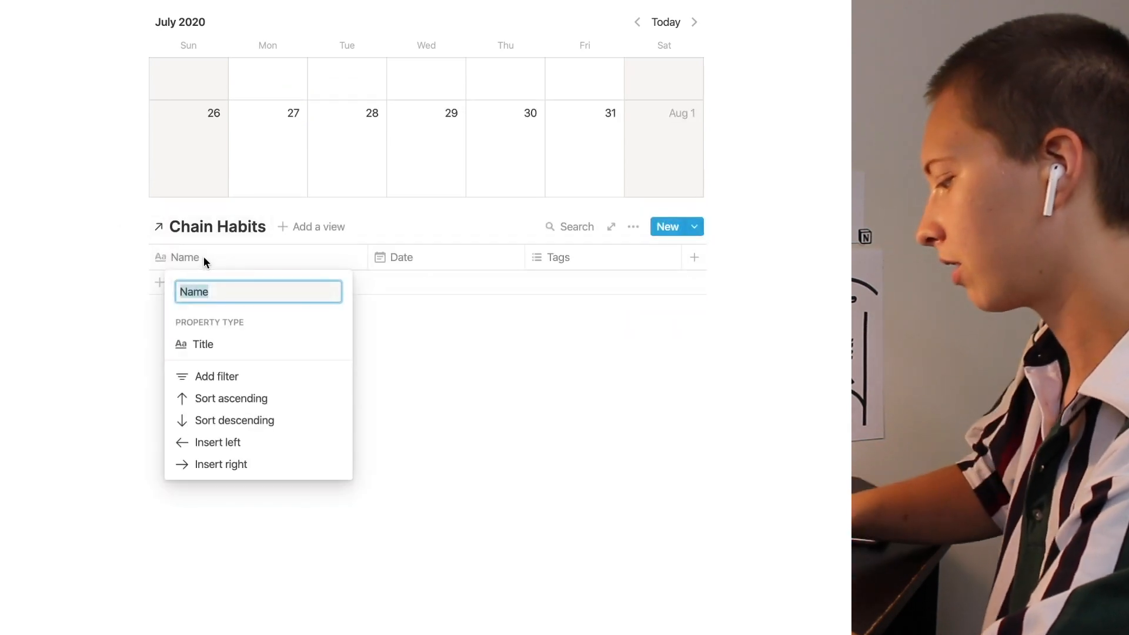
{"action": "type", "text": "Habits"}
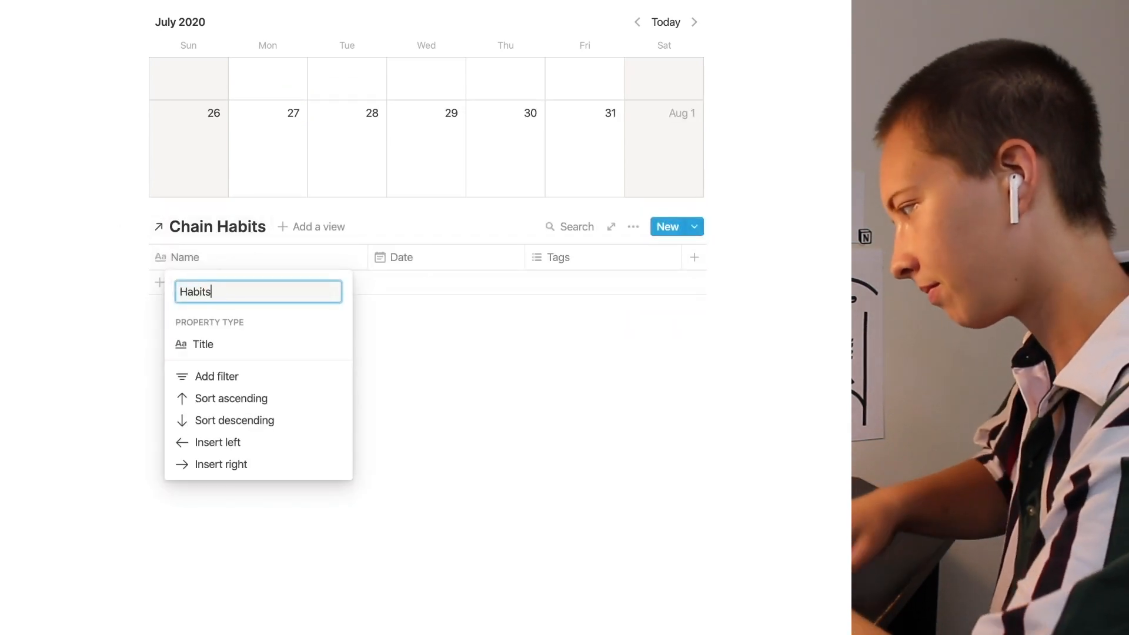
{"action": "left_click", "coordinate": [401, 257]}
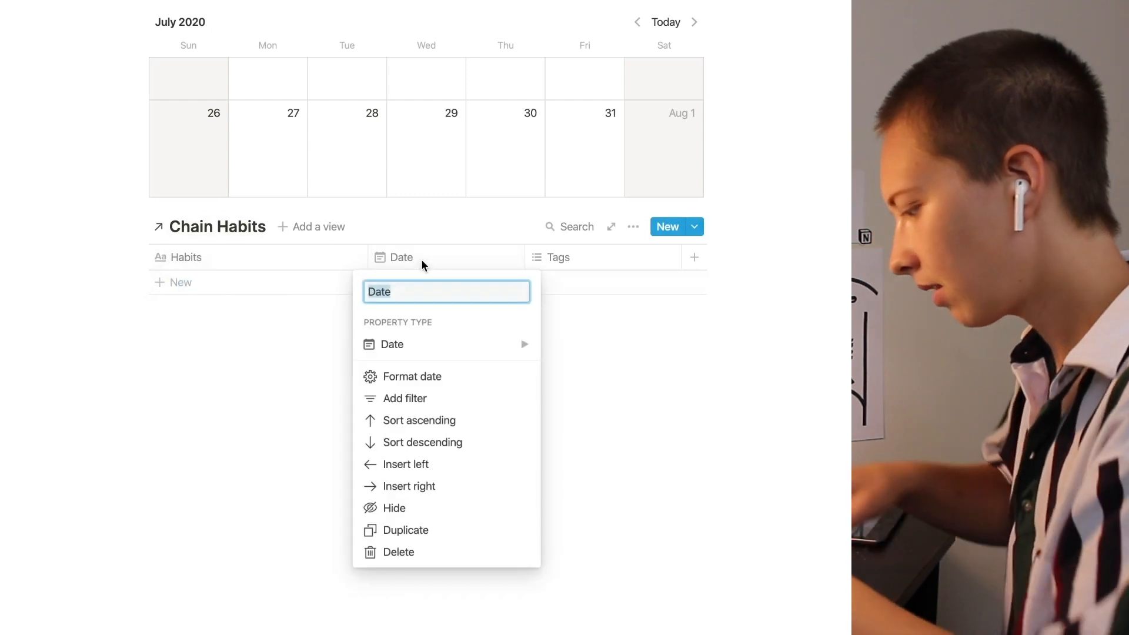
{"action": "type", "text": "Range"}
{"action": "type", "text": "Complete"}
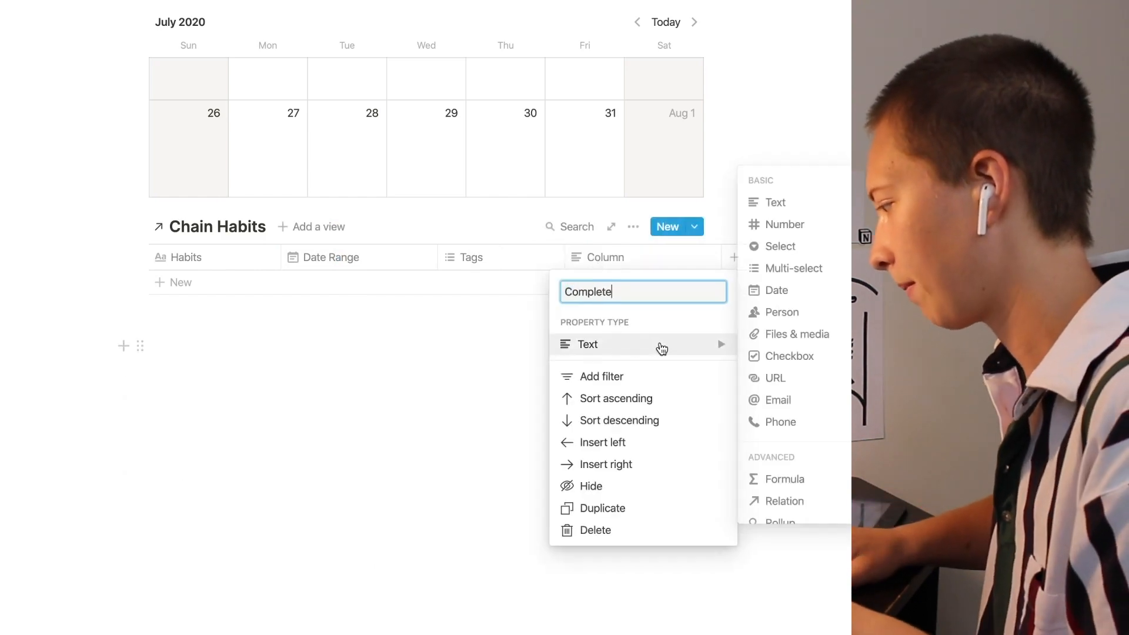
{"action": "mouse_move", "coordinate": [788, 356]}
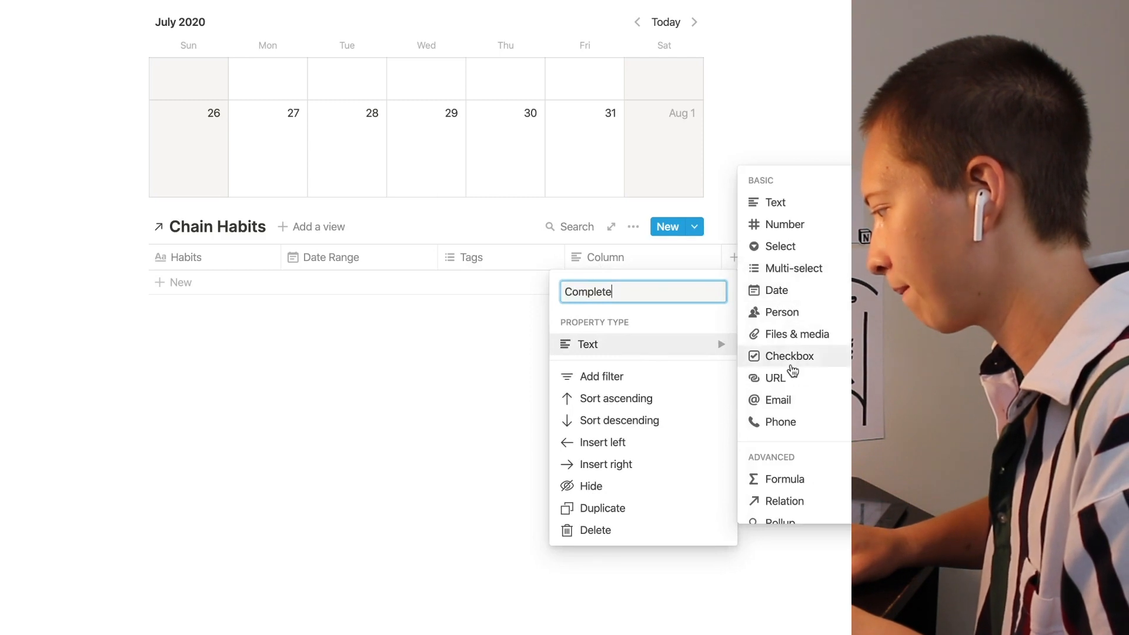
{"action": "left_click", "coordinate": [790, 355]}
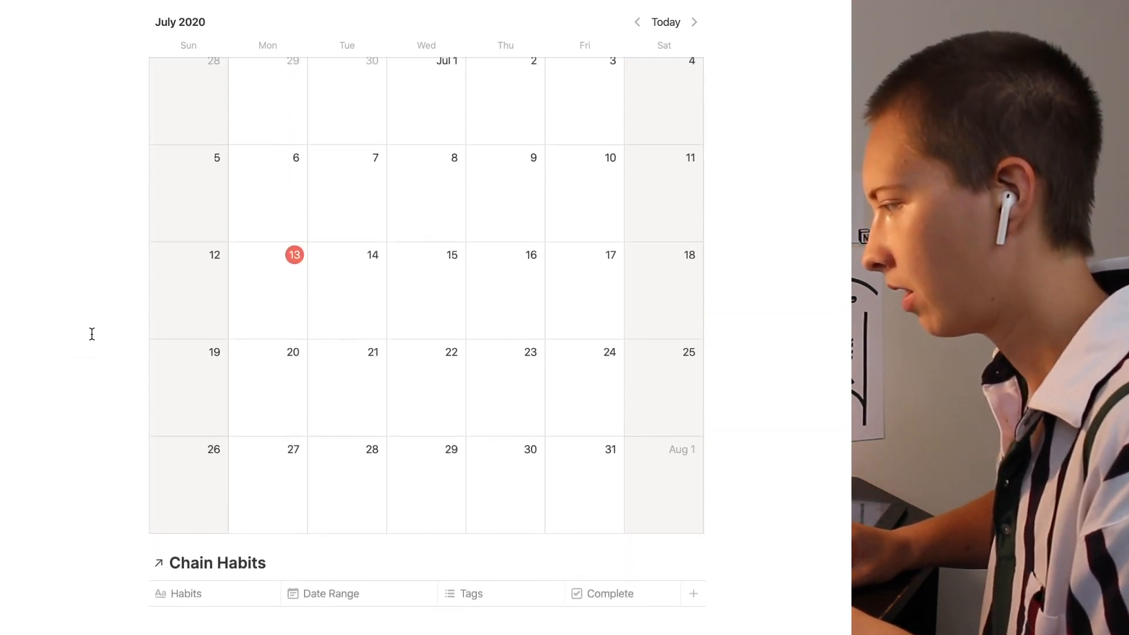
Create a 'Write 300 Words Per Day' calendar entry on July 6, spanning to July 13
{"action": "scroll", "scroll_direction": "up", "scroll_amount": 3}
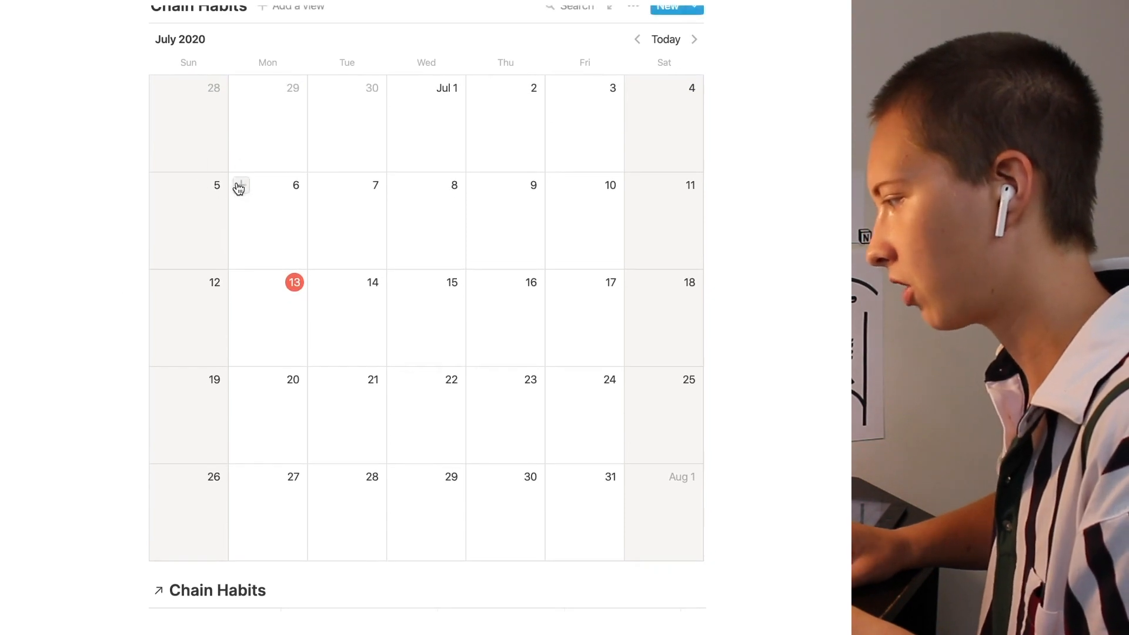
{"action": "mouse_move", "coordinate": [240, 186]}
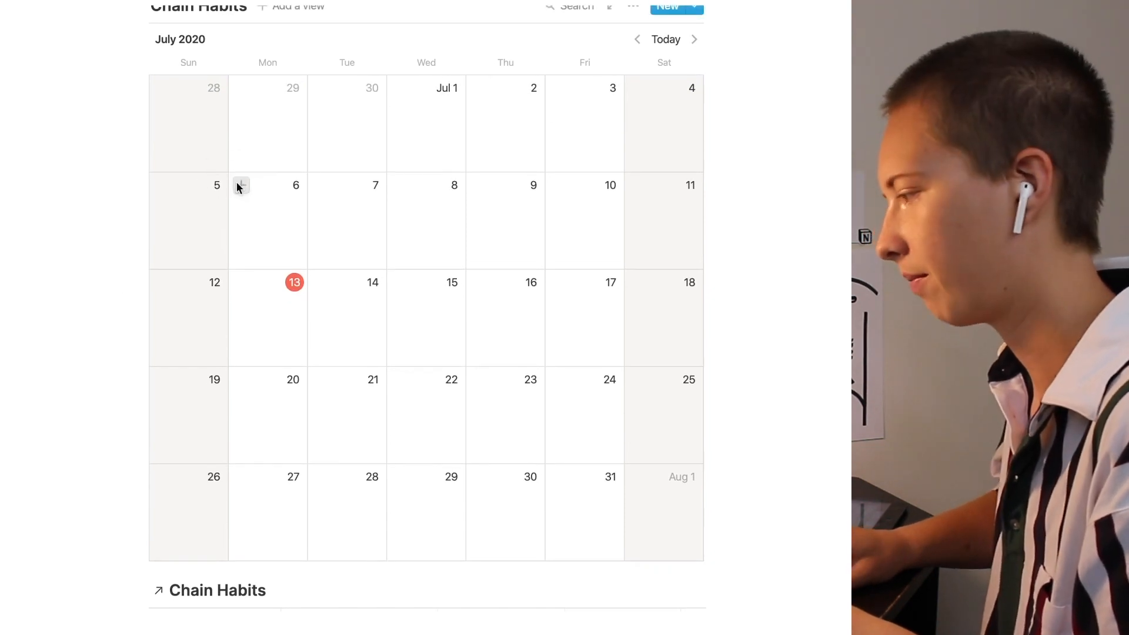
{"action": "left_click", "coordinate": [267, 221]}
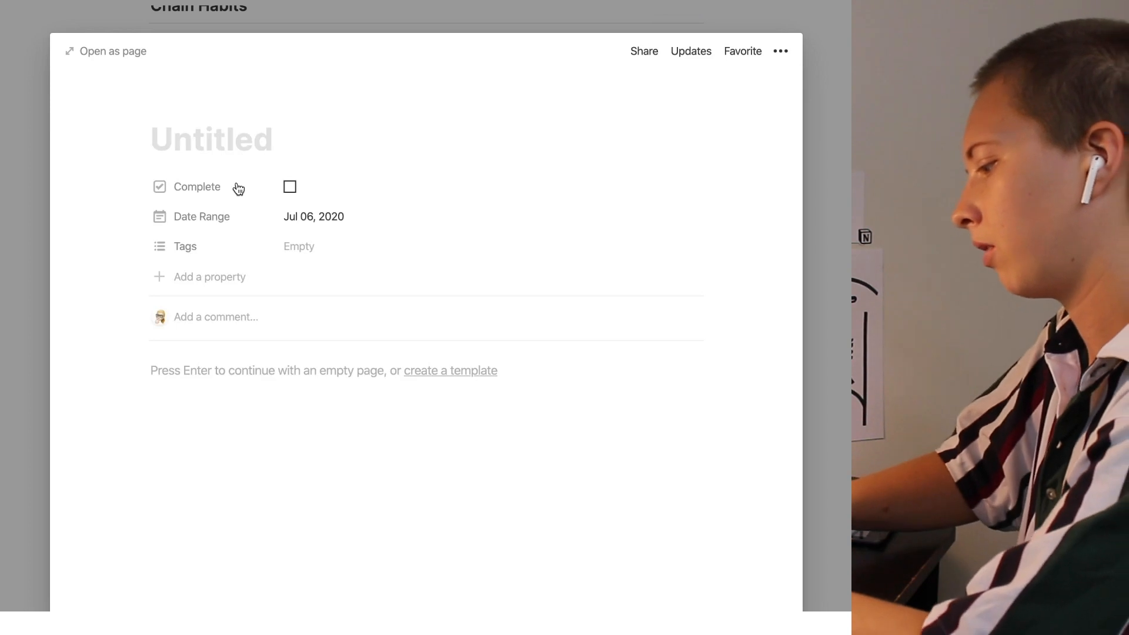
{"action": "type", "text": "Write 300"}
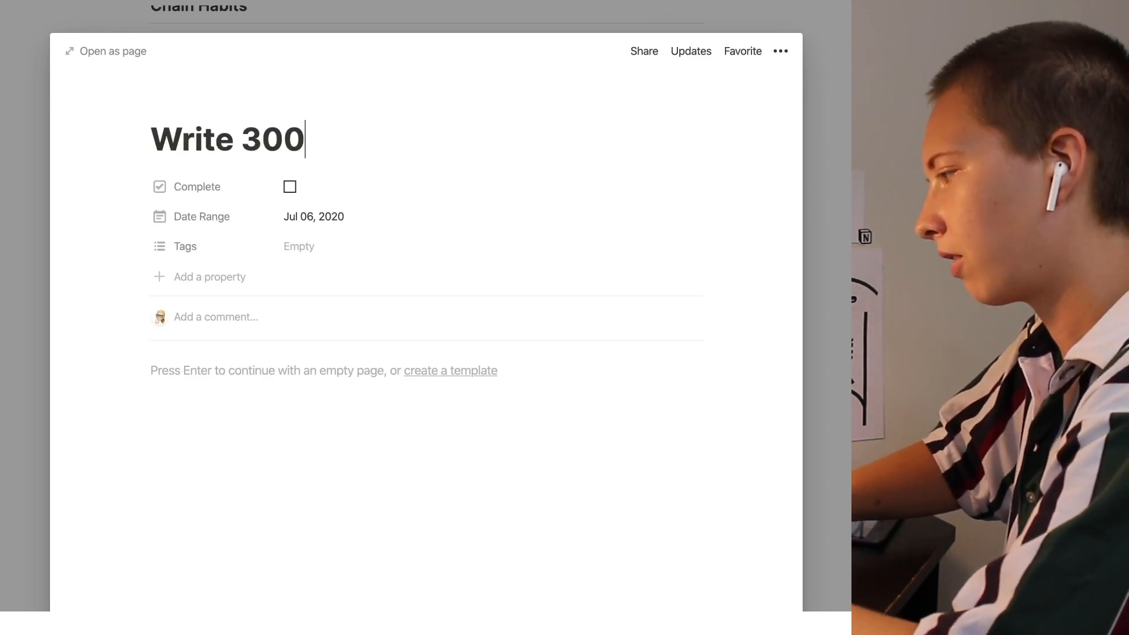
{"action": "type", "text": "Words"}
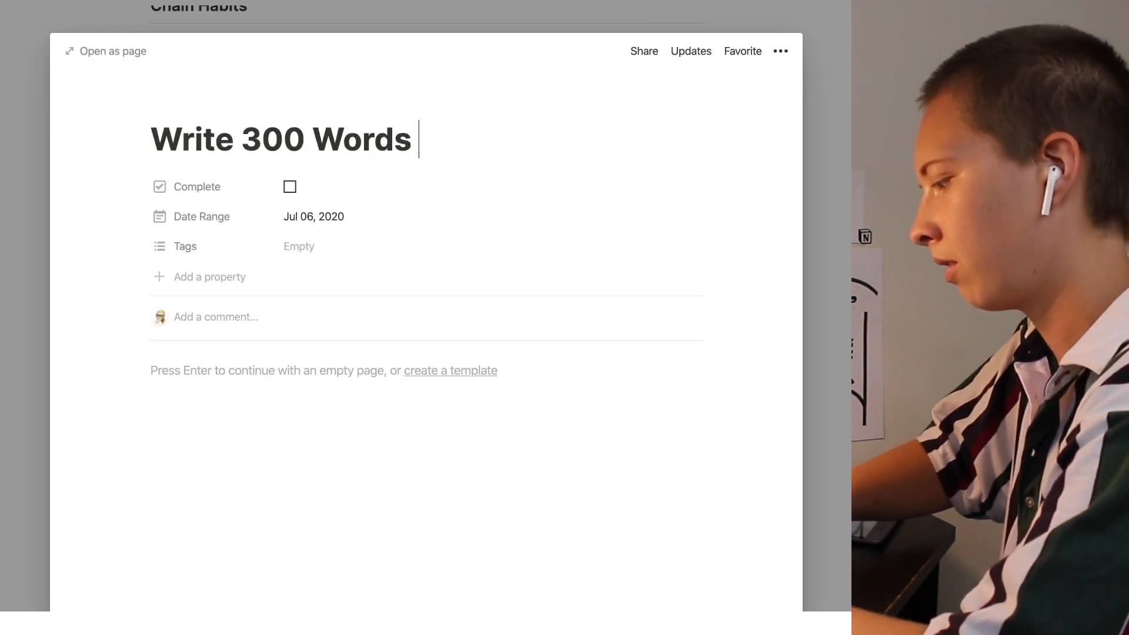
{"action": "type", "text": "Per Day"}
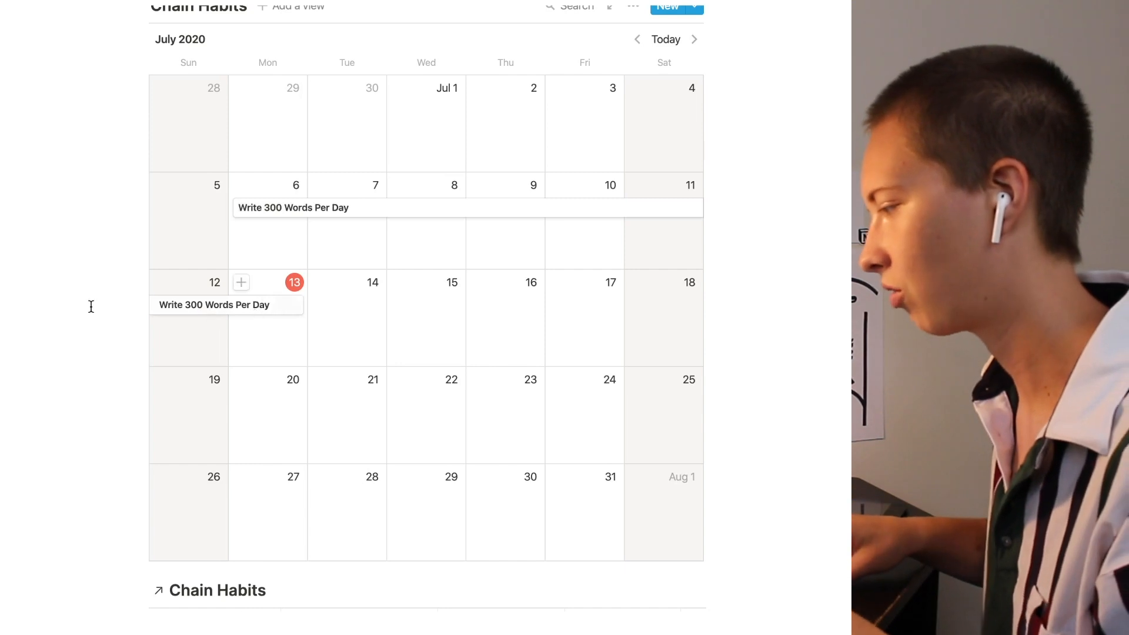
Tag the writing habit 'Writing', hide the Date Range column, and tick Complete
{"action": "scroll", "scroll_direction": "down", "scroll_amount": 3}
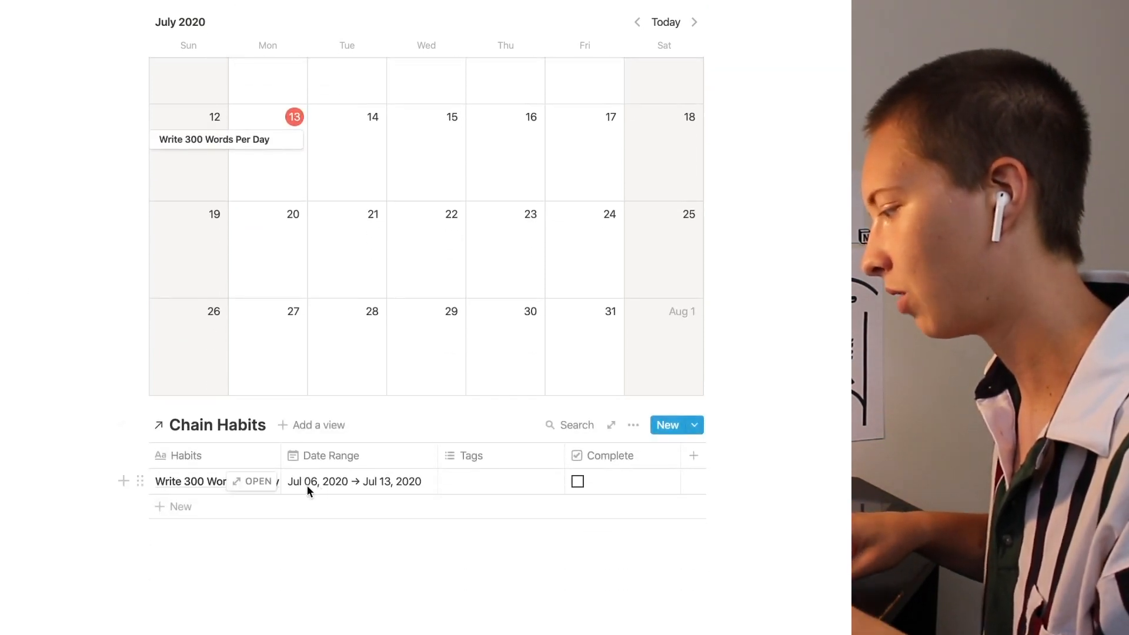
{"action": "mouse_move", "coordinate": [112, 318]}
{"action": "type", "text": "Writing"}
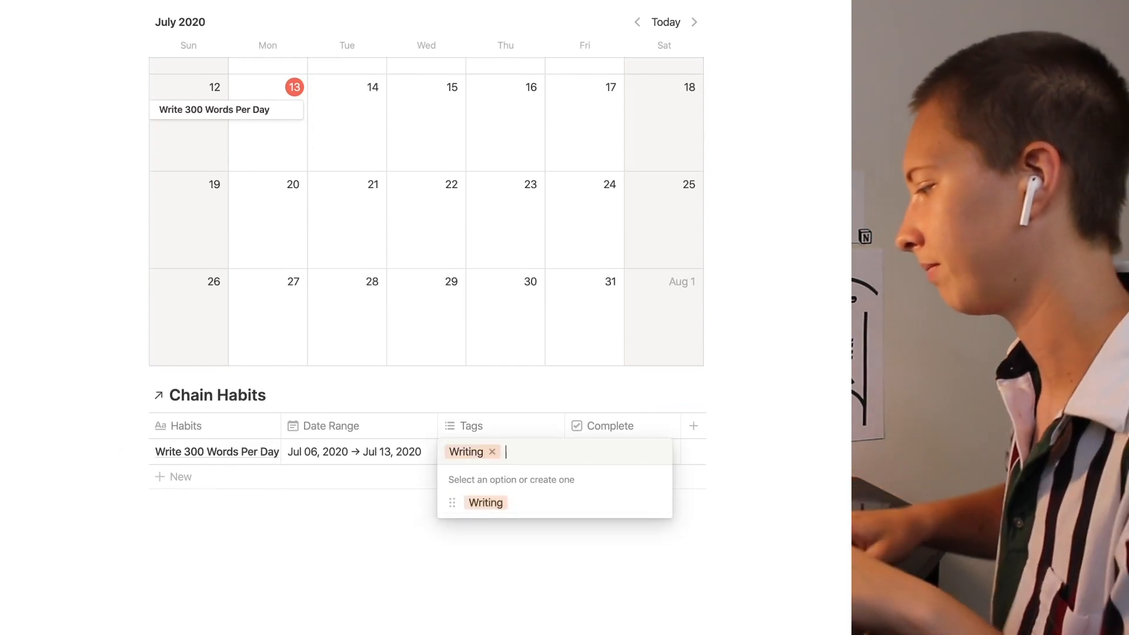
{"action": "left_click", "coordinate": [330, 426]}
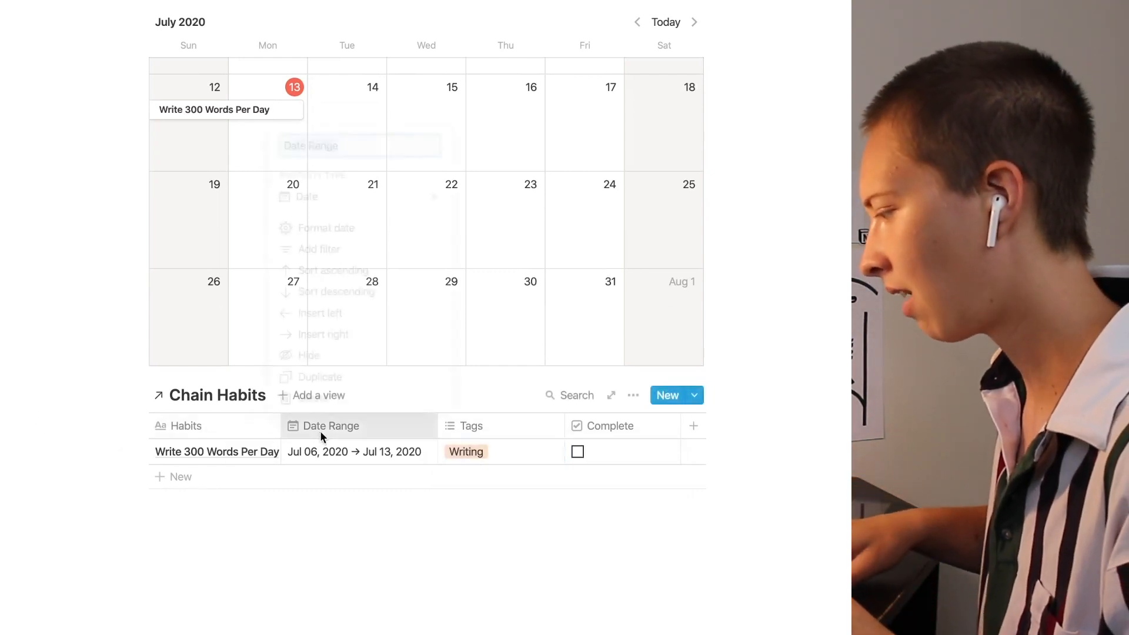
{"action": "left_click", "coordinate": [330, 425]}
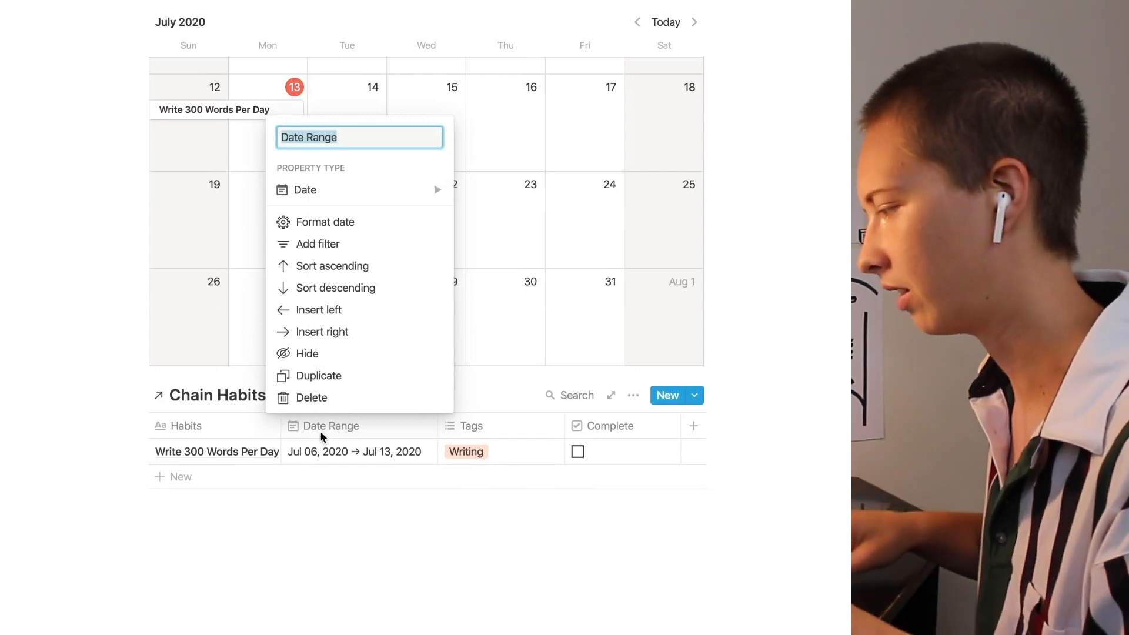
{"action": "left_click", "coordinate": [312, 397]}
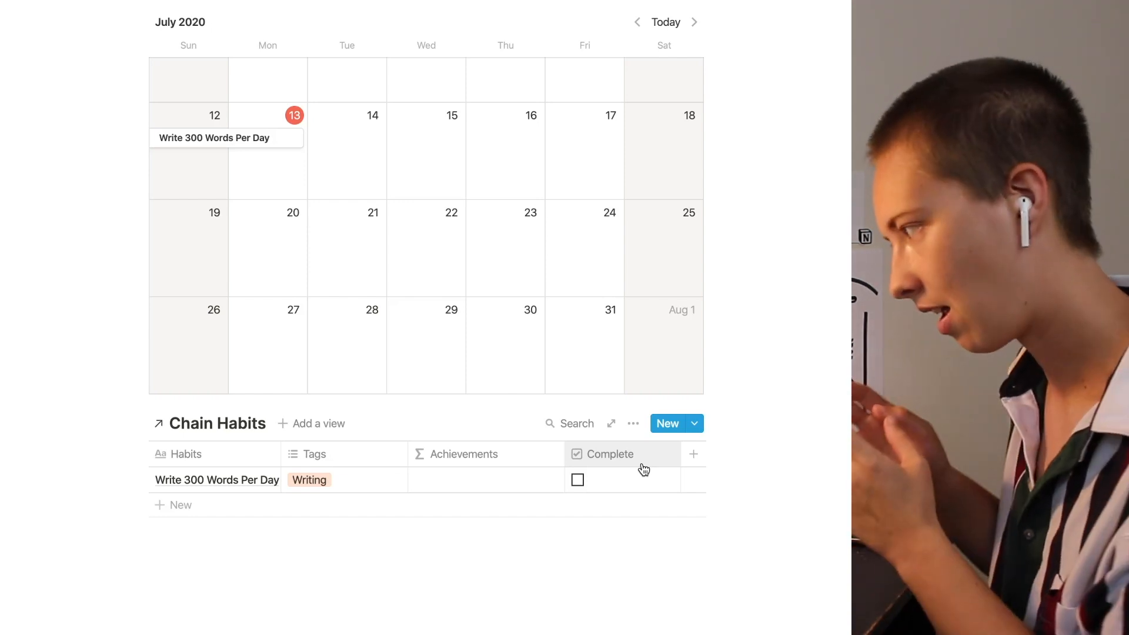
{"action": "mouse_move", "coordinate": [609, 474]}
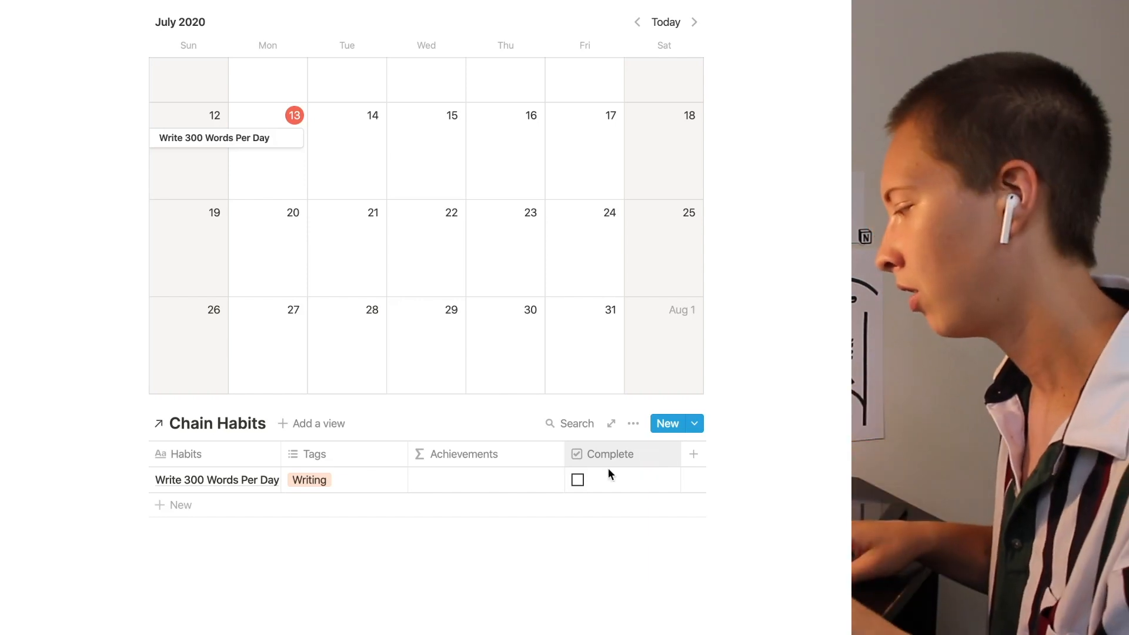
{"action": "left_click", "coordinate": [576, 480]}
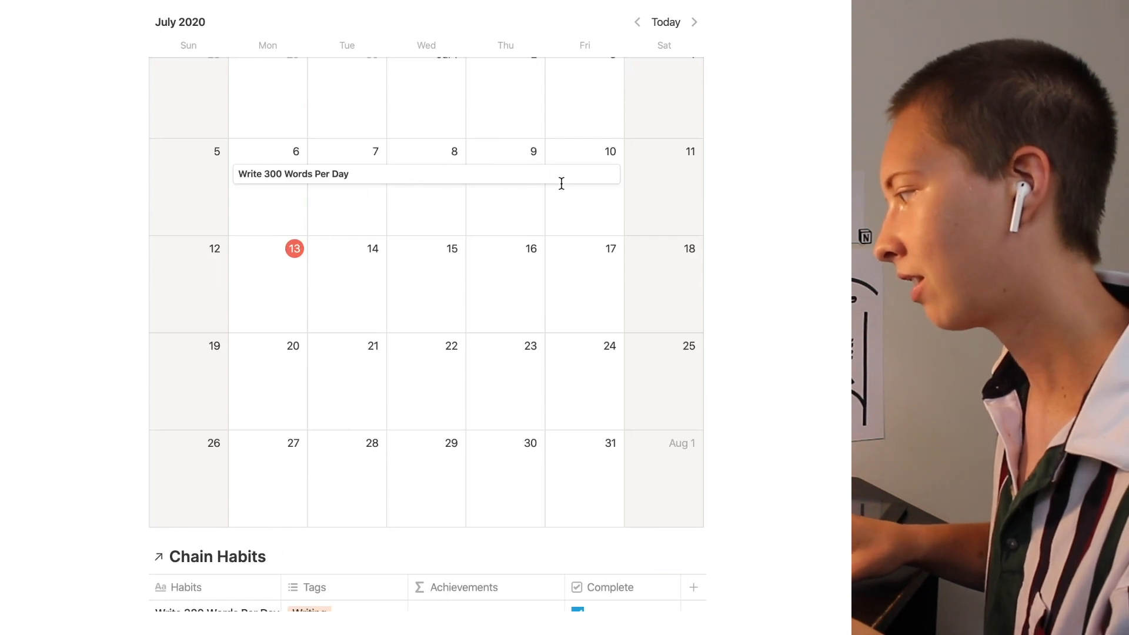
{"action": "mouse_move", "coordinate": [241, 248]}
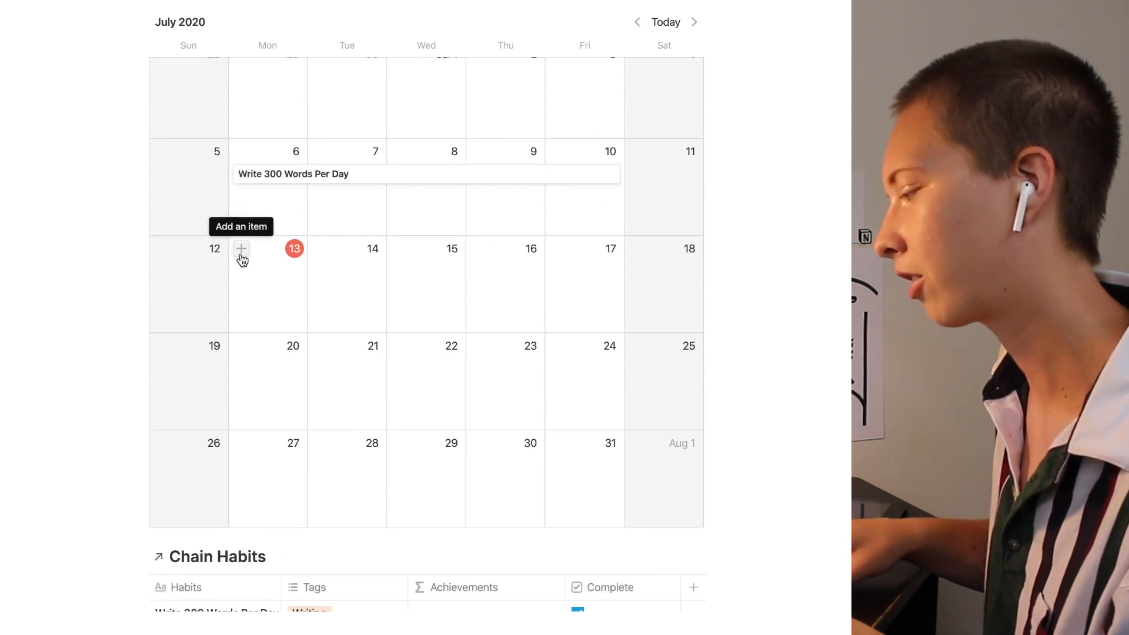
{"action": "mouse_move", "coordinate": [295, 182]}
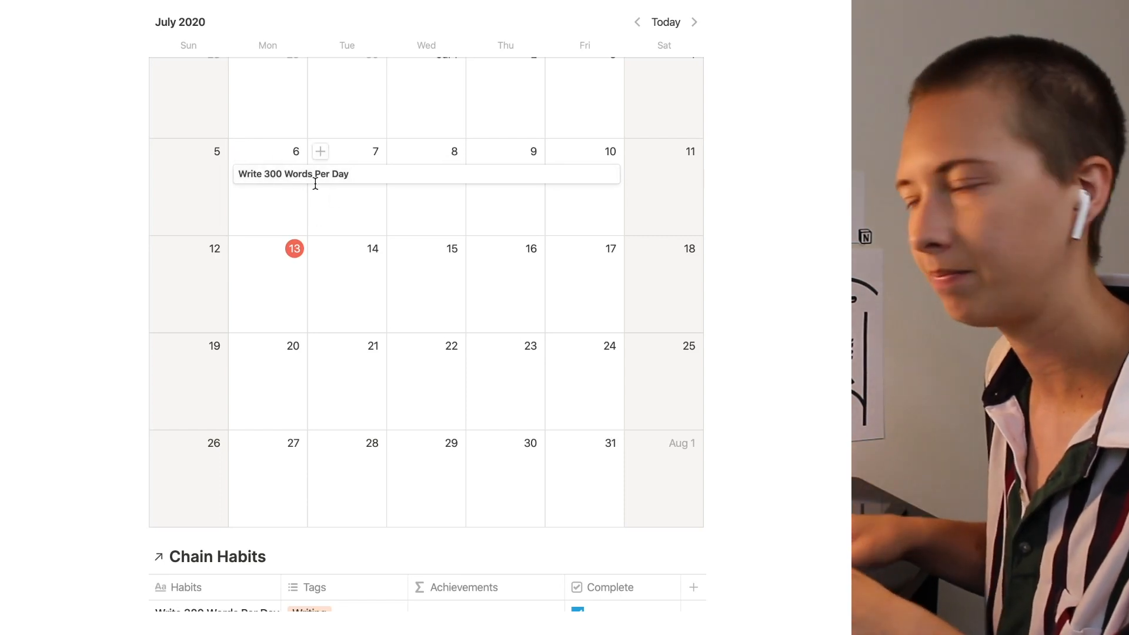
{"action": "mouse_move", "coordinate": [630, 177]}
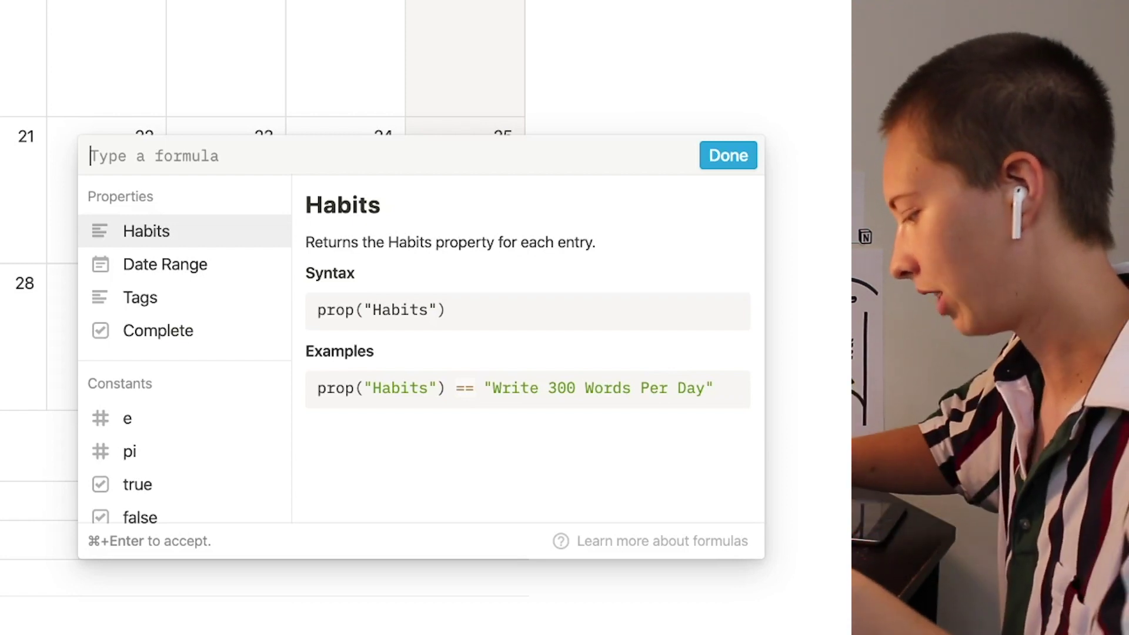
Begin the formula so a true Complete property returns 'Successful Habit!'
{"action": "type", "text": "if("}
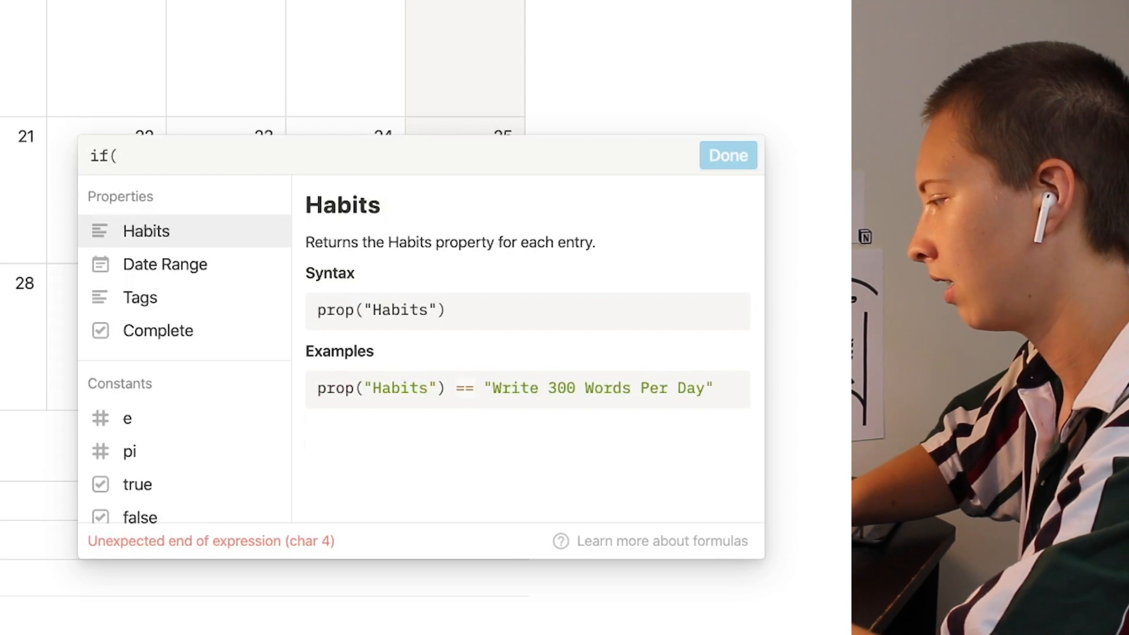
{"action": "type", "text": "prop"}
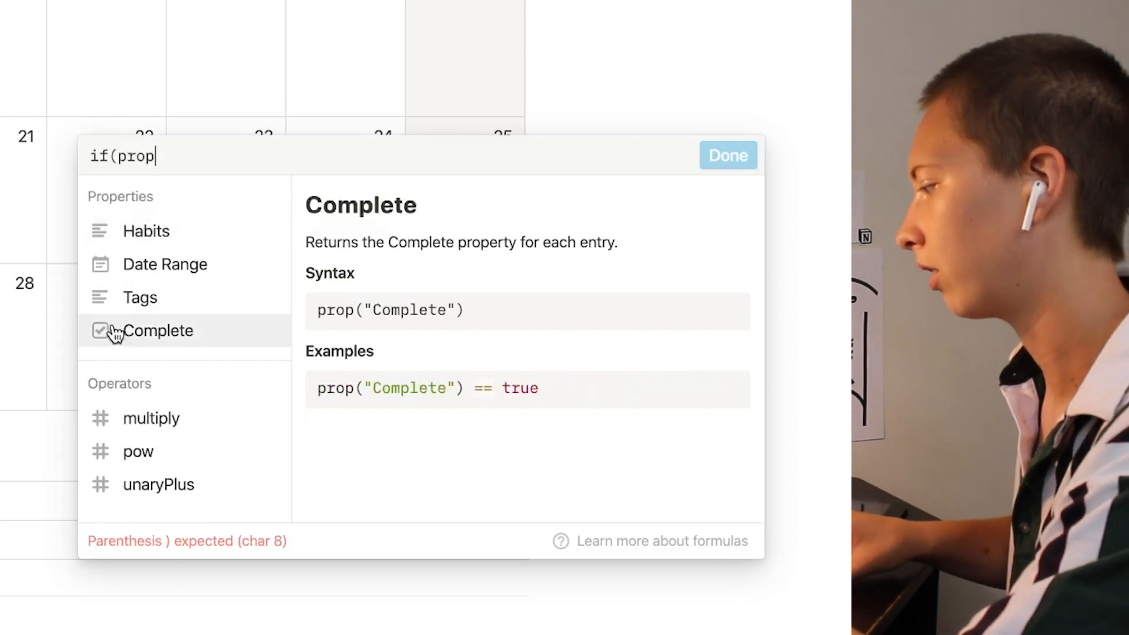
{"action": "type", "text": "(\"Complete\") =="}
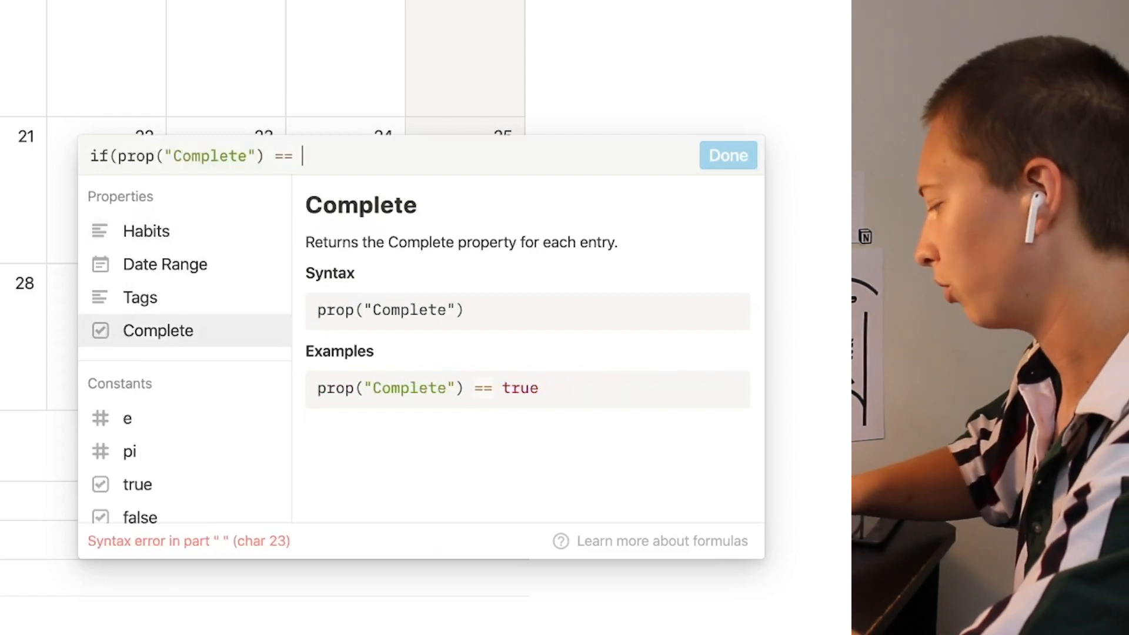
{"action": "type", "text": "true"}
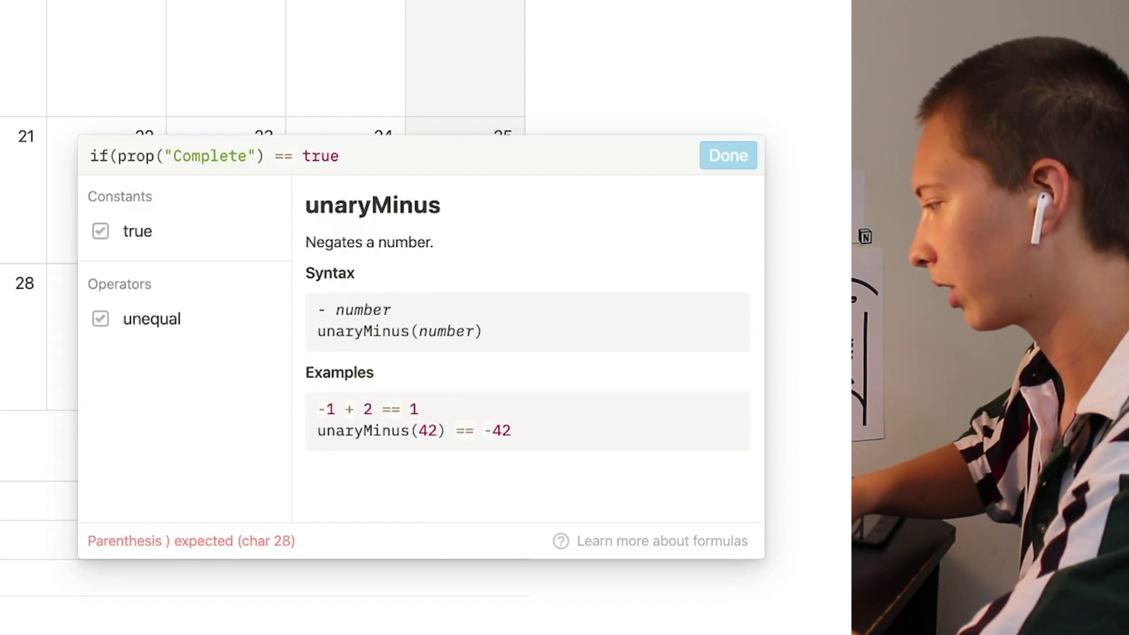
{"action": "type", "text": ", \""}
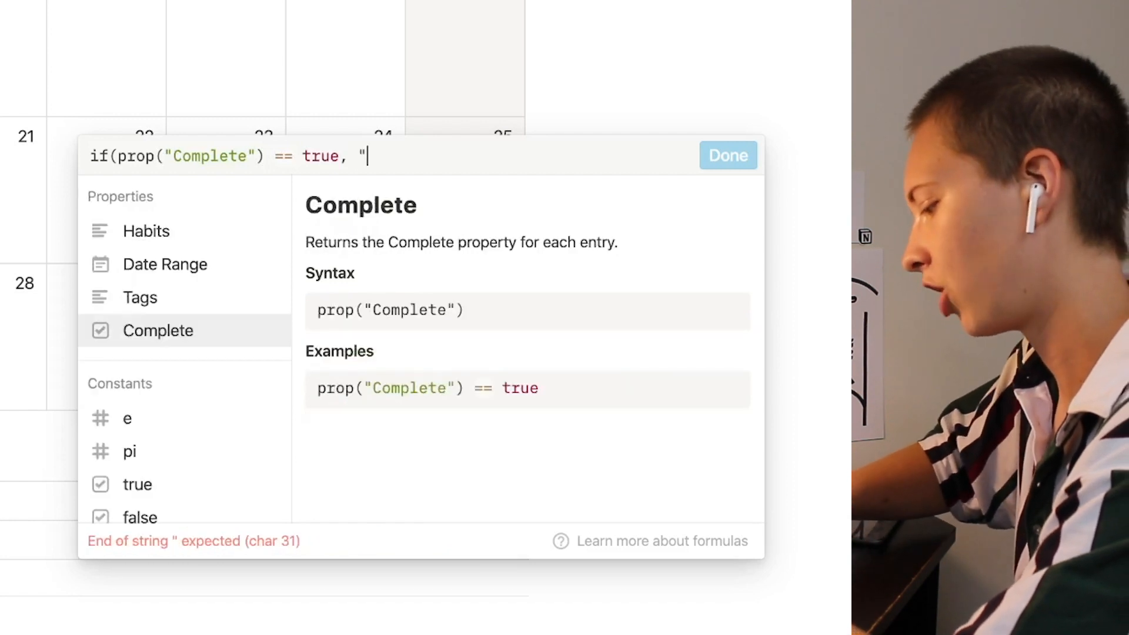
{"action": "type", "text": "Succ"}
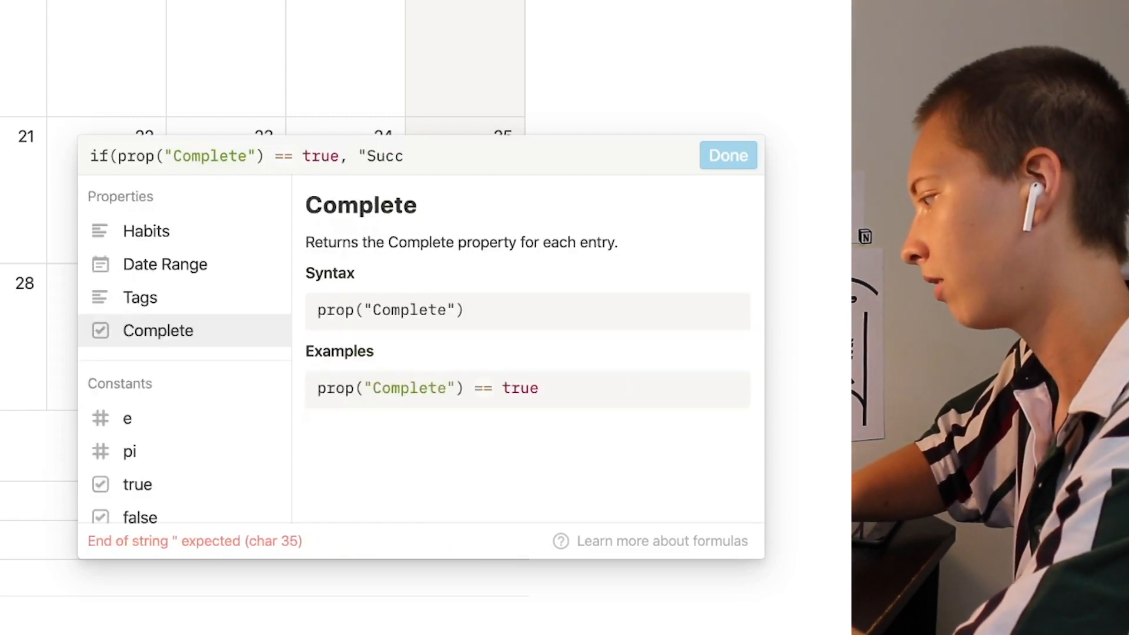
{"action": "type", "text": "essful Hab"}
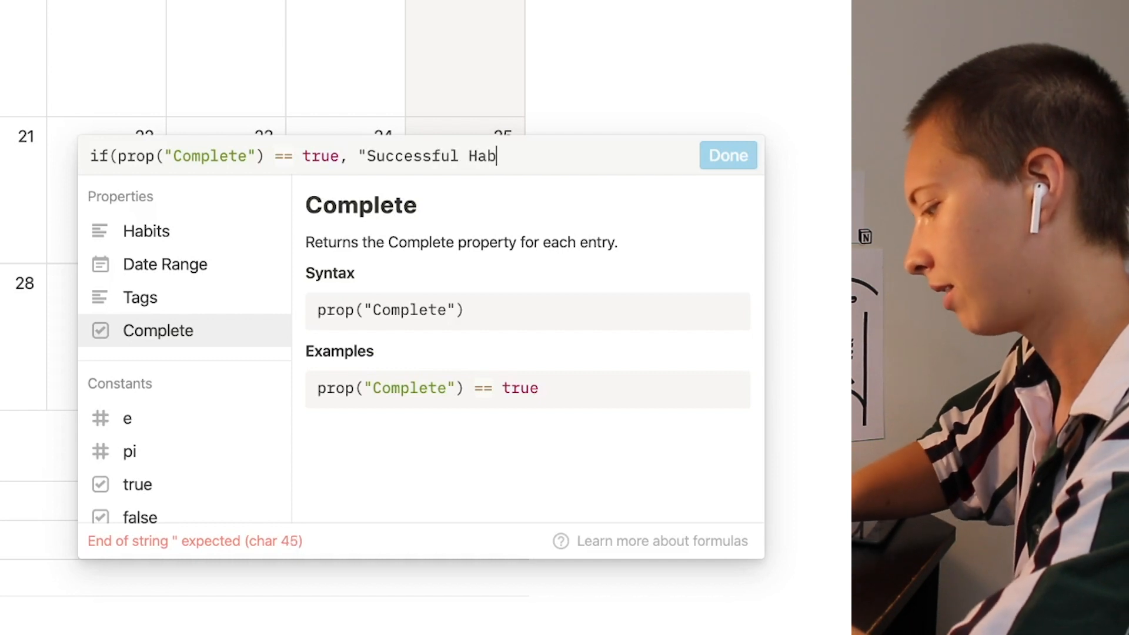
{"action": "type", "text": "it!\","}
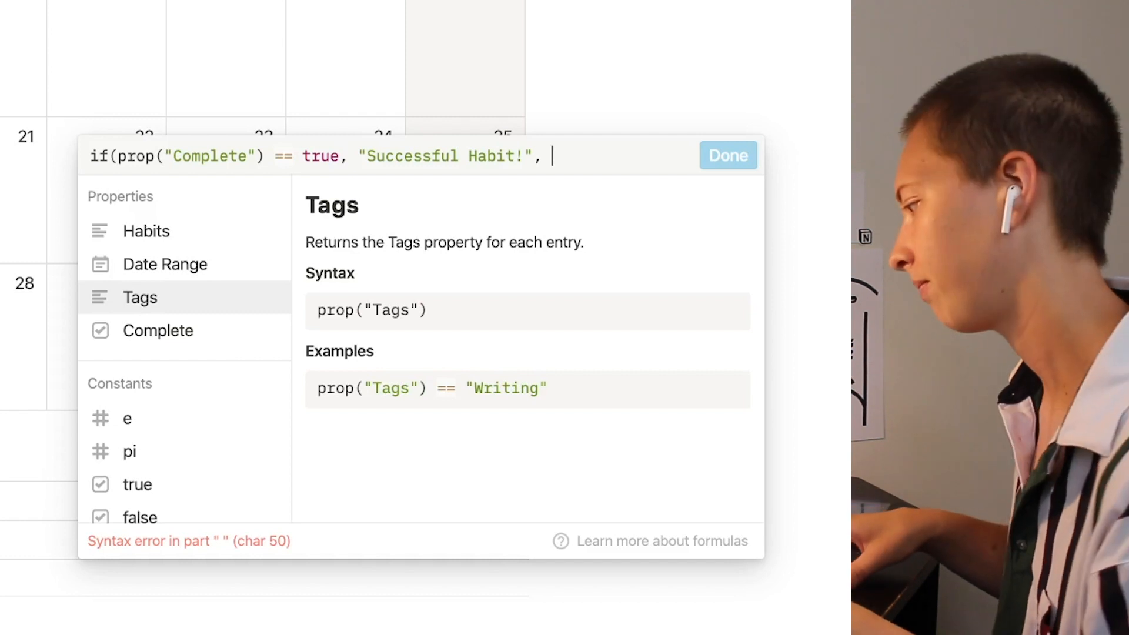
Add a 'Chain Start' condition for Date Range spans under 3 days
{"action": "type", "text": "date"}
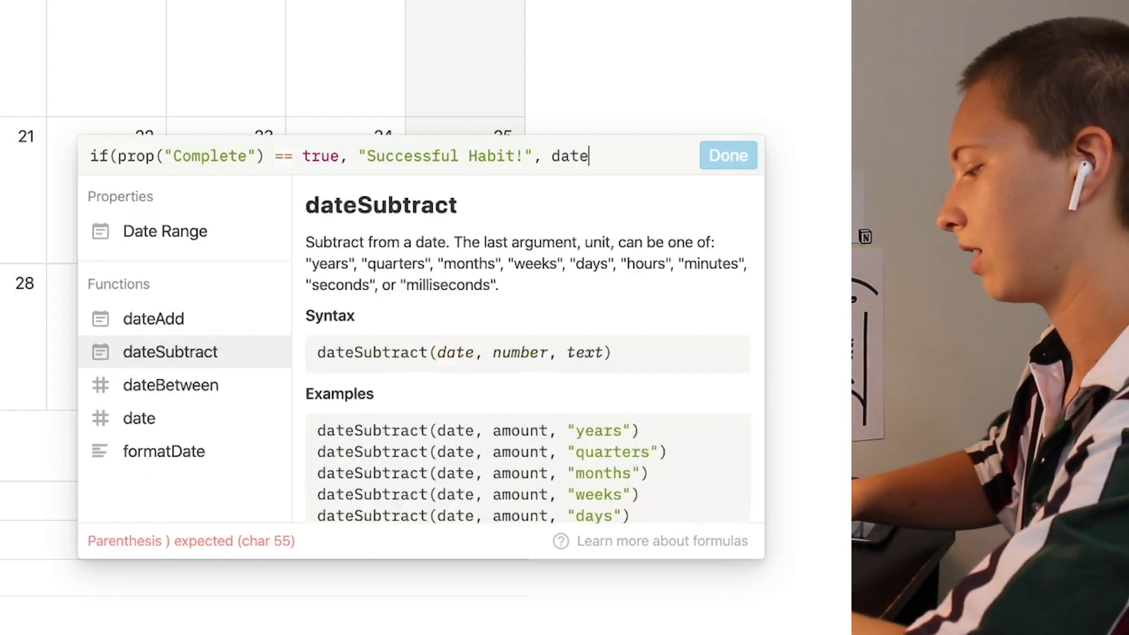
{"action": "type", "text": "B"}
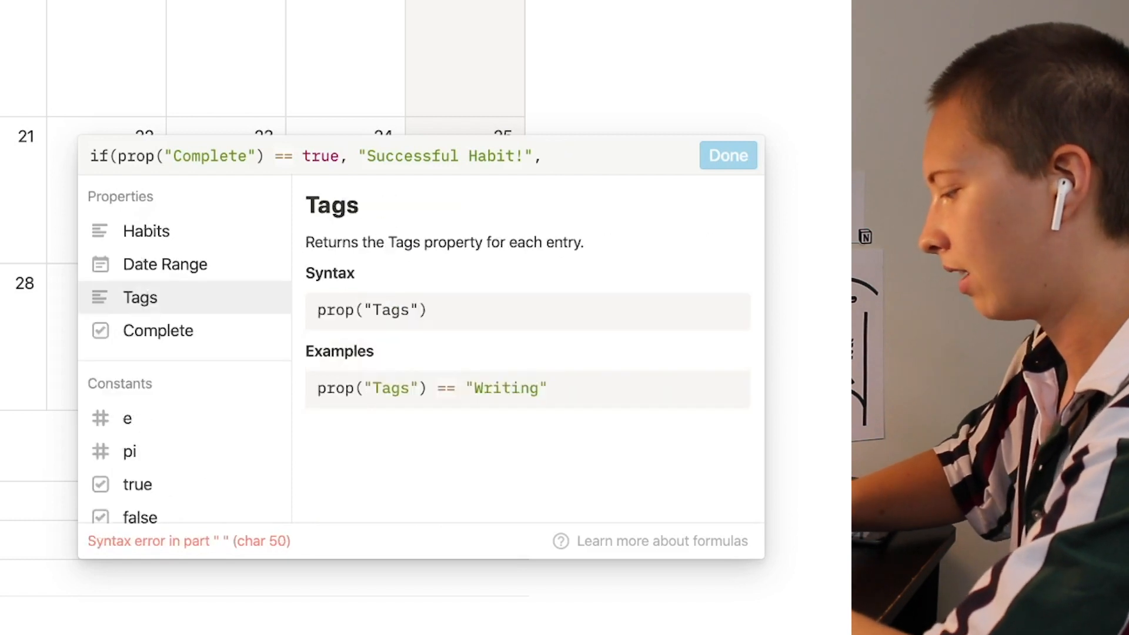
{"action": "type", "text": ", if(dateBe"}
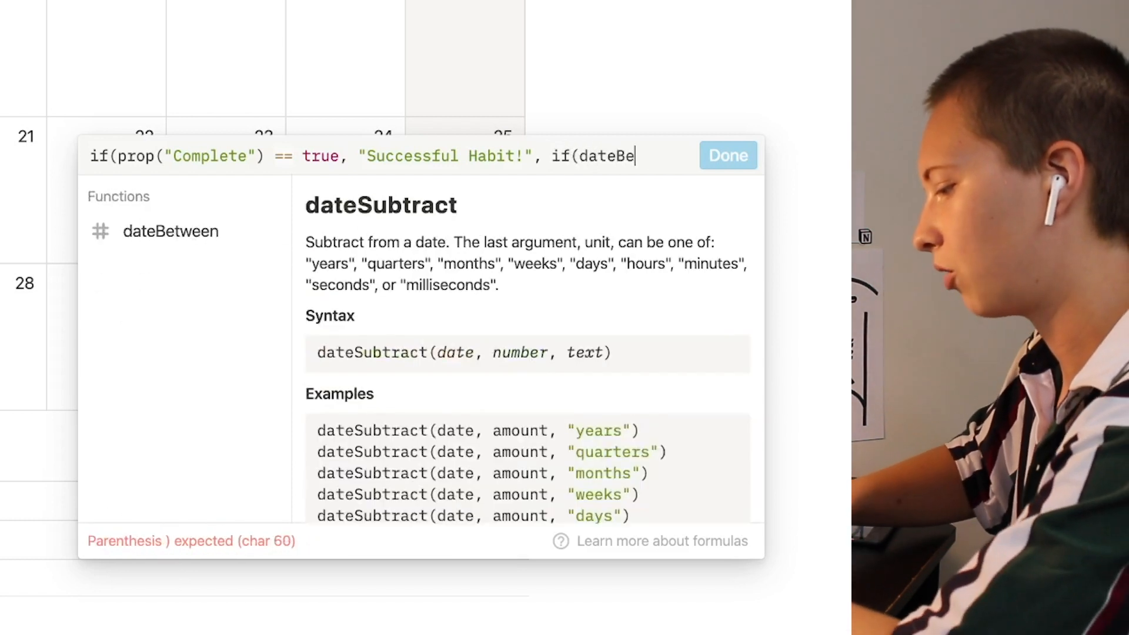
{"action": "type", "text": "tween(en"}
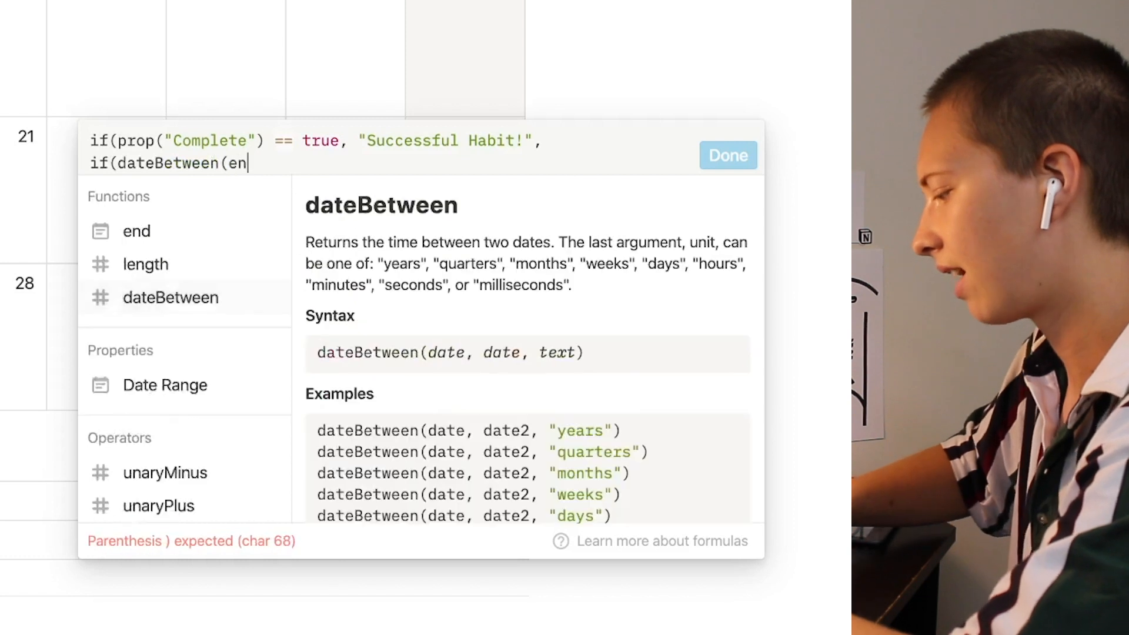
{"action": "type", "text": "d(prop"}
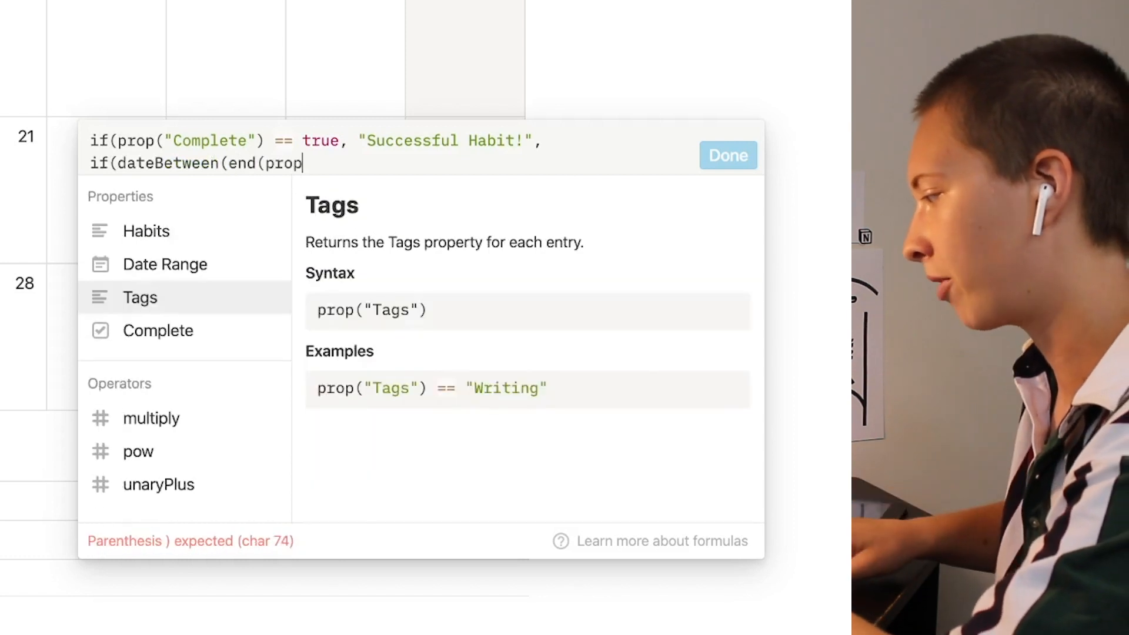
{"action": "left_click", "coordinate": [164, 264]}
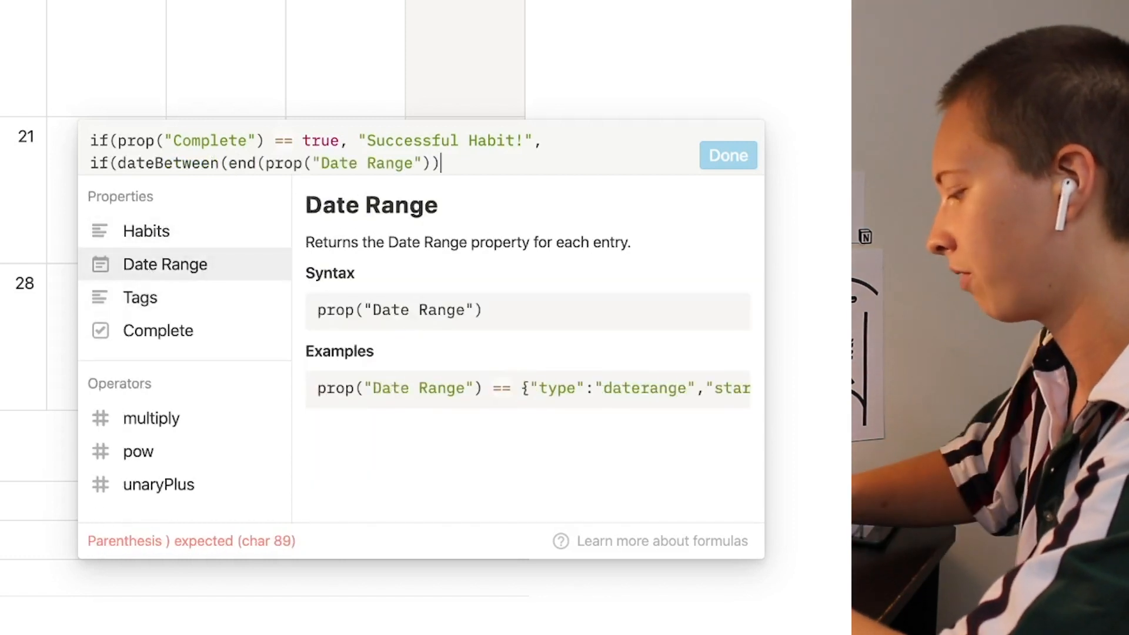
{"action": "type", "text": ", s"}
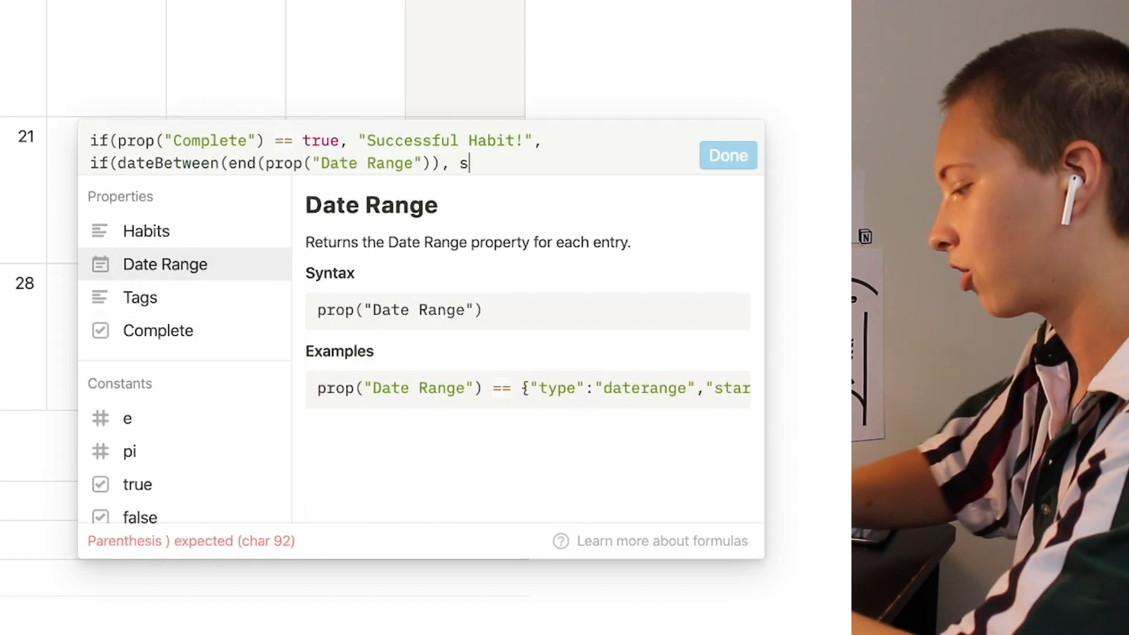
{"action": "type", "text": "tart("}
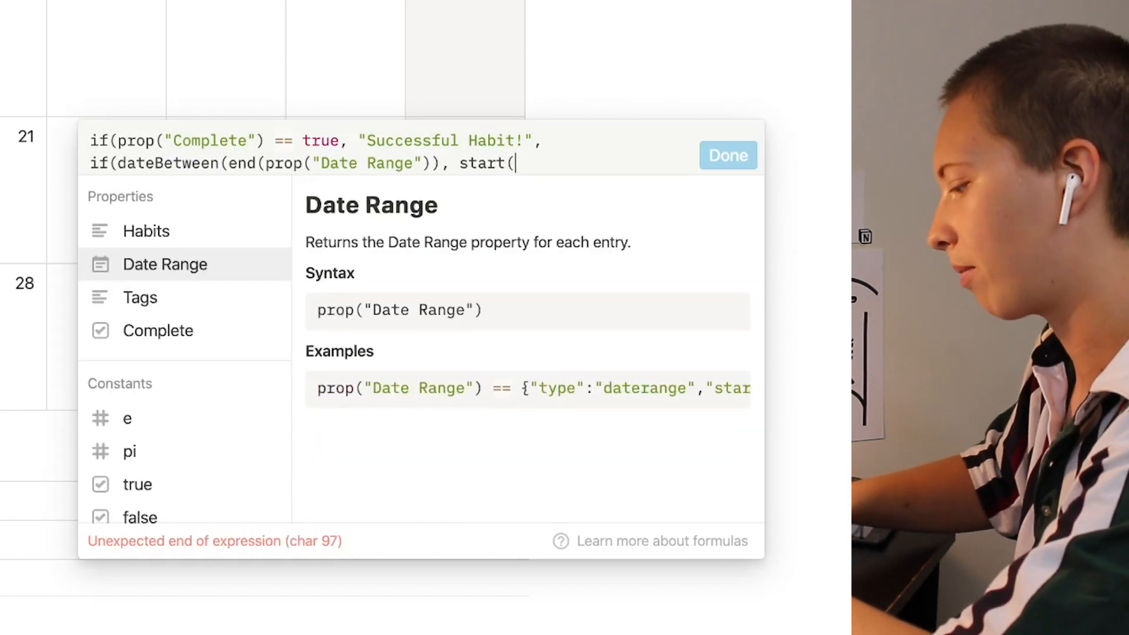
{"action": "left_click", "coordinate": [164, 263]}
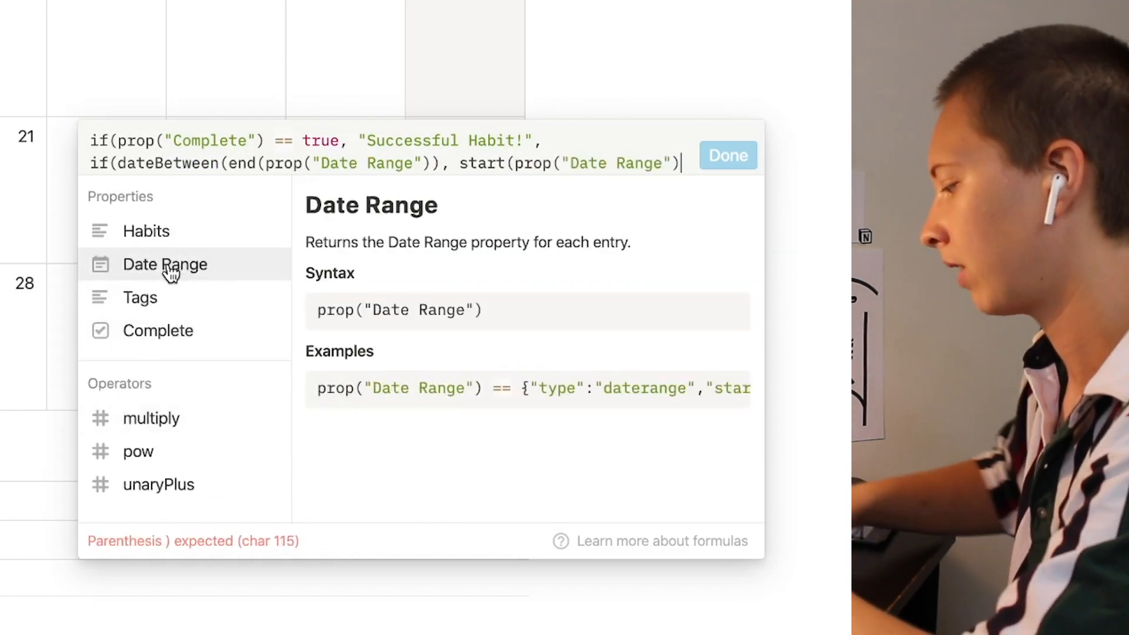
{"action": "type", "text": ", \"da"}
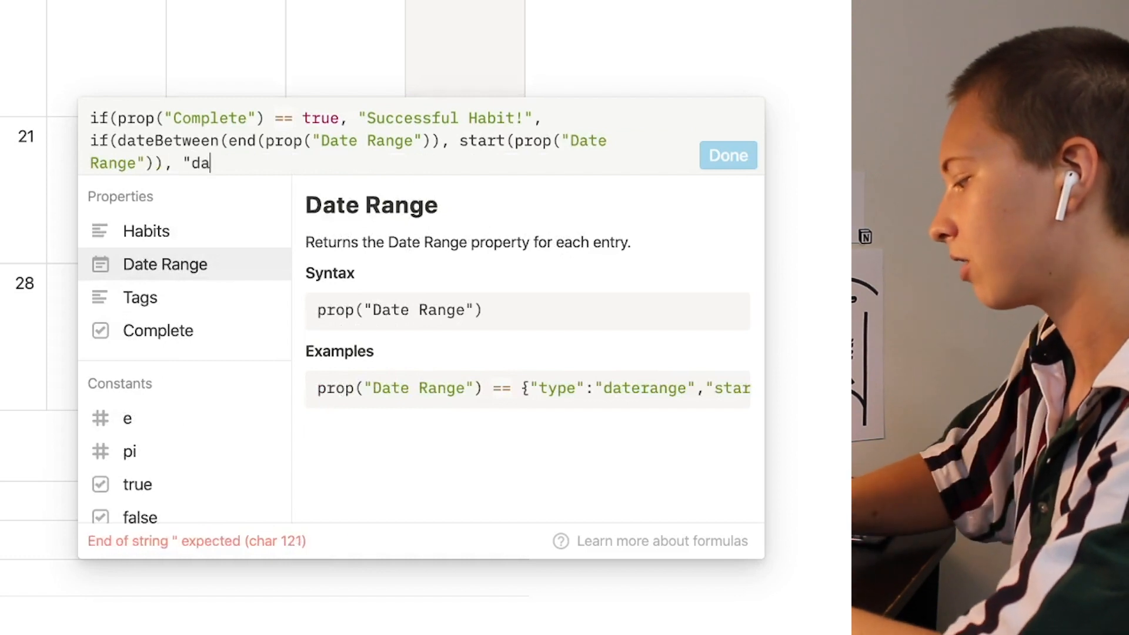
{"action": "type", "text": "ys\") <"}
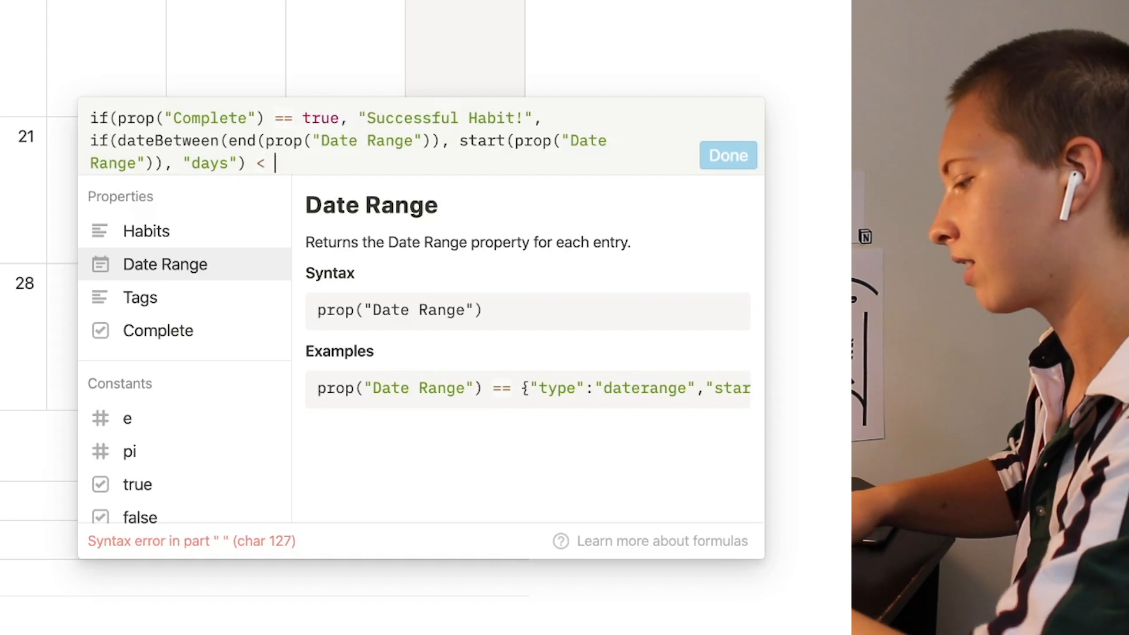
{"action": "type", "text": "3, \""}
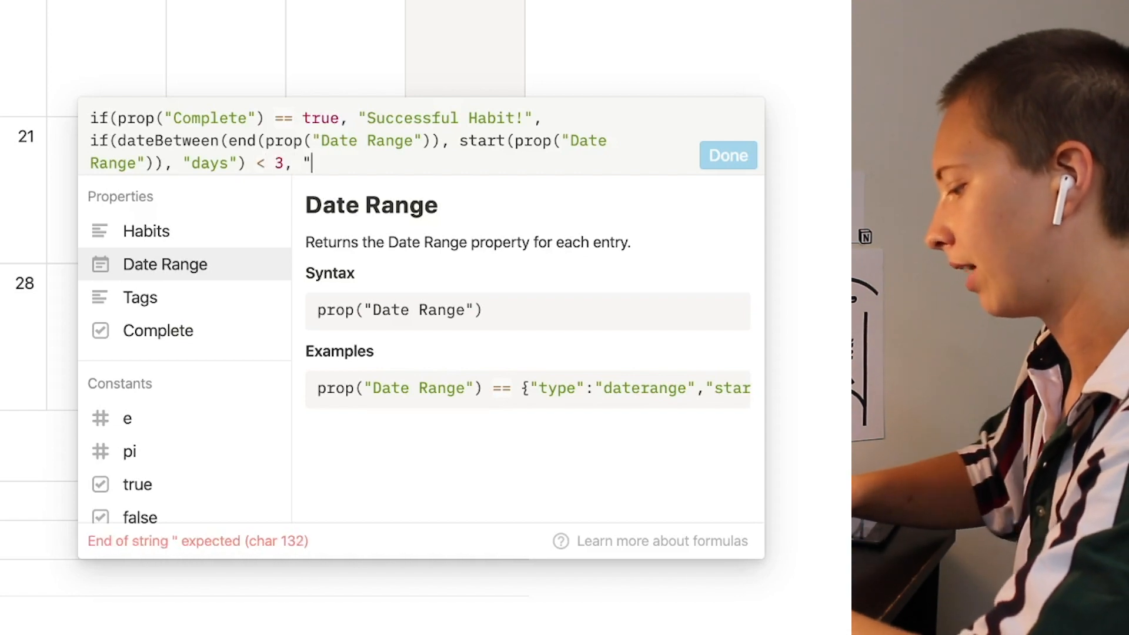
{"action": "type", "text": "Chain Start\","}
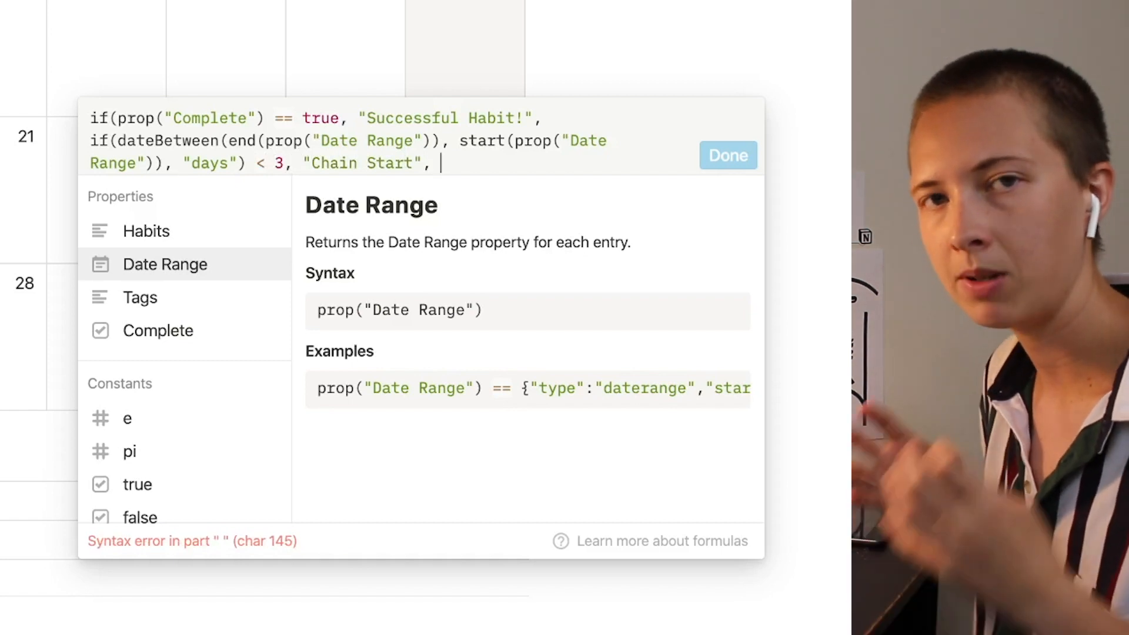
{"action": "left_click", "coordinate": [146, 230]}
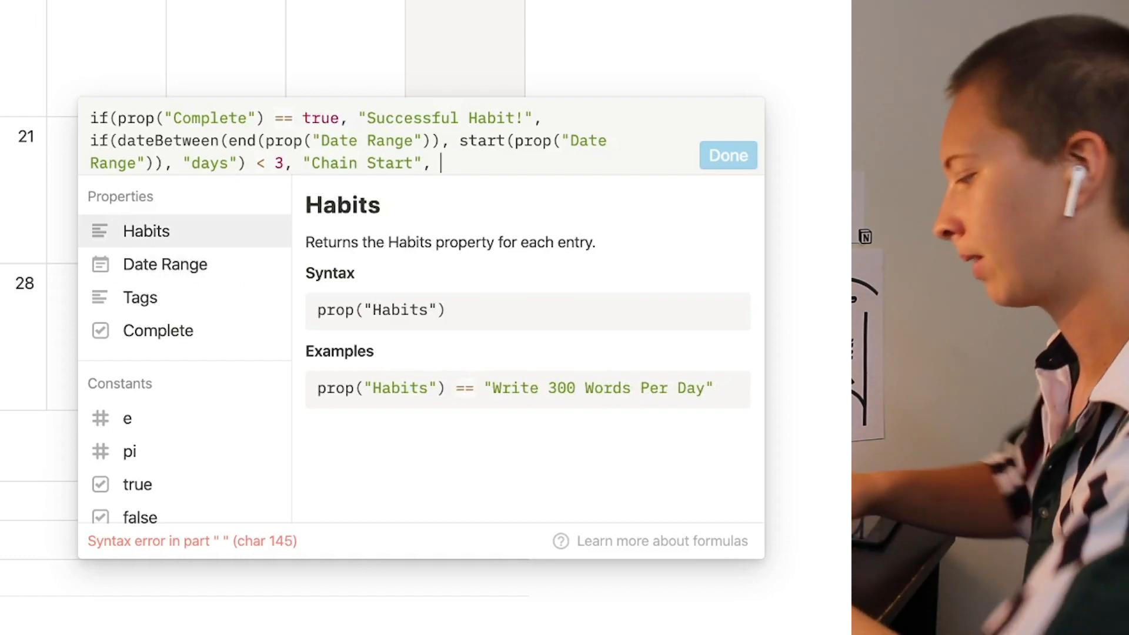
Add a 'Chain Week Complete' condition for Date Range spans of 7 days
{"action": "type", "text": "if("}
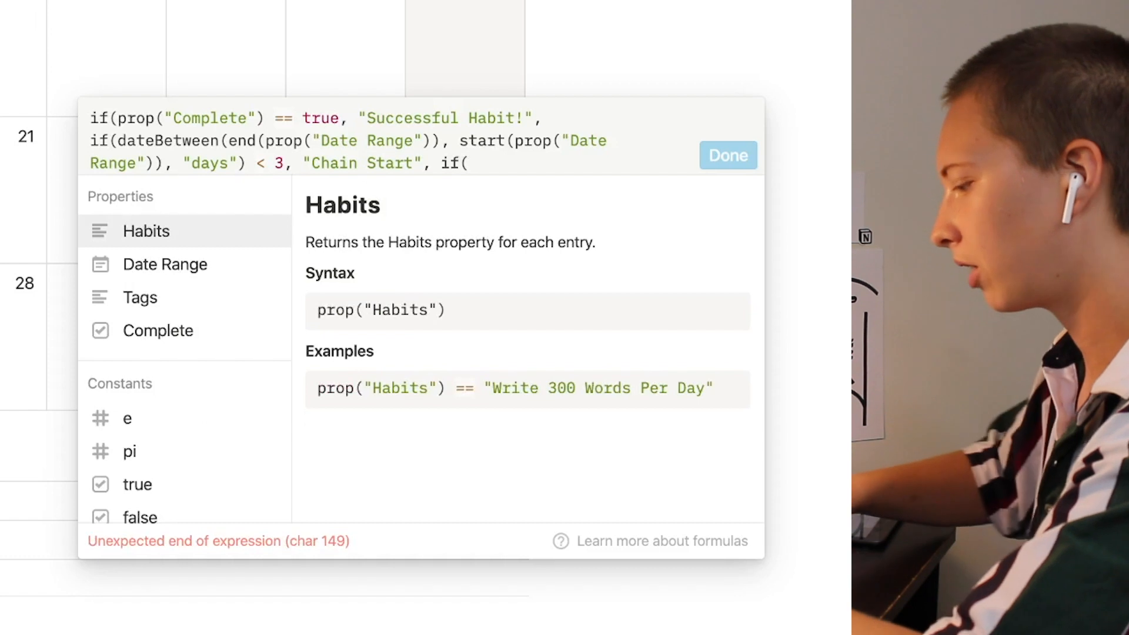
{"action": "type", "text": "dateBe"}
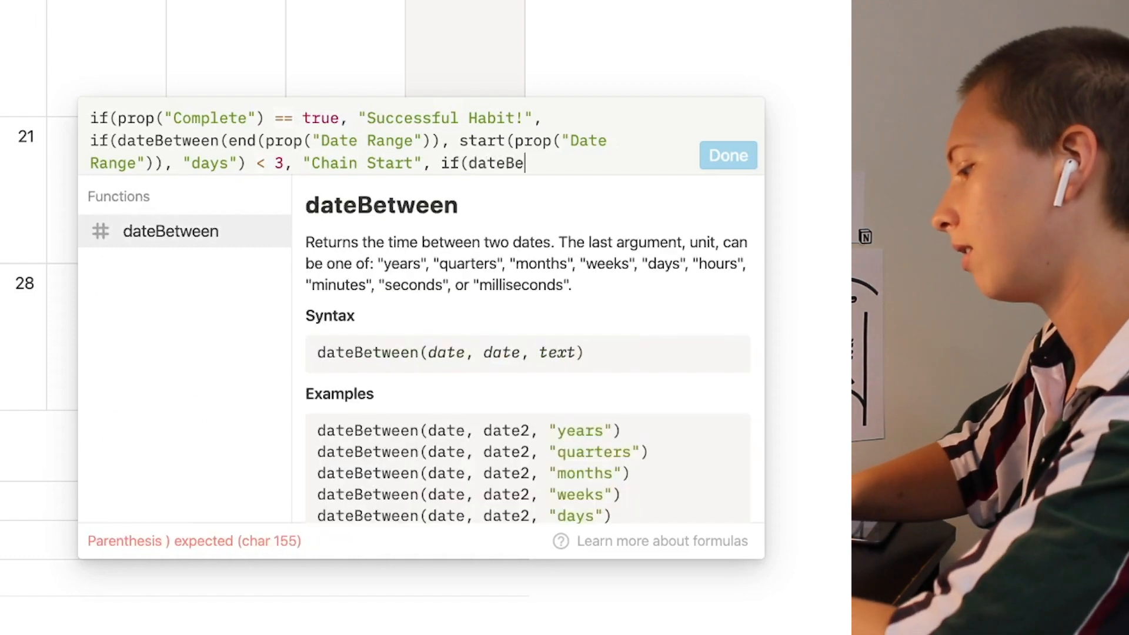
{"action": "type", "text": "tween(end"}
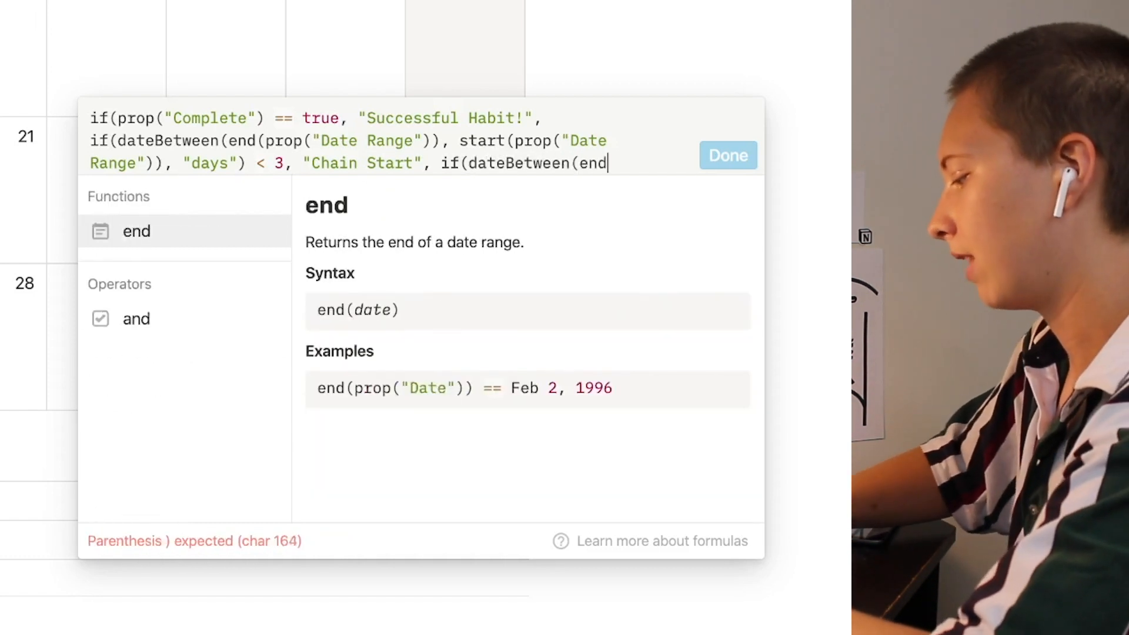
{"action": "type", "text": "(prop(\"Date Range"}
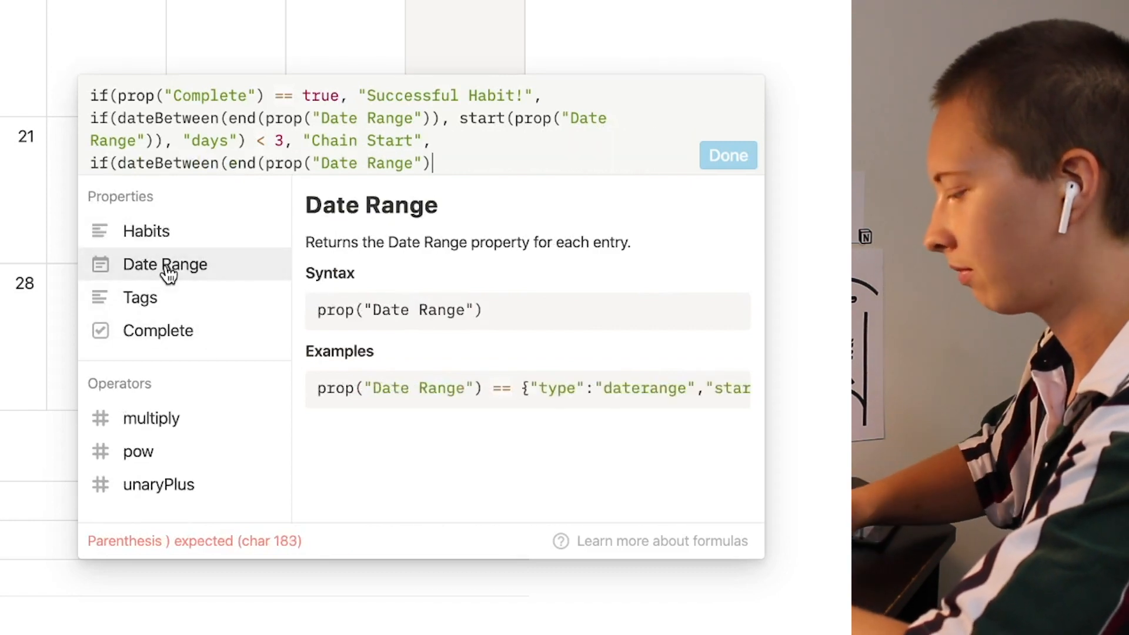
{"action": "type", "text": ", start"}
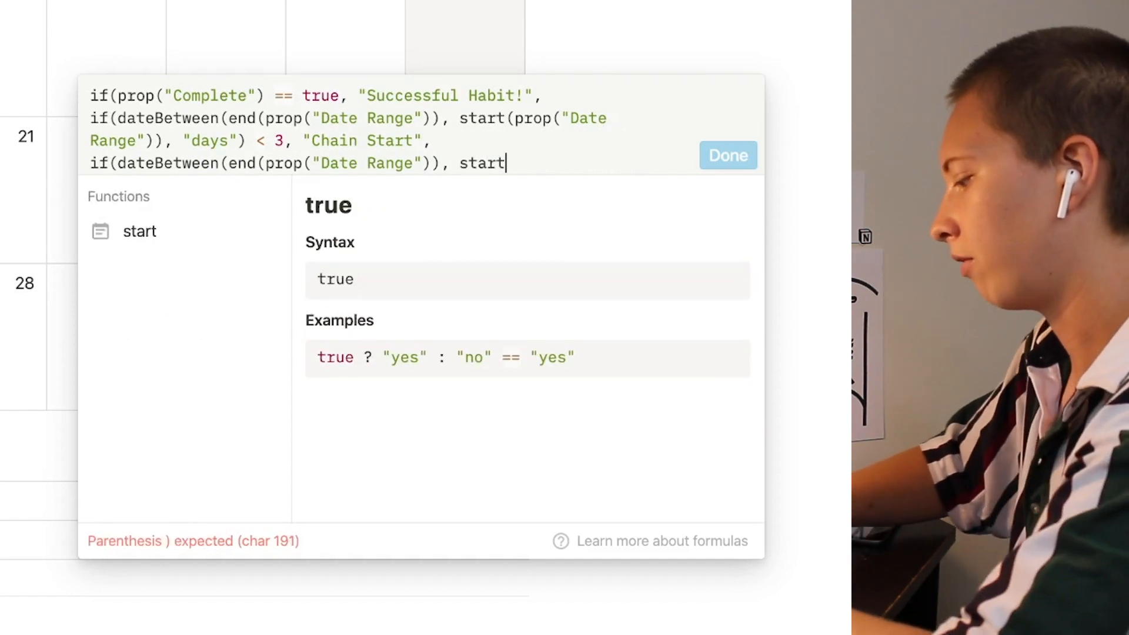
{"action": "type", "text": "(prop(\"Date Range\")), \"days\") =="}
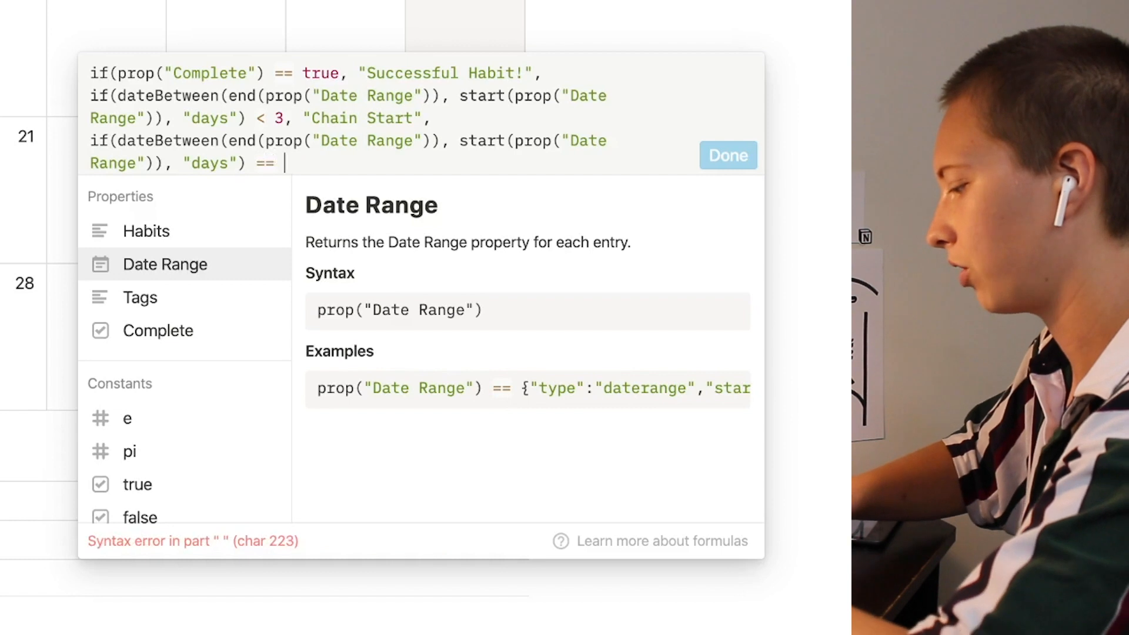
{"action": "type", "text": "7, \""}
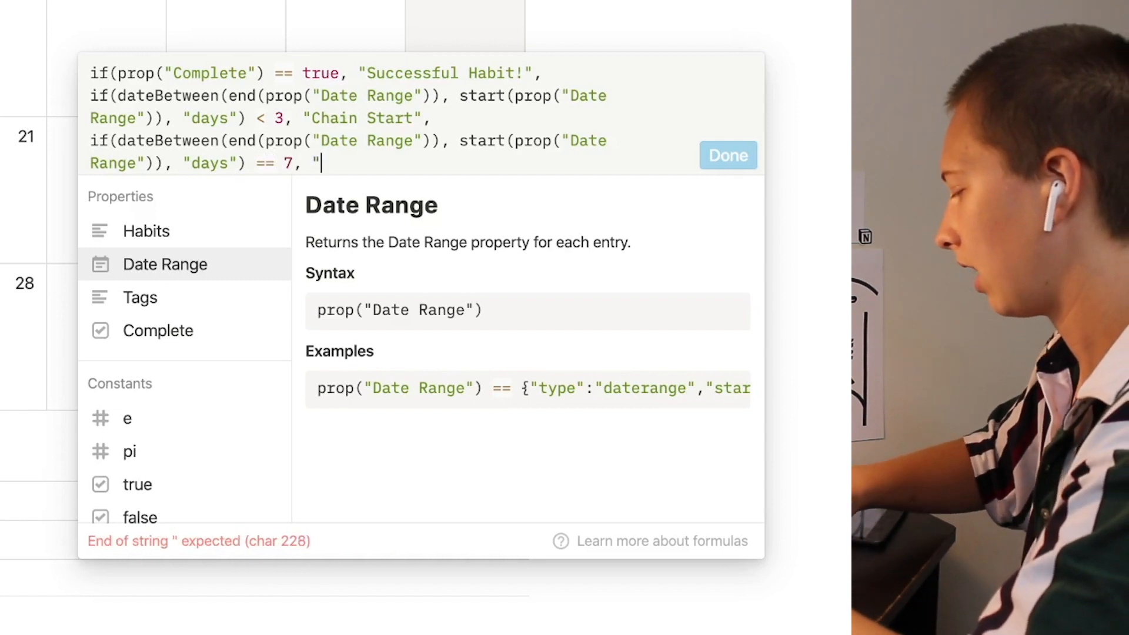
{"action": "type", "text": "Chain W"}
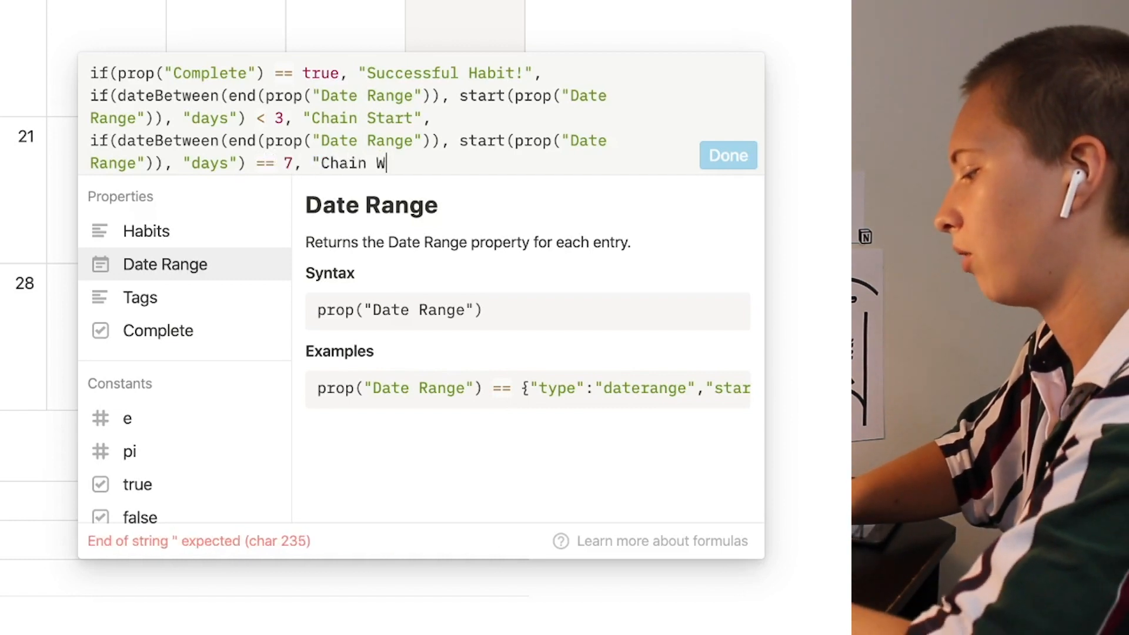
{"action": "type", "text": "eek Complete"}
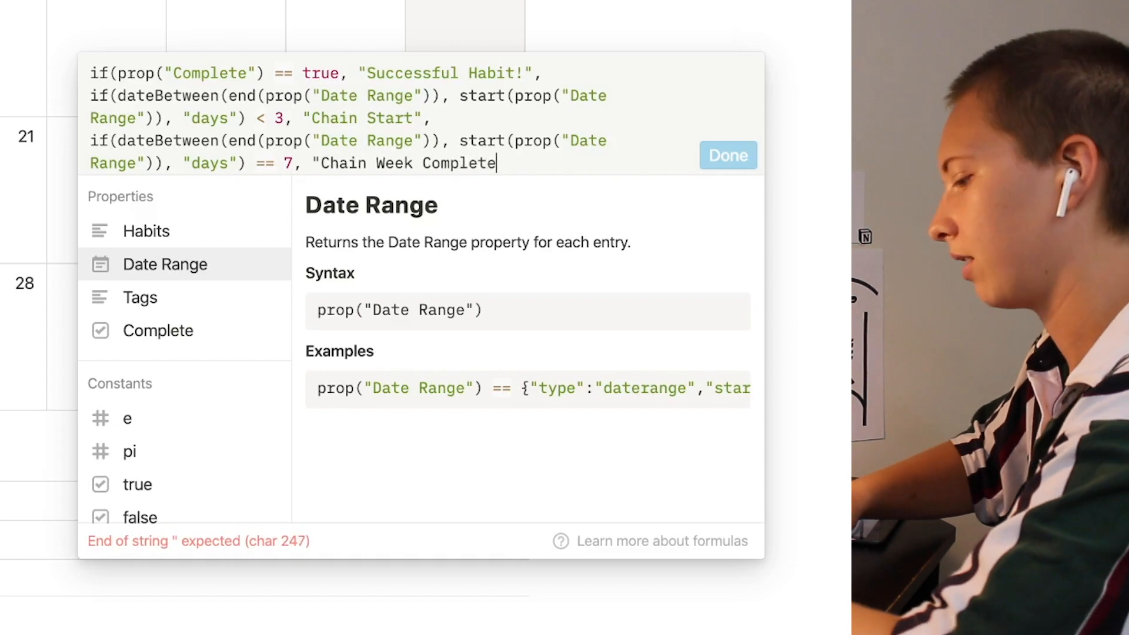
Add a 'Chain Legend' condition for spans of 25 days or more, and start another if
{"action": "type", "text": "!\", if(dateBewteen"}
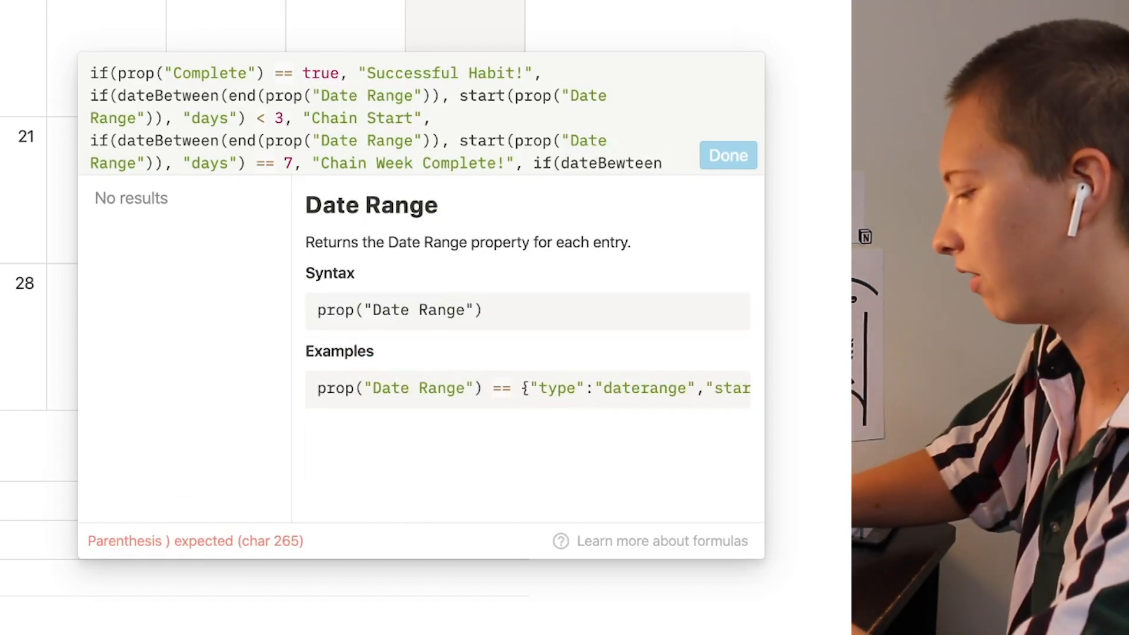
{"action": "type", "text": "(end("}
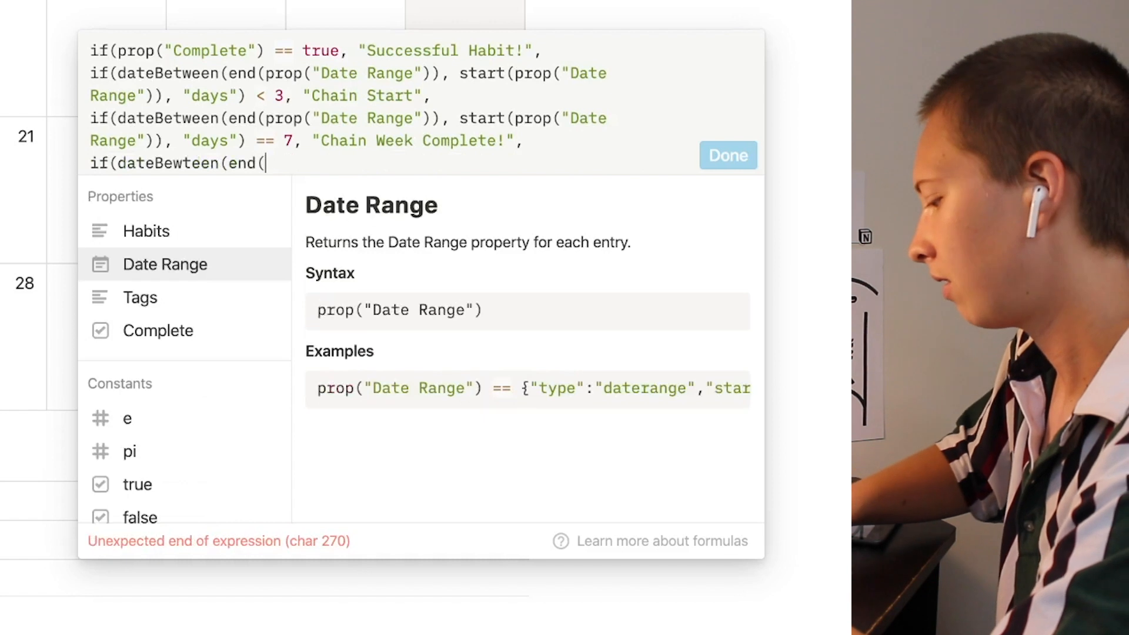
{"action": "left_click", "coordinate": [165, 264]}
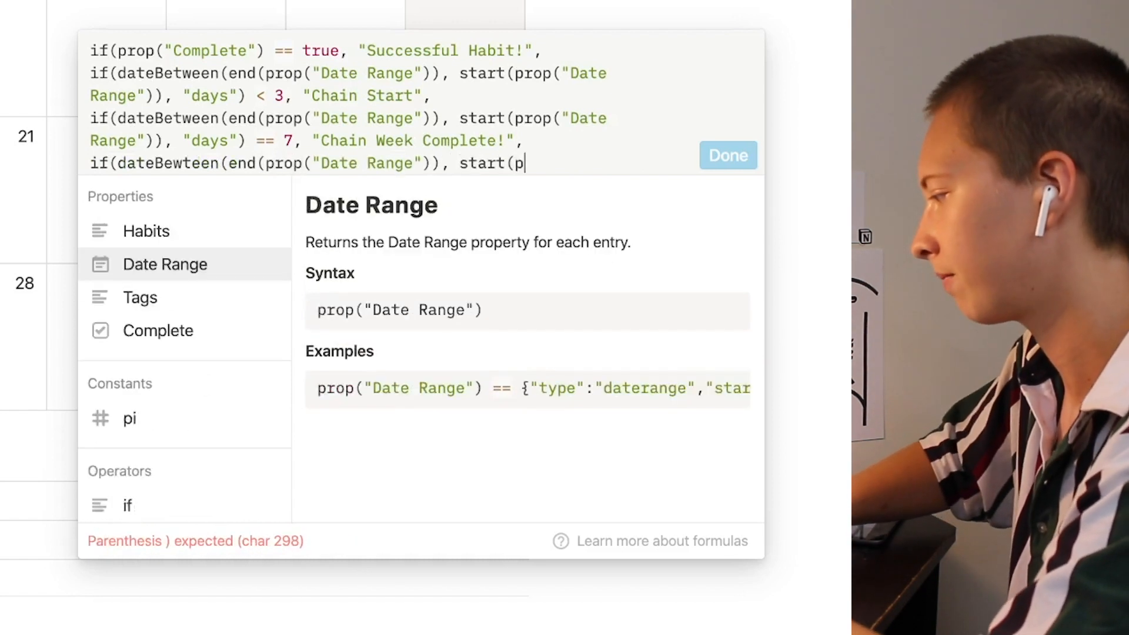
{"action": "type", "text": "rop(\"Date Range\"))"}
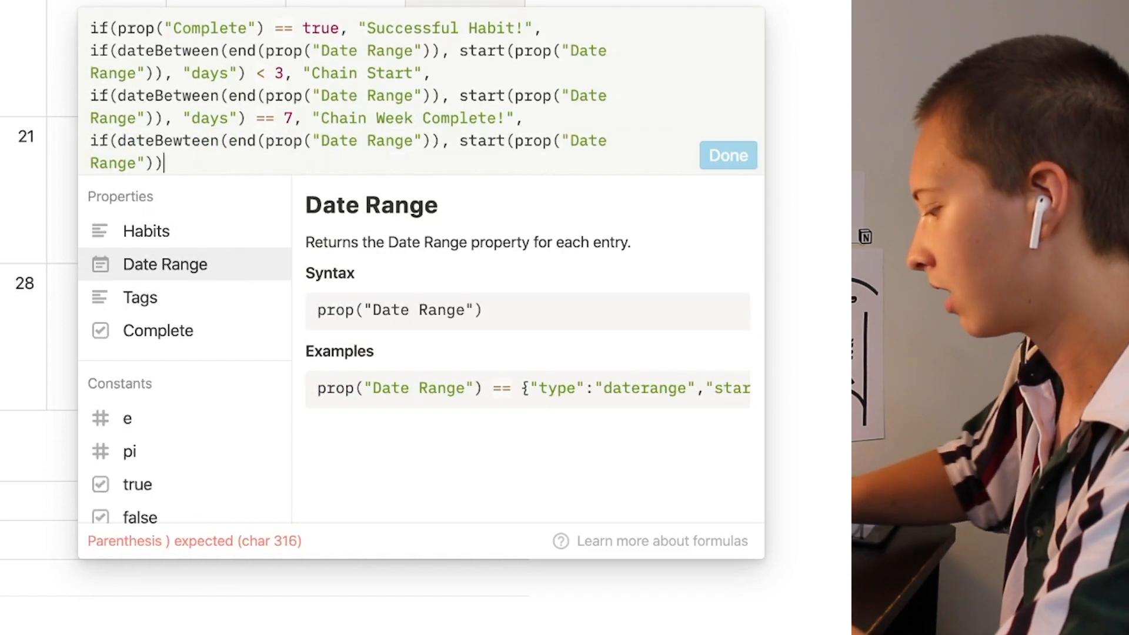
{"action": "type", "text": ", \"days\")"}
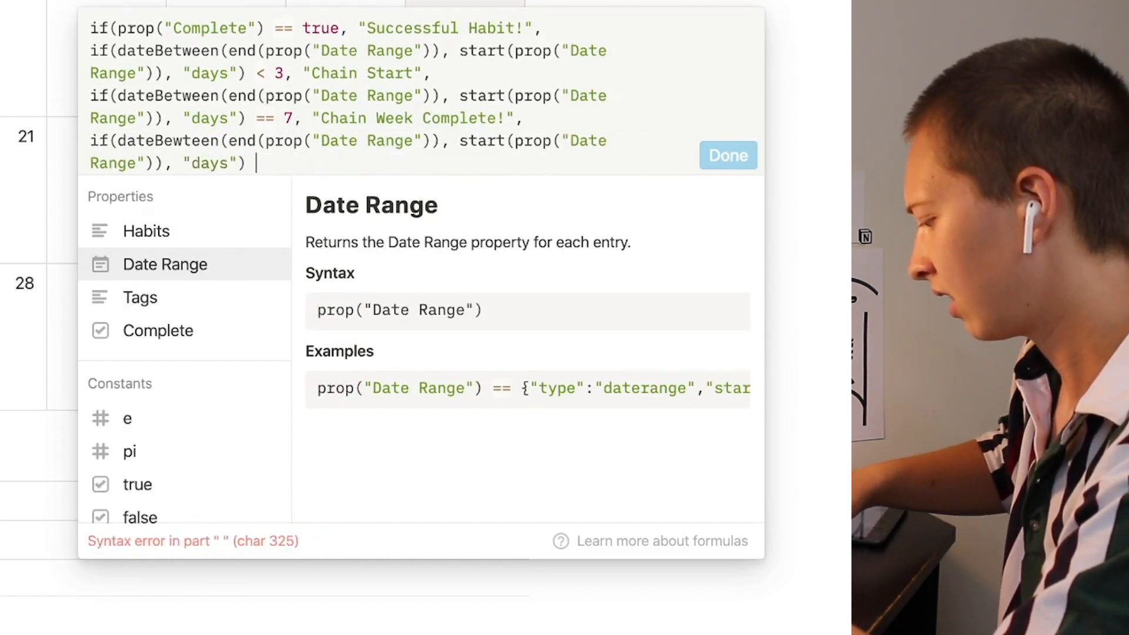
{"action": "type", "text": ">"}
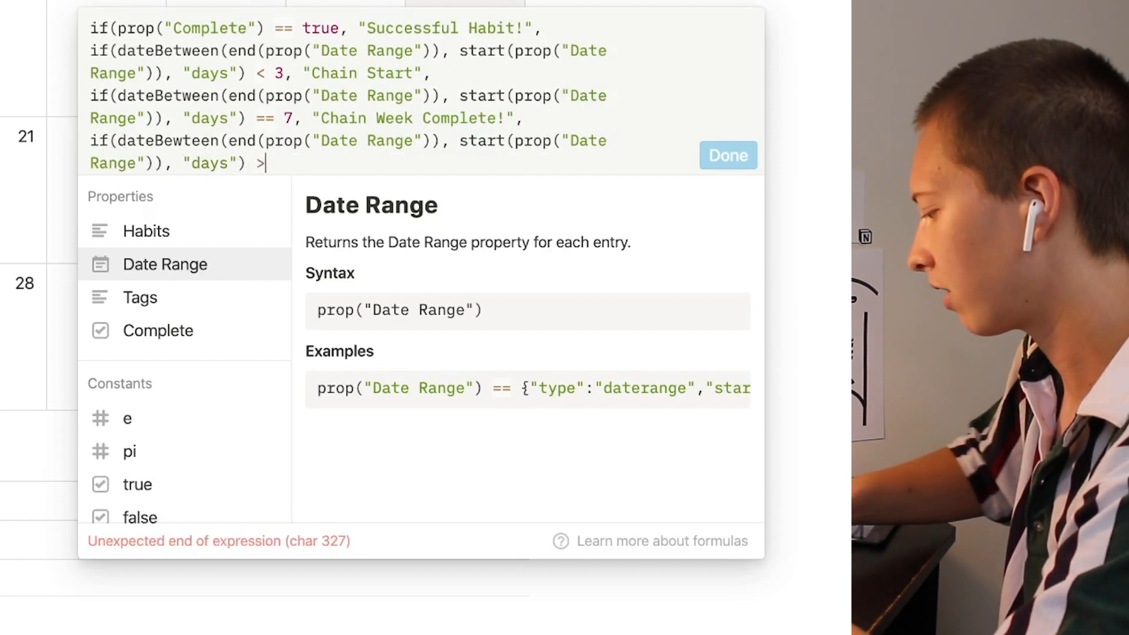
{"action": "type", "text": "= 25"}
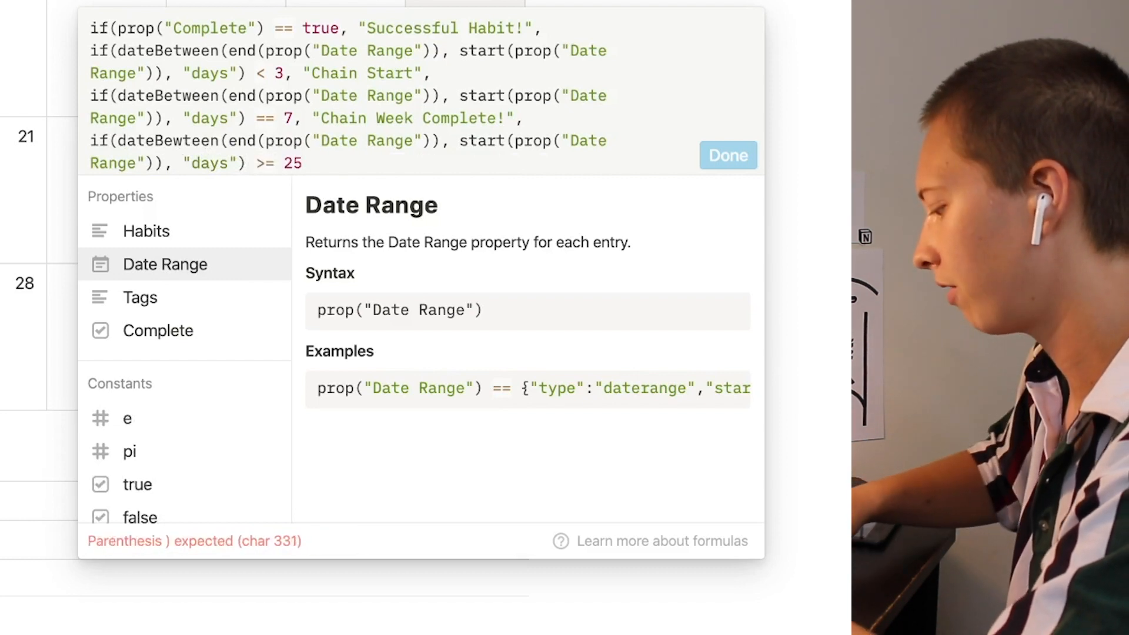
{"action": "type", "text": ", \"ChainL"}
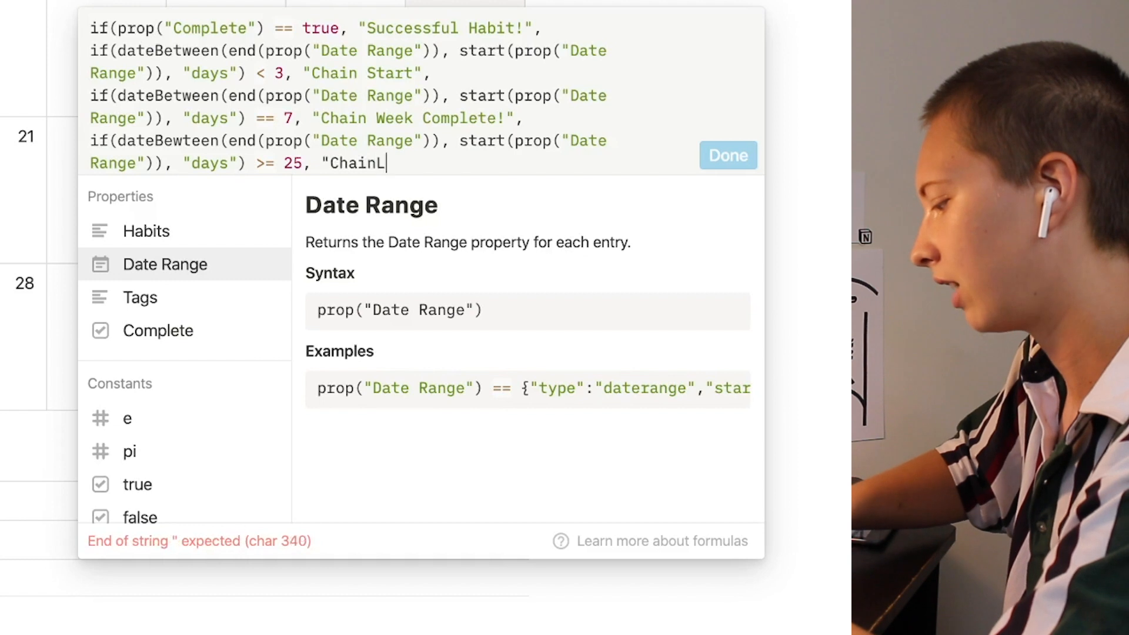
{"action": "type", "text": "egend\""}
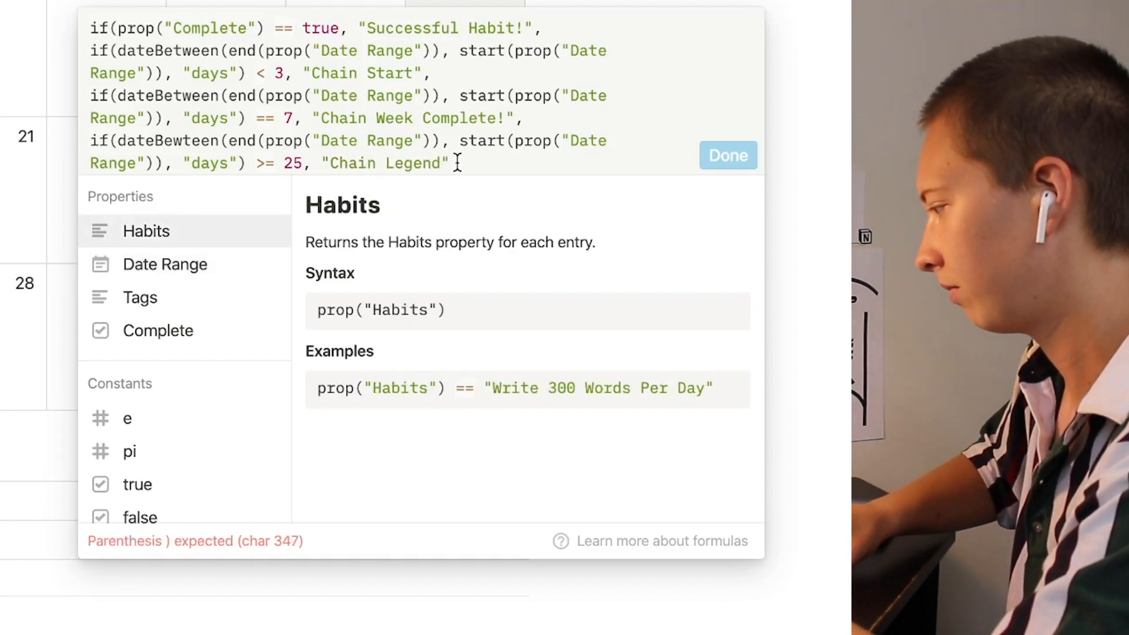
{"action": "type", "text": ", if(dateBetween(pro"}
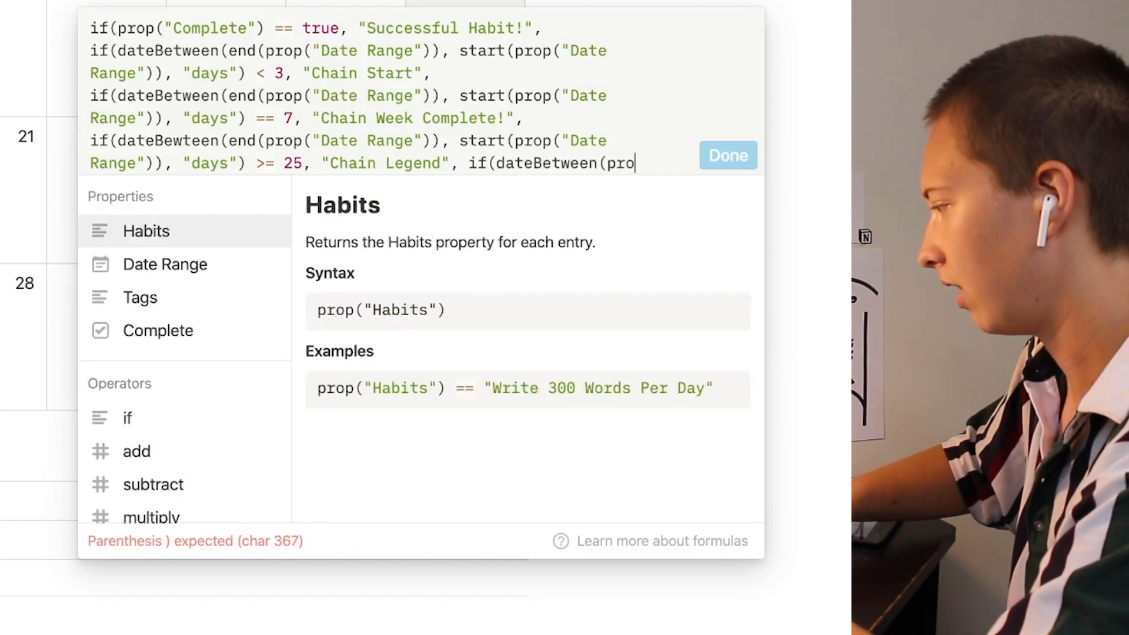
{"action": "key", "text": "backspace"}
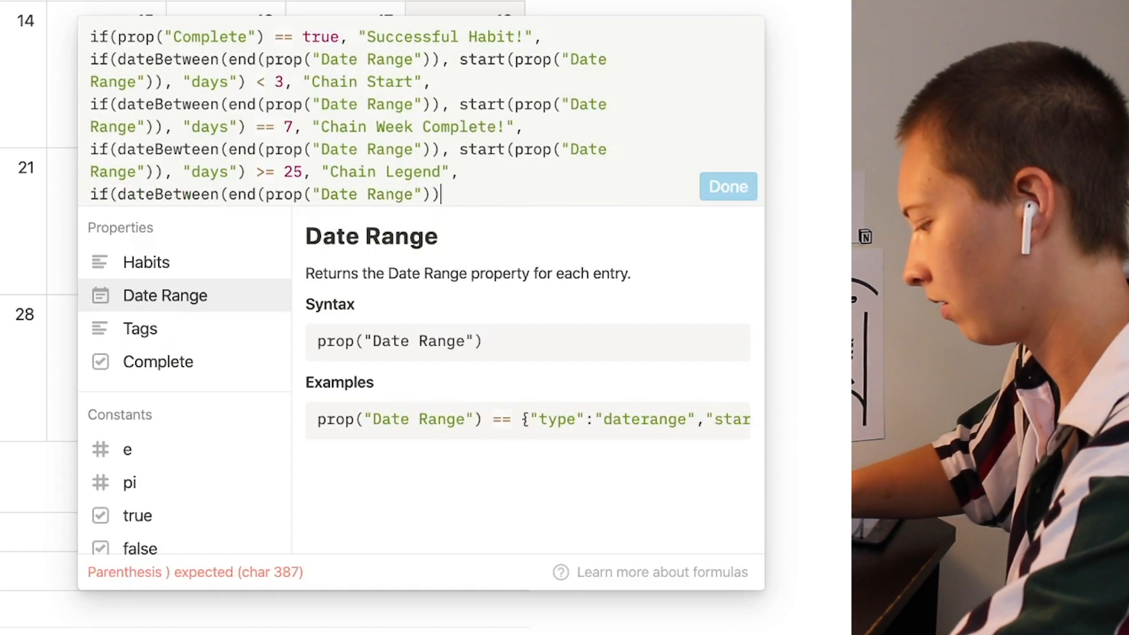
Add 'Godly' for spans of 100+ days, default 'Chain Streak', and close all parentheses
{"action": "type", "text": ", start(prop(\"Date Range\")),"}
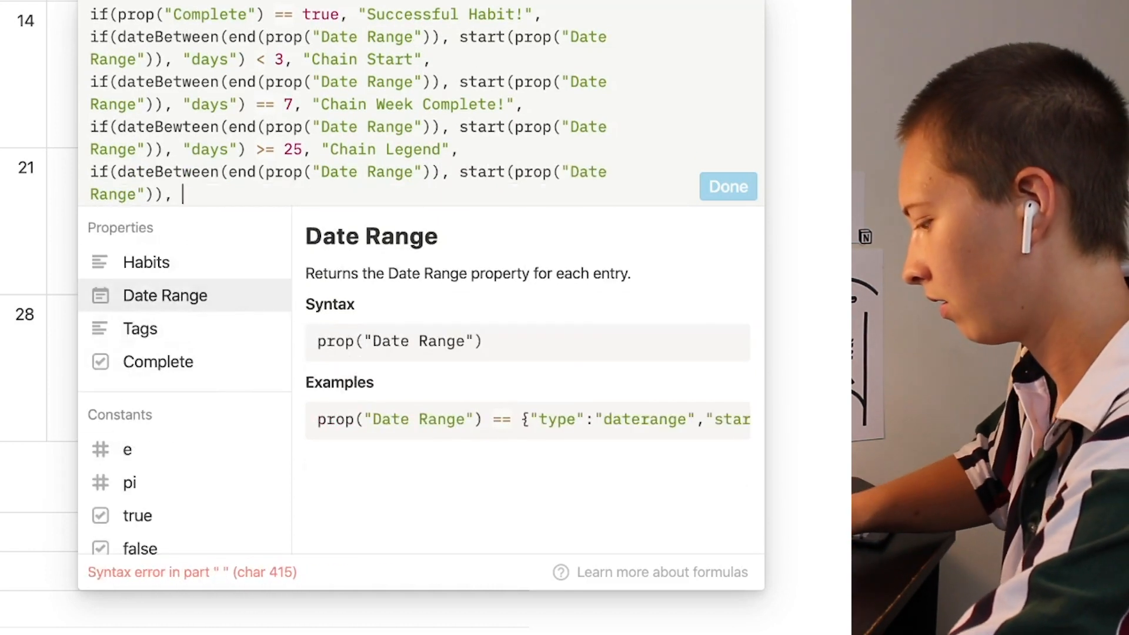
{"action": "type", "text": "\"days\") >=10"}
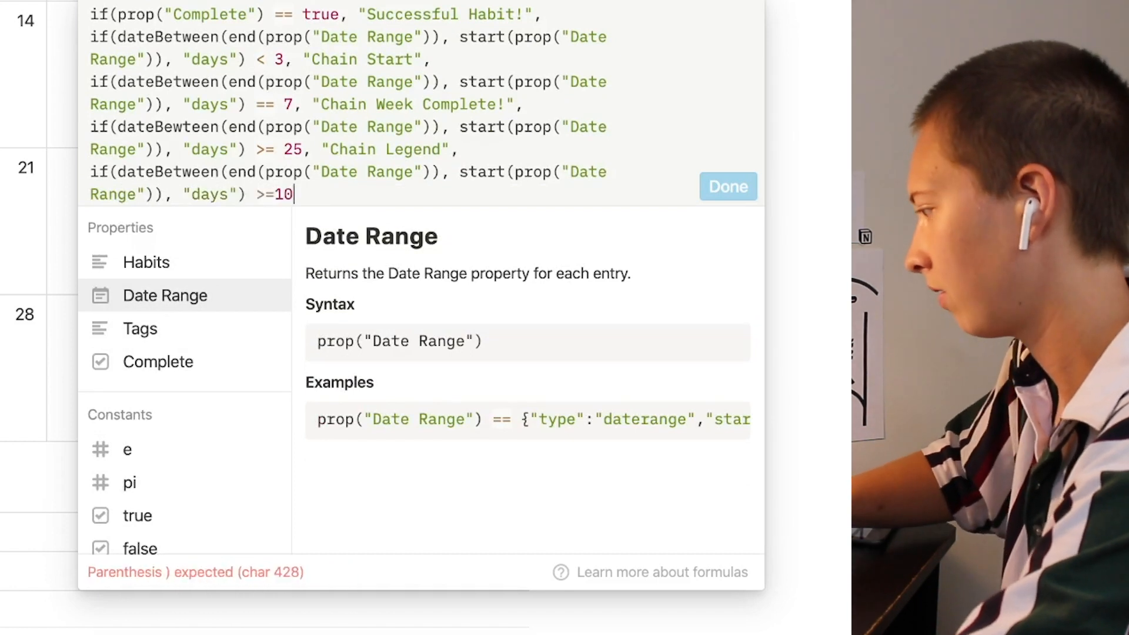
{"action": "type", "text": "0, \":Godly\""}
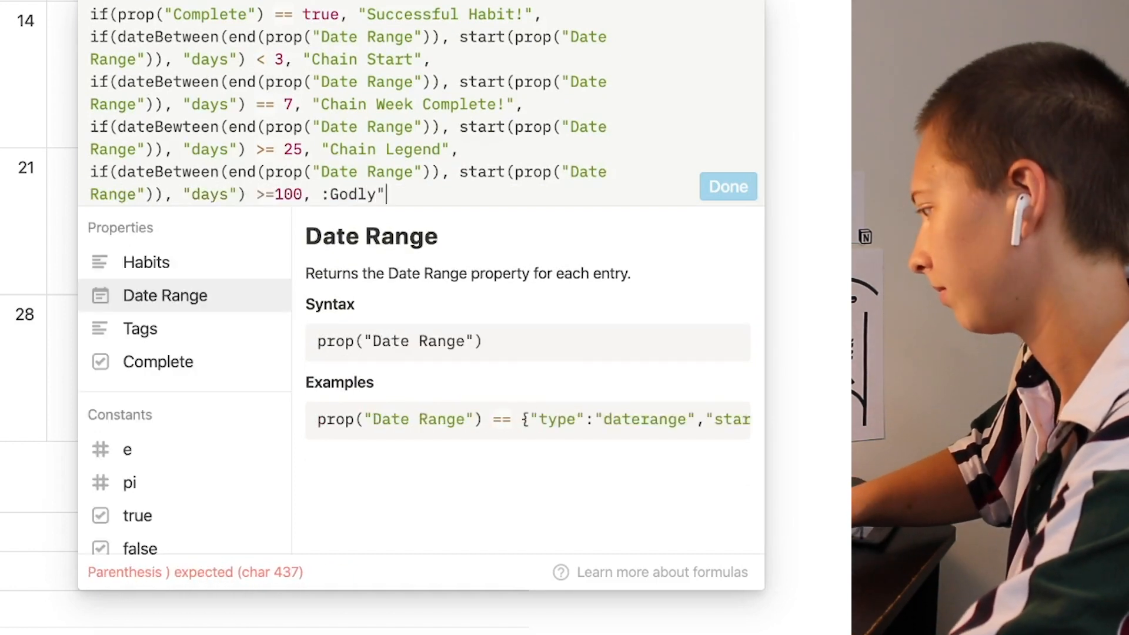
{"action": "type", "text": "\""}
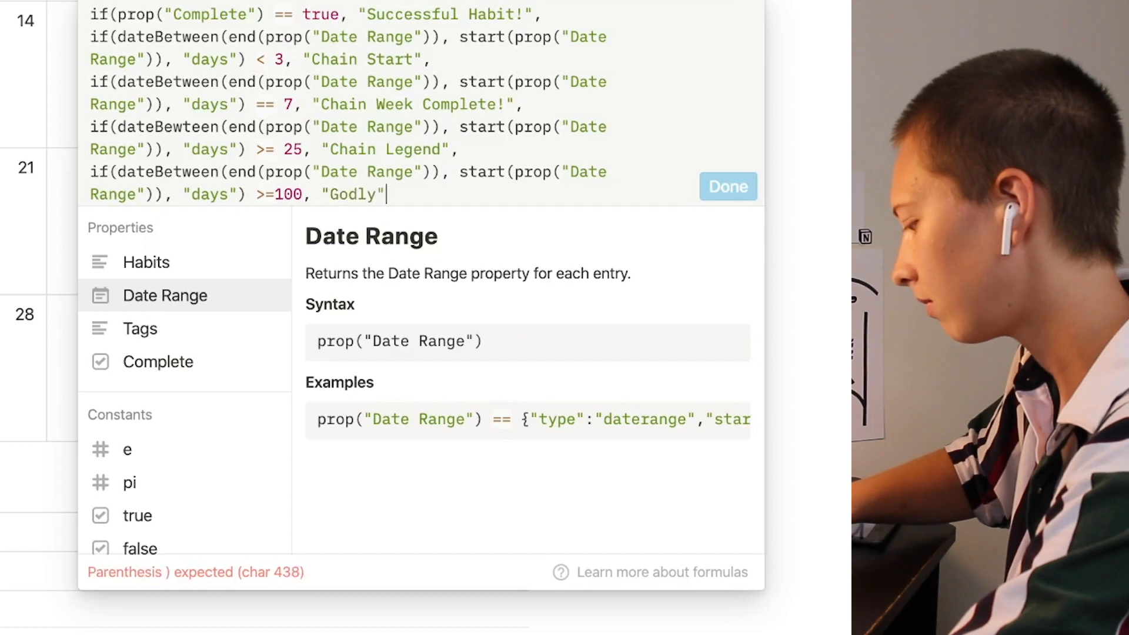
{"action": "type", "text": ","}
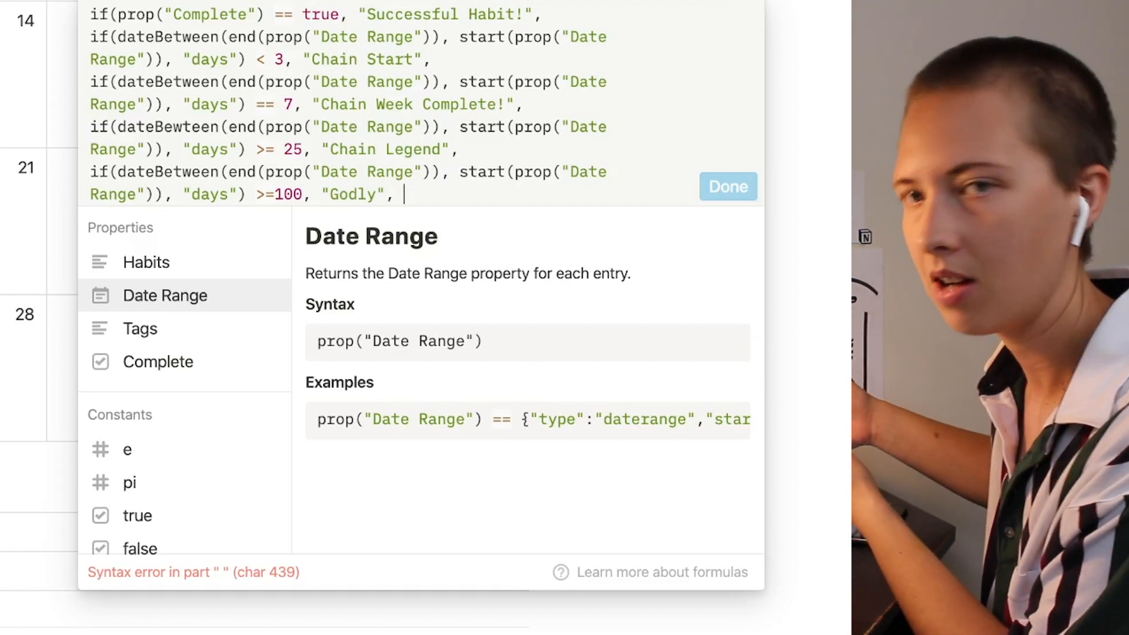
{"action": "type", "text": "\"Chain"}
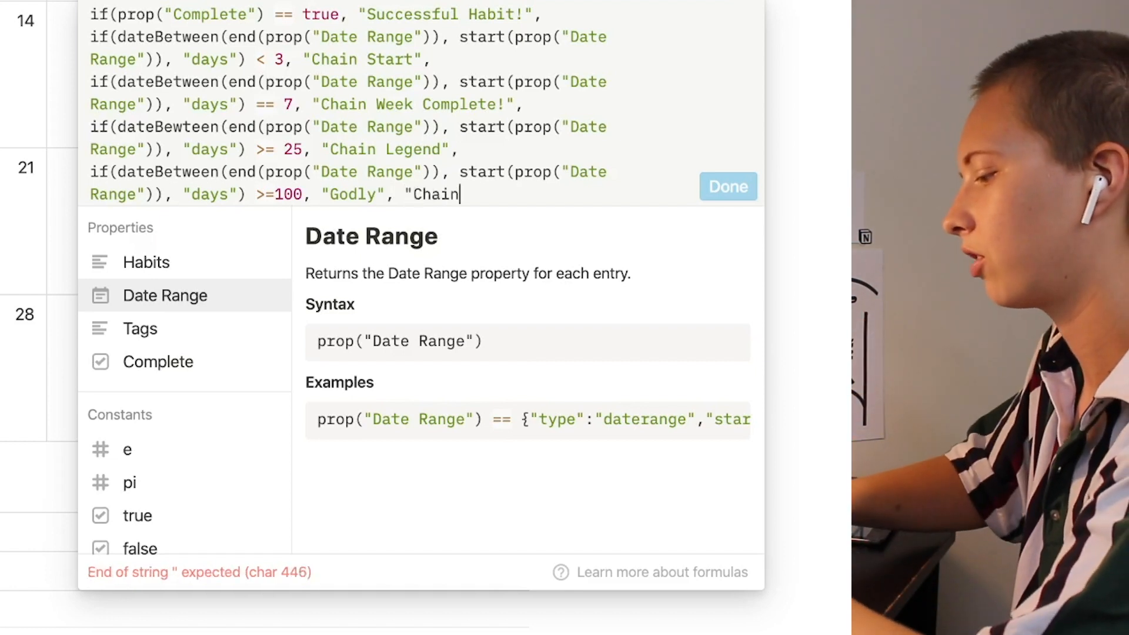
{"action": "type", "text": "Streak:"}
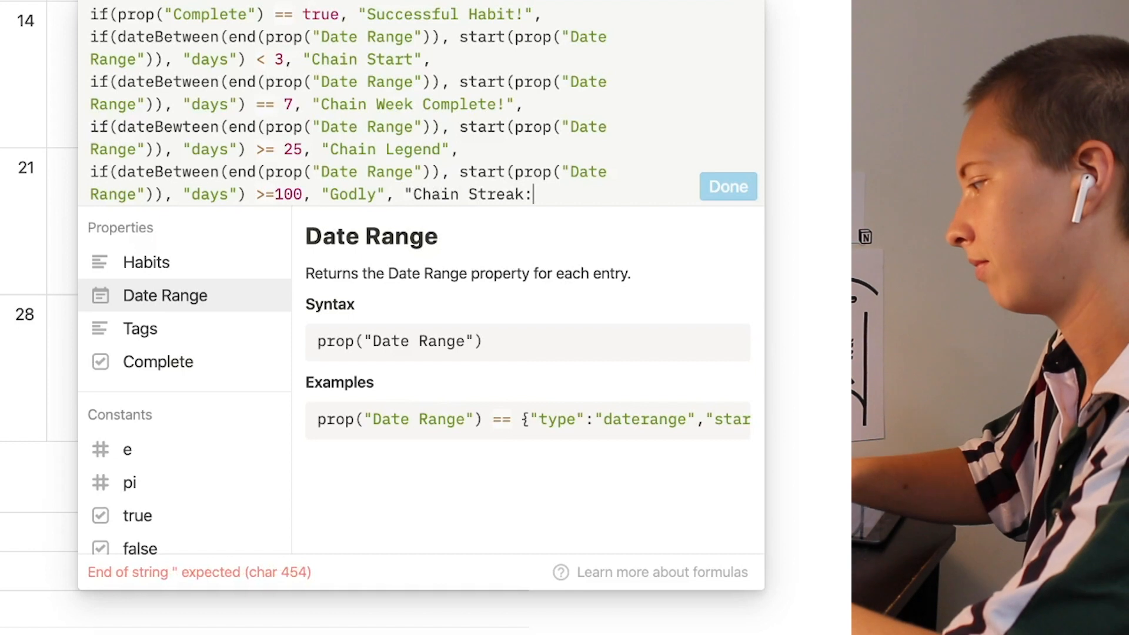
{"action": "key", "text": "Backspace"}
{"action": "type", "text": "\""}
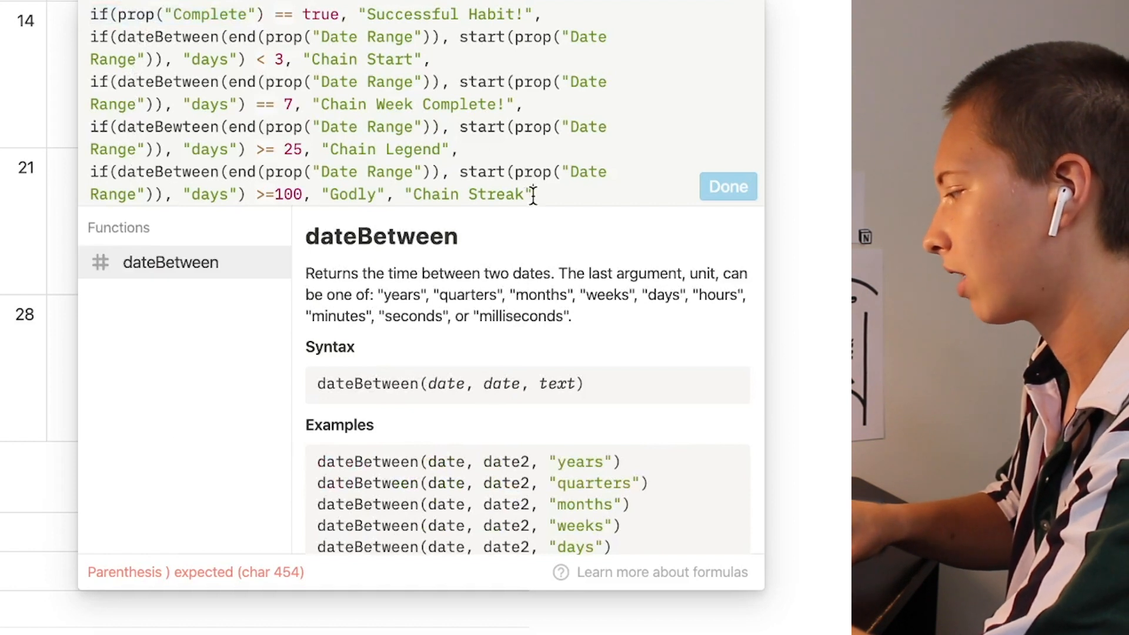
{"action": "type", "text": ")"}
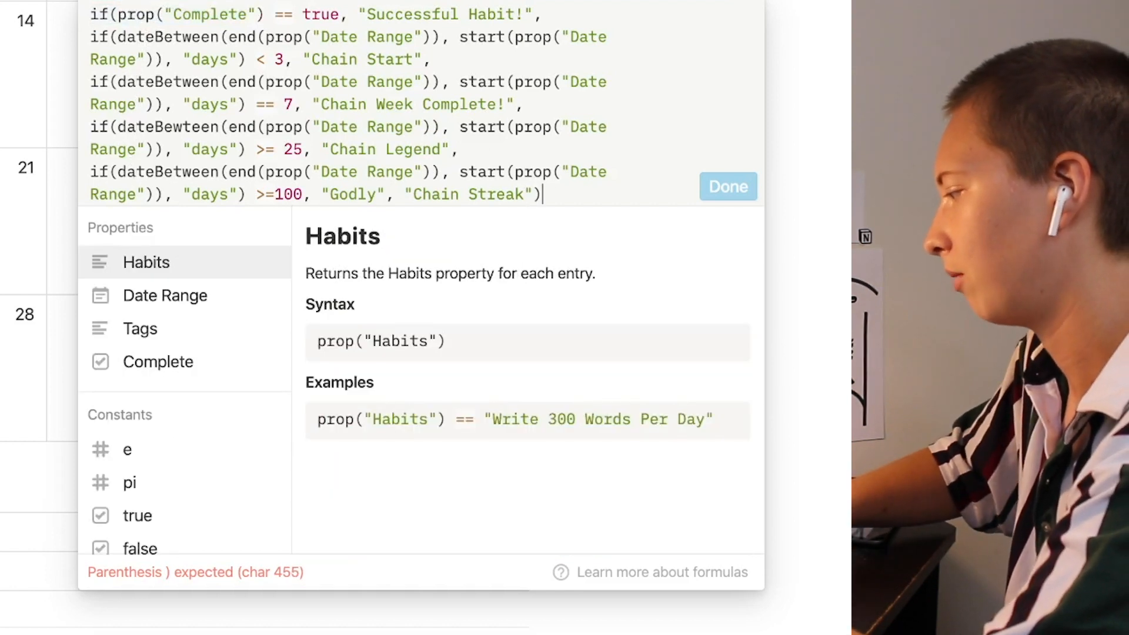
{"action": "type", "text": "))))"}
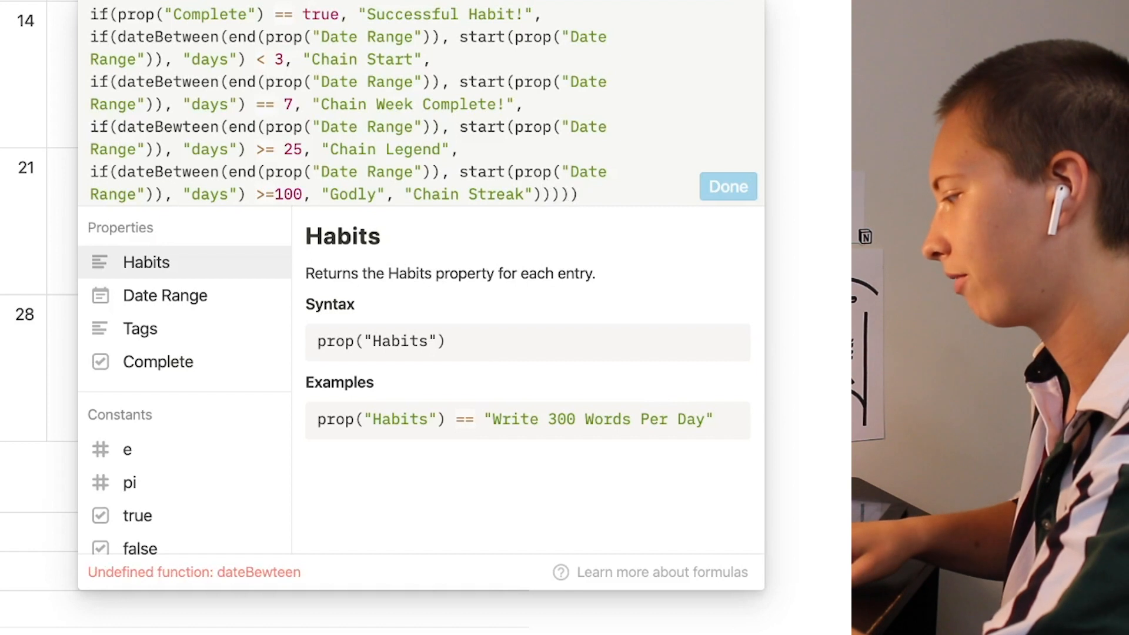
{"action": "mouse_move", "coordinate": [453, 495]}
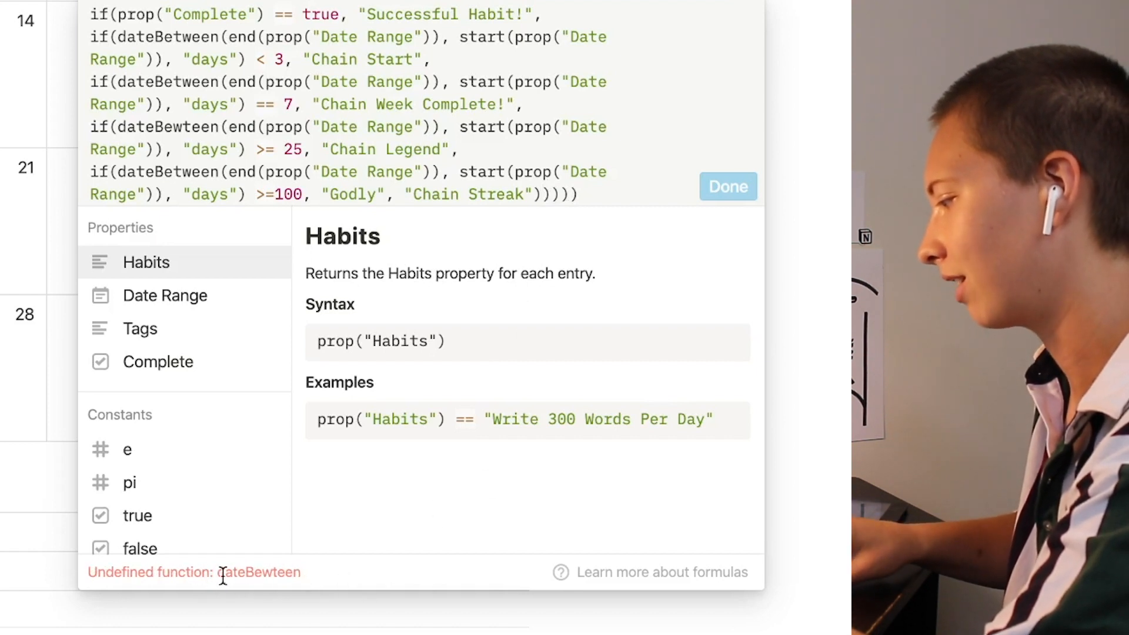
{"action": "mouse_move", "coordinate": [320, 581]}
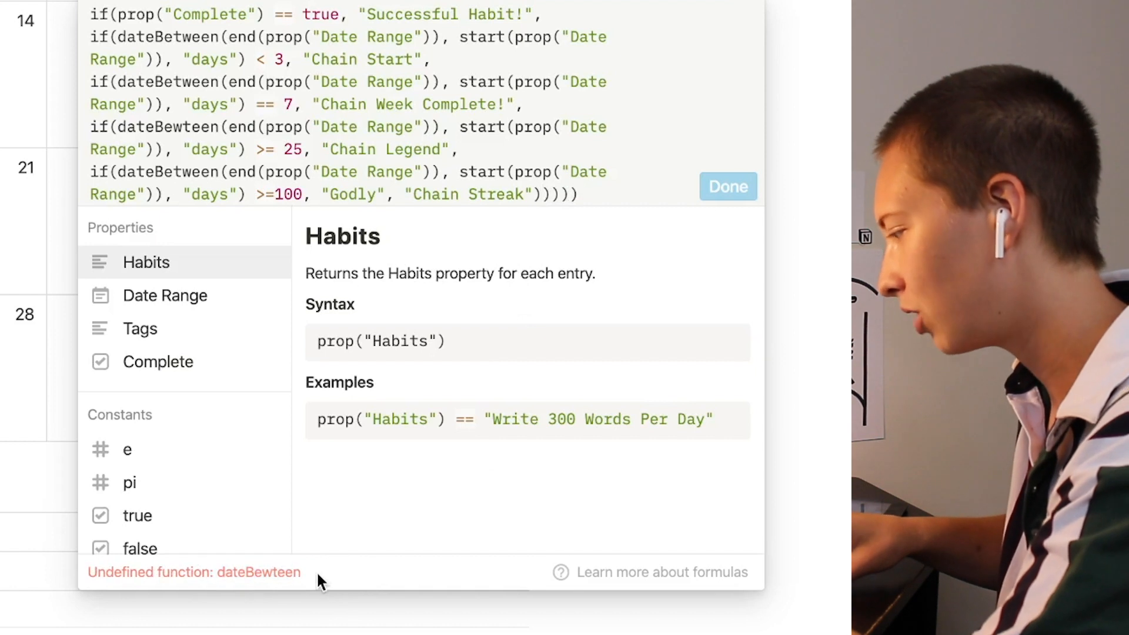
{"action": "mouse_move", "coordinate": [190, 173]}
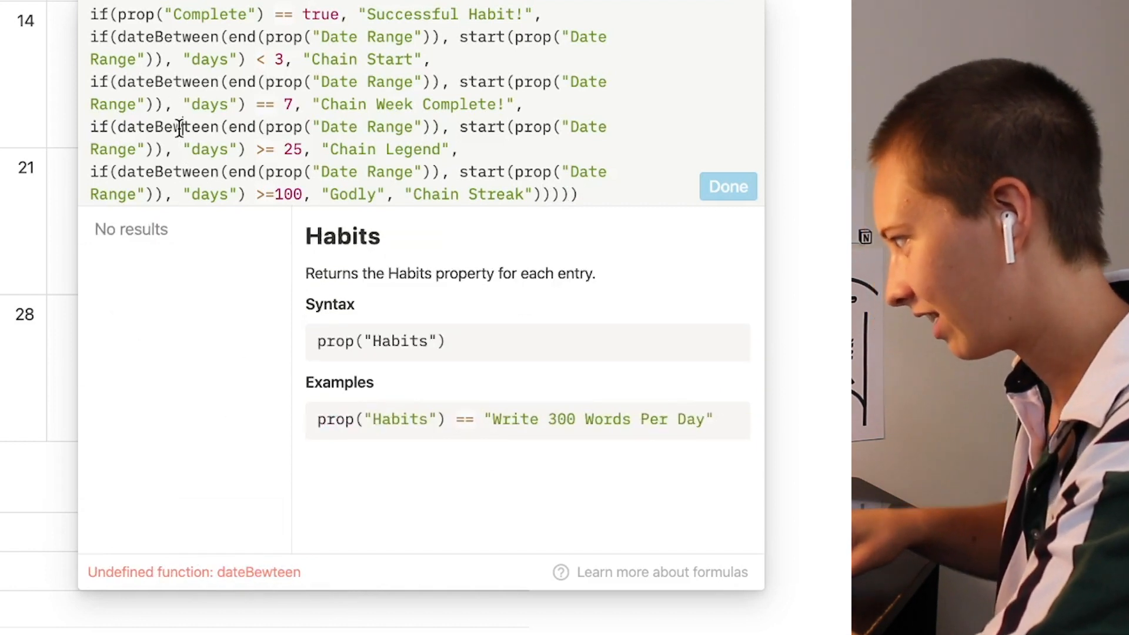
Fix the dateBewteen typo and save the Achievements formula
{"action": "left_click", "coordinate": [190, 127]}
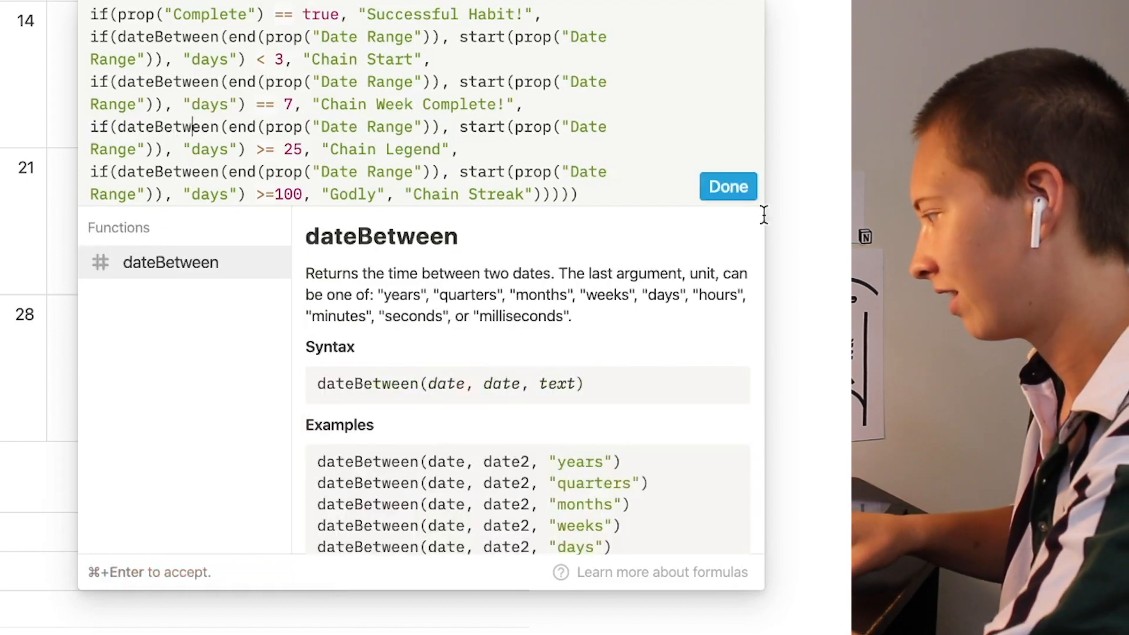
{"action": "left_click", "coordinate": [727, 187]}
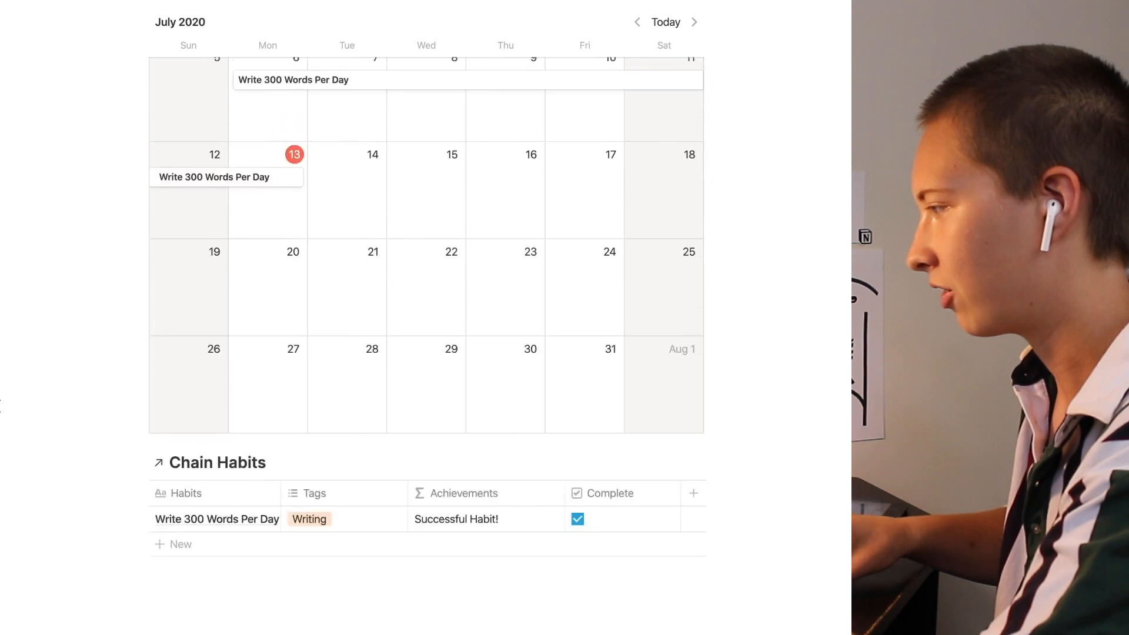
Uncheck the writing habit's Complete box and scroll down to the Chain Habits table
{"action": "scroll", "scroll_direction": "down", "scroll_amount": 3}
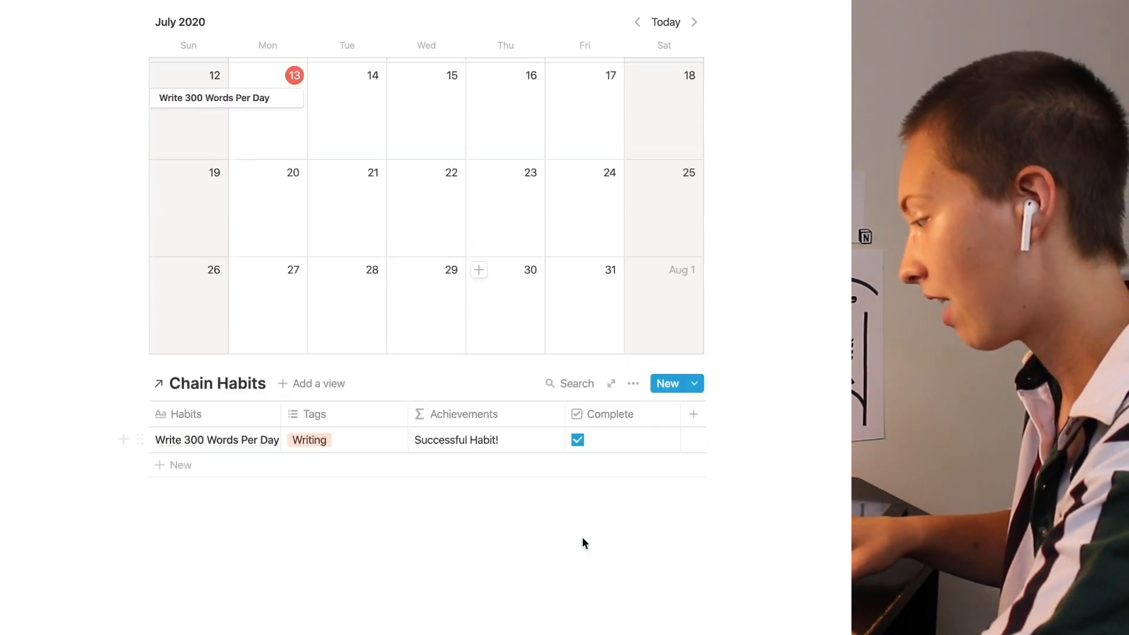
{"action": "mouse_move", "coordinate": [600, 455]}
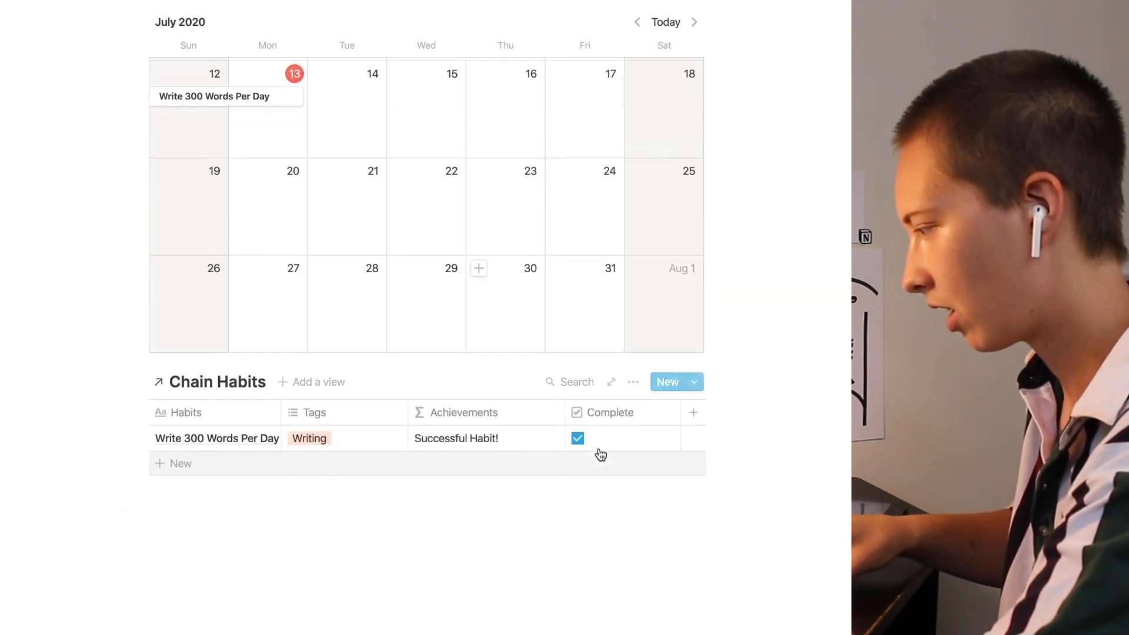
{"action": "mouse_move", "coordinate": [511, 440]}
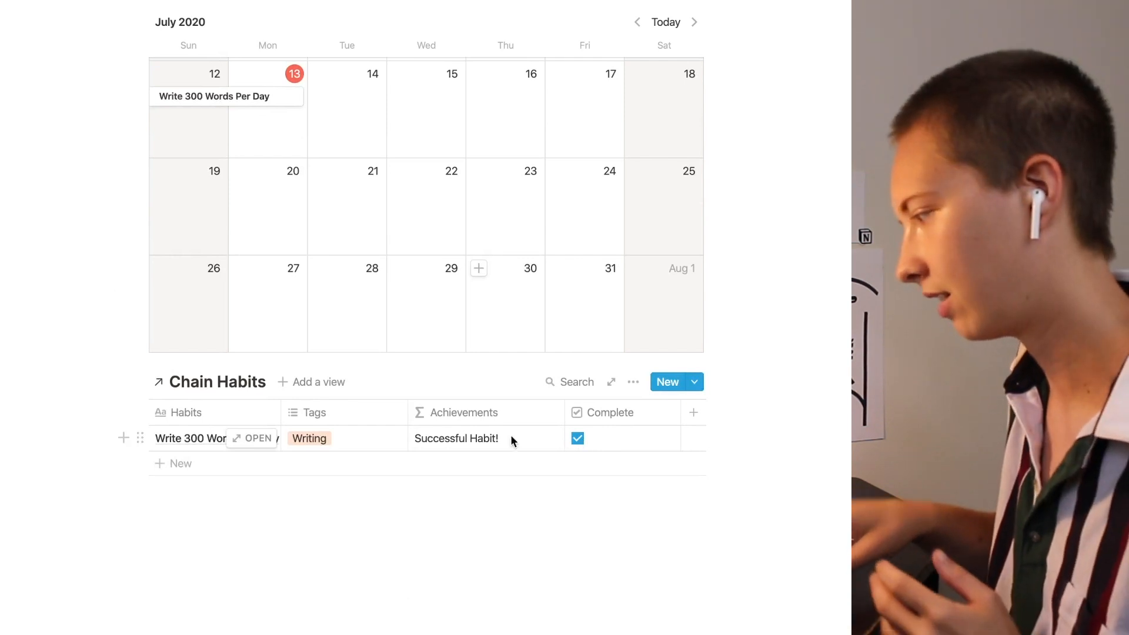
{"action": "left_click", "coordinate": [576, 439]}
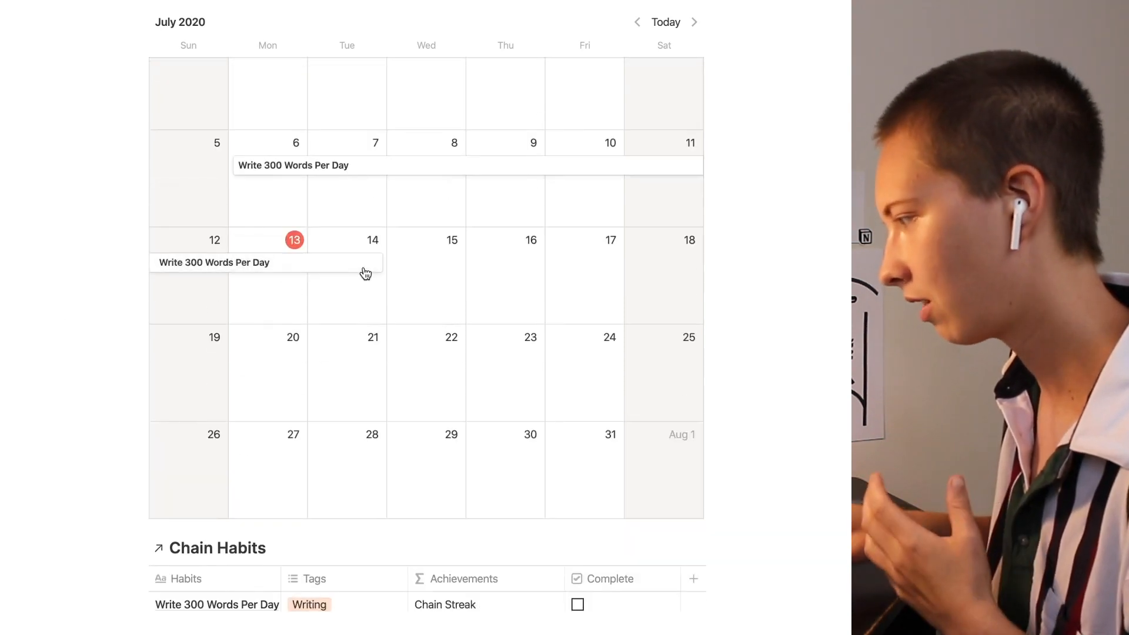
{"action": "scroll", "scroll_direction": "down", "scroll_amount": 3}
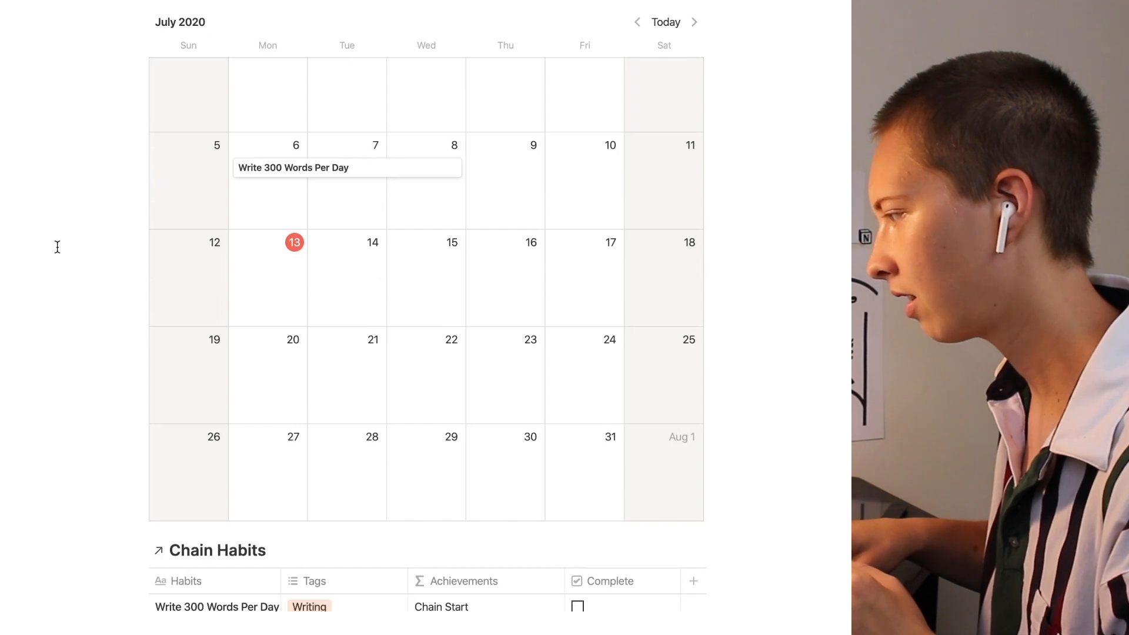
{"action": "scroll", "scroll_direction": "down", "scroll_amount": 3}
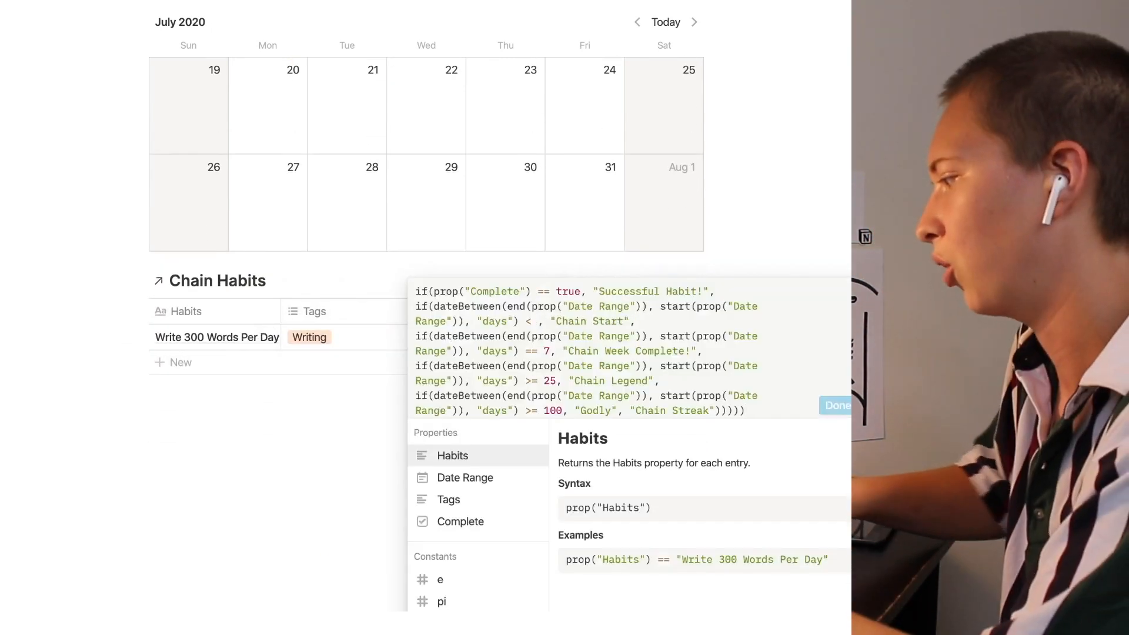
Change the Chain Start threshold to under 2 days, save, and lengthen the habit's date range
{"action": "type", "text": "2"}
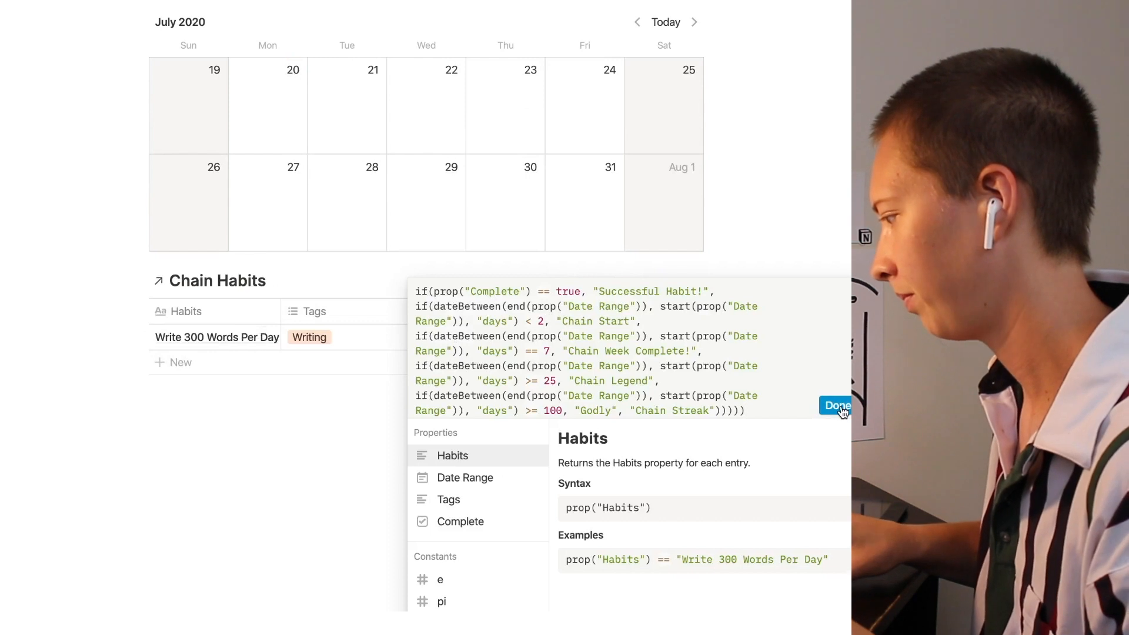
{"action": "left_click", "coordinate": [836, 405]}
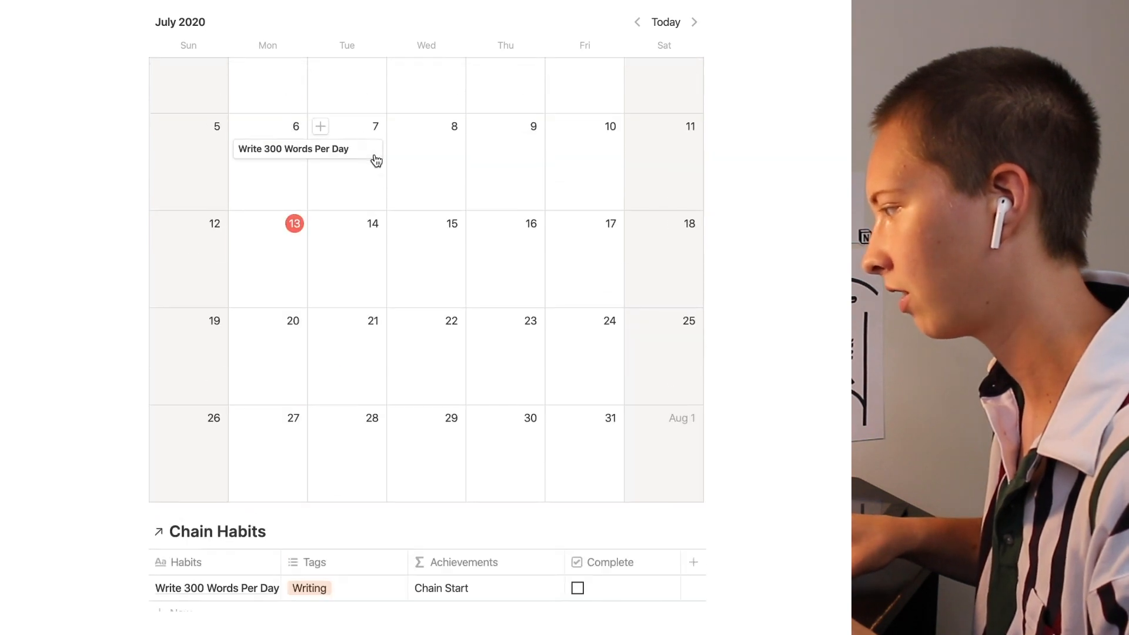
{"action": "scroll", "scroll_direction": "down", "scroll_amount": 3}
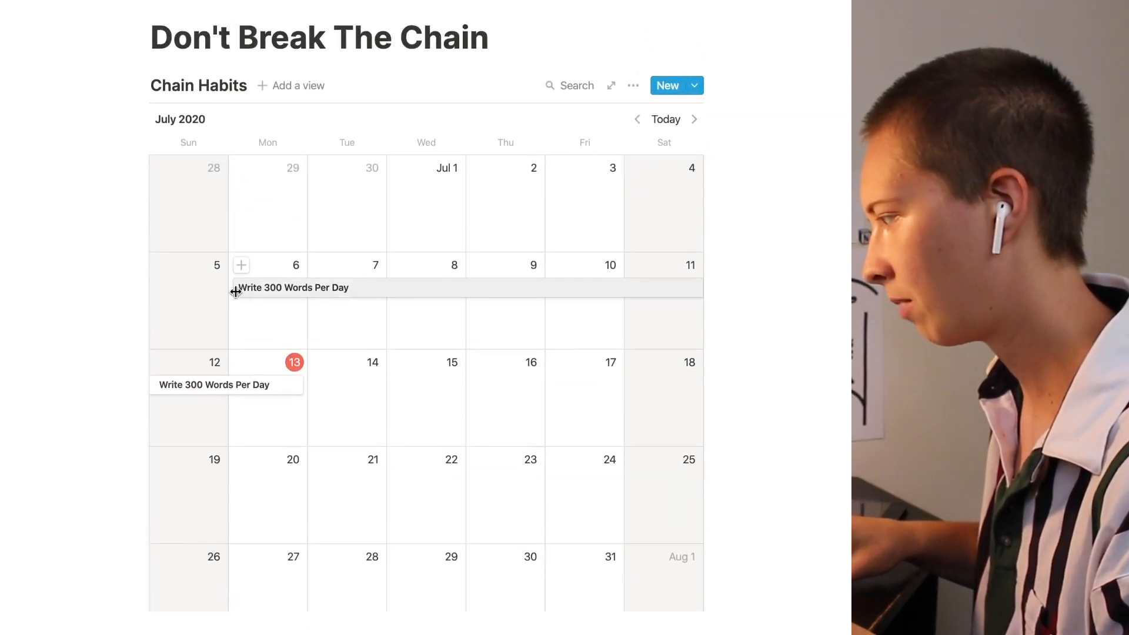
{"action": "scroll", "scroll_direction": "down", "scroll_amount": 3}
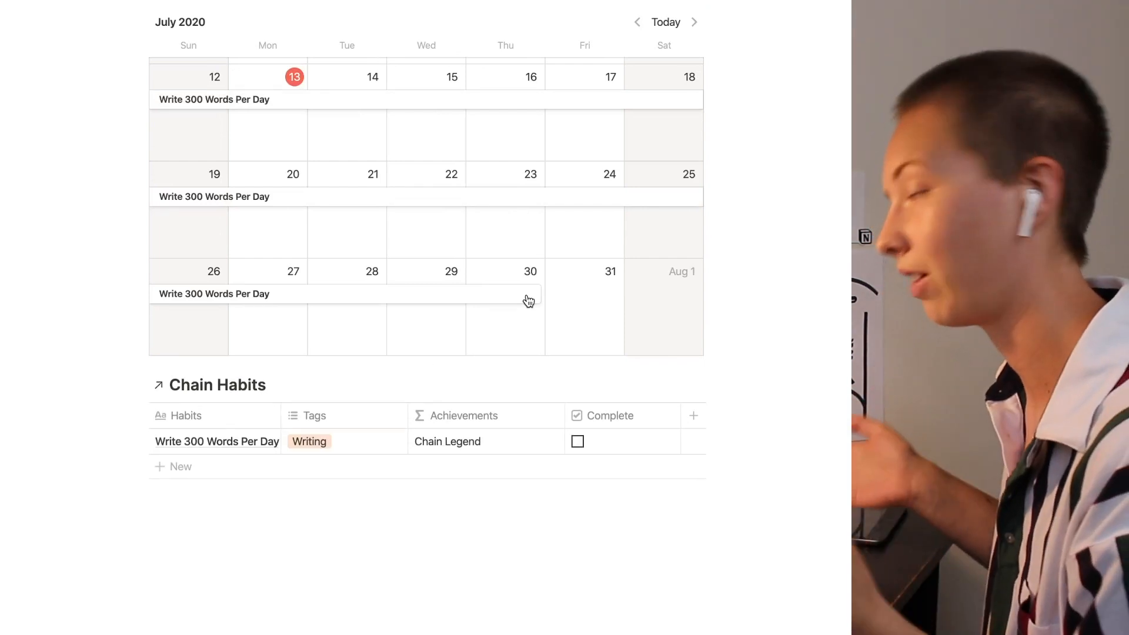
{"action": "scroll", "scroll_direction": "down", "scroll_amount": 3}
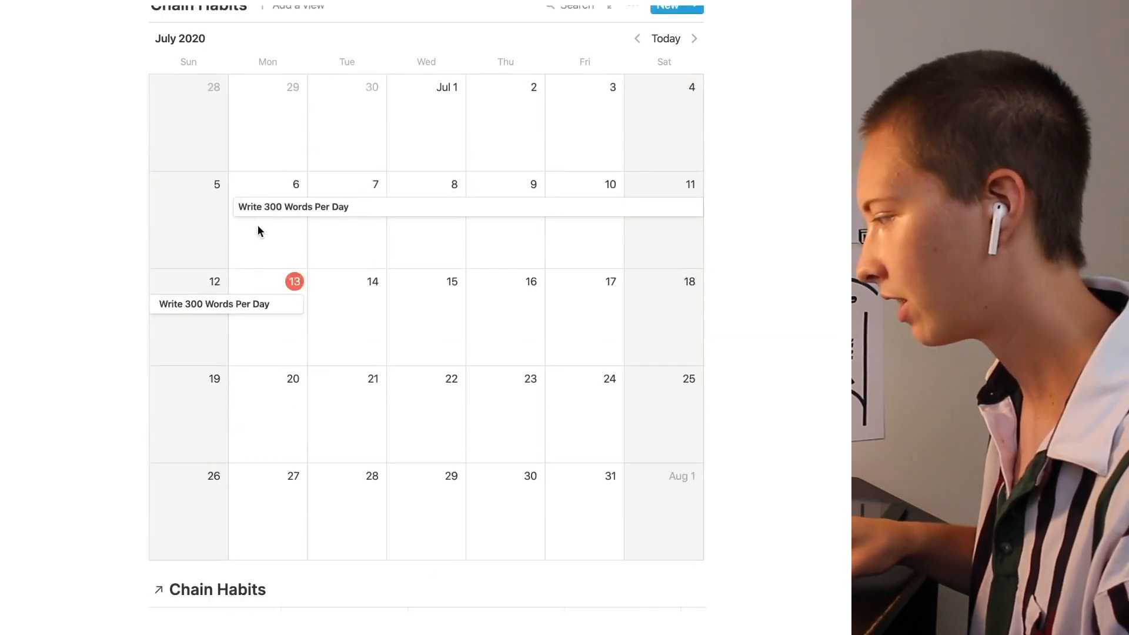
{"action": "scroll", "scroll_direction": "down", "scroll_amount": 3}
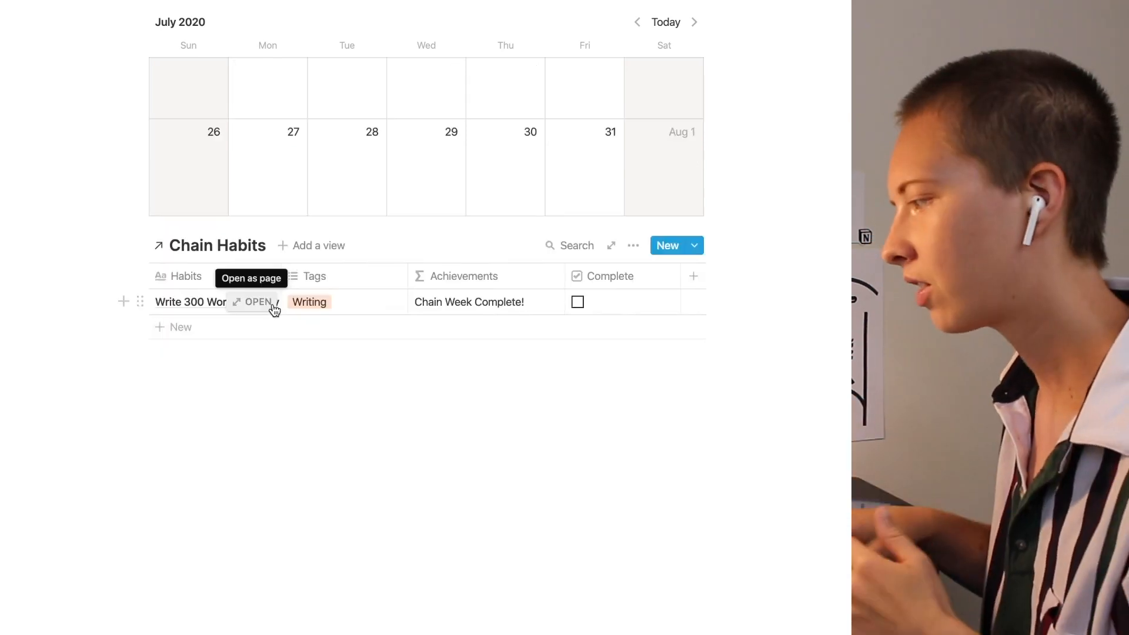
Open the Write 300 Words Per Day page and add a Days formula property
{"action": "left_click", "coordinate": [255, 302]}
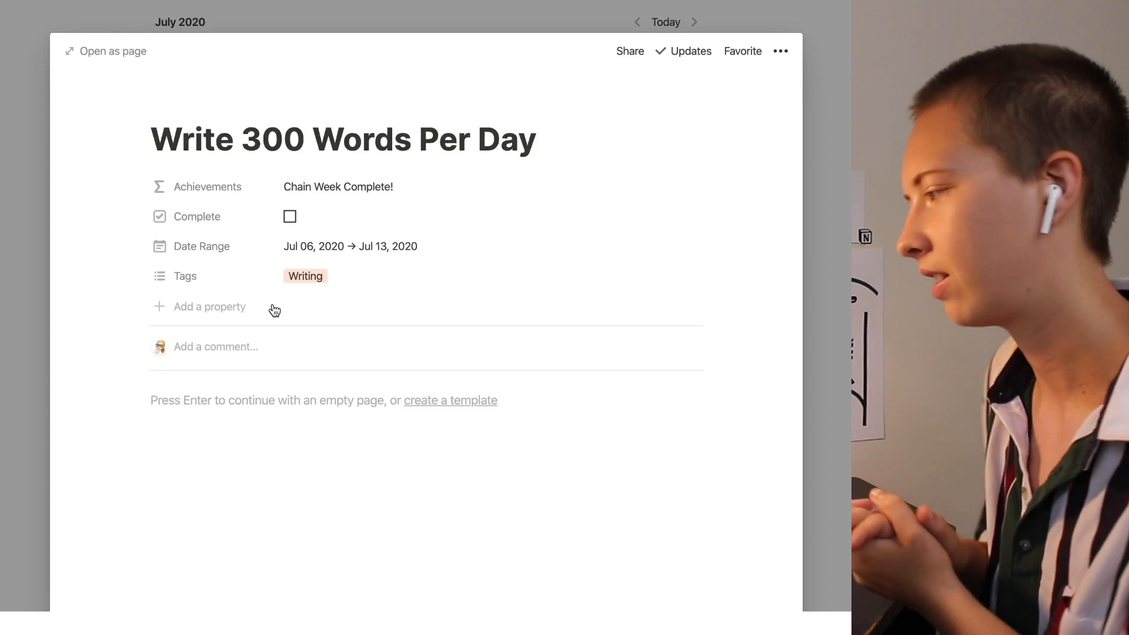
{"action": "left_click", "coordinate": [209, 307]}
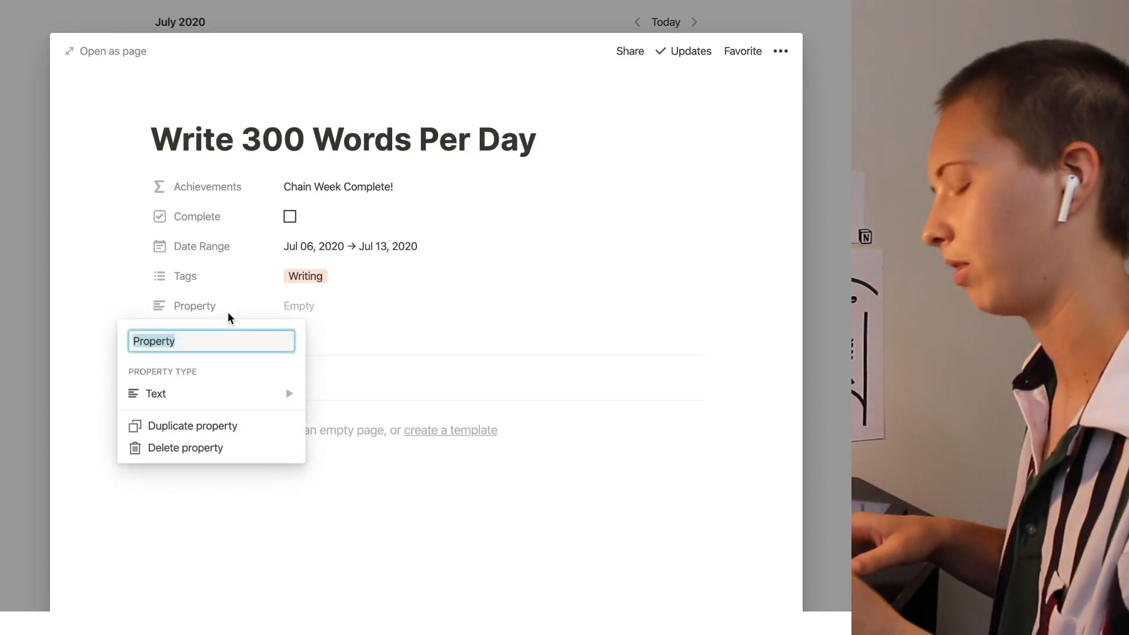
{"action": "type", "text": "Days"}
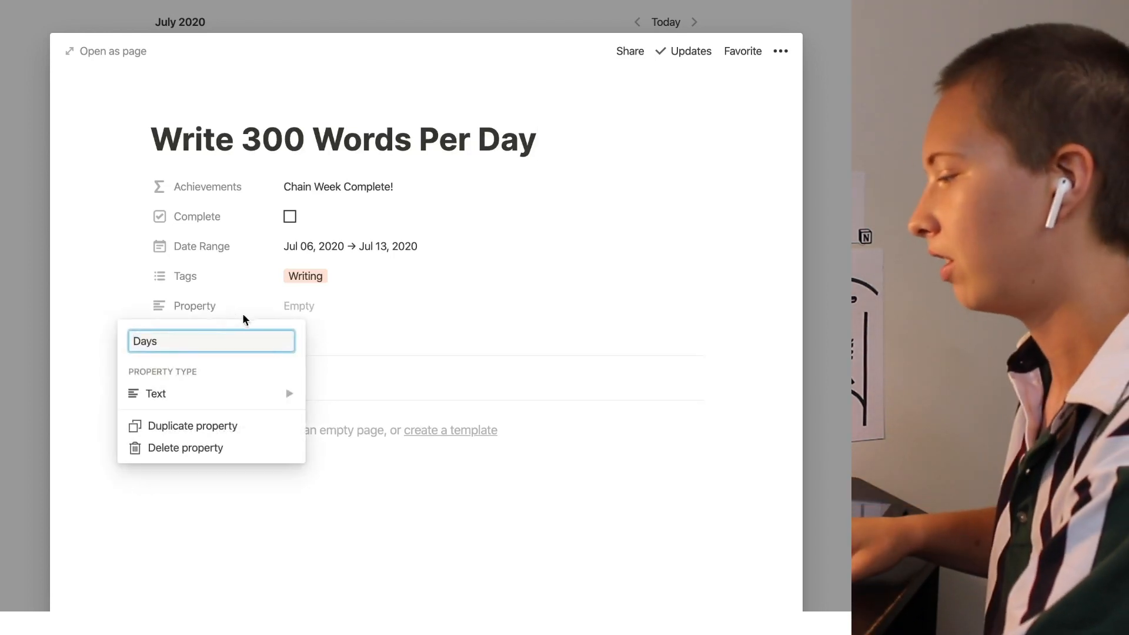
{"action": "left_click", "coordinate": [209, 394]}
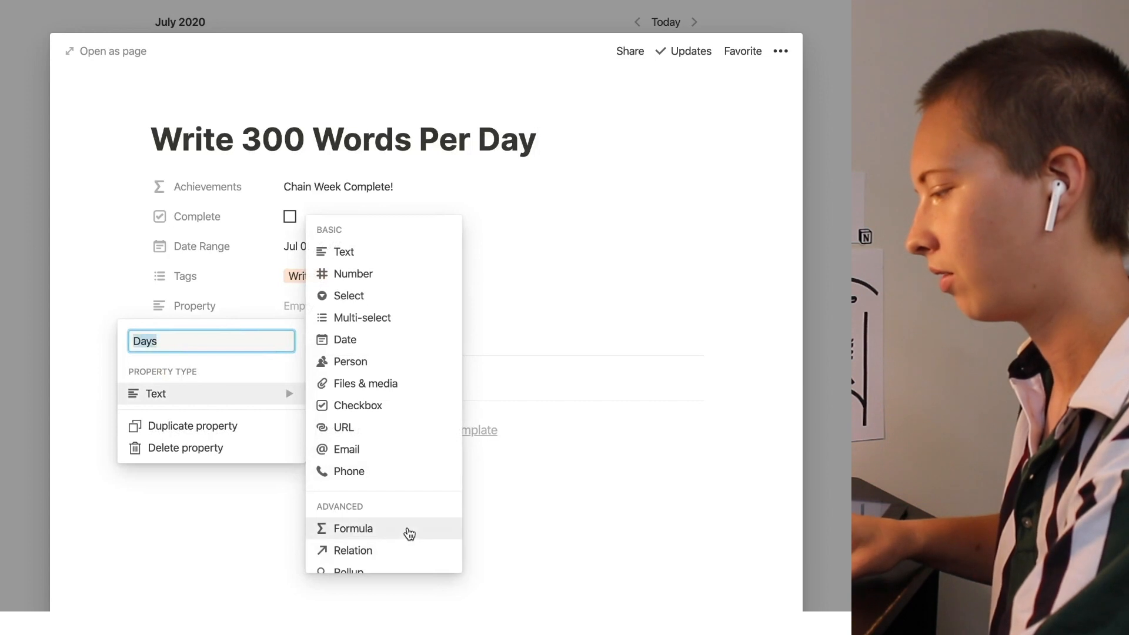
{"action": "left_click", "coordinate": [354, 528]}
{"action": "type", "text": "dateBetween(prop(\"Date Range"}
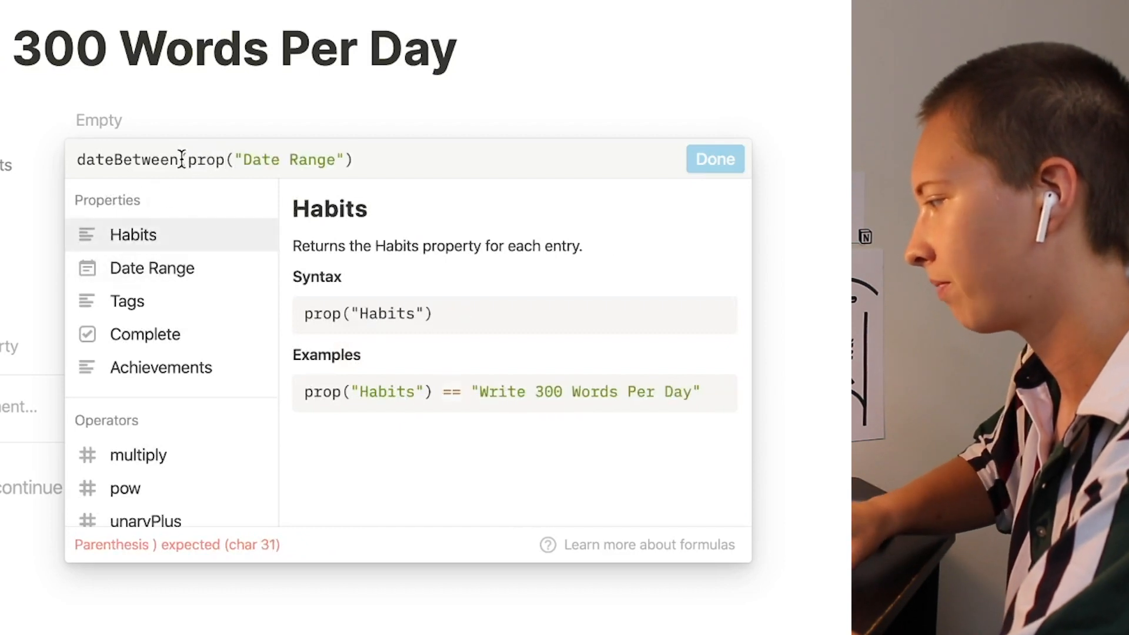
Enter dateBetween(end(prop("Date Range")), start(...), "days") so Days shows 7
{"action": "type", "text": "(end"}
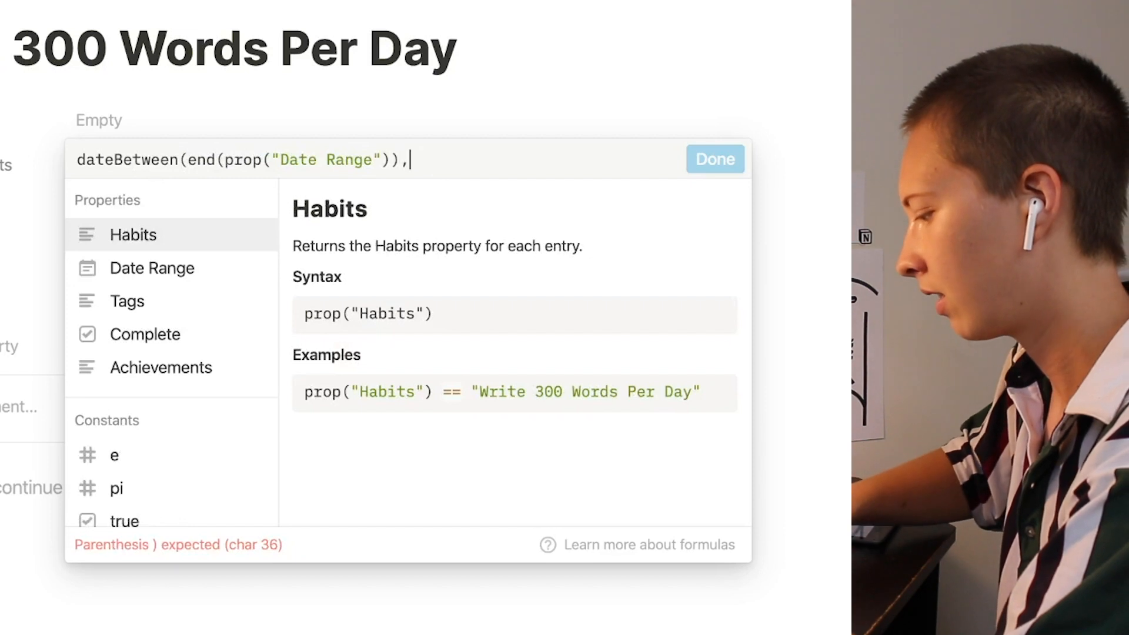
{"action": "type", "text": "start"}
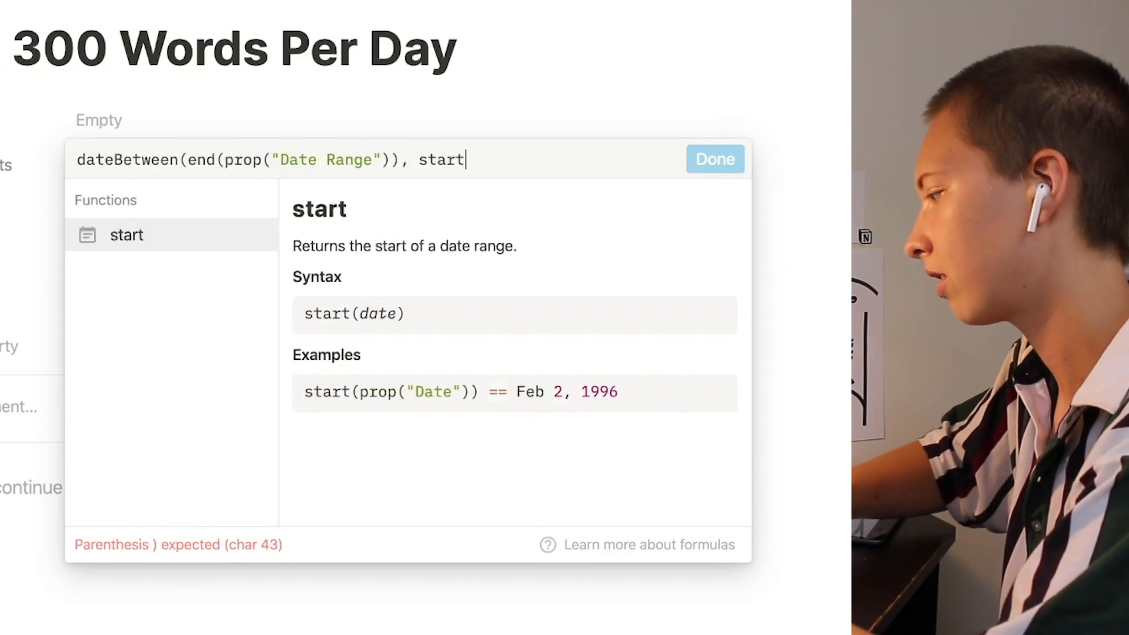
{"action": "type", "text": "(prop(\"Date Range\")),"}
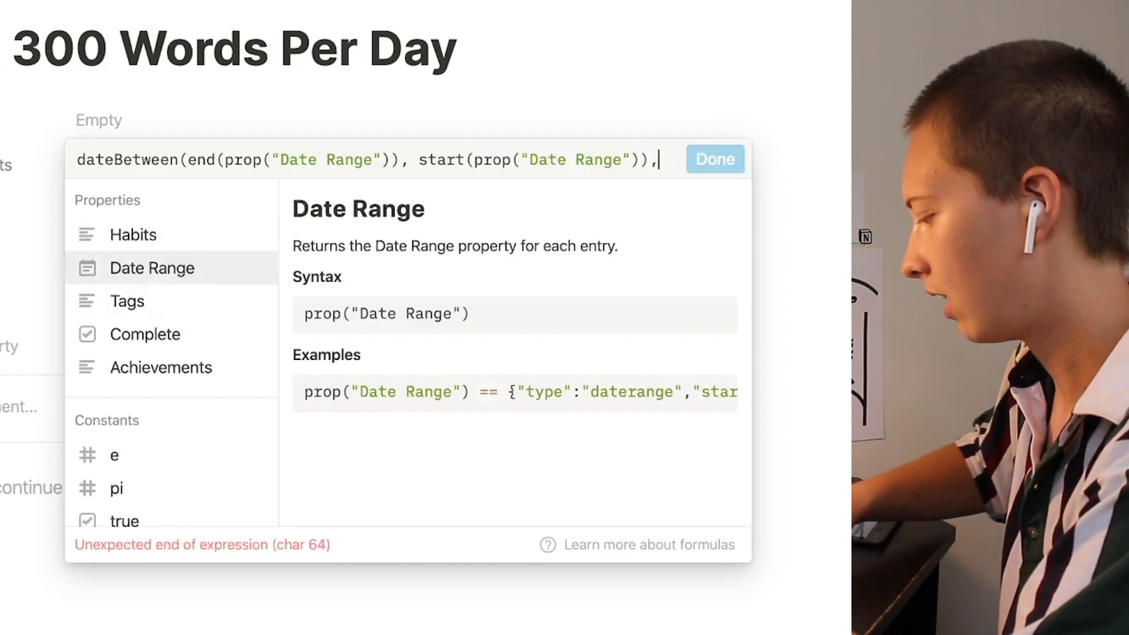
{"action": "type", "text": "\"days\""}
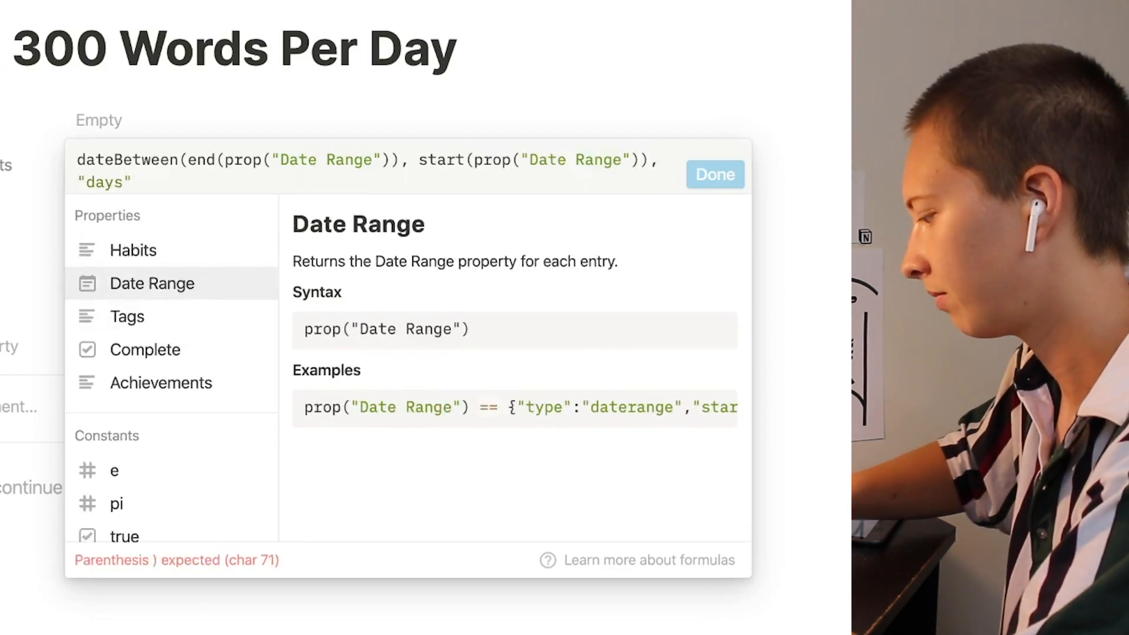
{"action": "type", "text": ")"}
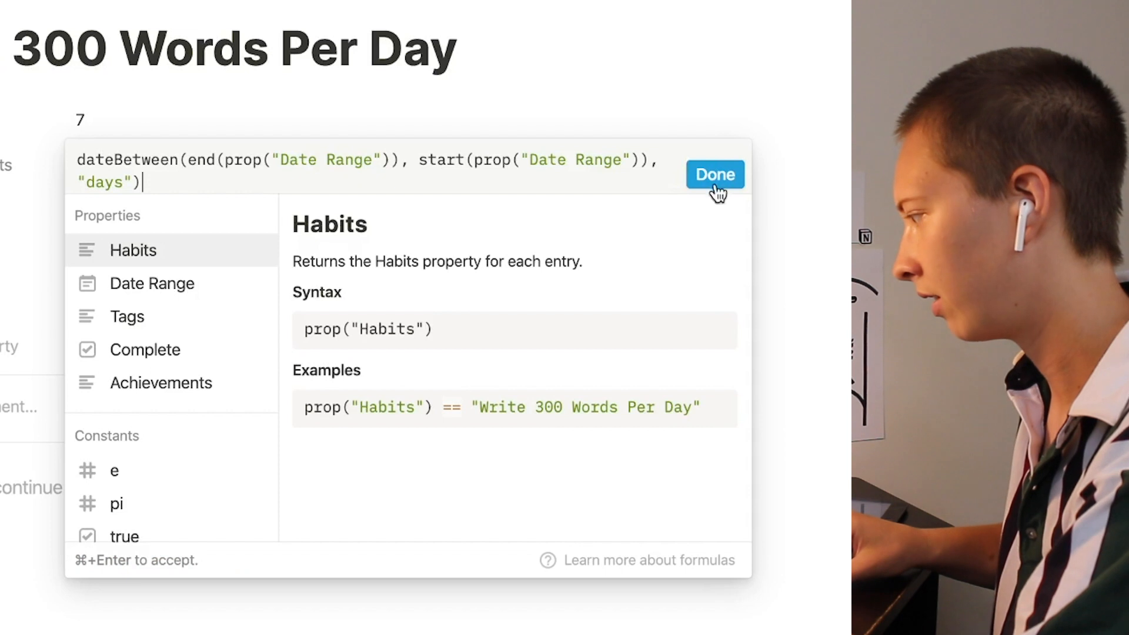
{"action": "left_click", "coordinate": [714, 174]}
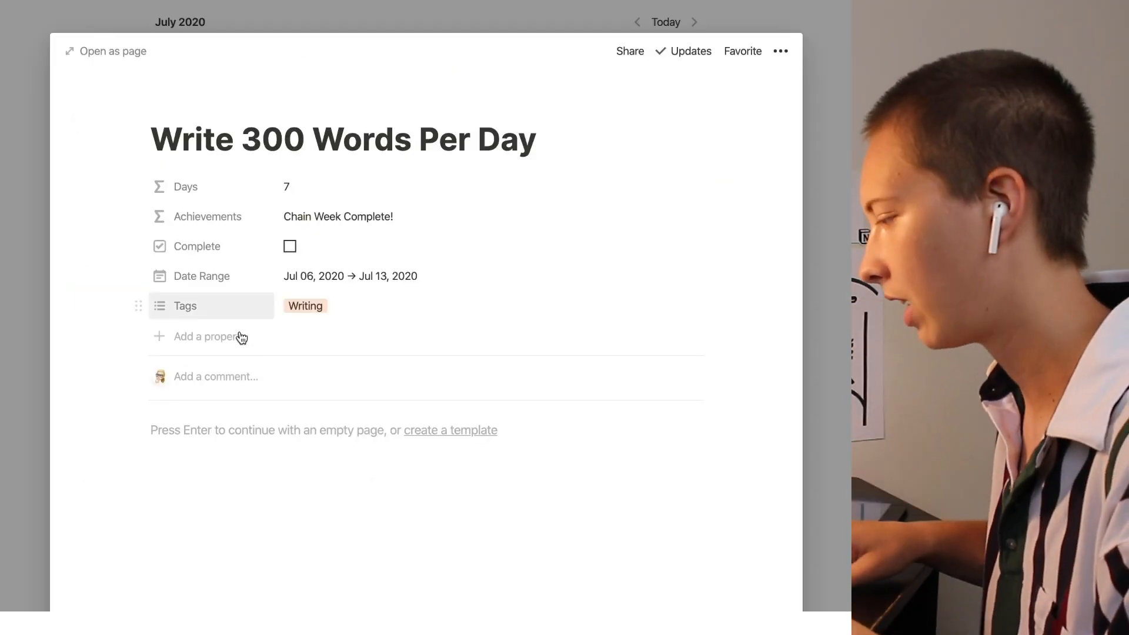
{"action": "mouse_move", "coordinate": [386, 365]}
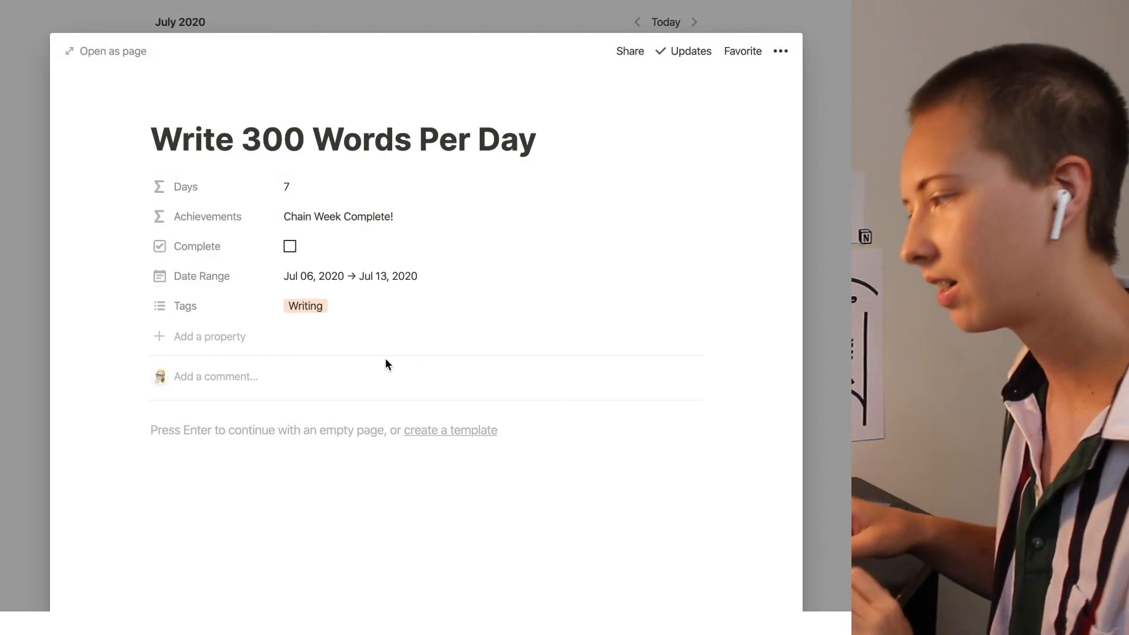
Add a new property named Broken? to the writing habit
{"action": "left_click", "coordinate": [209, 336]}
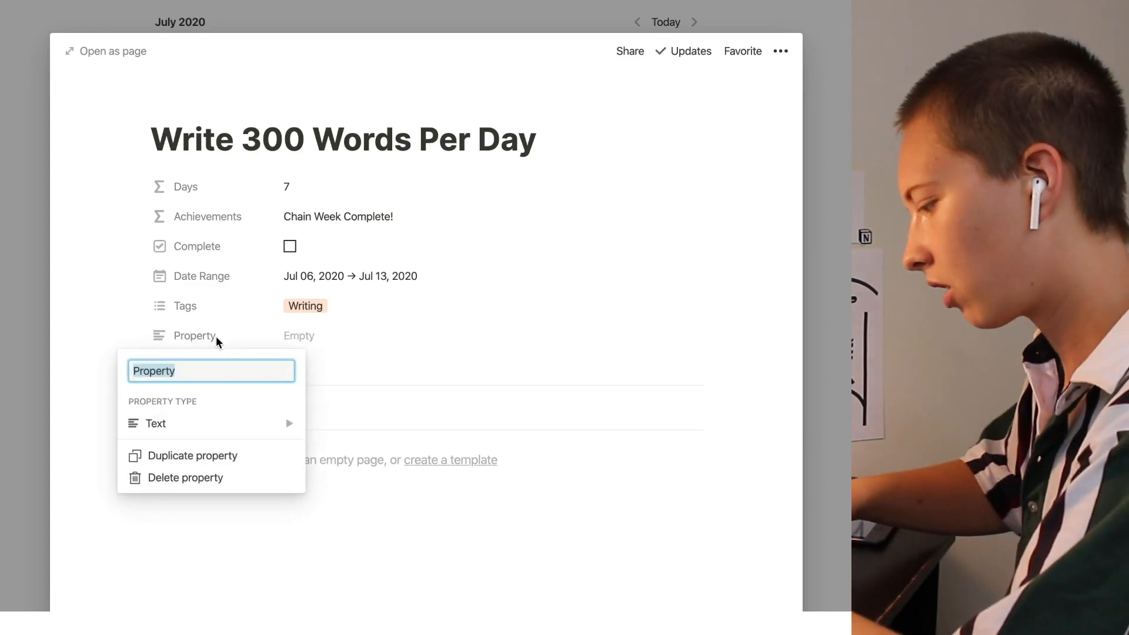
{"action": "type", "text": "Broken?"}
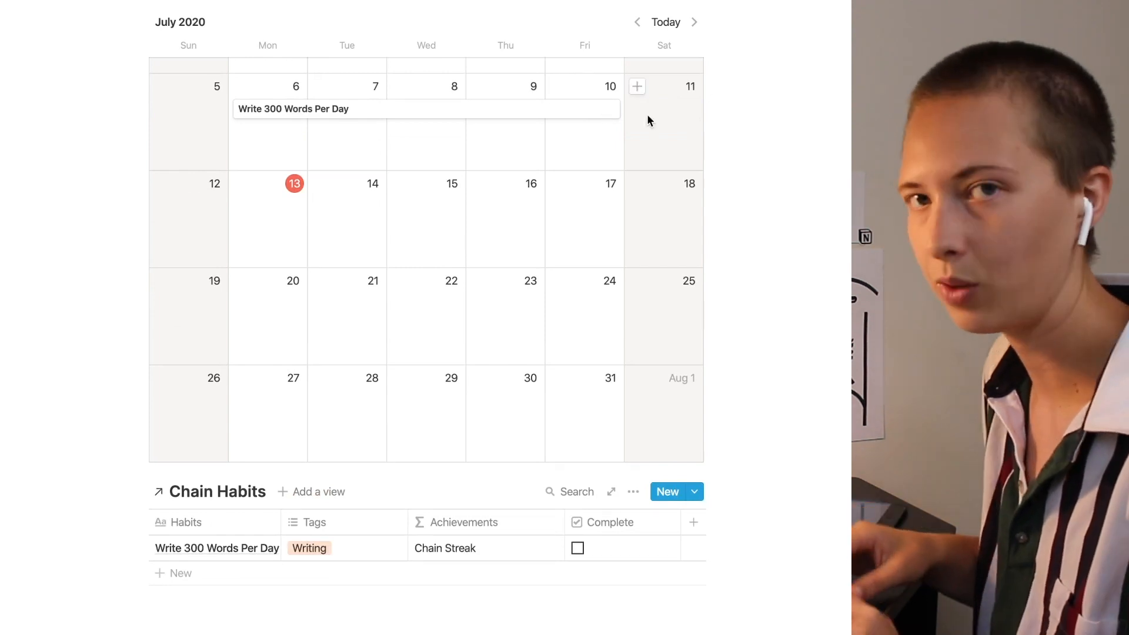
{"action": "mouse_move", "coordinate": [233, 212]}
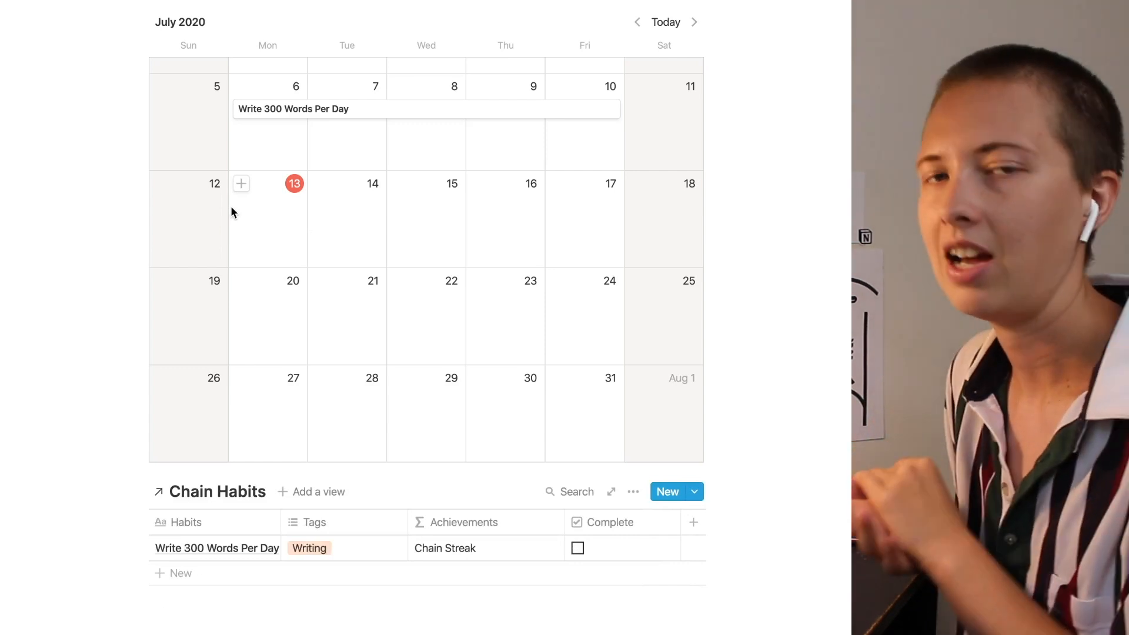
{"action": "mouse_move", "coordinate": [353, 202]}
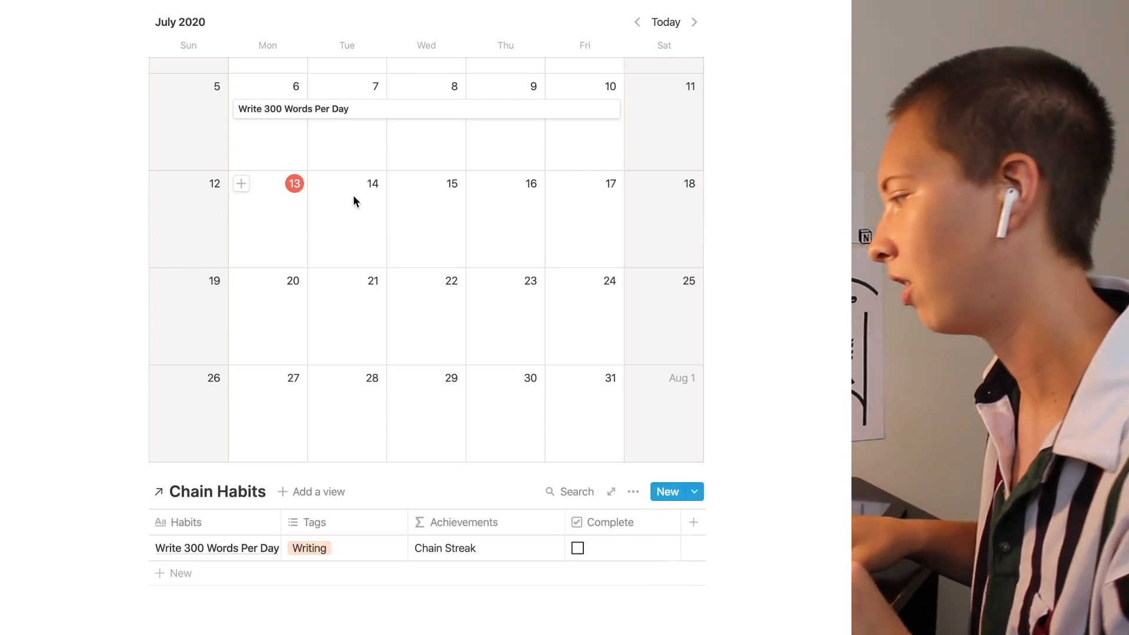
{"action": "left_click", "coordinate": [241, 183]}
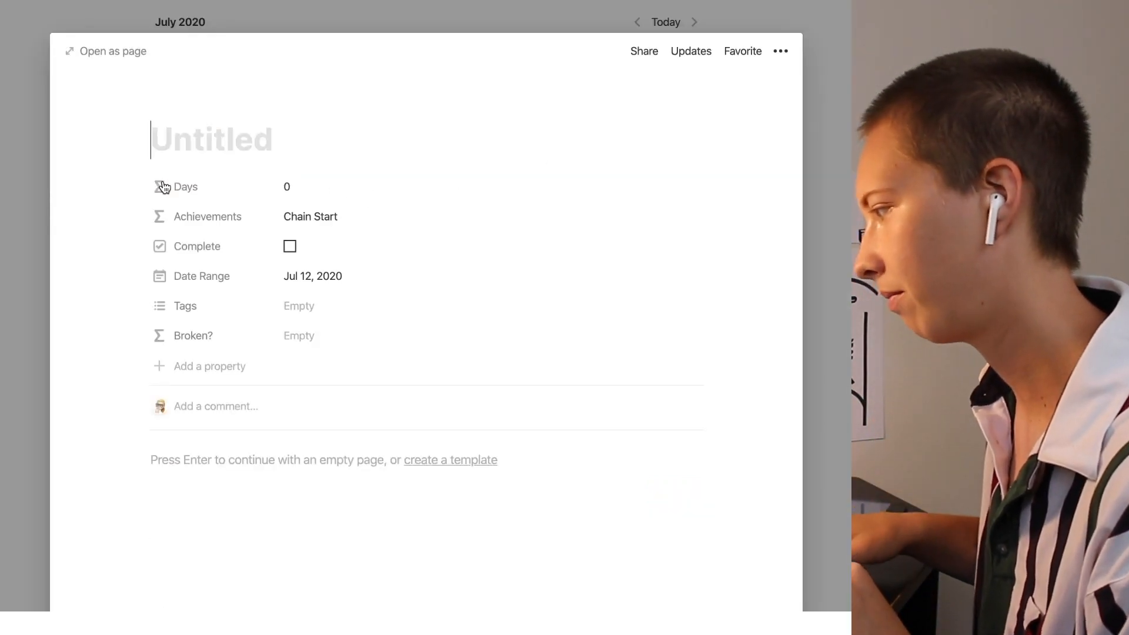
{"action": "type", "text": "Write"}
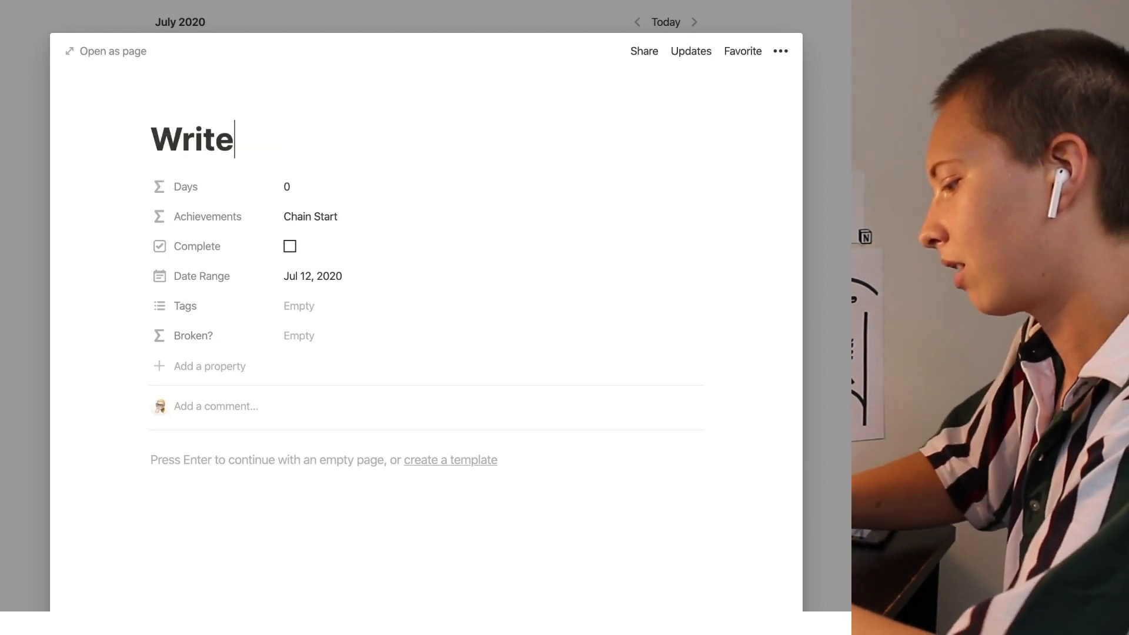
{"action": "type", "text": "300 Words"}
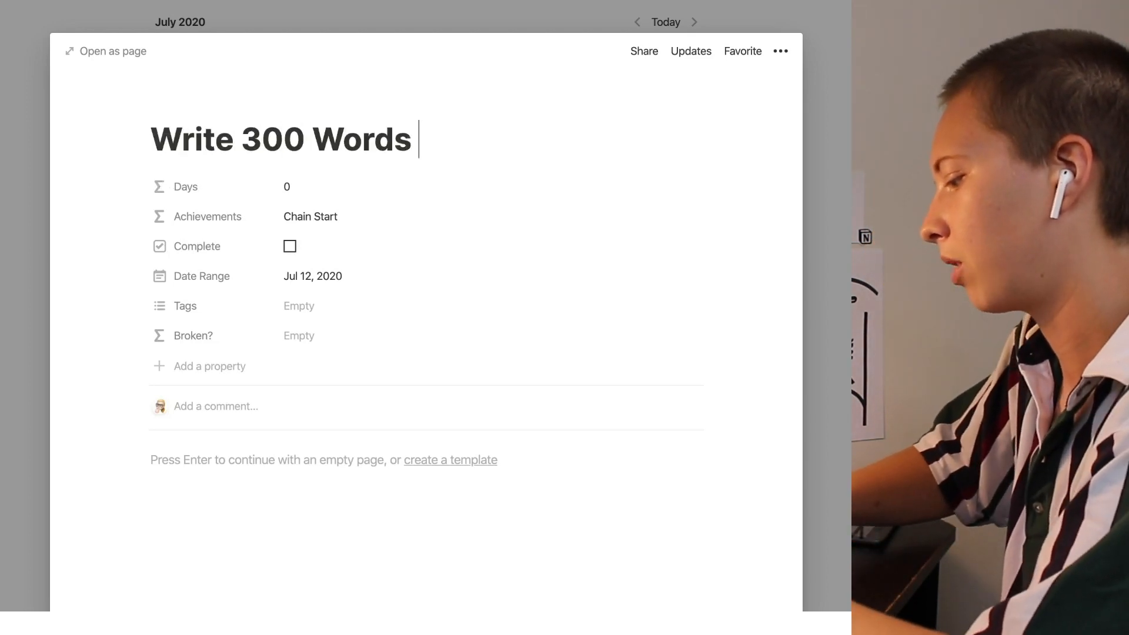
{"action": "type", "text": "Per Day"}
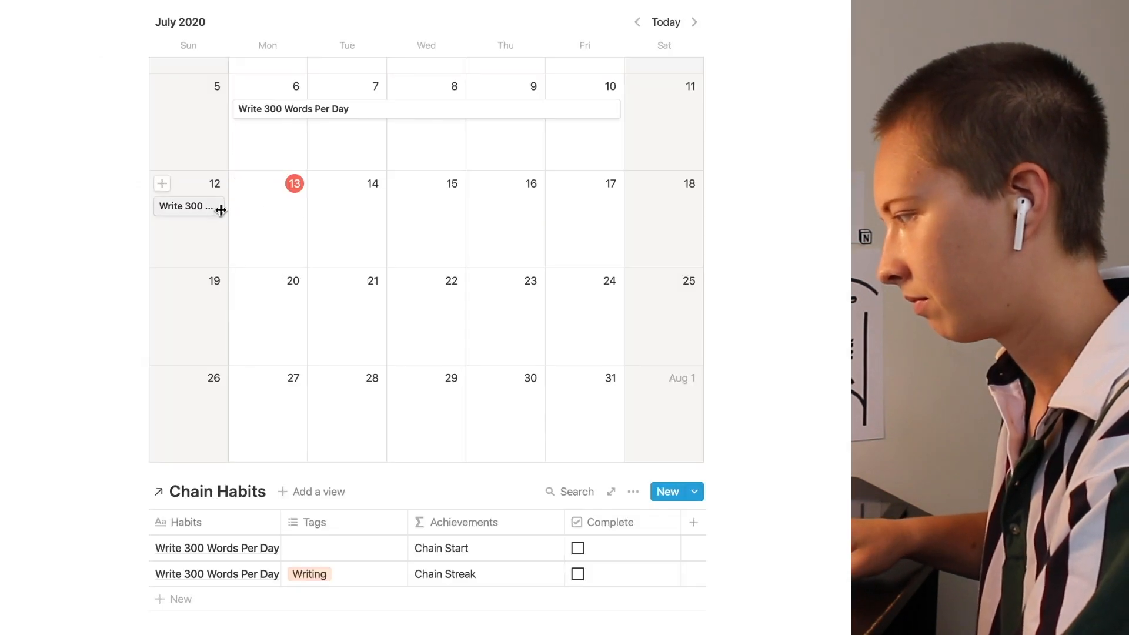
{"action": "left_click", "coordinate": [338, 548]}
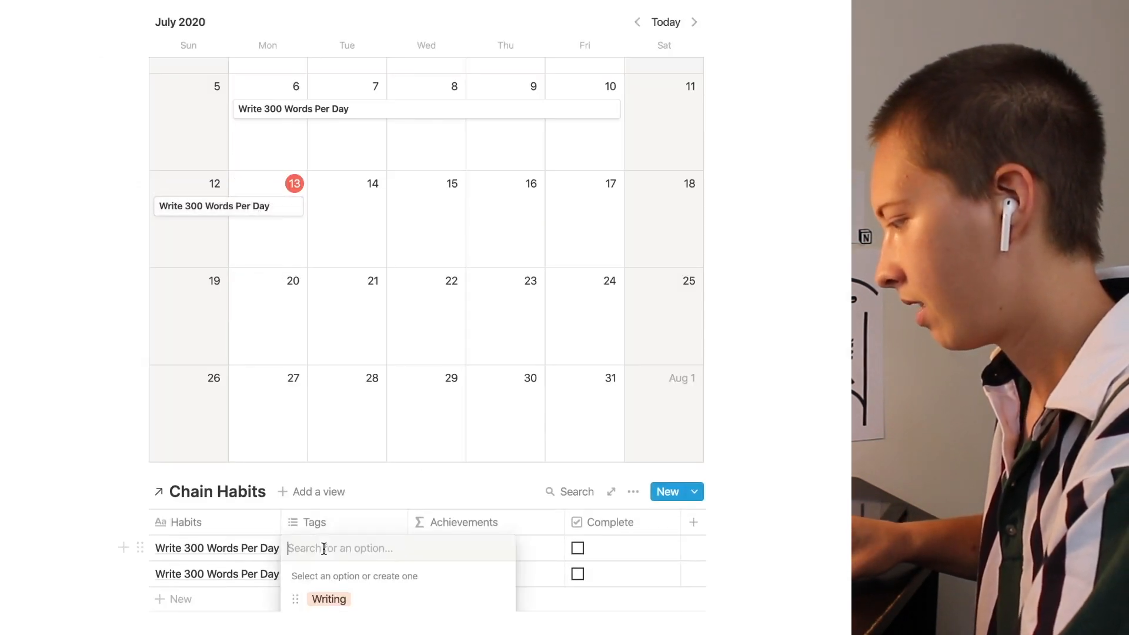
{"action": "left_click", "coordinate": [328, 599]}
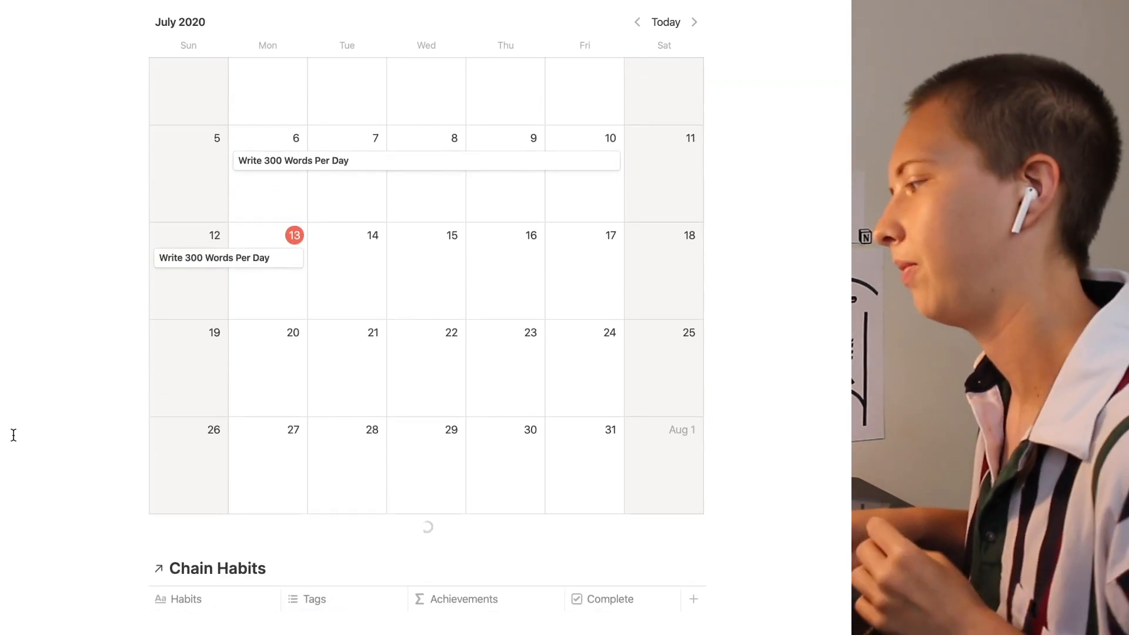
{"action": "mouse_move", "coordinate": [374, 160]}
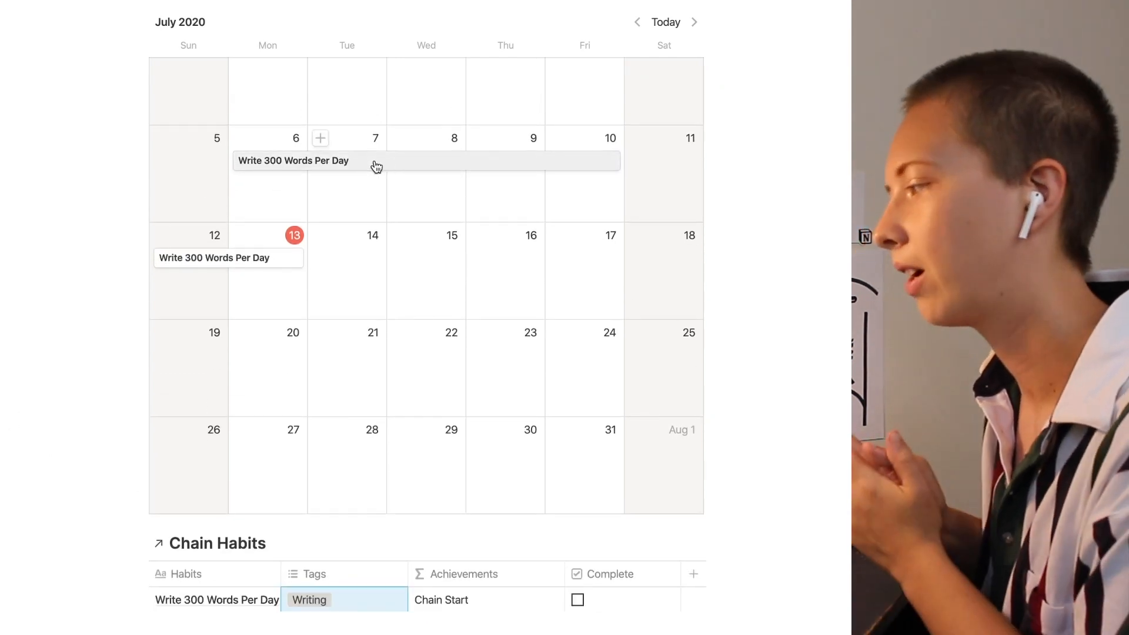
{"action": "mouse_move", "coordinate": [353, 135]}
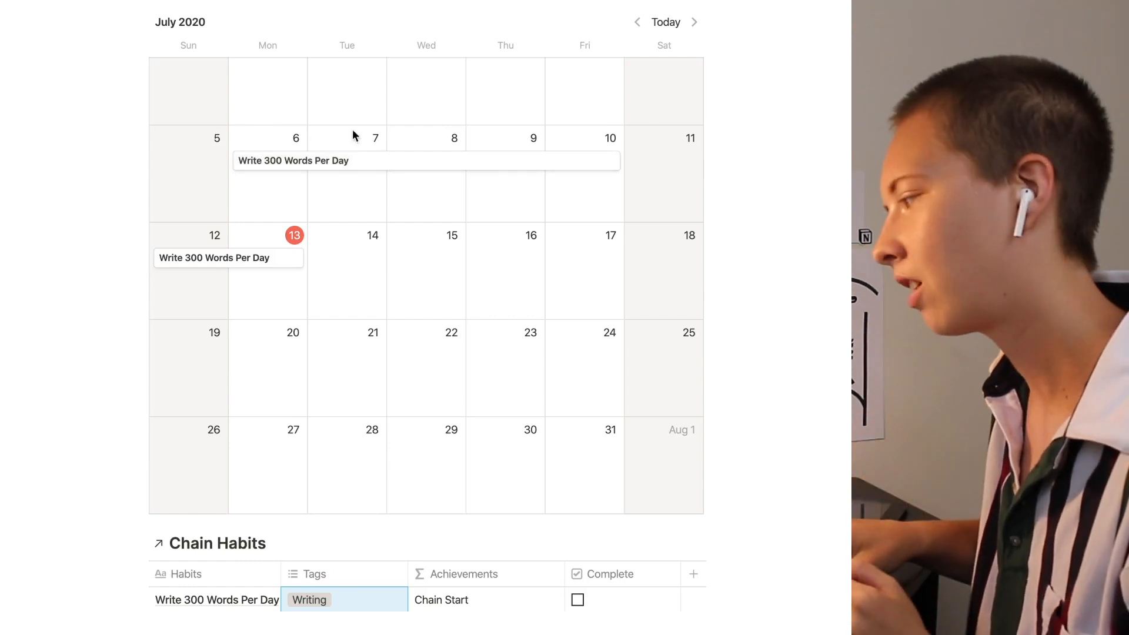
{"action": "mouse_move", "coordinate": [552, 183]}
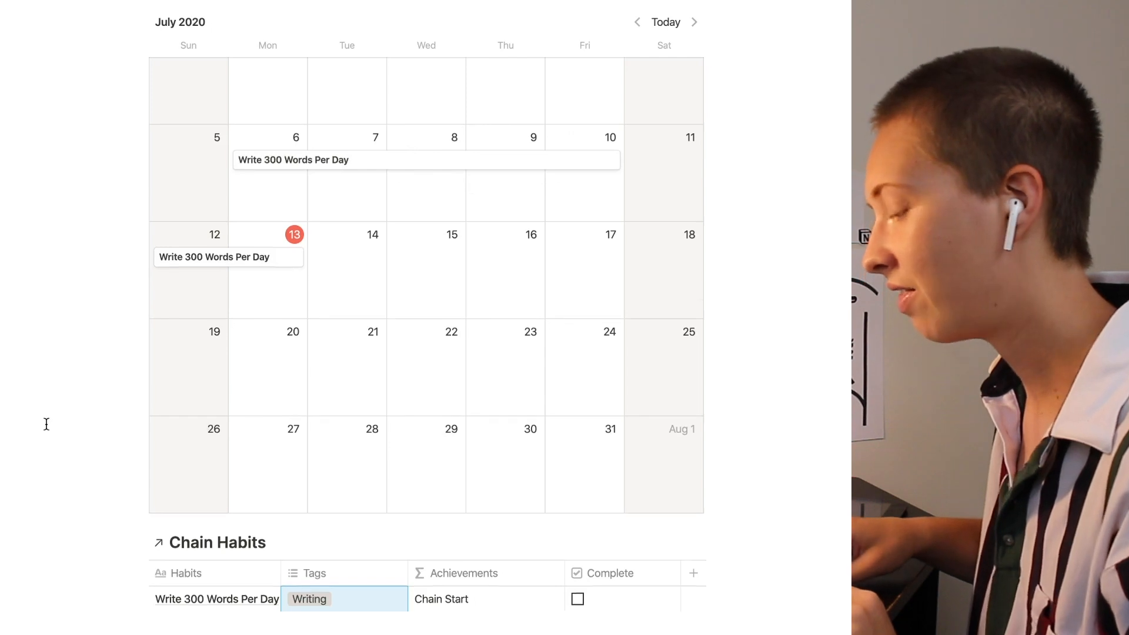
{"action": "scroll", "scroll_direction": "down", "scroll_amount": 3}
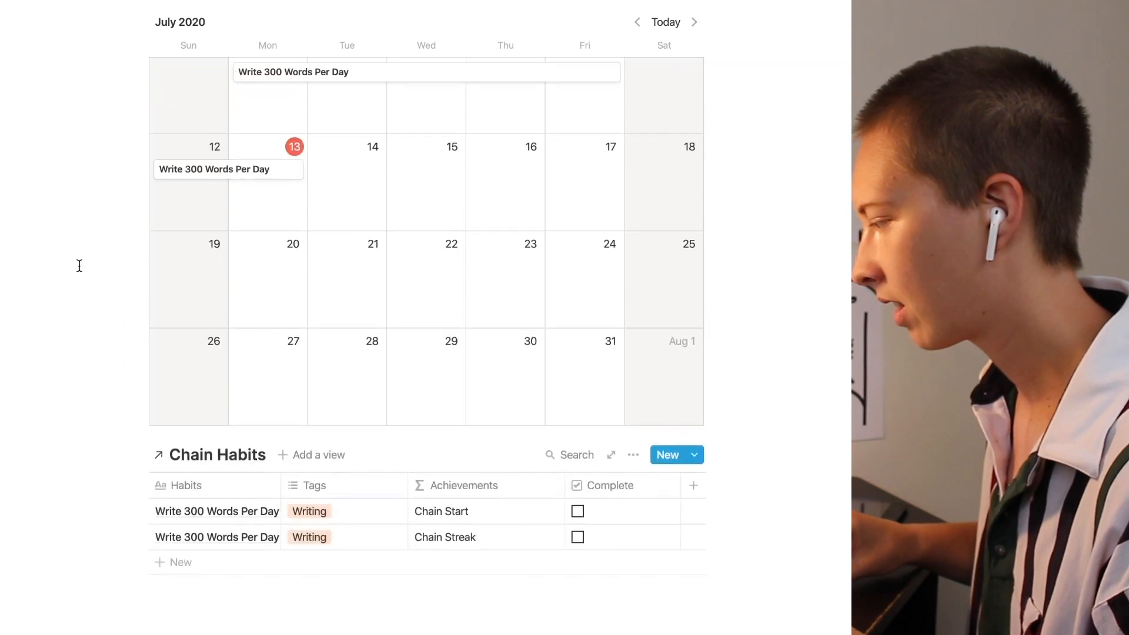
{"action": "scroll", "scroll_direction": "up", "scroll_amount": 3}
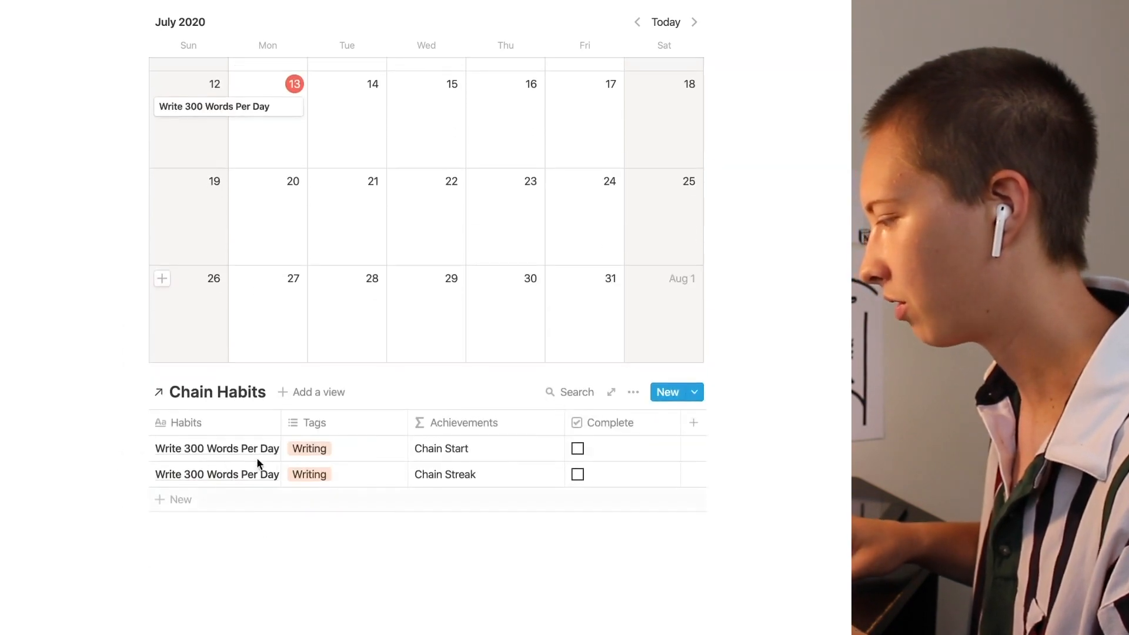
On the Chain Start entry, set Broken? to end(prop("Date Range")) < now()
{"action": "left_click", "coordinate": [216, 448]}
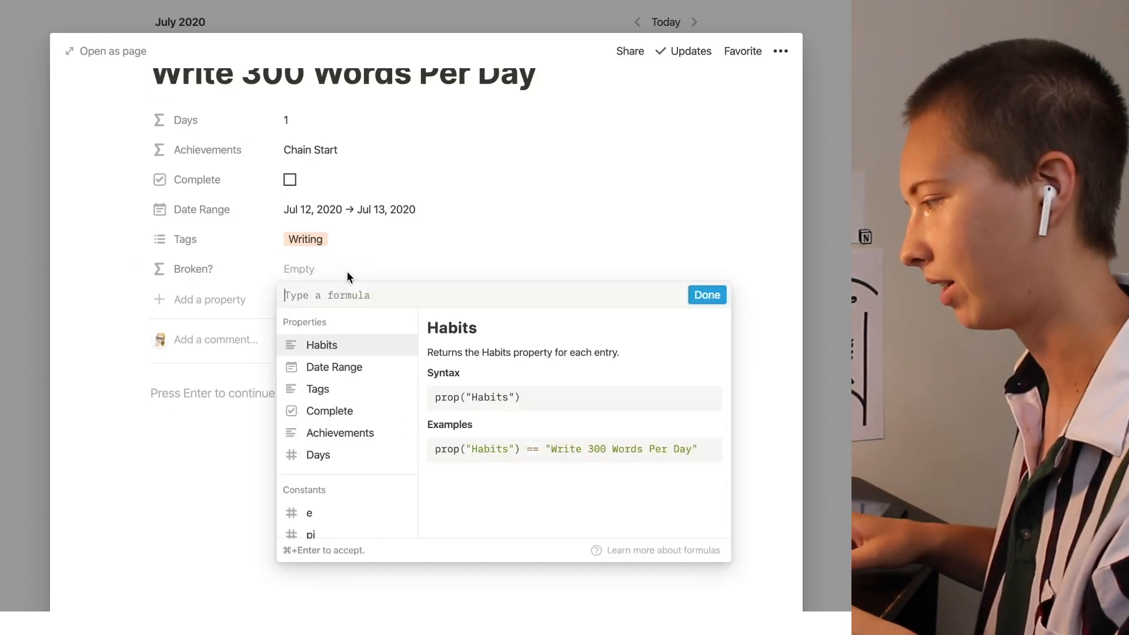
{"action": "type", "text": "(prop"}
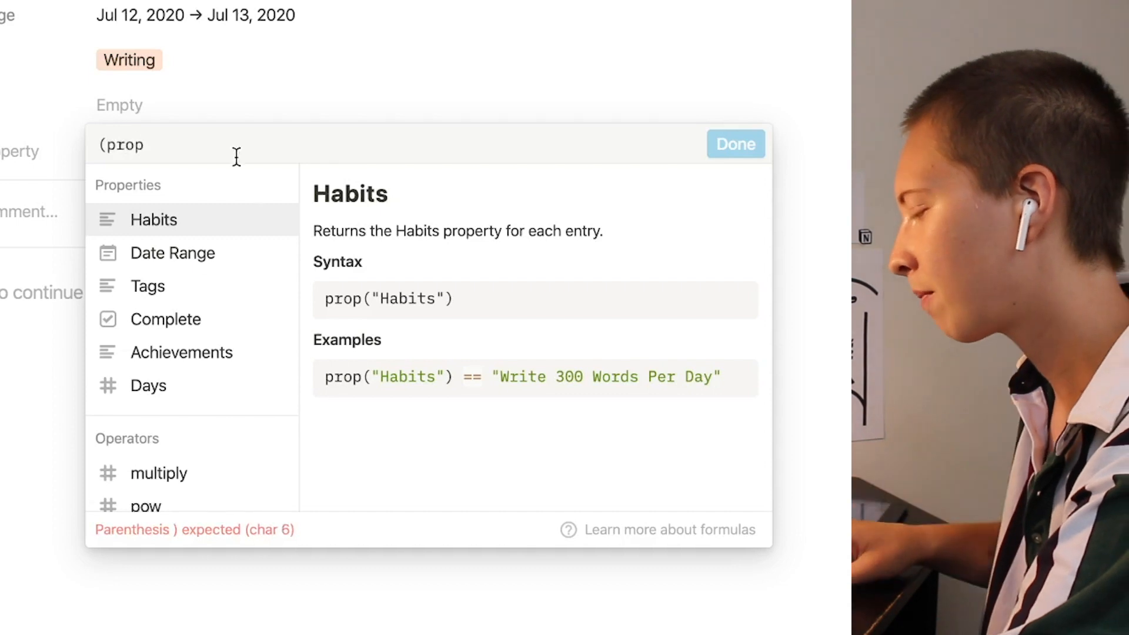
{"action": "left_click", "coordinate": [173, 253]}
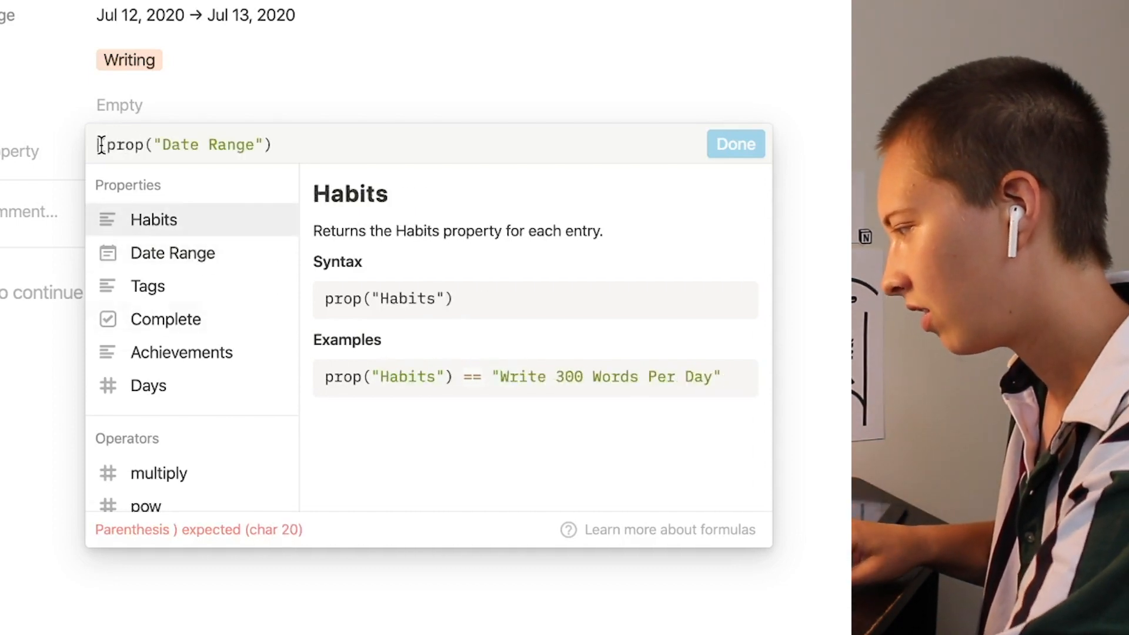
{"action": "type", "text": "end("}
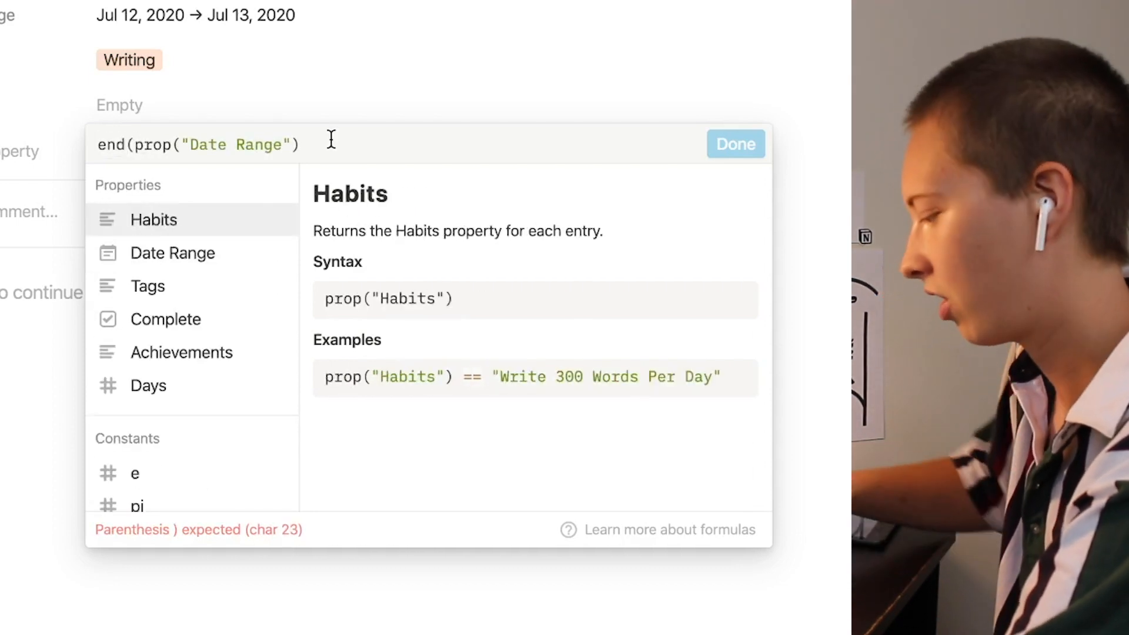
{"action": "type", "text": ") <"}
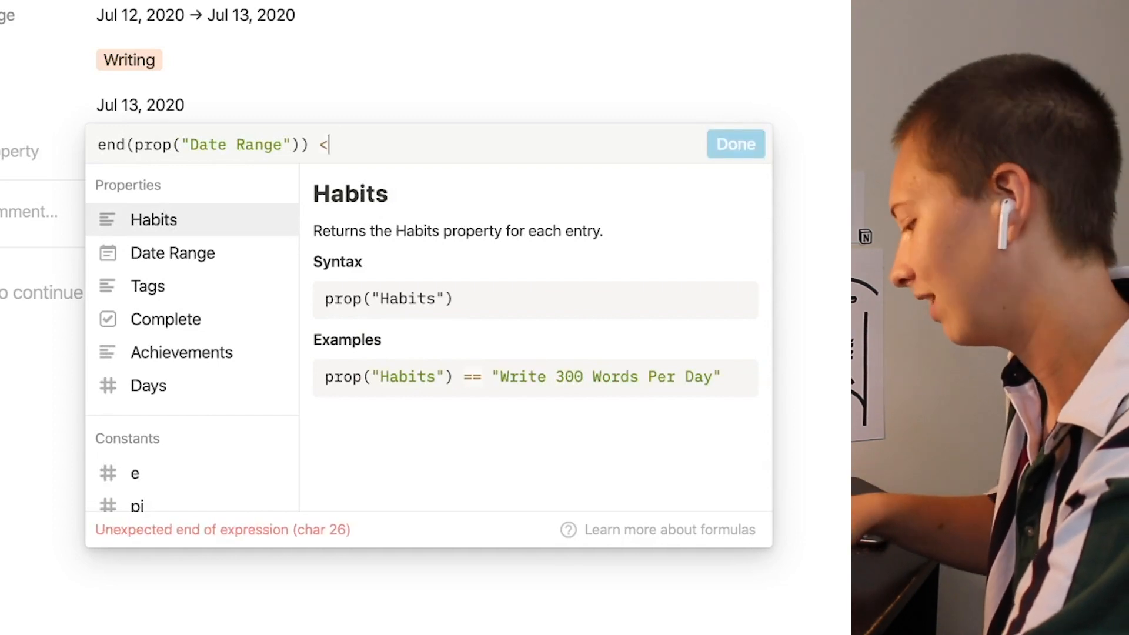
{"action": "type", "text": "now("}
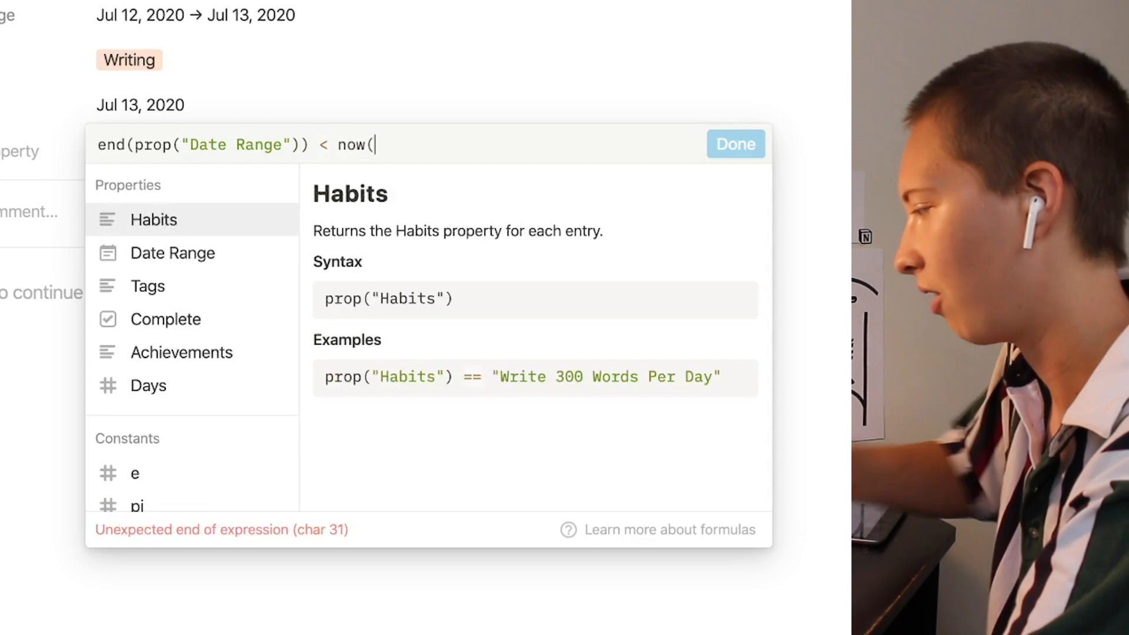
{"action": "type", "text": ")"}
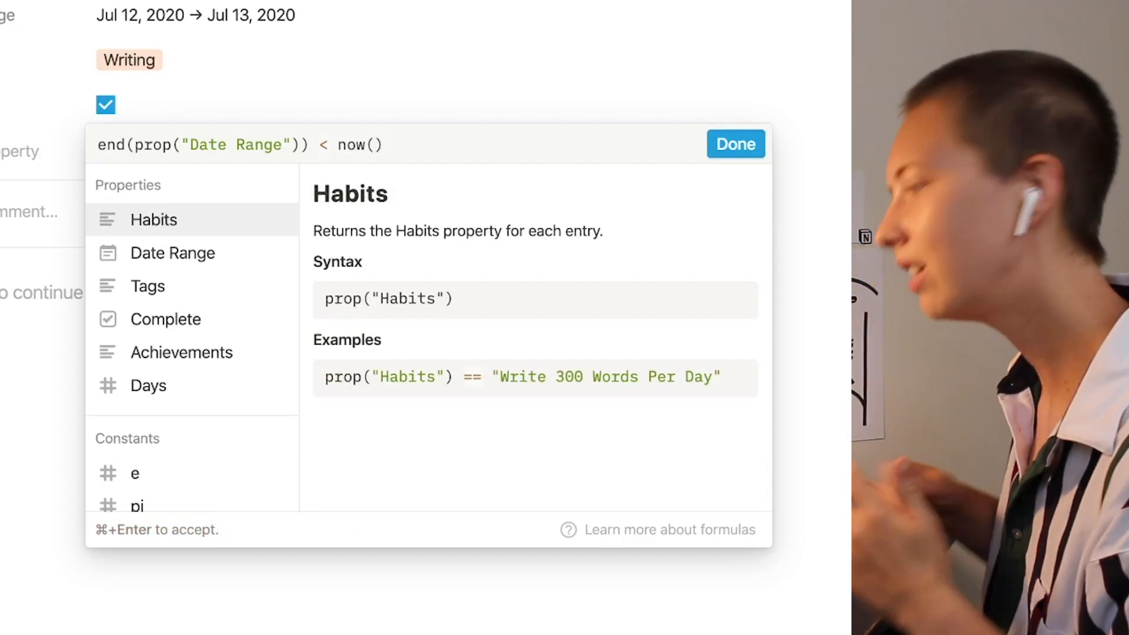
{"action": "left_click", "coordinate": [735, 144]}
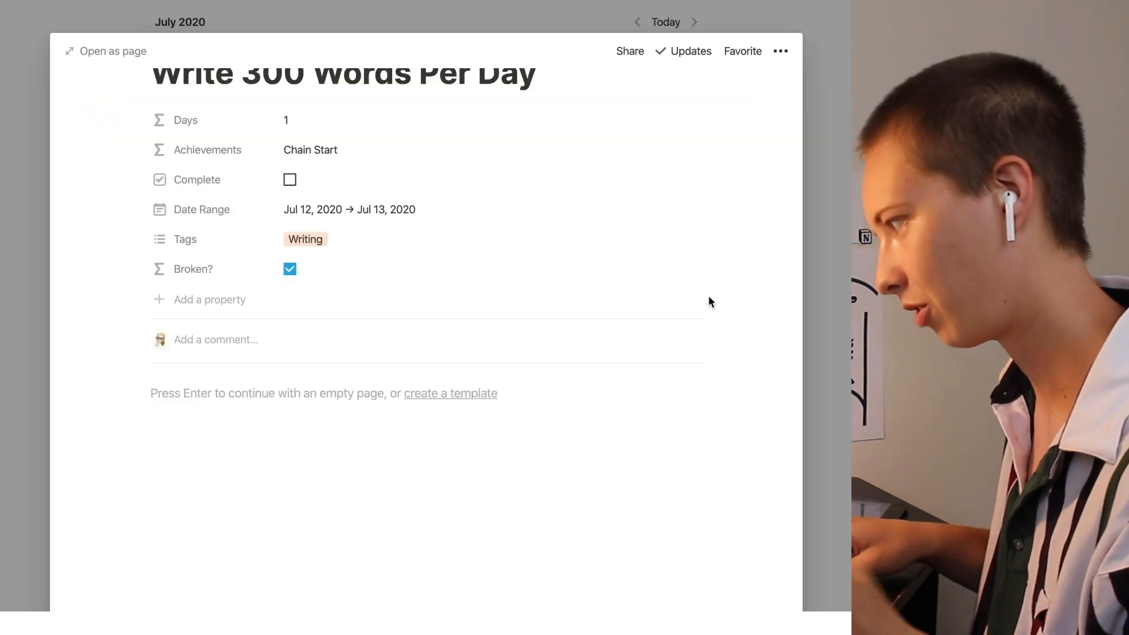
Show the Broken? property on the calendar cards
{"action": "key", "text": "Escape"}
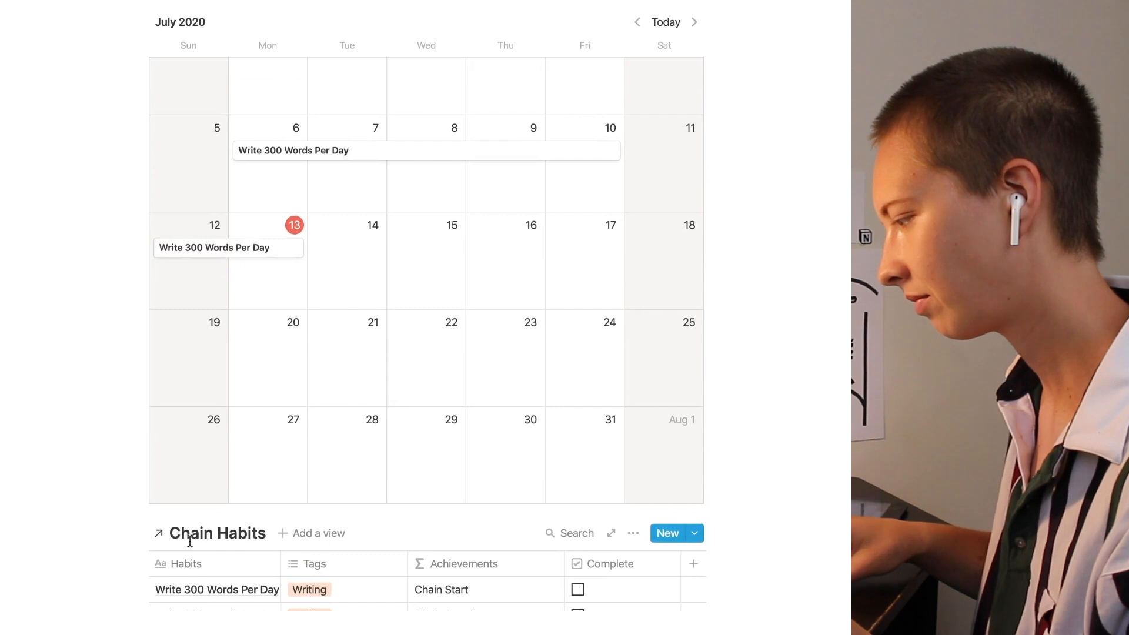
{"action": "scroll", "scroll_direction": "up", "scroll_amount": 3}
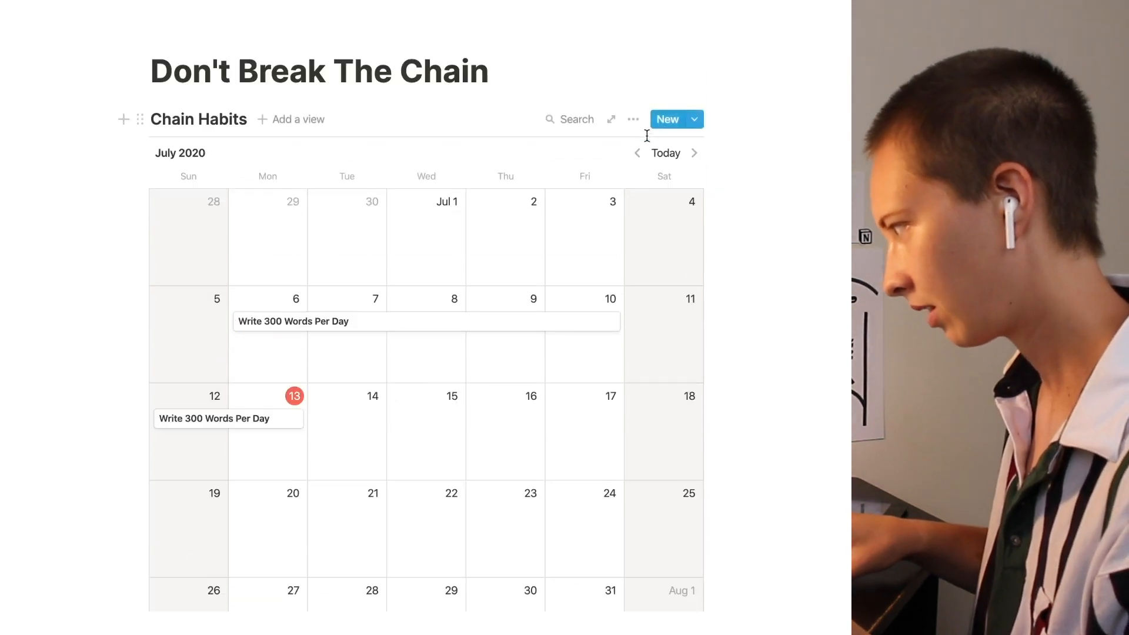
{"action": "left_click", "coordinate": [633, 119]}
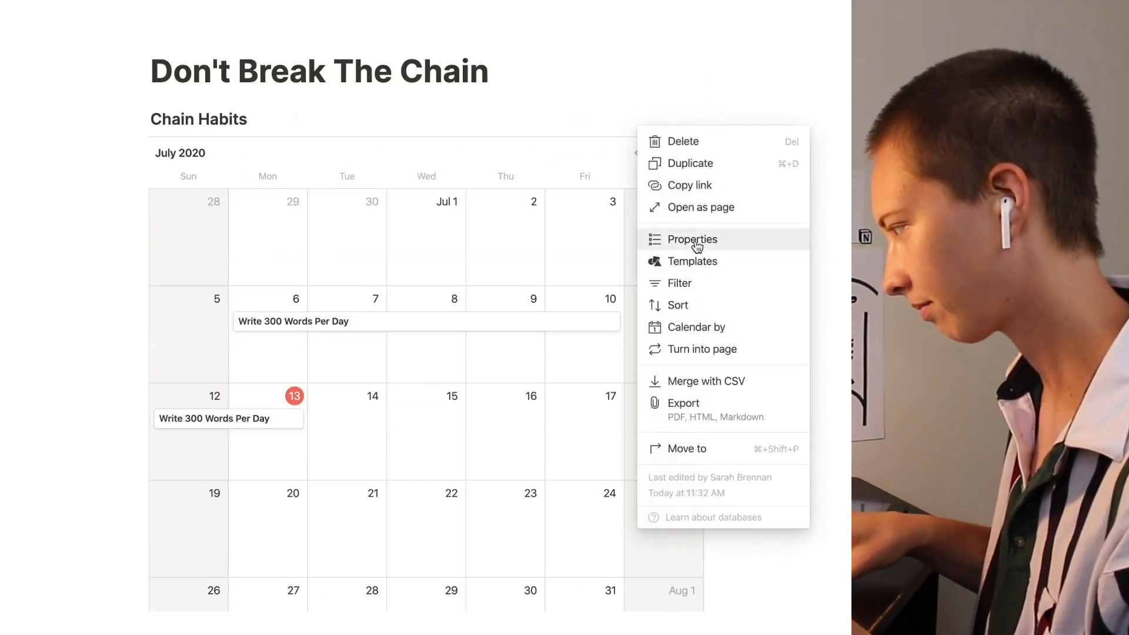
{"action": "left_click", "coordinate": [692, 240]}
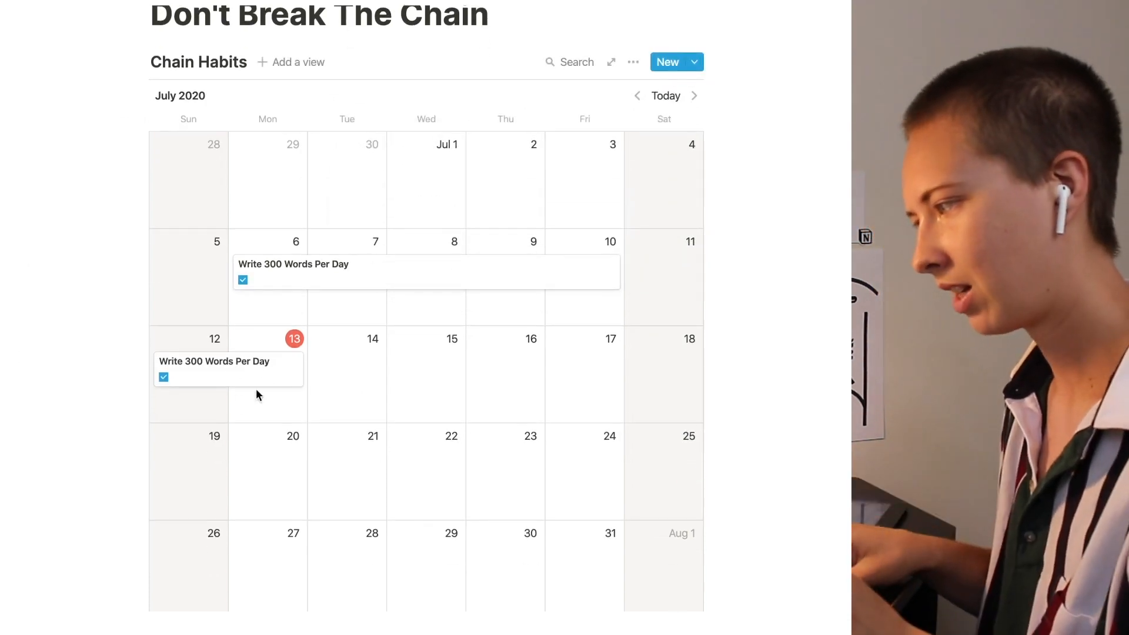
{"action": "mouse_move", "coordinate": [379, 279]}
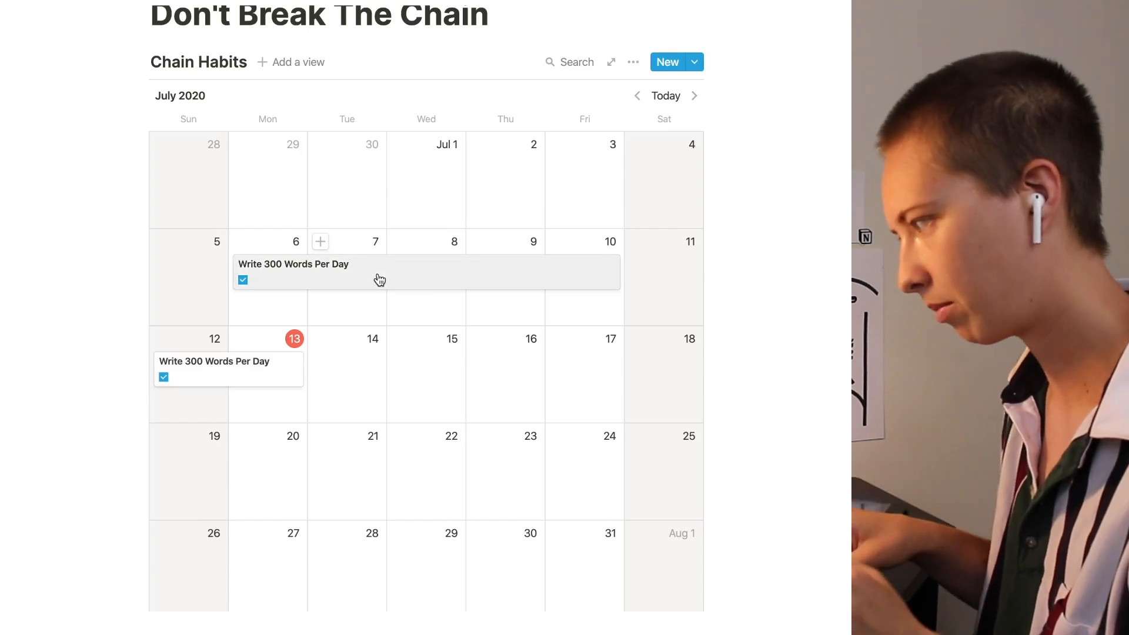
{"action": "mouse_move", "coordinate": [228, 389]}
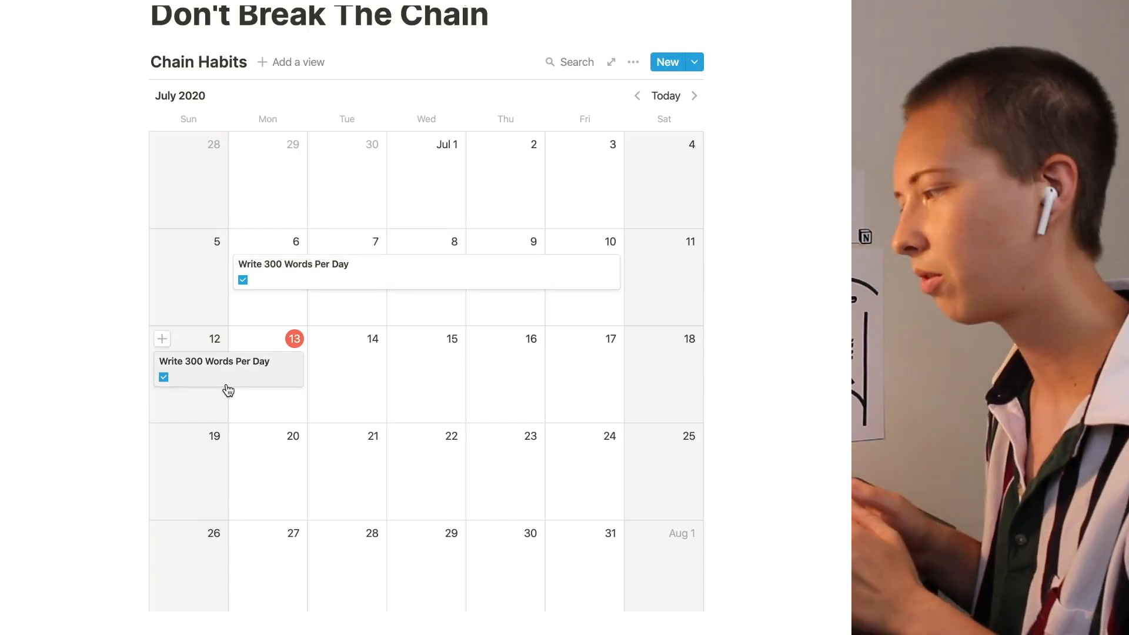
{"action": "mouse_move", "coordinate": [295, 367]}
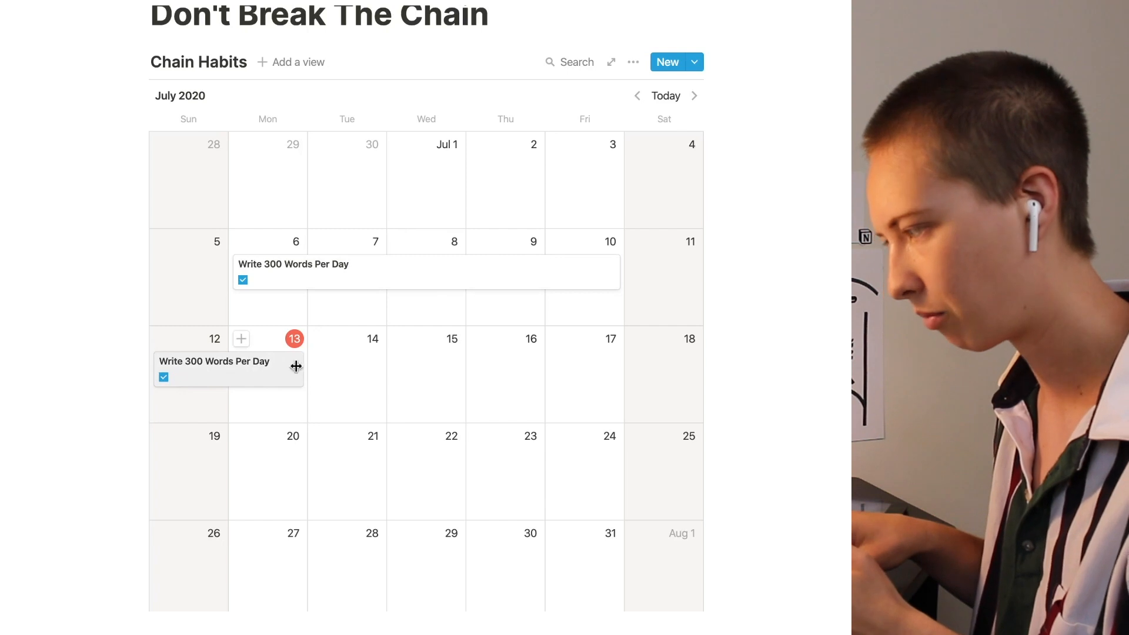
Extend the Jul 12 habit to Jul 14 to test Broken?, then revert to Jul 13
{"action": "scroll", "scroll_direction": "down", "scroll_amount": 3}
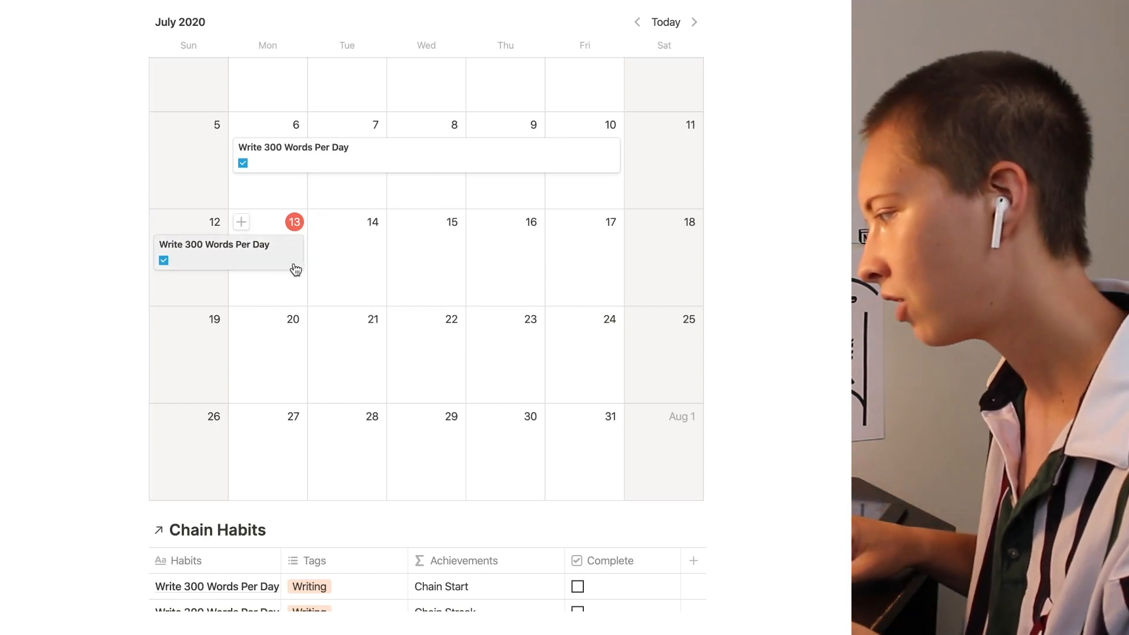
{"action": "left_click", "coordinate": [164, 261]}
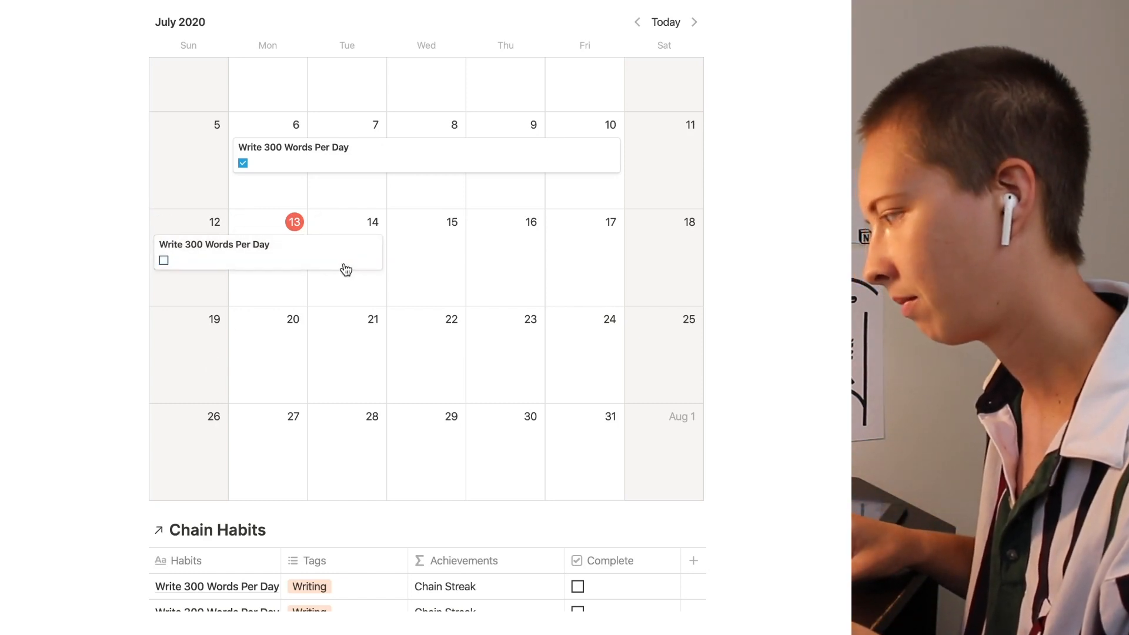
{"action": "mouse_move", "coordinate": [51, 244]}
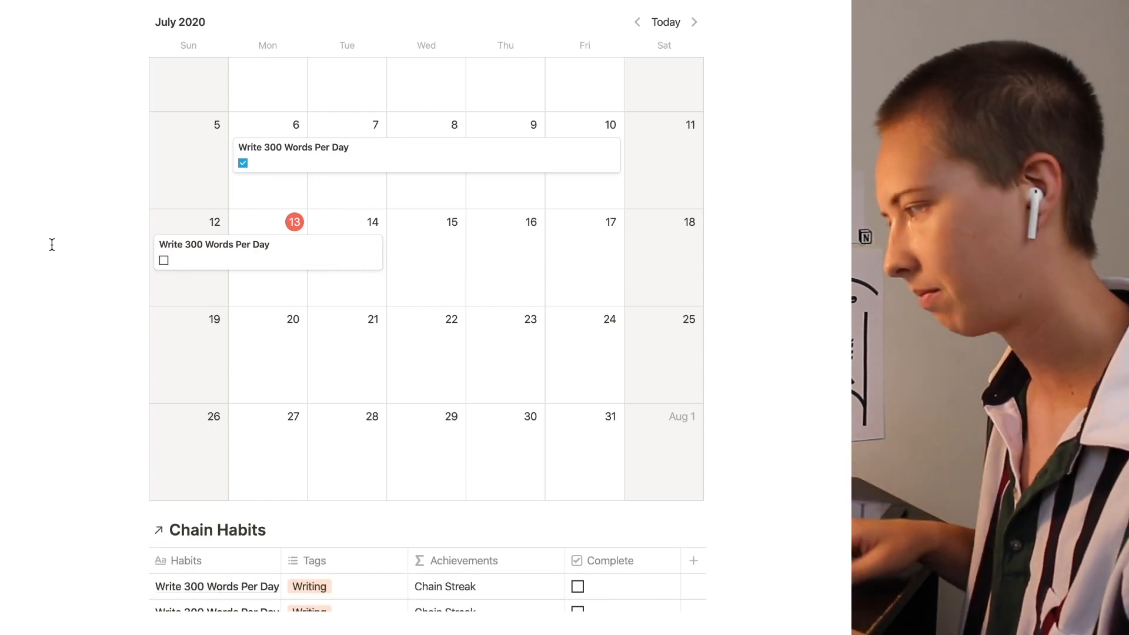
{"action": "left_click", "coordinate": [163, 259]}
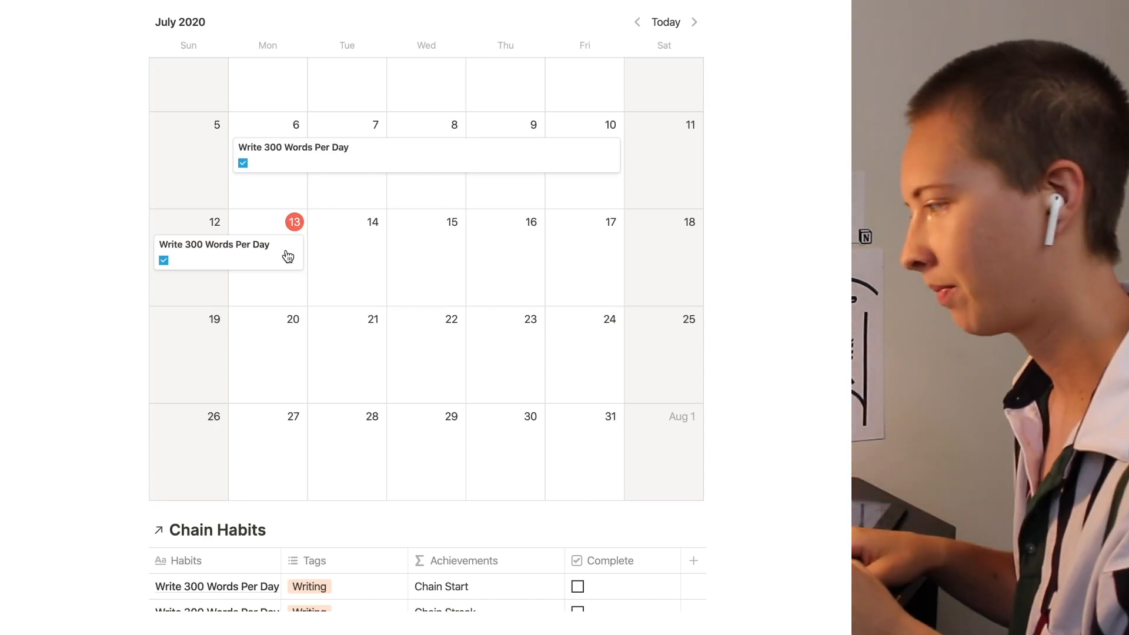
{"action": "scroll", "scroll_direction": "down", "scroll_amount": 3}
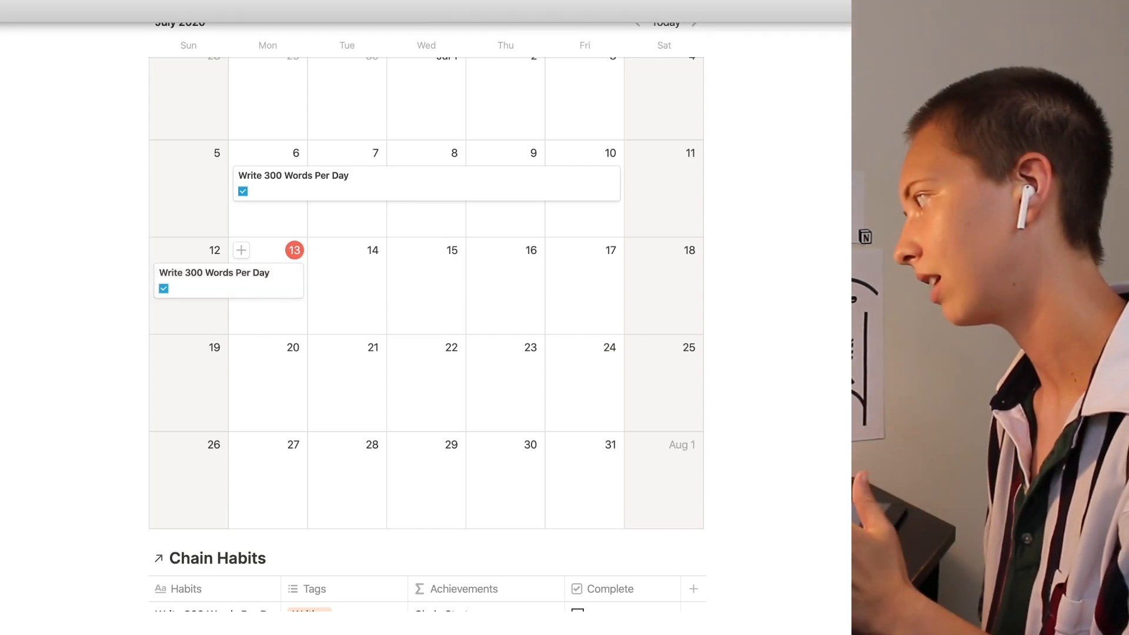
{"action": "mouse_move", "coordinate": [108, 296]}
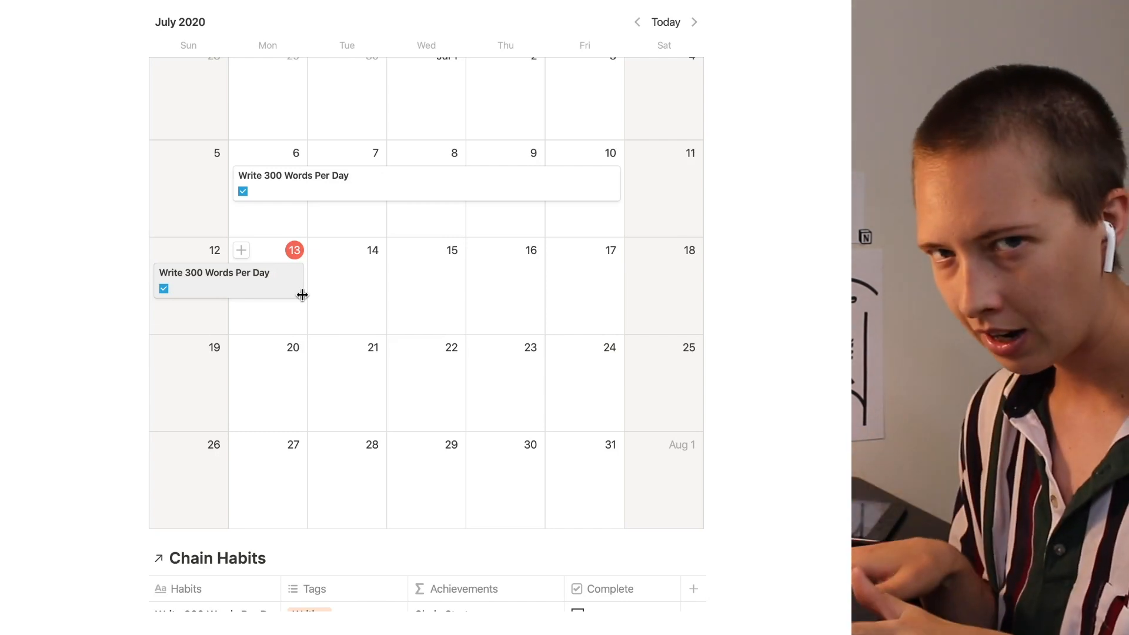
On Chain Start, set Broken? to dateBetween(end(prop("Date Range")), now(), "days") <= -1
{"action": "left_click", "coordinate": [214, 272]}
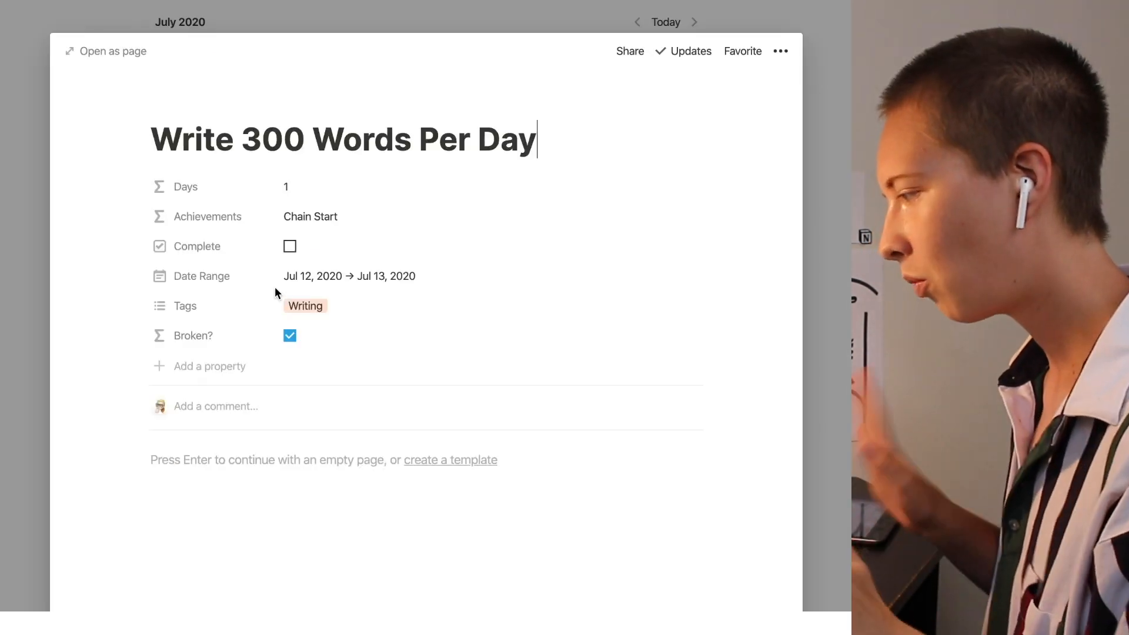
{"action": "mouse_move", "coordinate": [344, 334]}
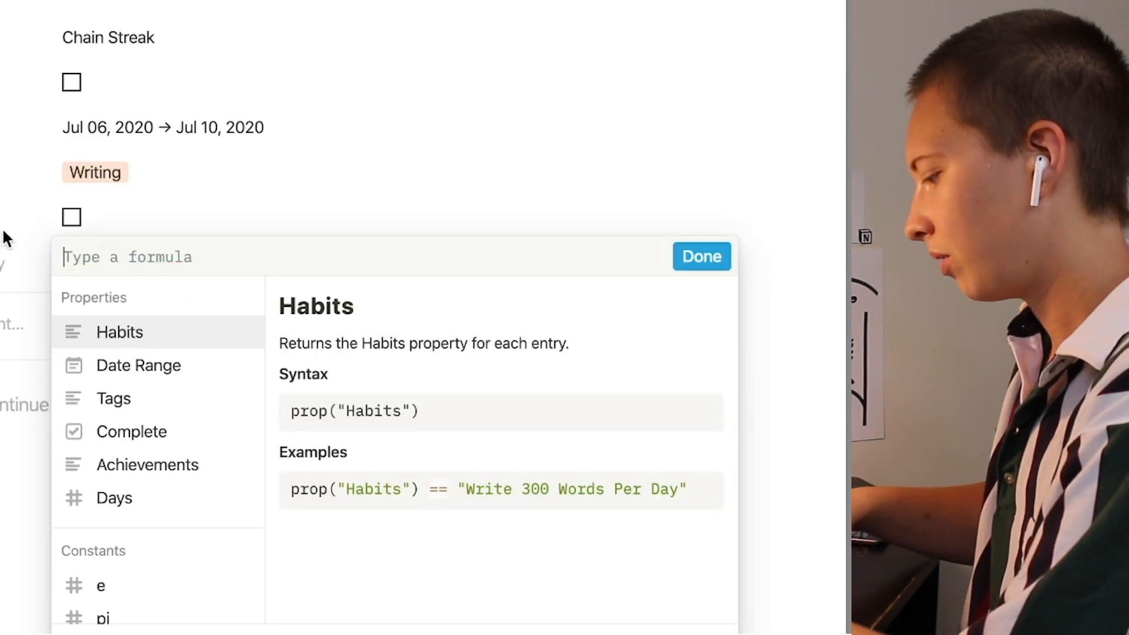
{"action": "type", "text": "dateBetwe"}
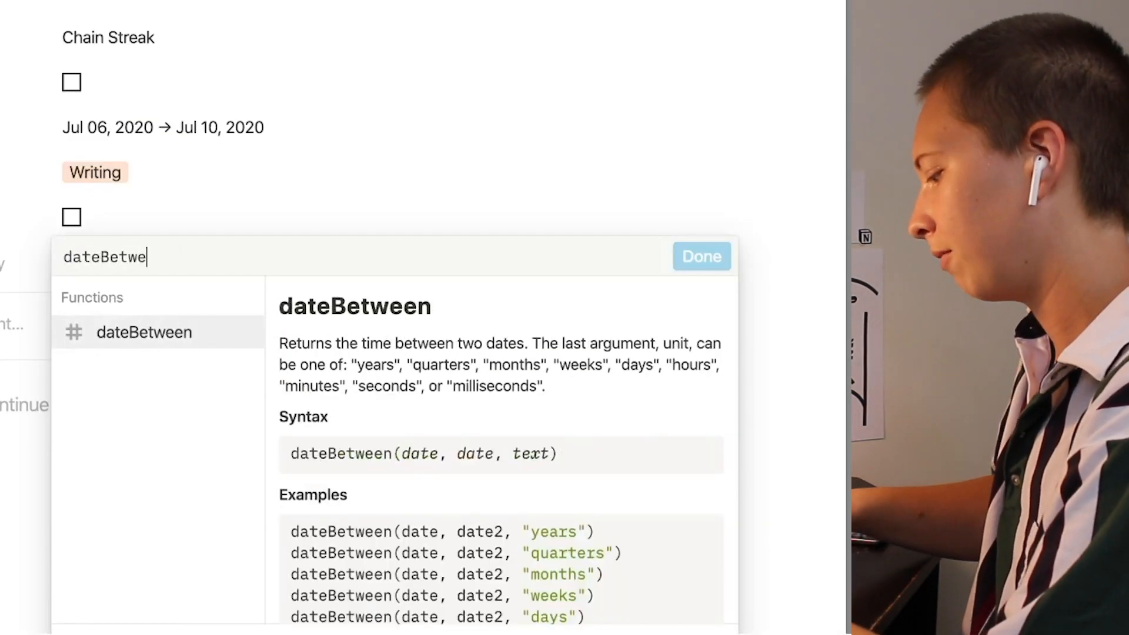
{"action": "type", "text": "(end"}
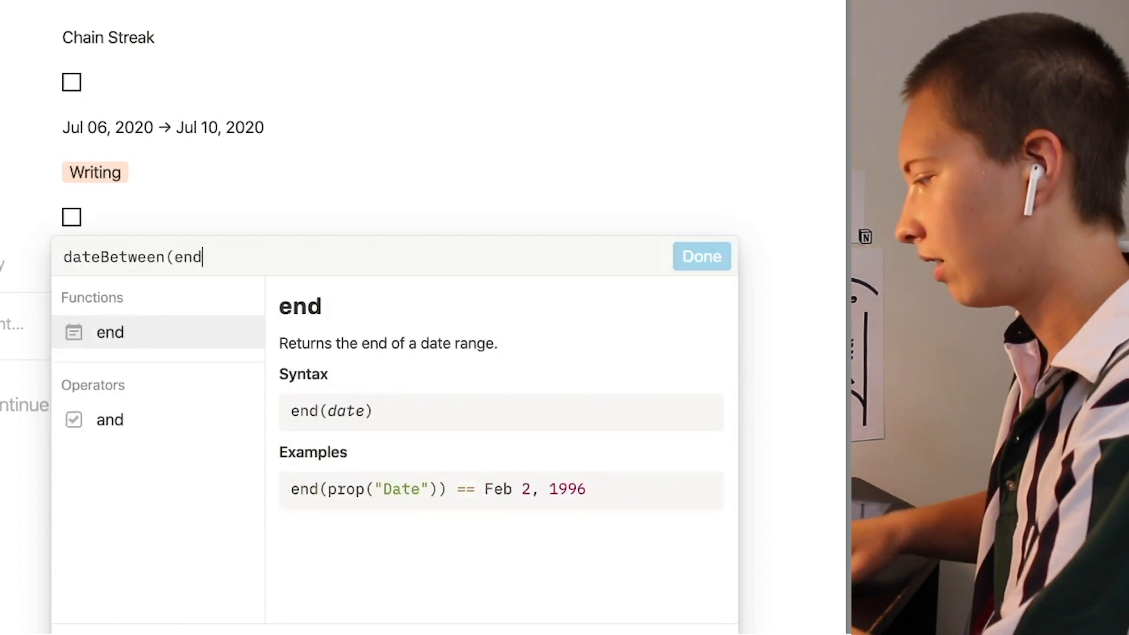
{"action": "type", "text": "(prop(\"Date Range"}
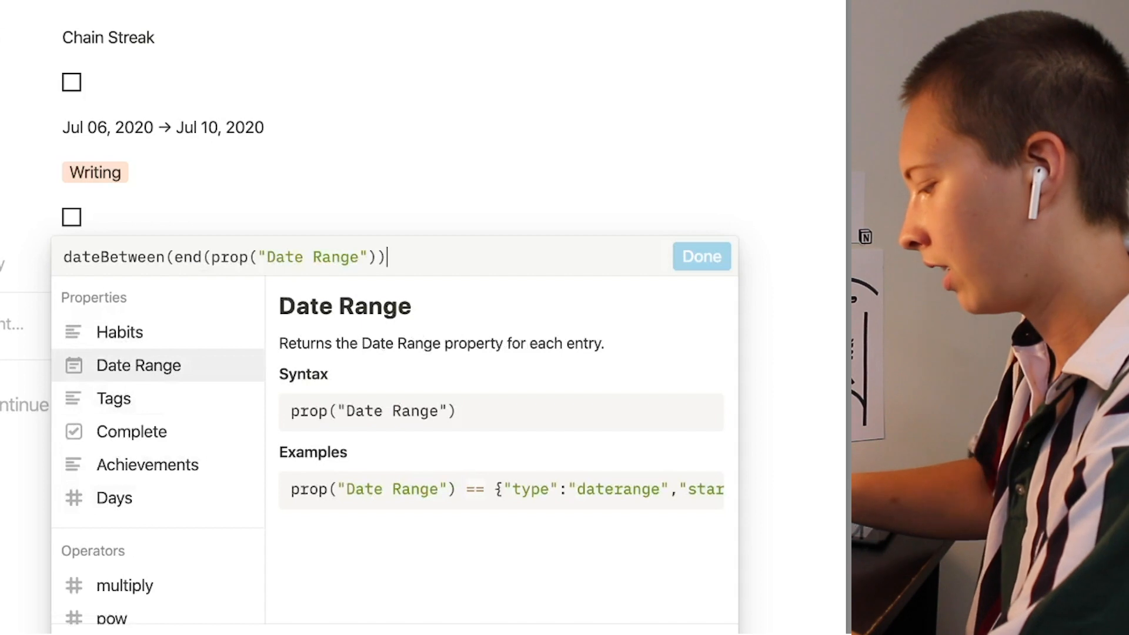
{"action": "type", "text": ", now(),"}
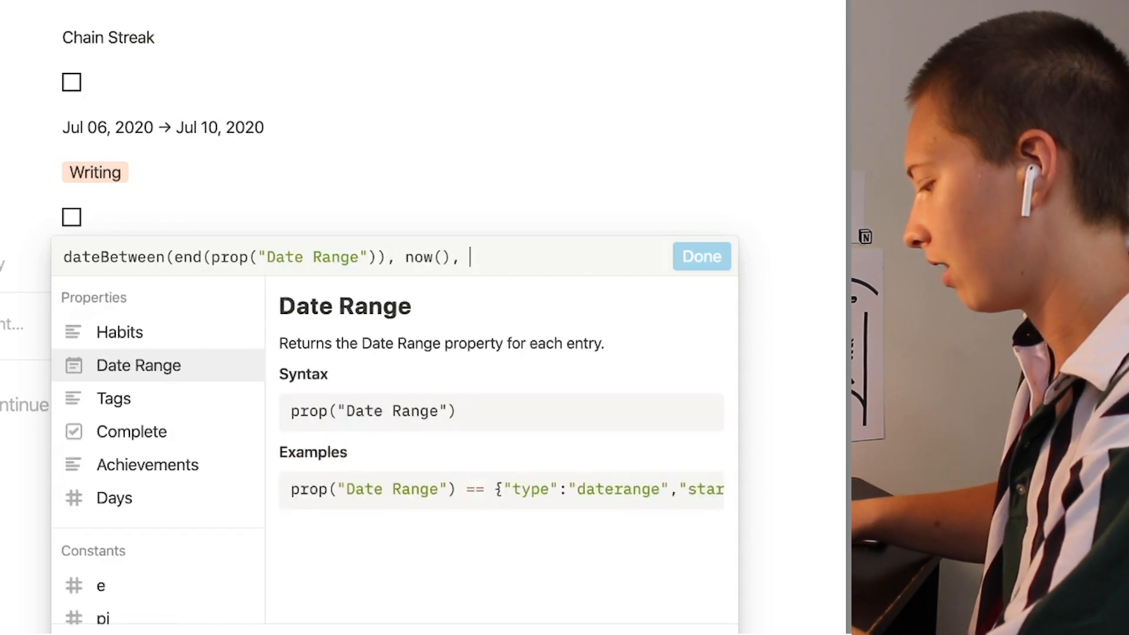
{"action": "type", "text": "\"Days\") <"}
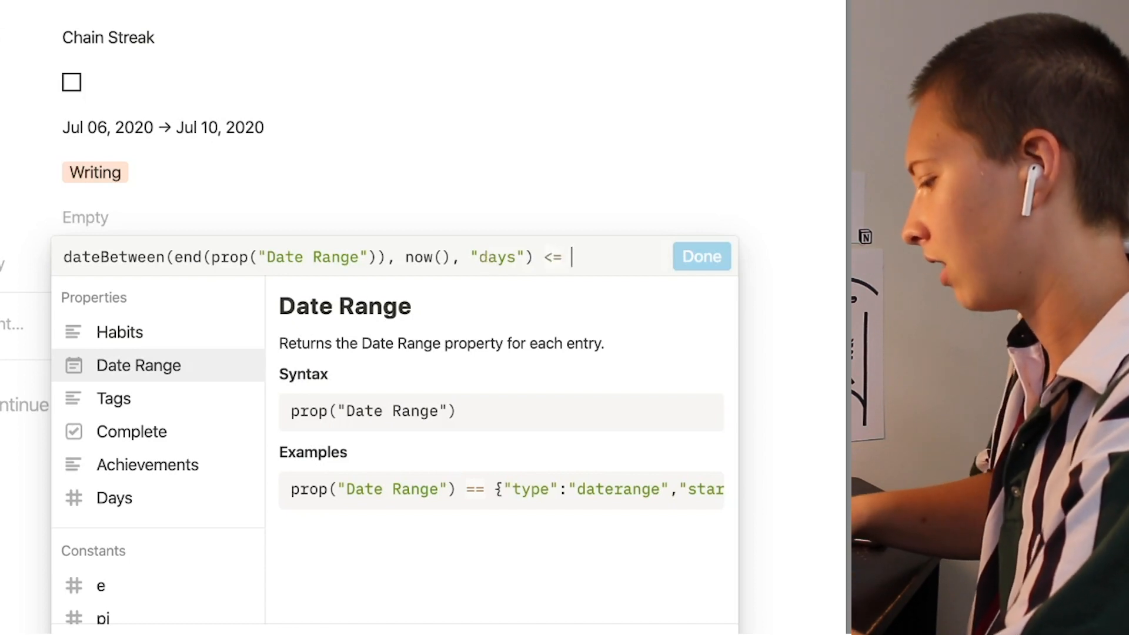
{"action": "type", "text": "=1"}
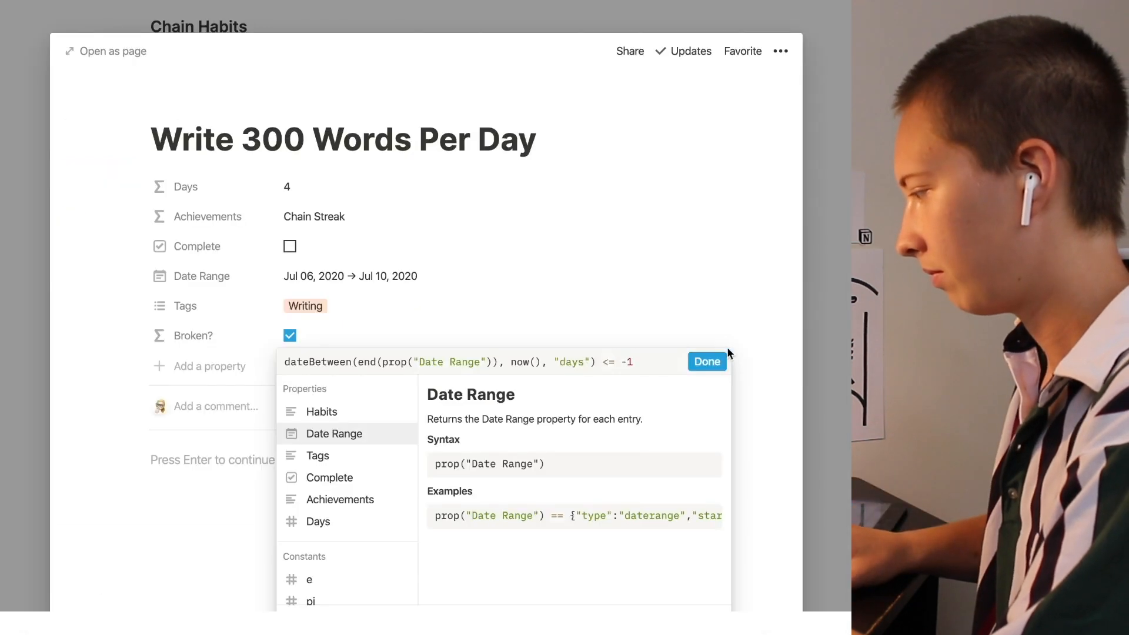
{"action": "left_click", "coordinate": [706, 361]}
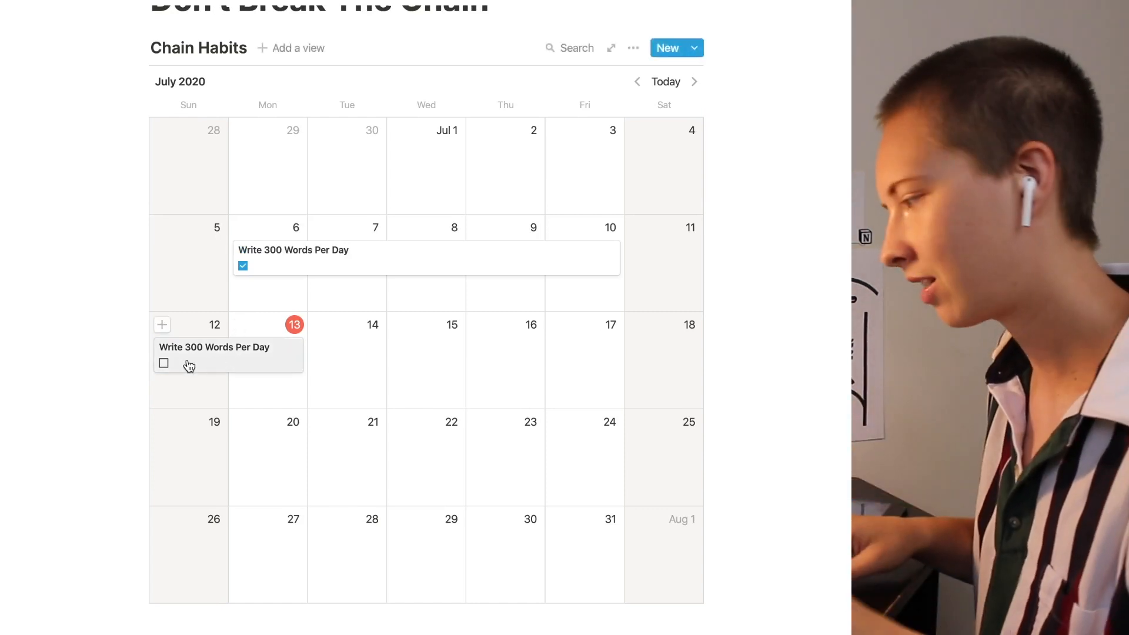
{"action": "mouse_move", "coordinate": [341, 266]}
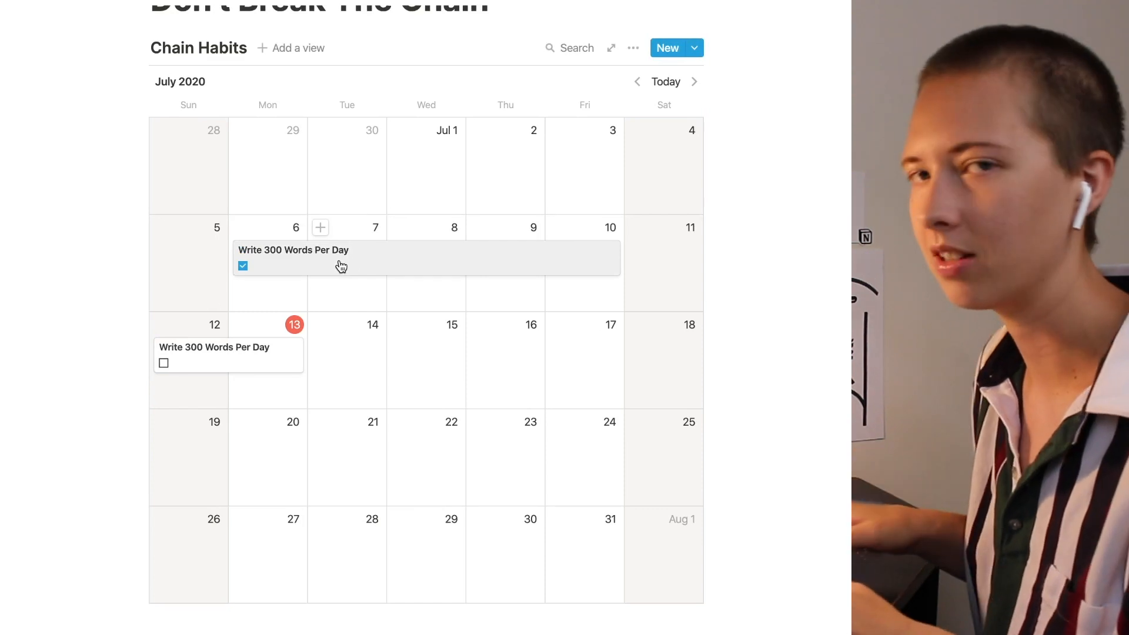
Open the Jul 12–13 Write 300 Words Per Day card as a page
{"action": "left_click", "coordinate": [293, 250]}
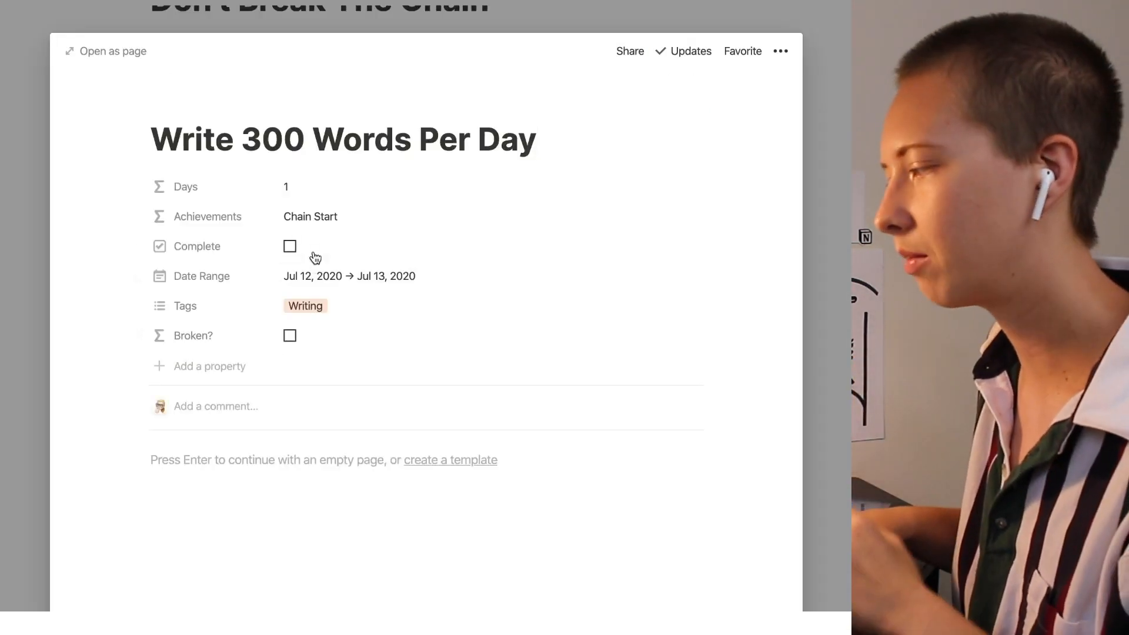
{"action": "mouse_move", "coordinate": [342, 336]}
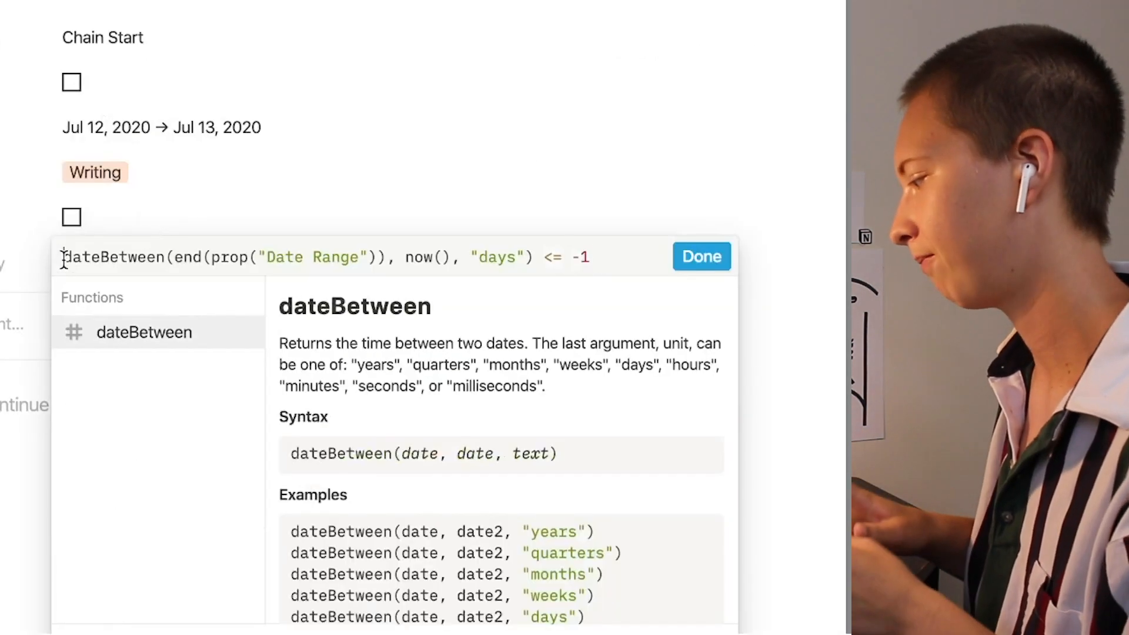
Wrap Broken? in if(prop("Complete") and ... <= -1, false, ...) so completed habits stay unbroken
{"action": "type", "text": "if"}
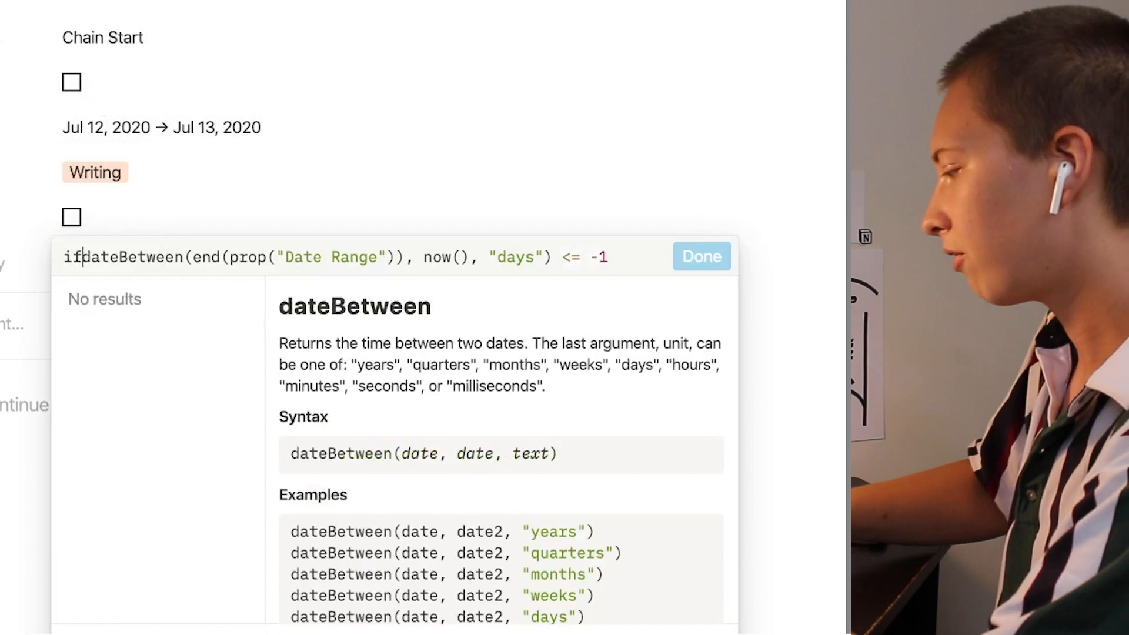
{"action": "type", "text": "(prop(\"Complete\") and"}
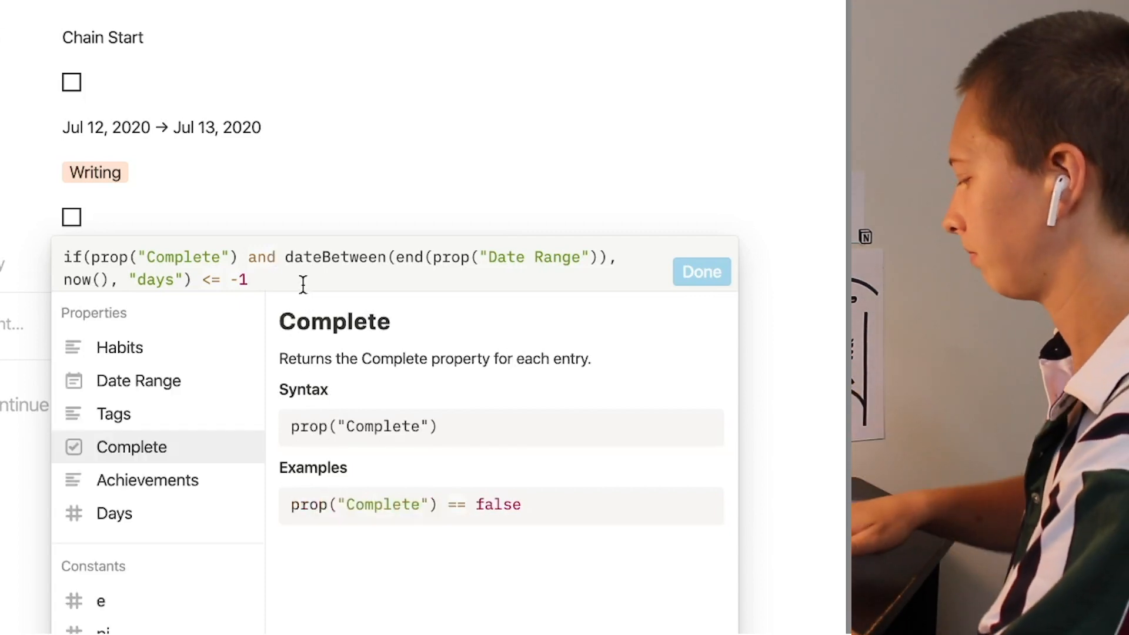
{"action": "type", "text": ", false"}
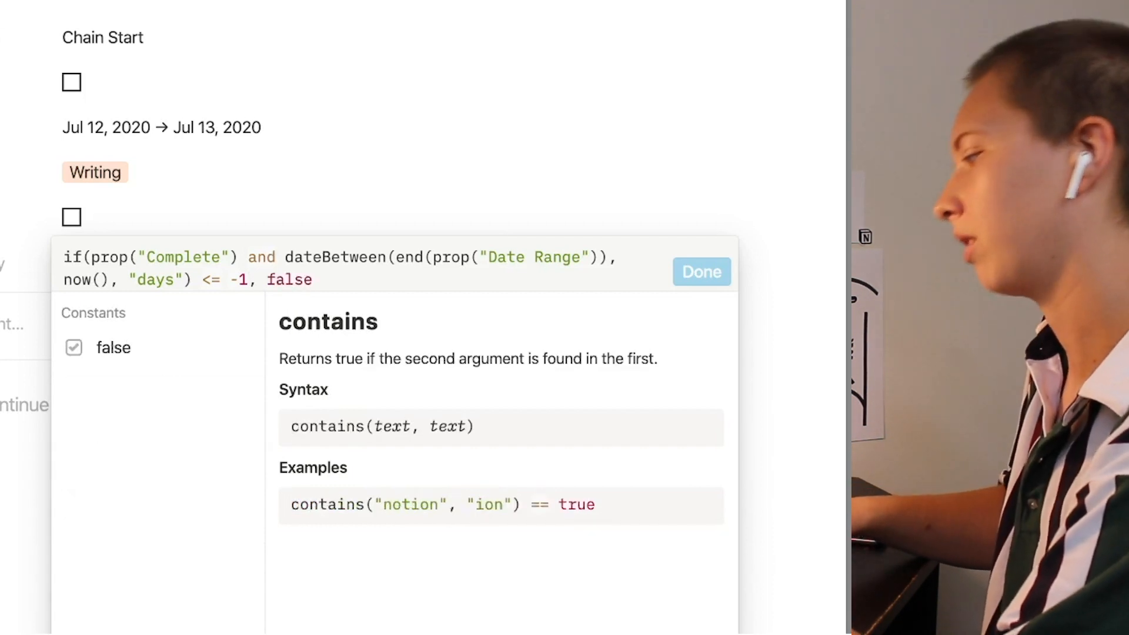
{"action": "type", "text": ","}
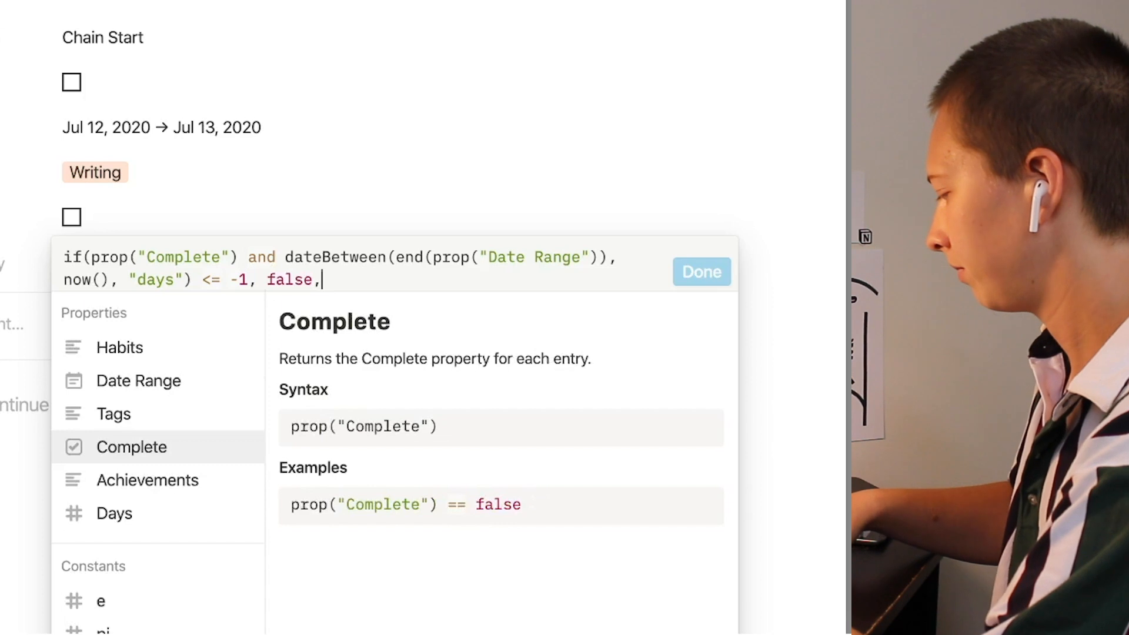
Add nested if(dateBetween(end(...), now(), "days") <= -1, true, false) and confirm the formula
{"action": "type", "text": "if(date"}
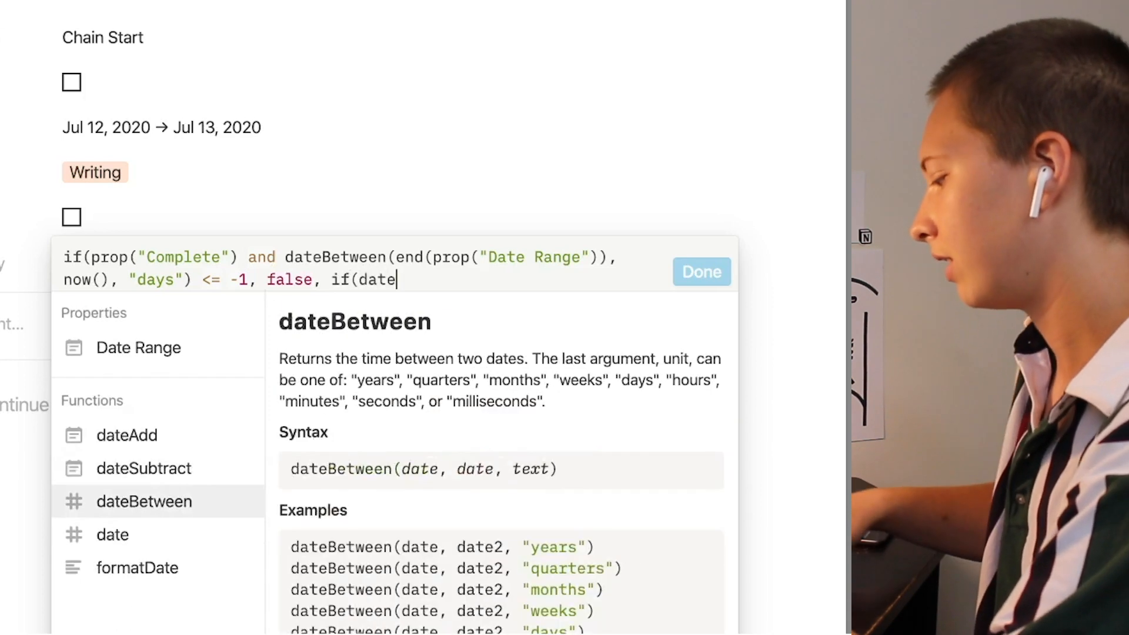
{"action": "type", "text": "B"}
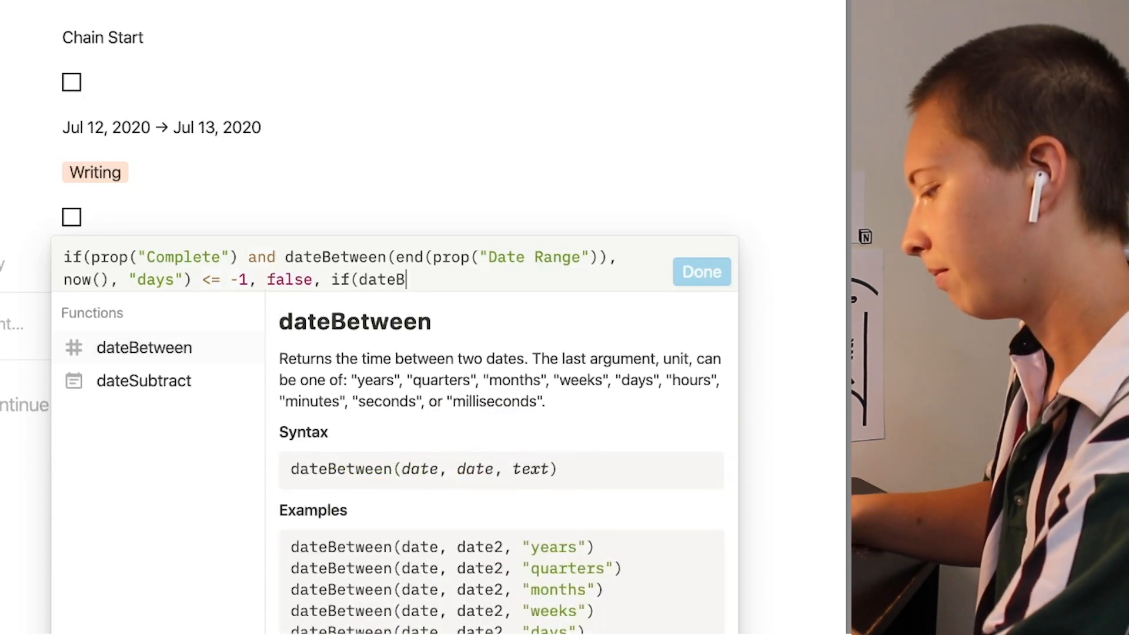
{"action": "type", "text": "etween(e"}
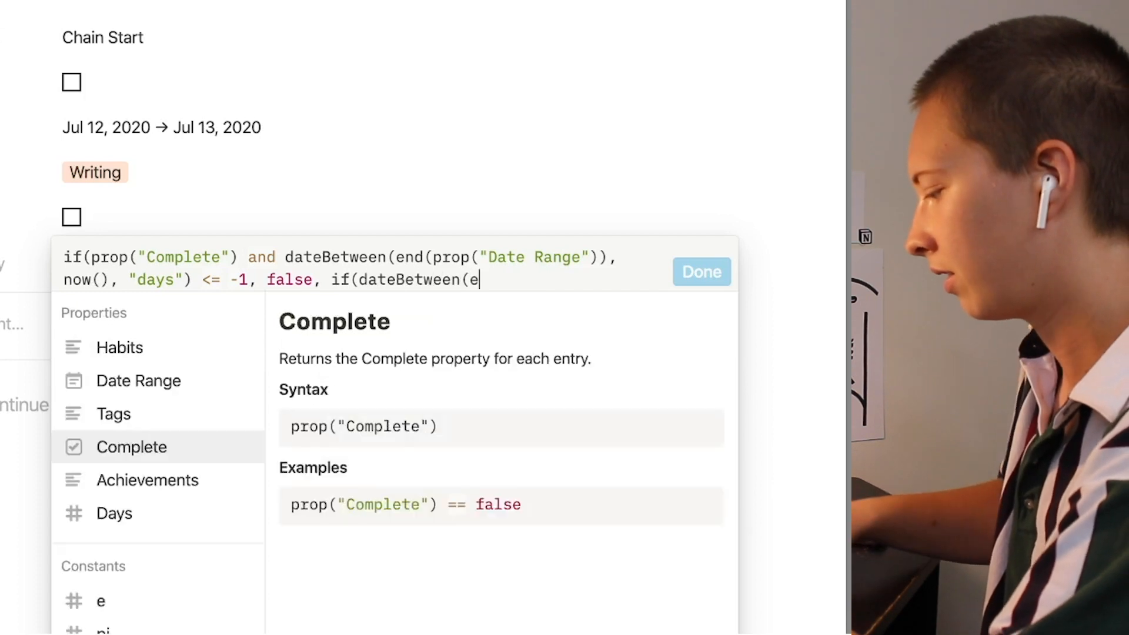
{"action": "type", "text": "end(prop(\"Date Range\"), nw("}
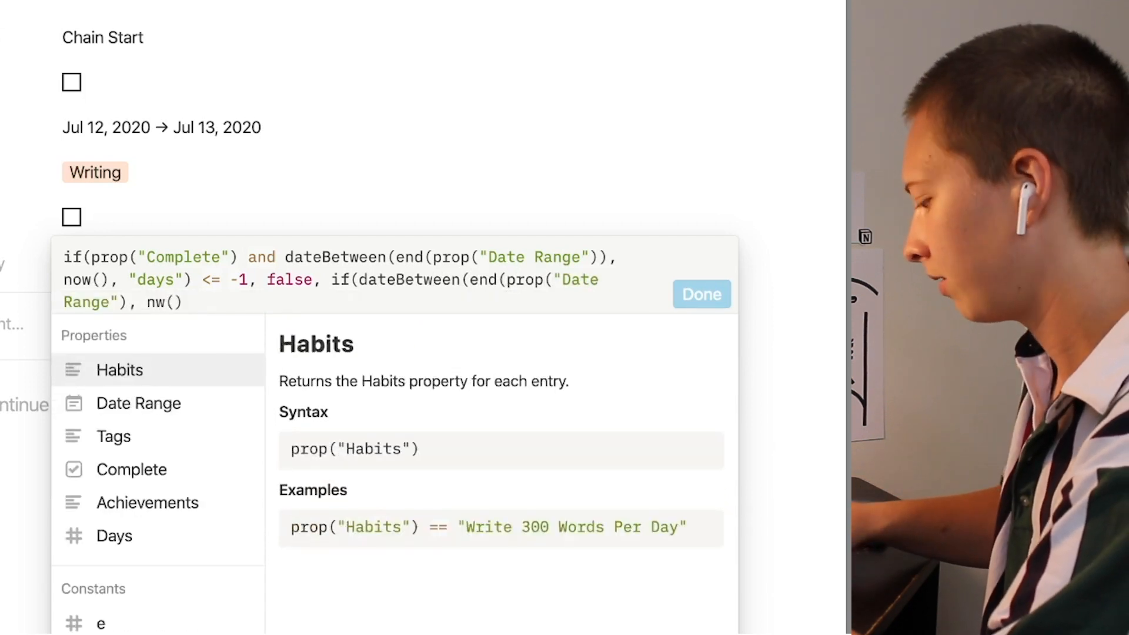
{"action": "type", "text": ", \"days\") <="}
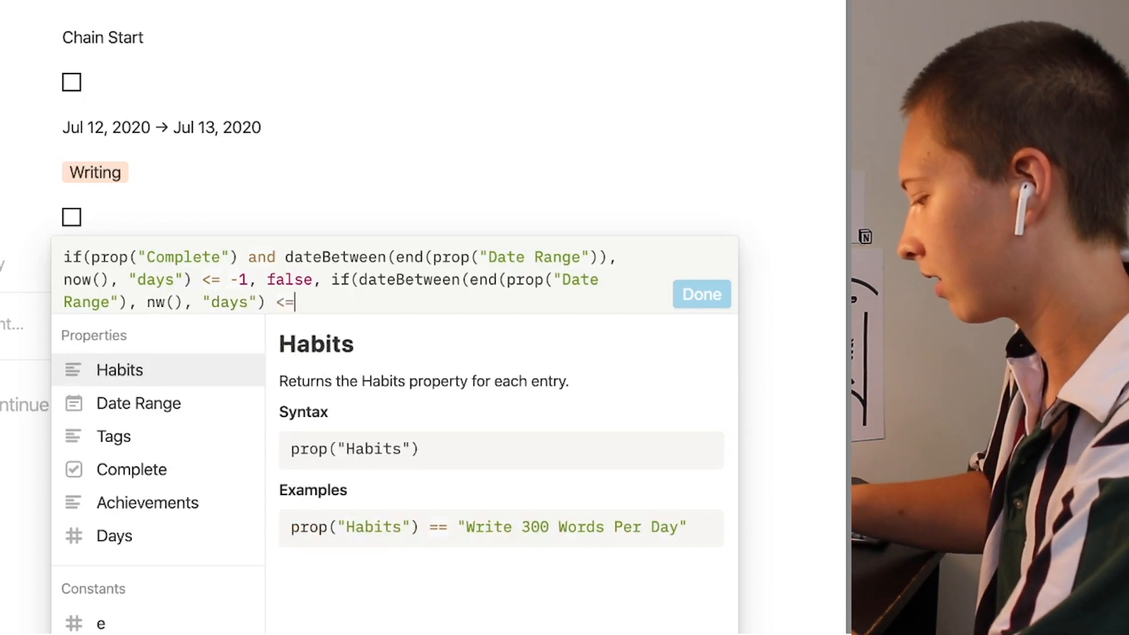
{"action": "type", "text": "-1, true"}
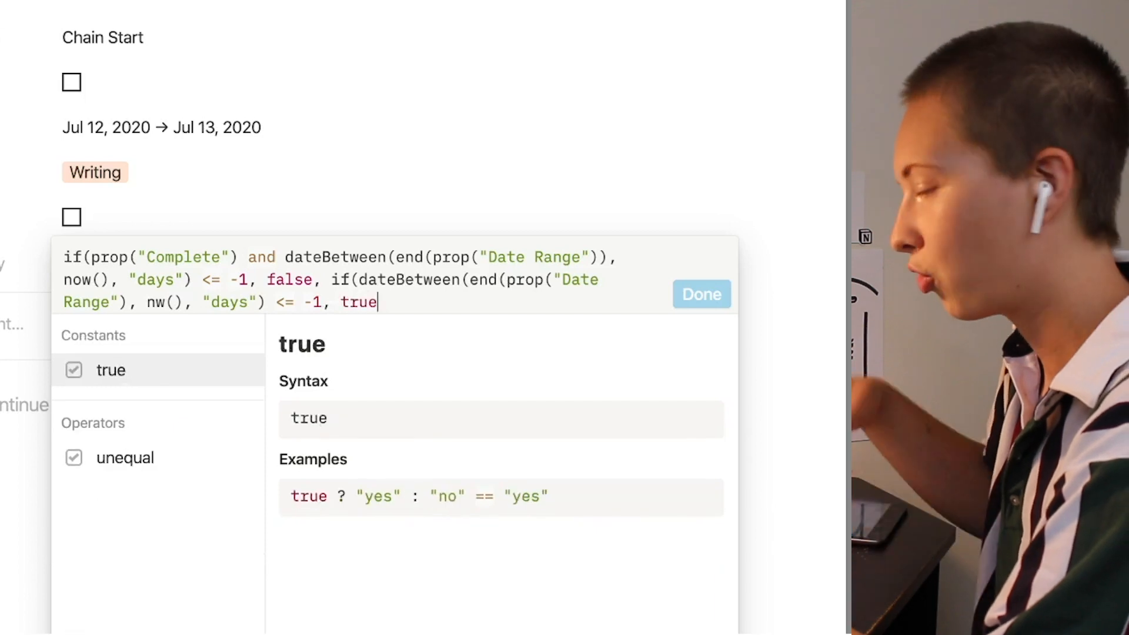
{"action": "type", "text": ", fa"}
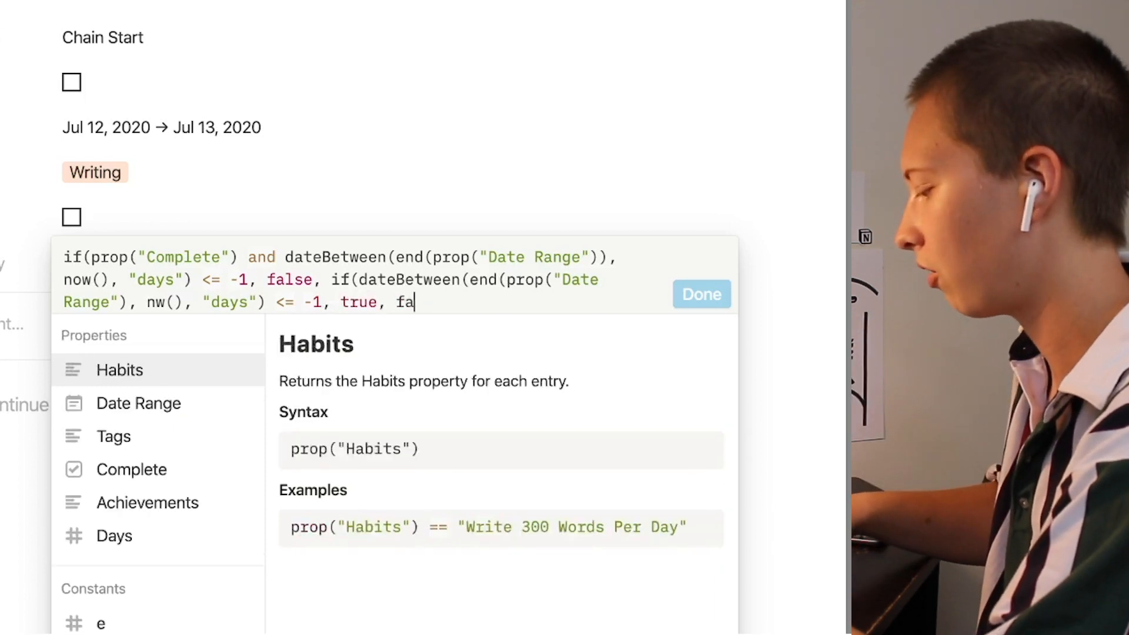
{"action": "type", "text": "lse)"}
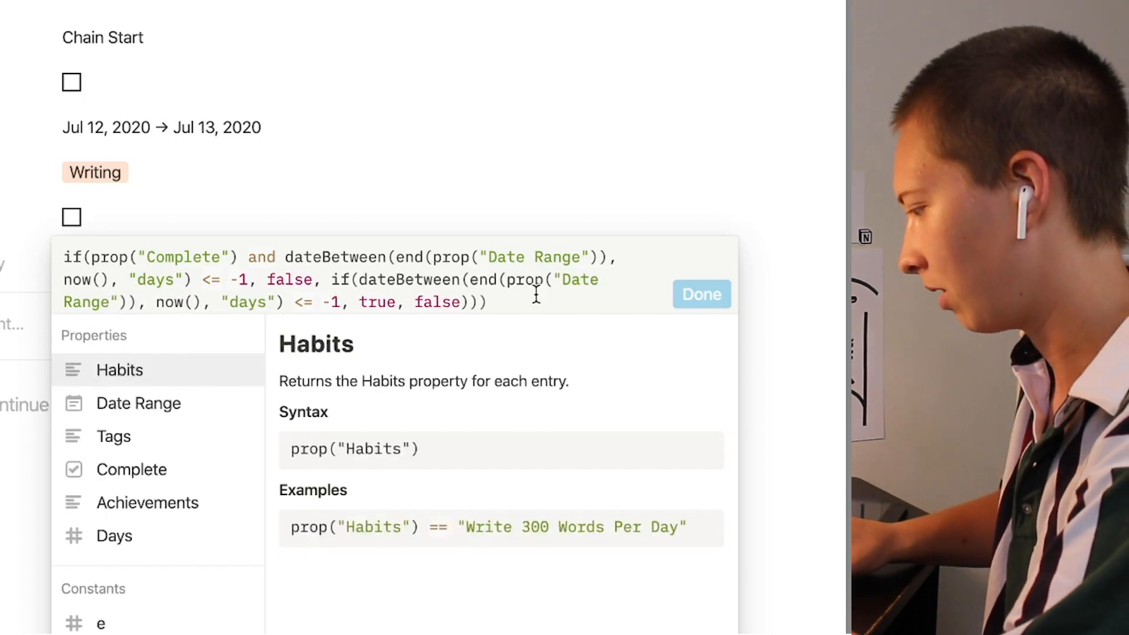
{"action": "mouse_move", "coordinate": [701, 294]}
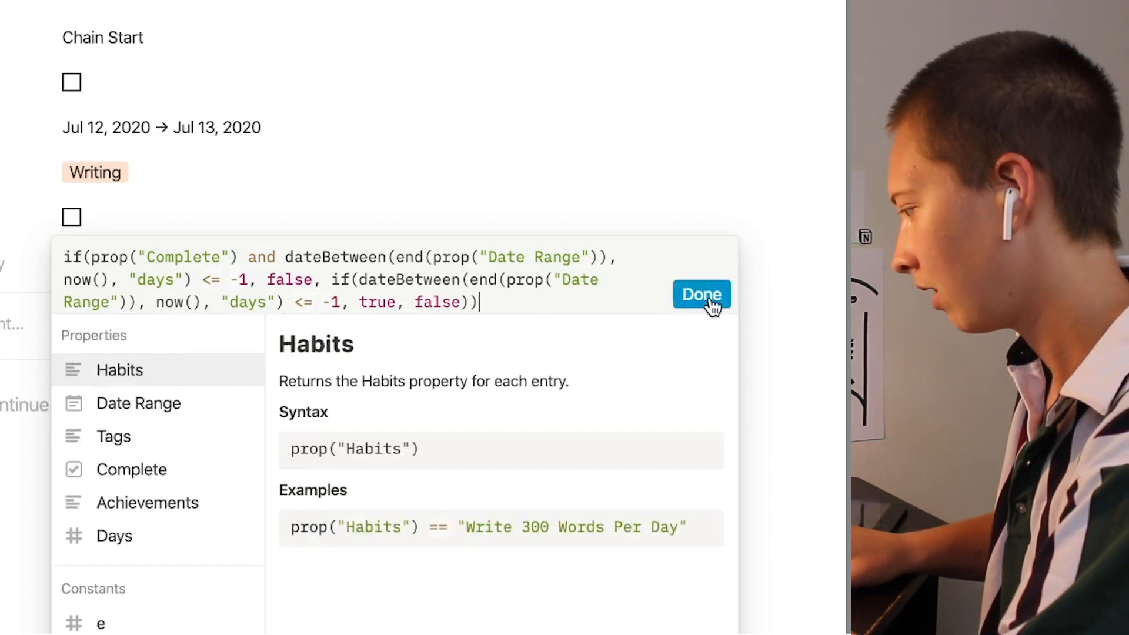
{"action": "mouse_move", "coordinate": [414, 241]}
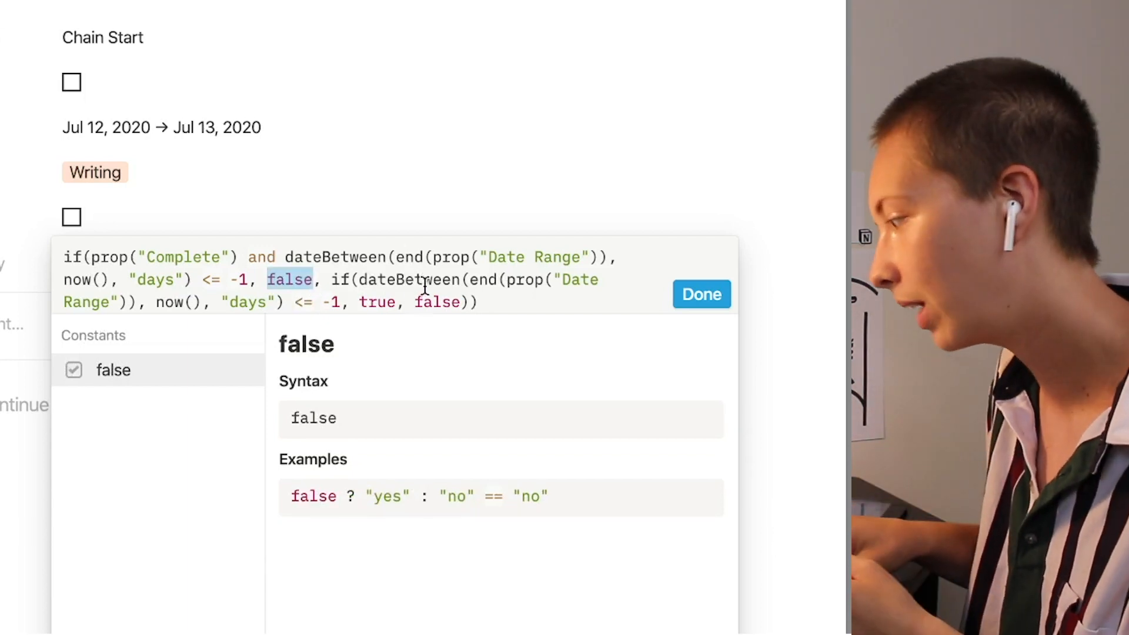
{"action": "left_click", "coordinate": [699, 294]}
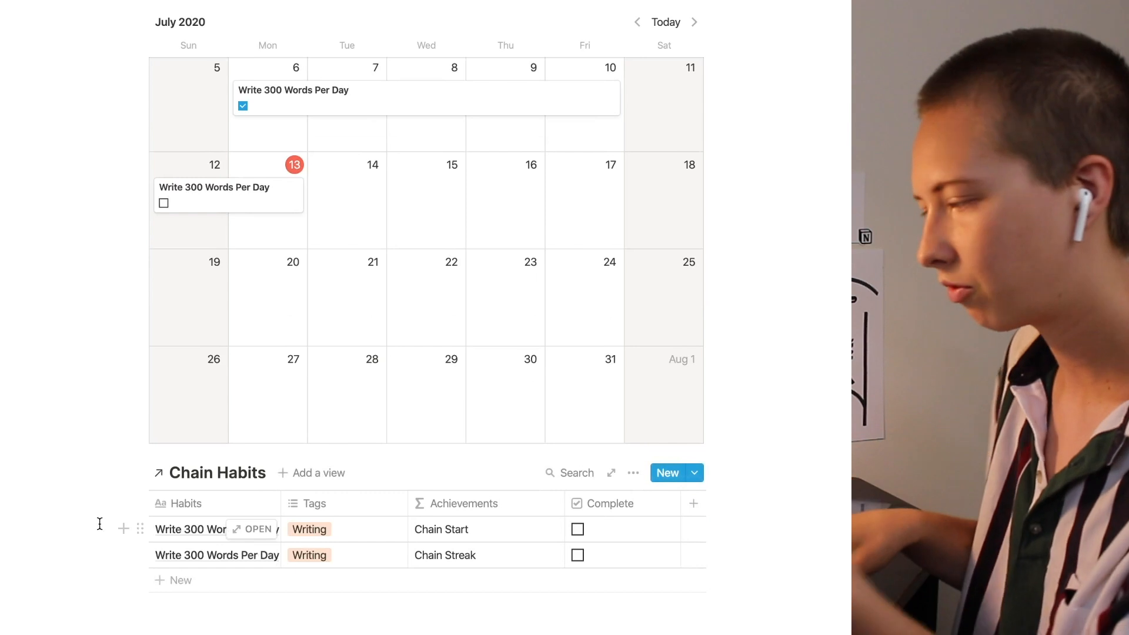
{"action": "scroll", "scroll_direction": "down", "scroll_amount": 3}
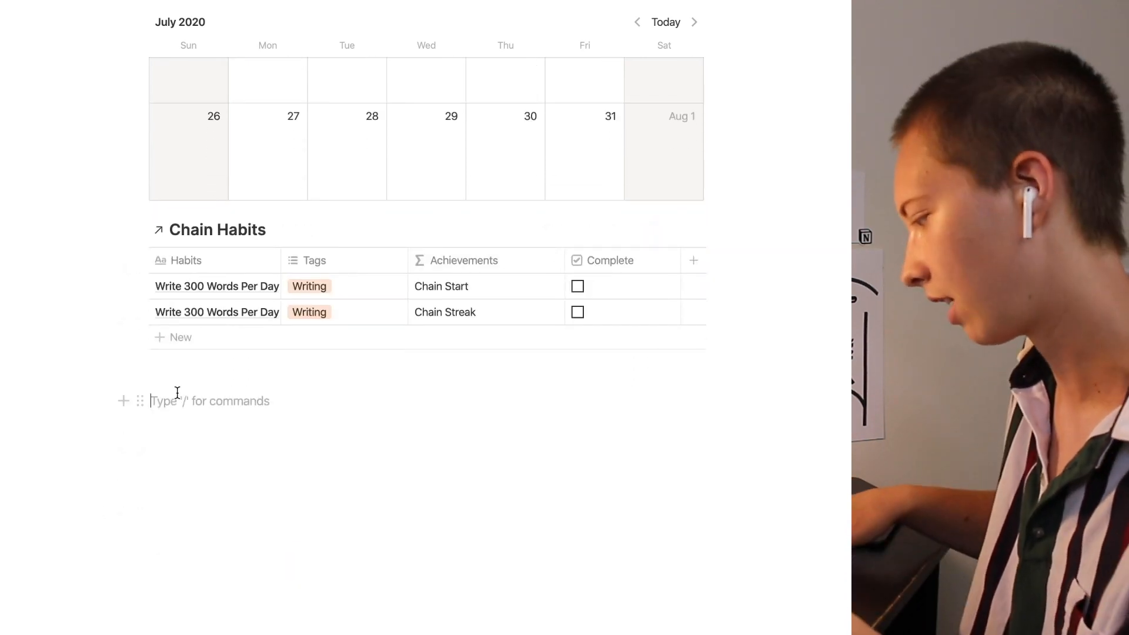
Create a new sub-page named Archive using /page
{"action": "type", "text": "page"}
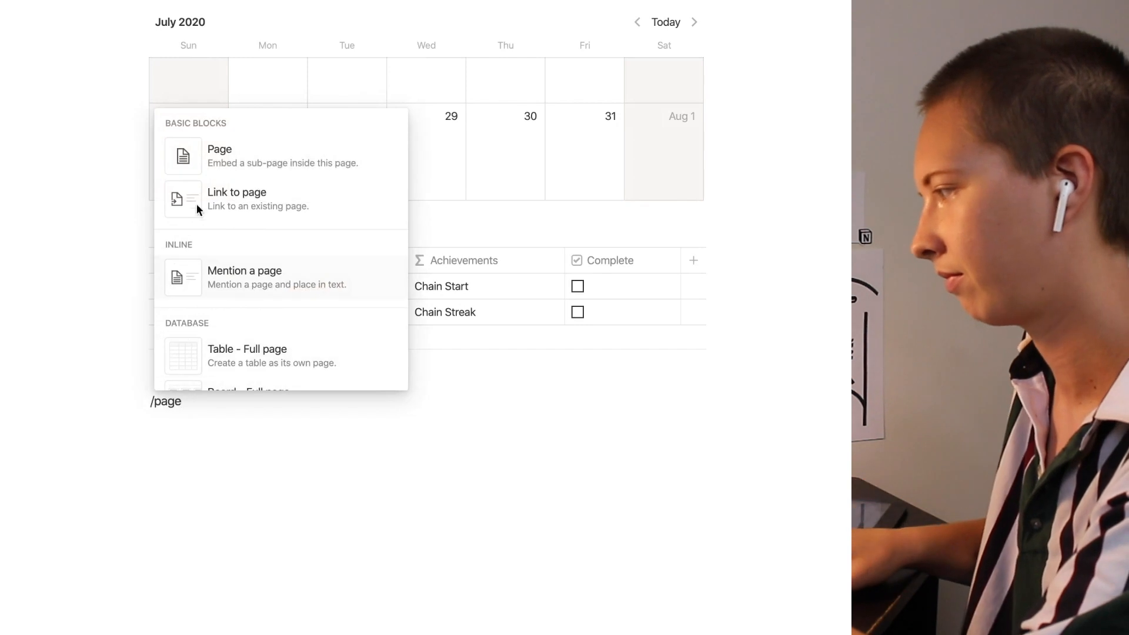
{"action": "left_click", "coordinate": [219, 155]}
{"action": "type", "text": "Chain H"}
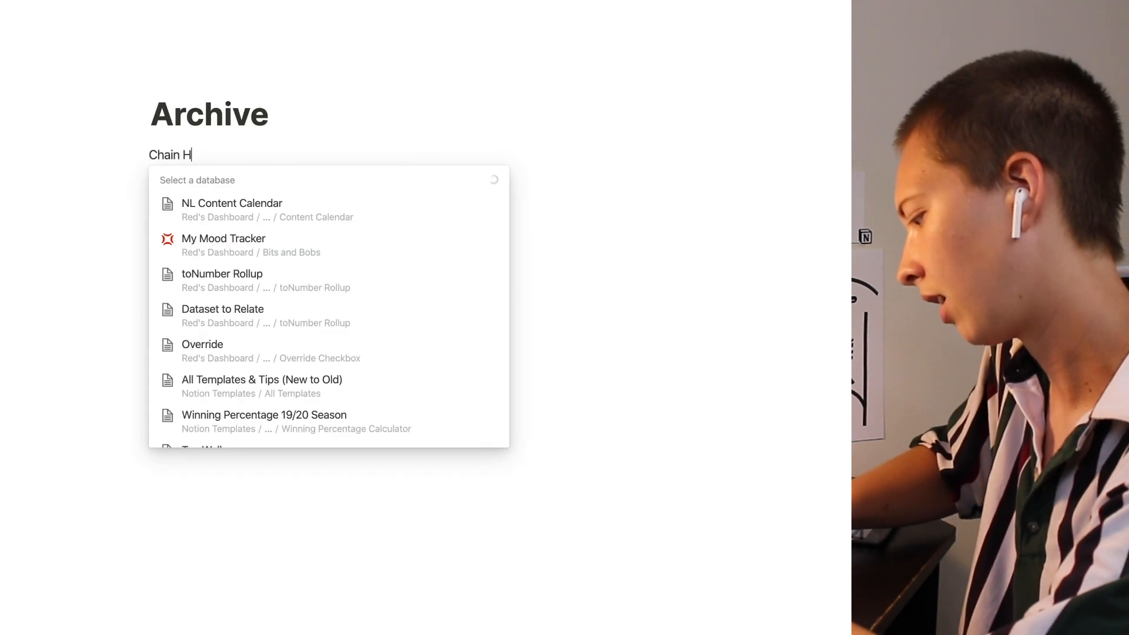
{"action": "type", "text": "ab"}
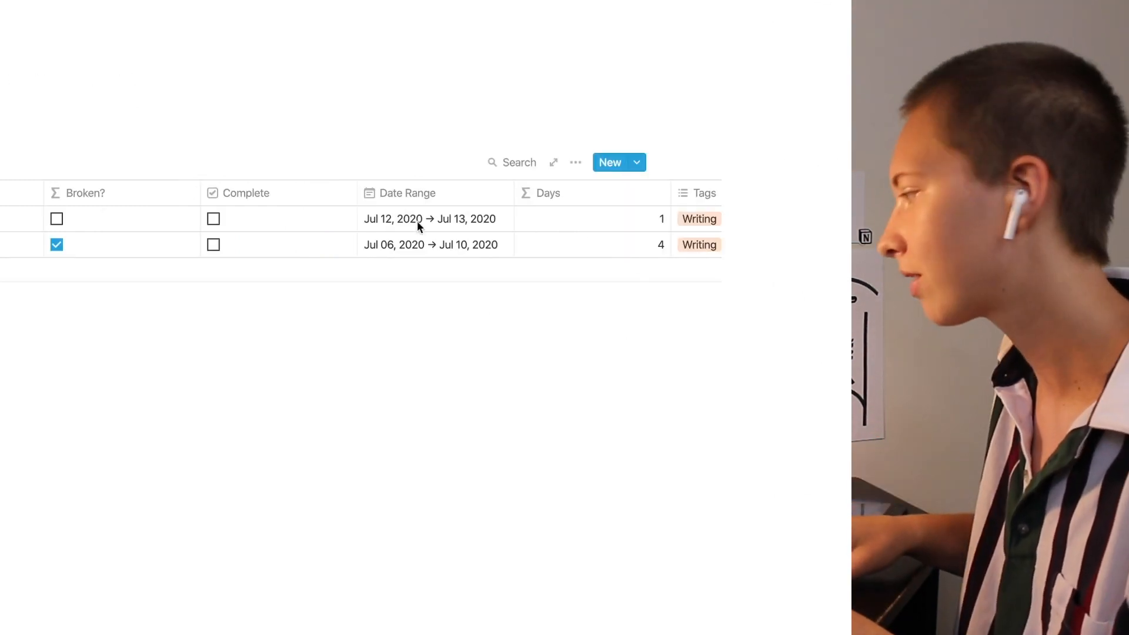
Filter the Archive table to Broken? checked Or Complete checked, then return to the main page
{"action": "left_click", "coordinate": [574, 163]}
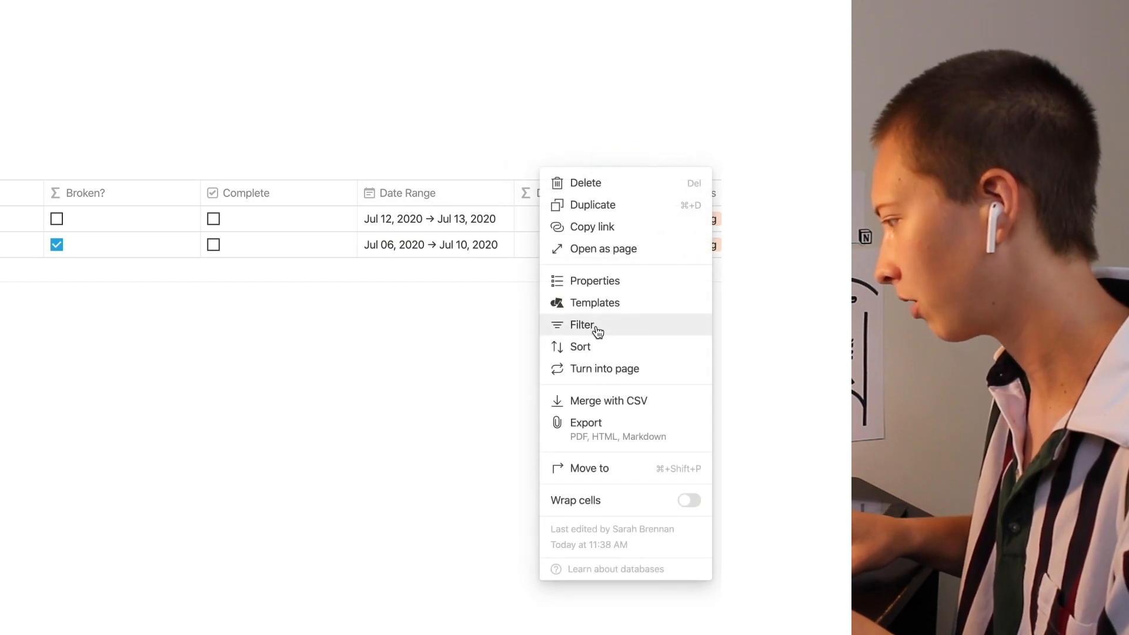
{"action": "left_click", "coordinate": [583, 325]}
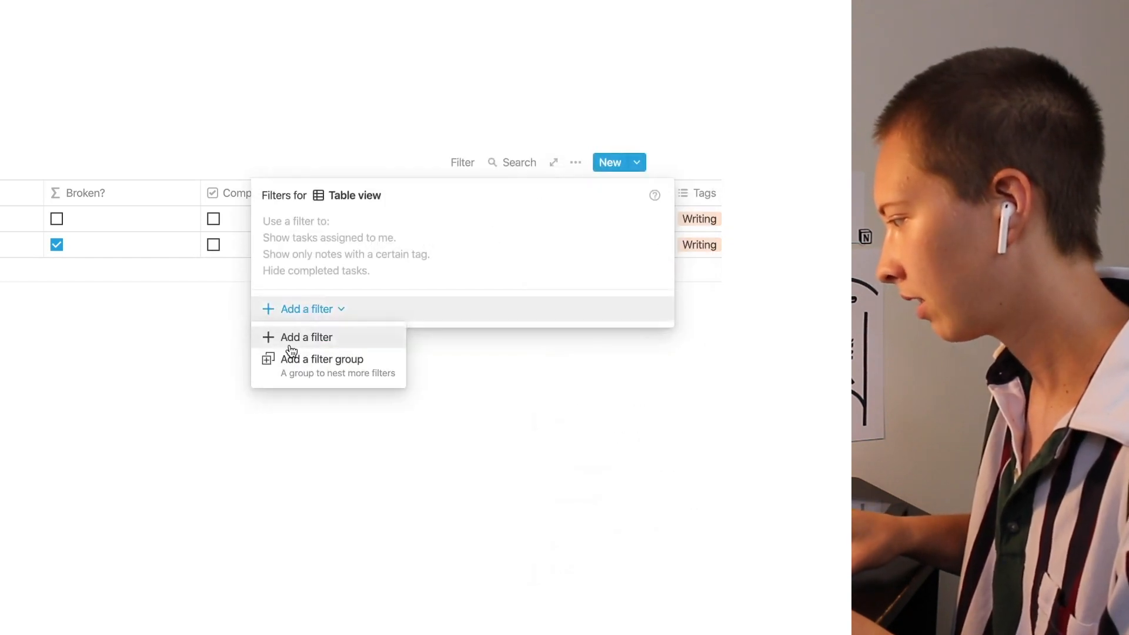
{"action": "left_click", "coordinate": [306, 337]}
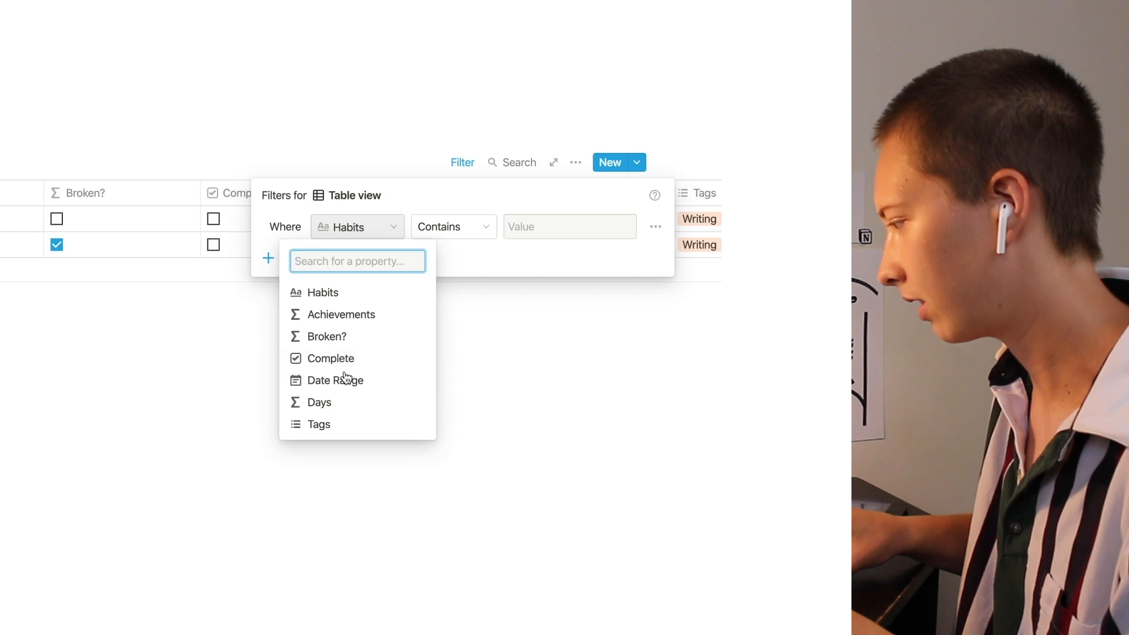
{"action": "left_click", "coordinate": [327, 336]}
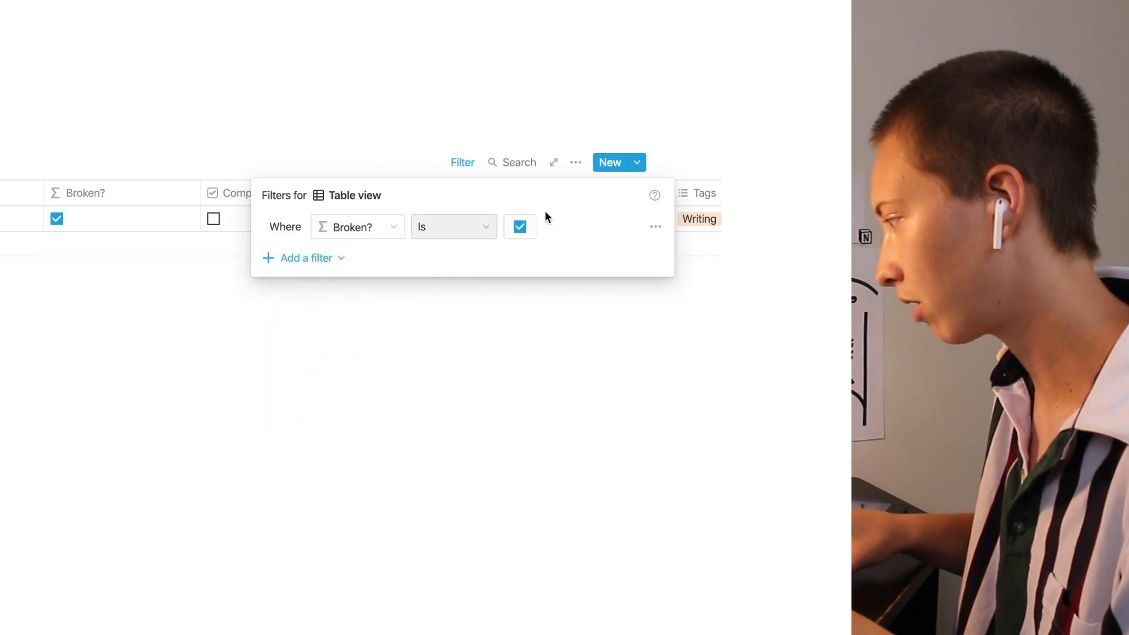
{"action": "left_click", "coordinate": [305, 257]}
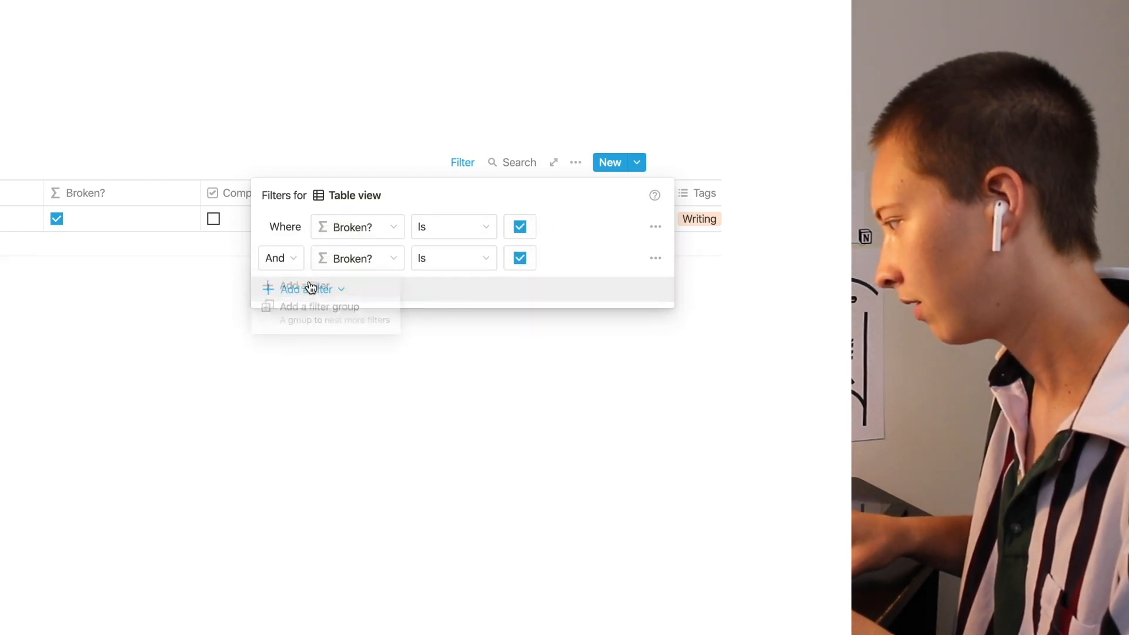
{"action": "left_click", "coordinate": [279, 257]}
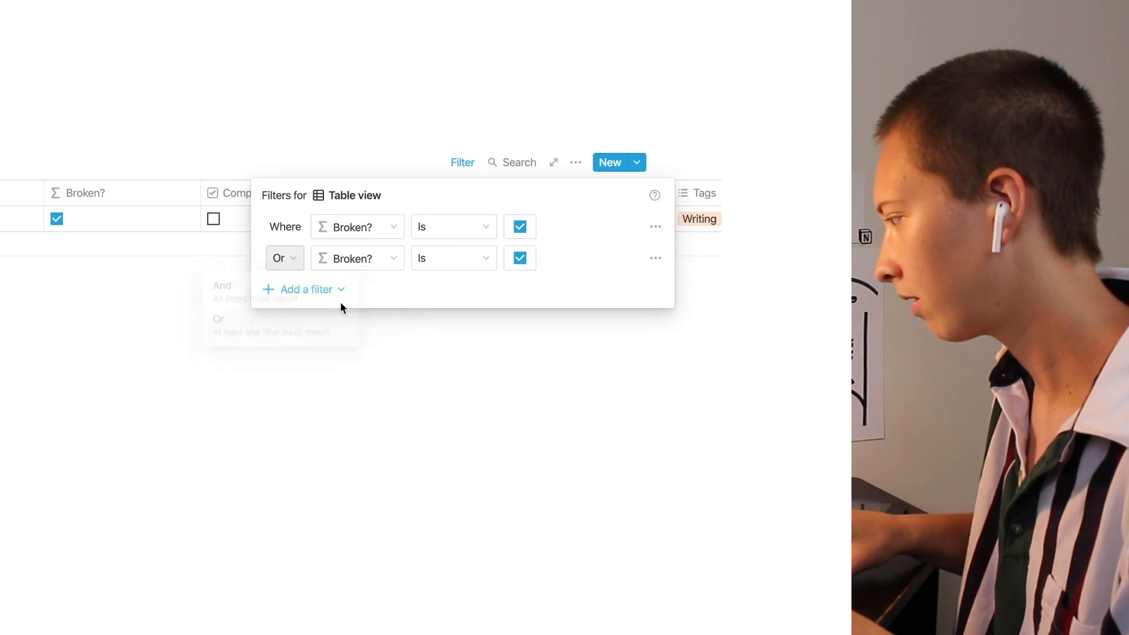
{"action": "left_click", "coordinate": [356, 258]}
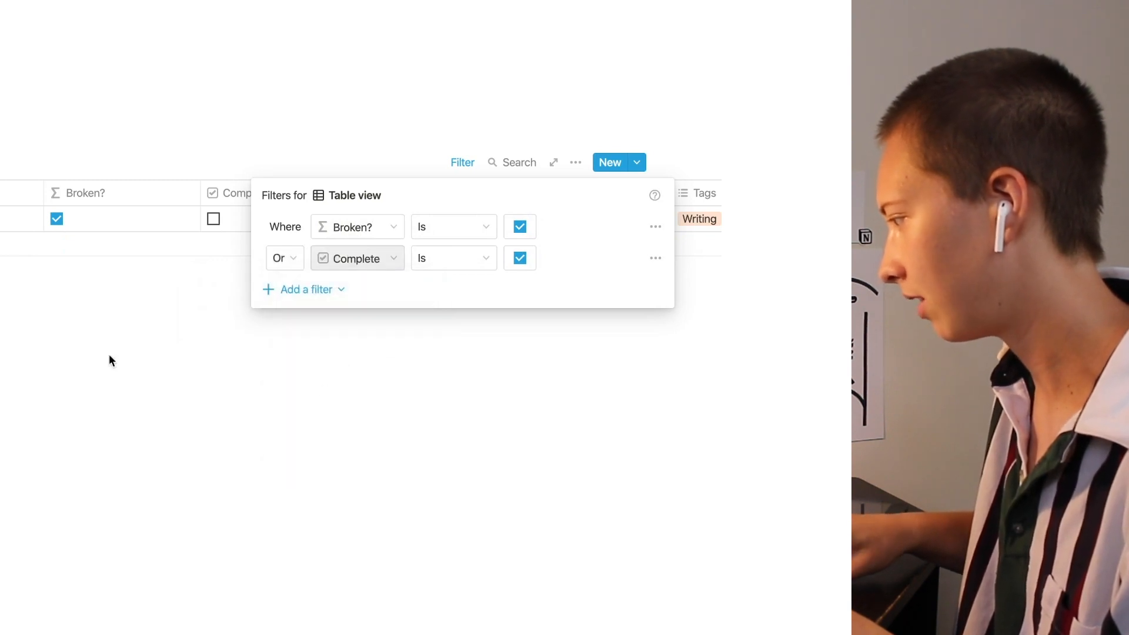
{"action": "left_click", "coordinate": [108, 360]}
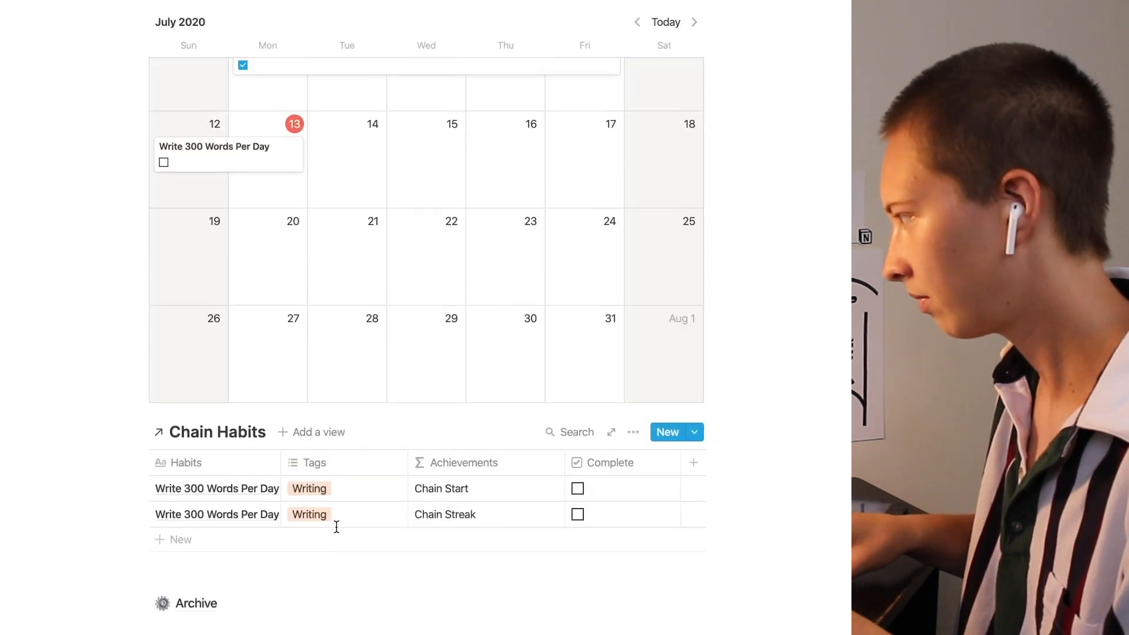
Filter the main Chain Habits table to Broken? unchecked, adding a second And condition
{"action": "scroll", "scroll_direction": "down", "scroll_amount": 3}
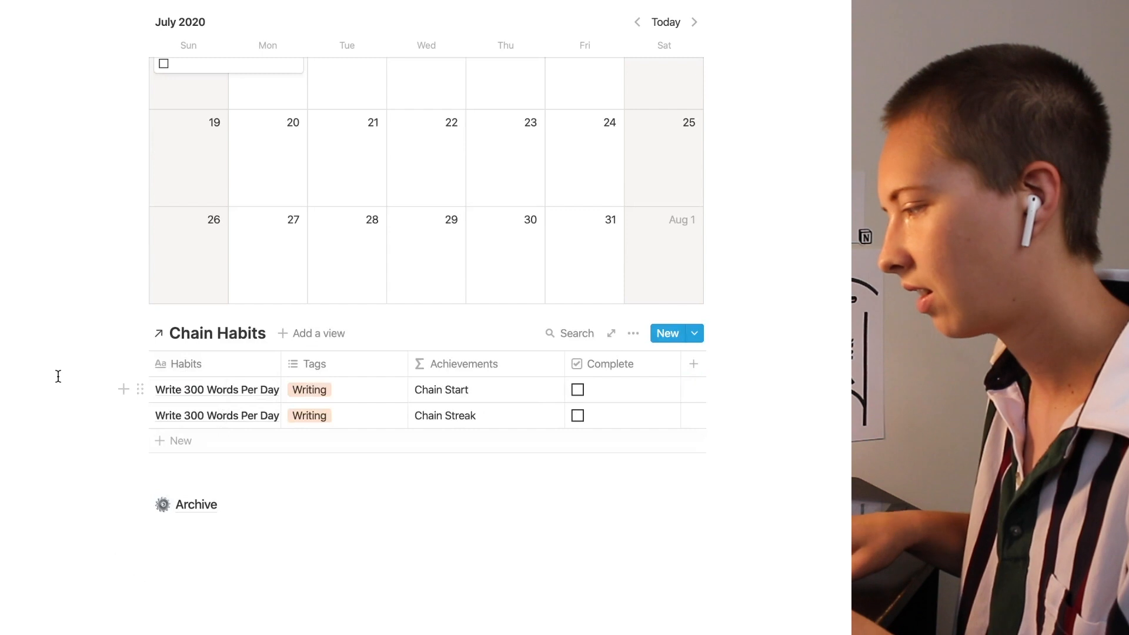
{"action": "scroll", "scroll_direction": "up", "scroll_amount": 3}
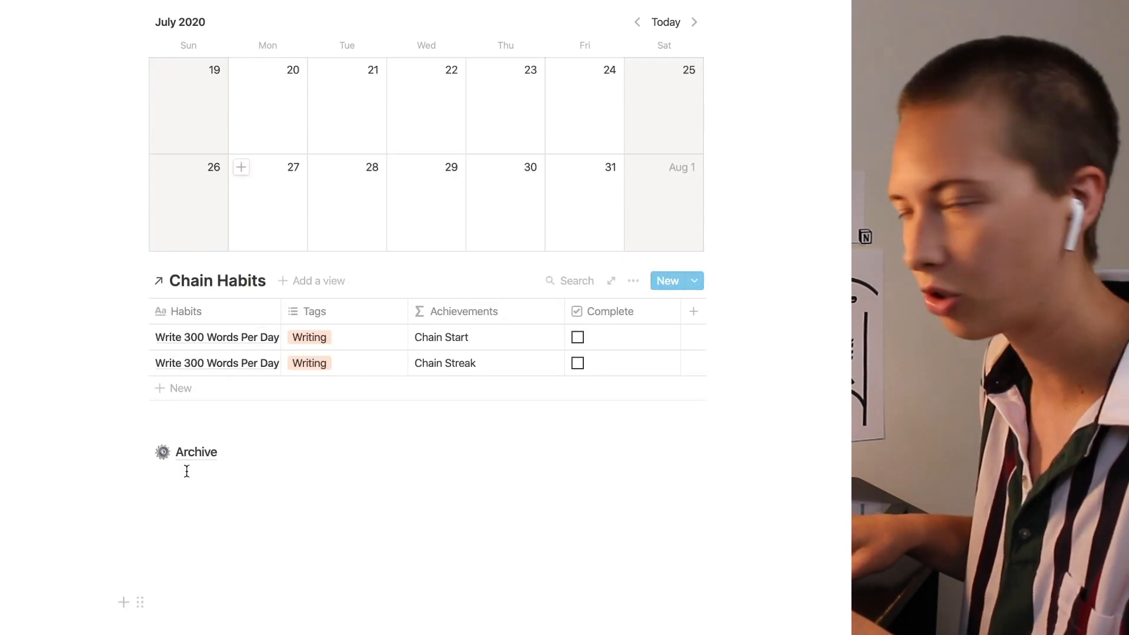
{"action": "left_click", "coordinate": [632, 281]}
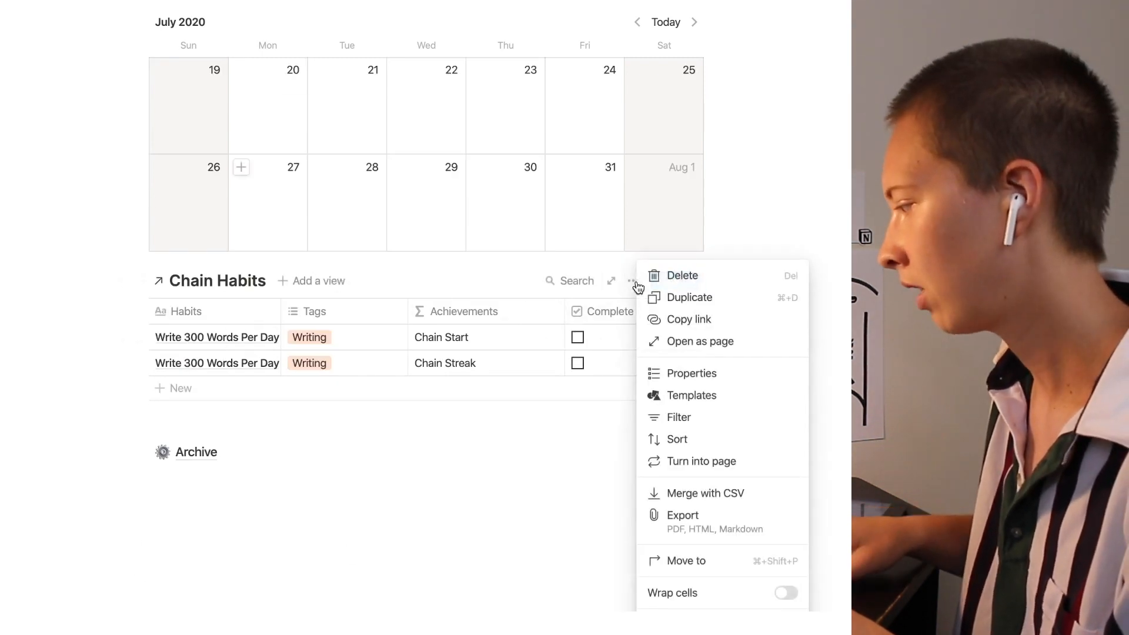
{"action": "left_click", "coordinate": [678, 417]}
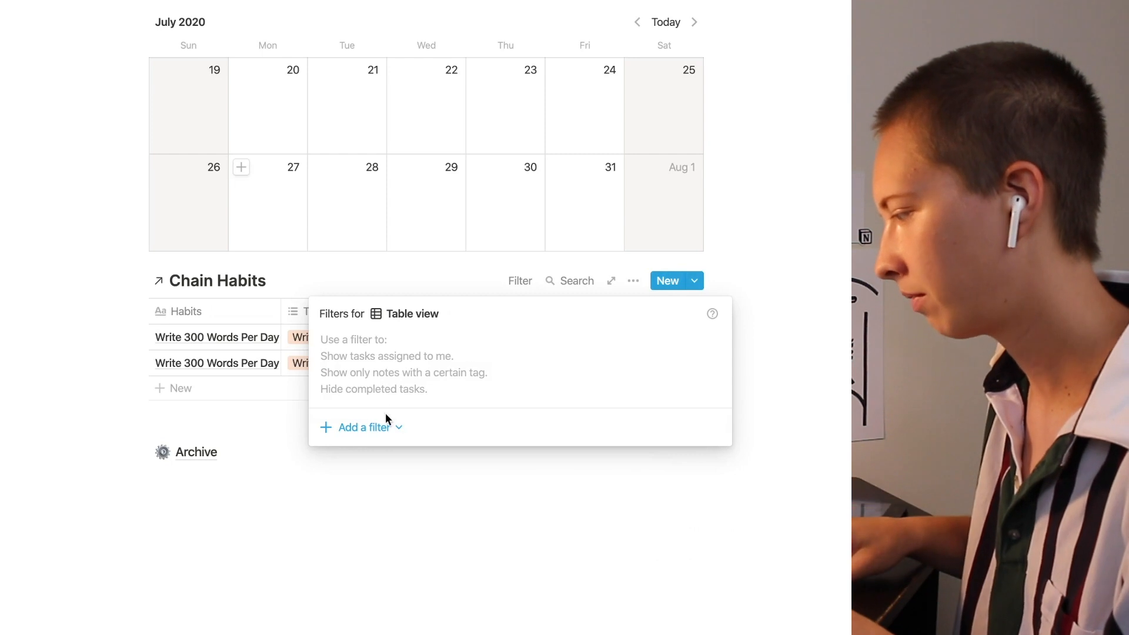
{"action": "left_click", "coordinate": [364, 427]}
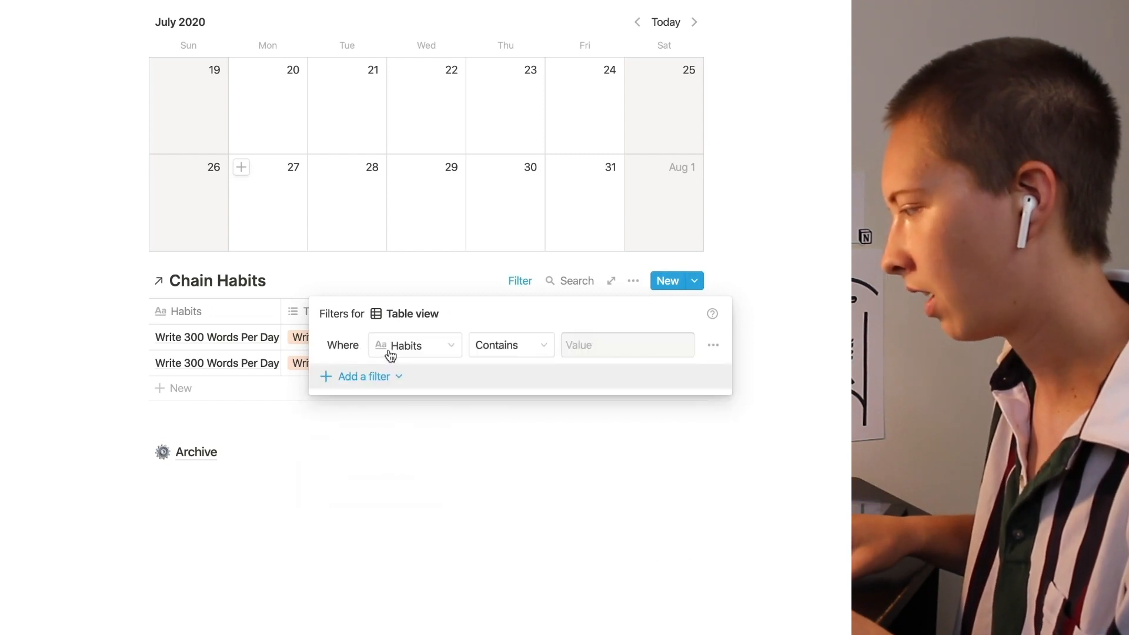
{"action": "left_click", "coordinate": [414, 345]}
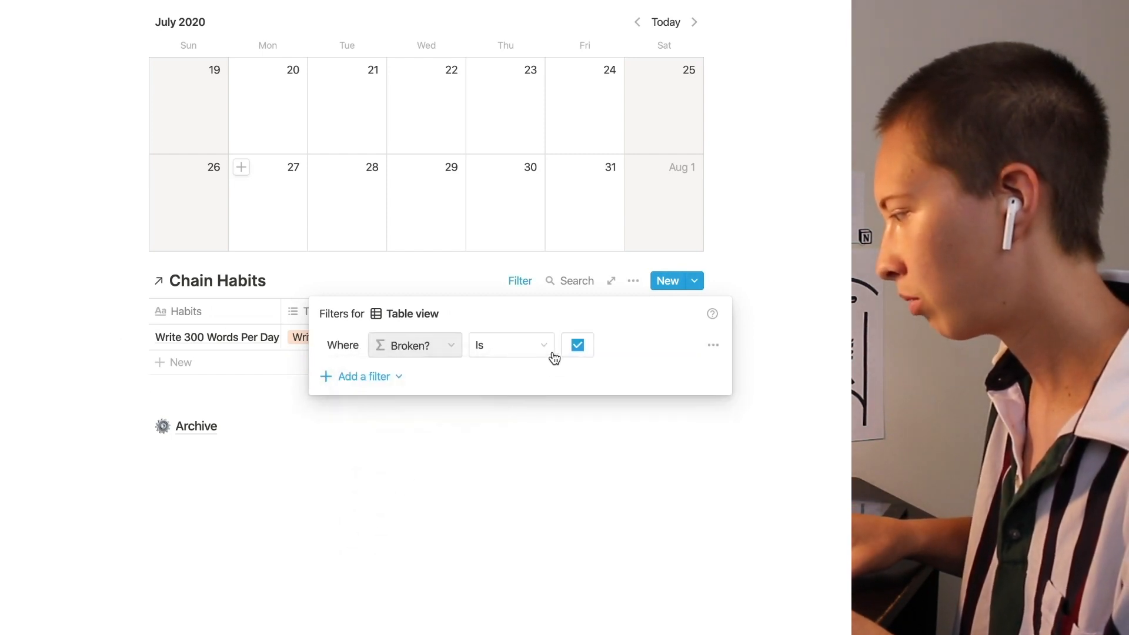
{"action": "left_click", "coordinate": [362, 376]}
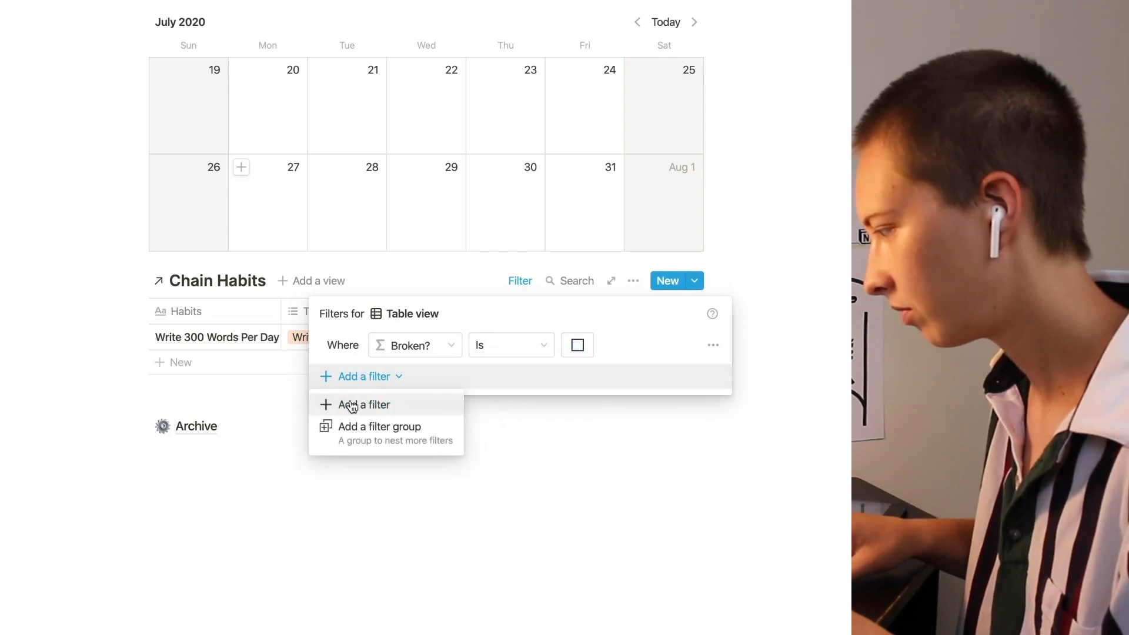
{"action": "left_click", "coordinate": [364, 404]}
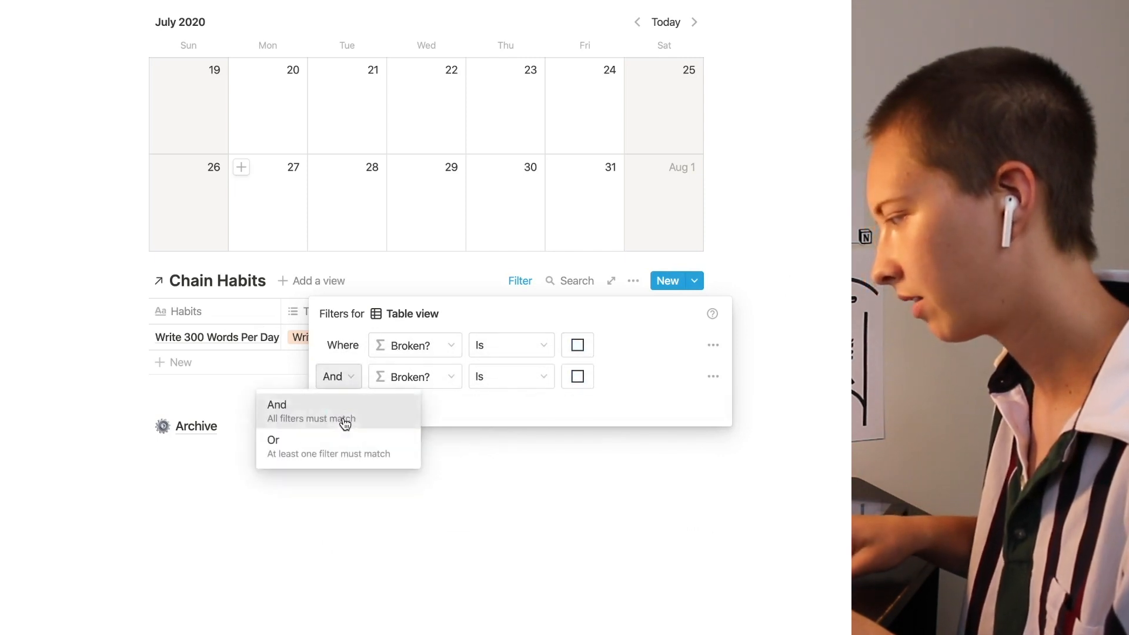
{"action": "left_click", "coordinate": [414, 377]}
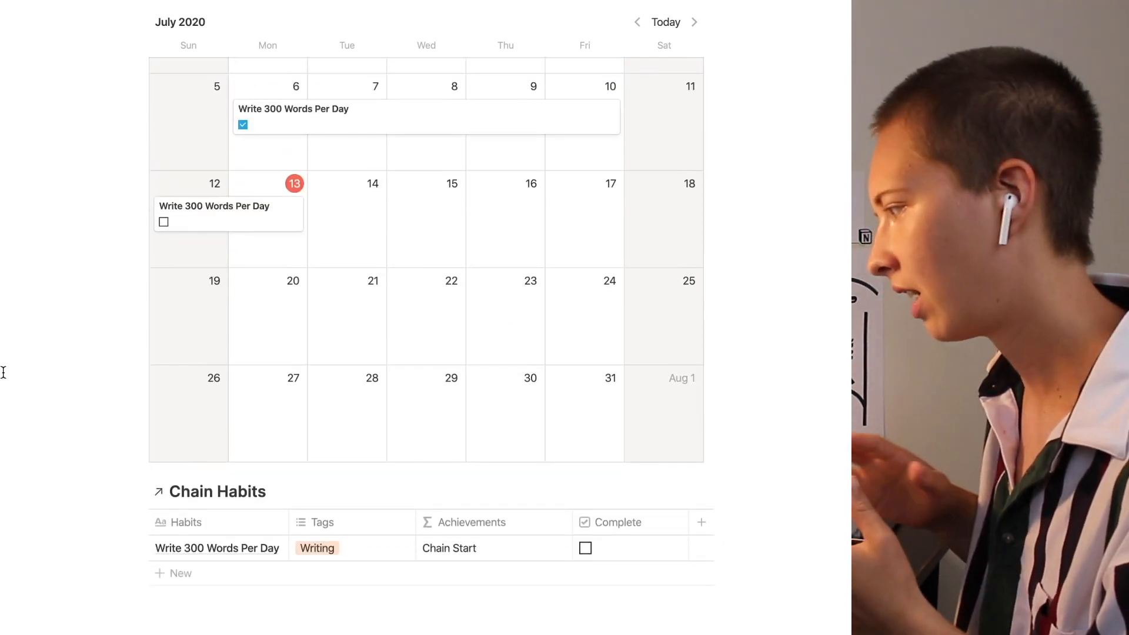
Create a 'Make Healthy Dinner' habit card on June 2, 2020, running to July 13
{"action": "scroll", "scroll_direction": "up", "scroll_amount": 3}
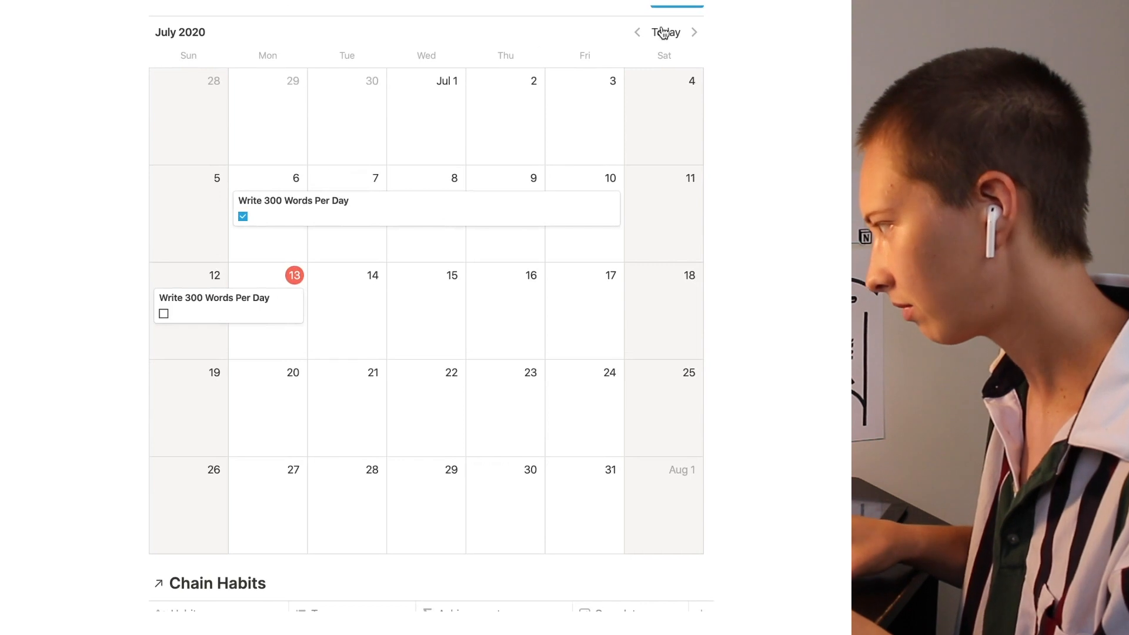
{"action": "left_click", "coordinate": [636, 33]}
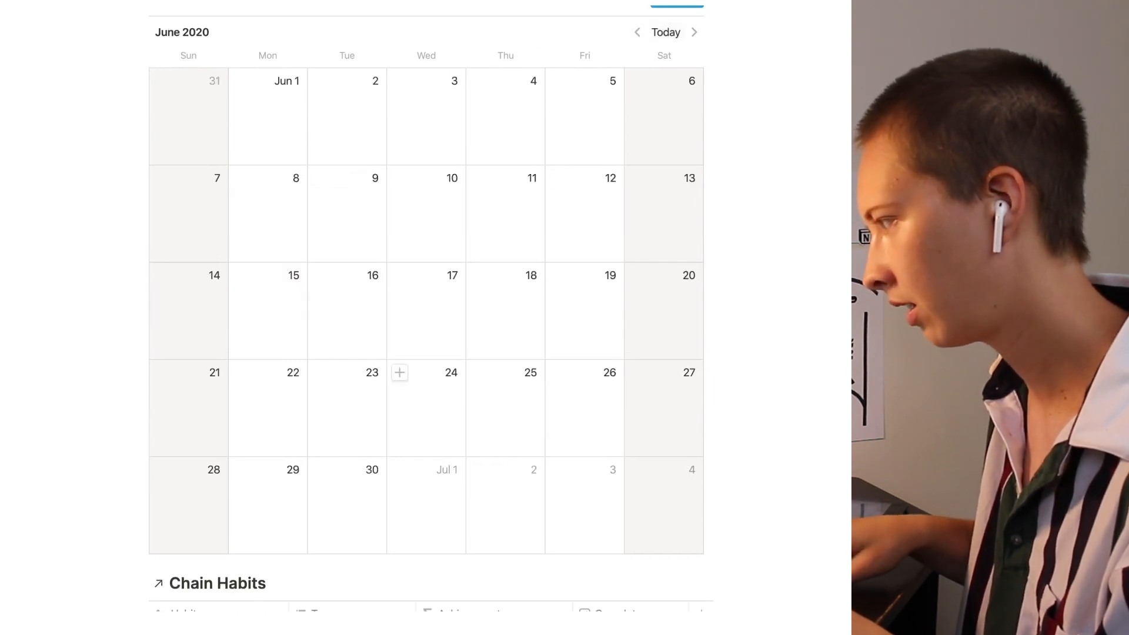
{"action": "mouse_move", "coordinate": [320, 83]}
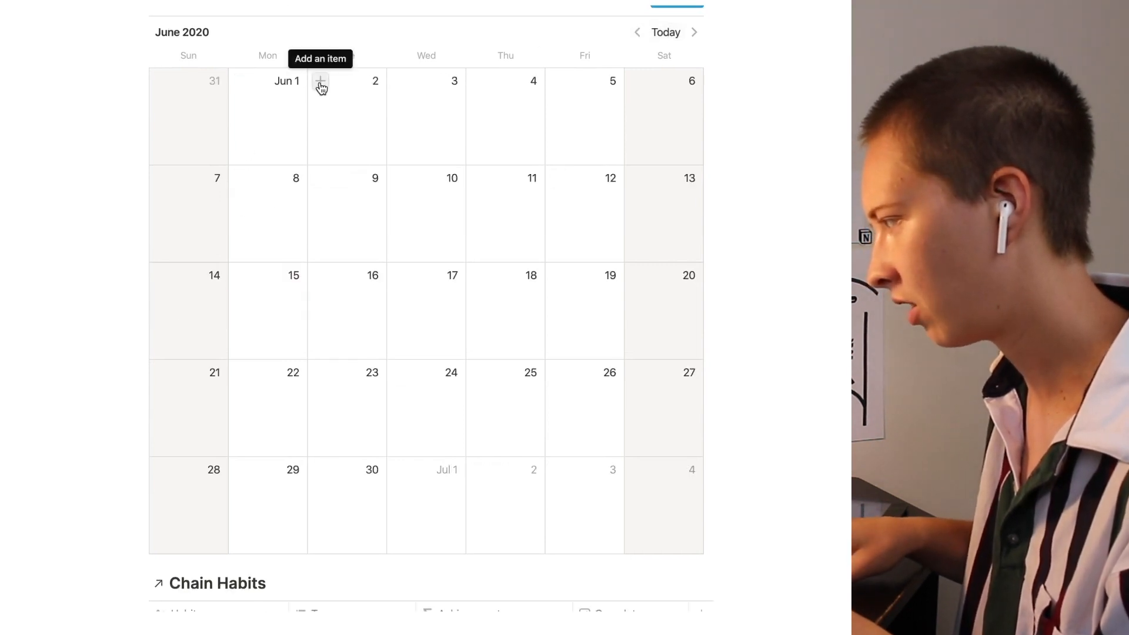
{"action": "left_click", "coordinate": [320, 80]}
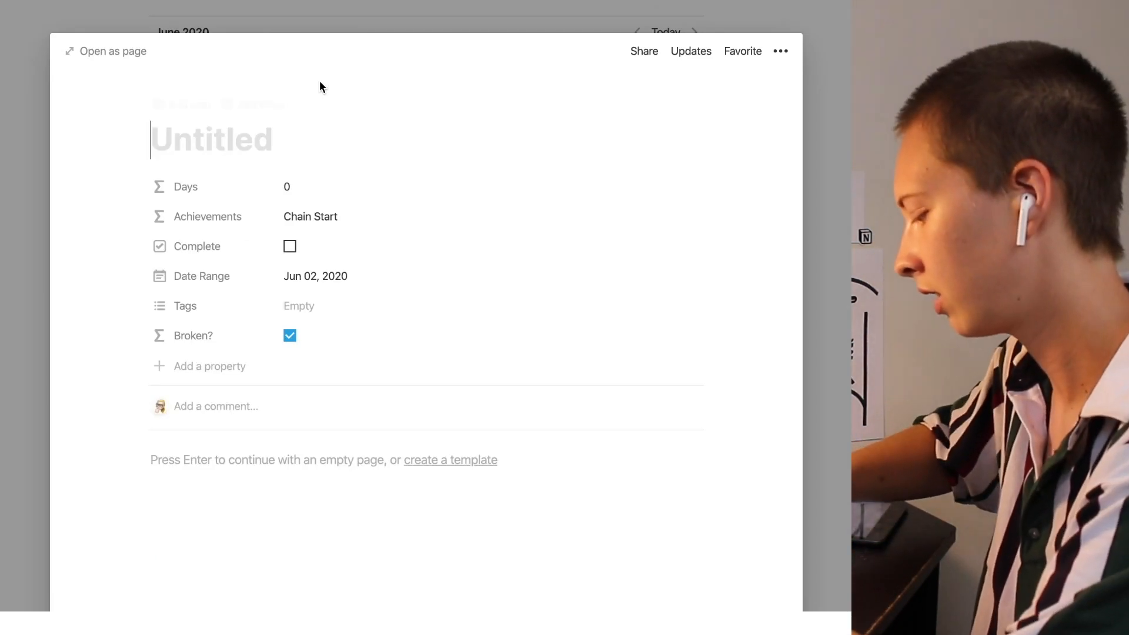
{"action": "type", "text": "Make"}
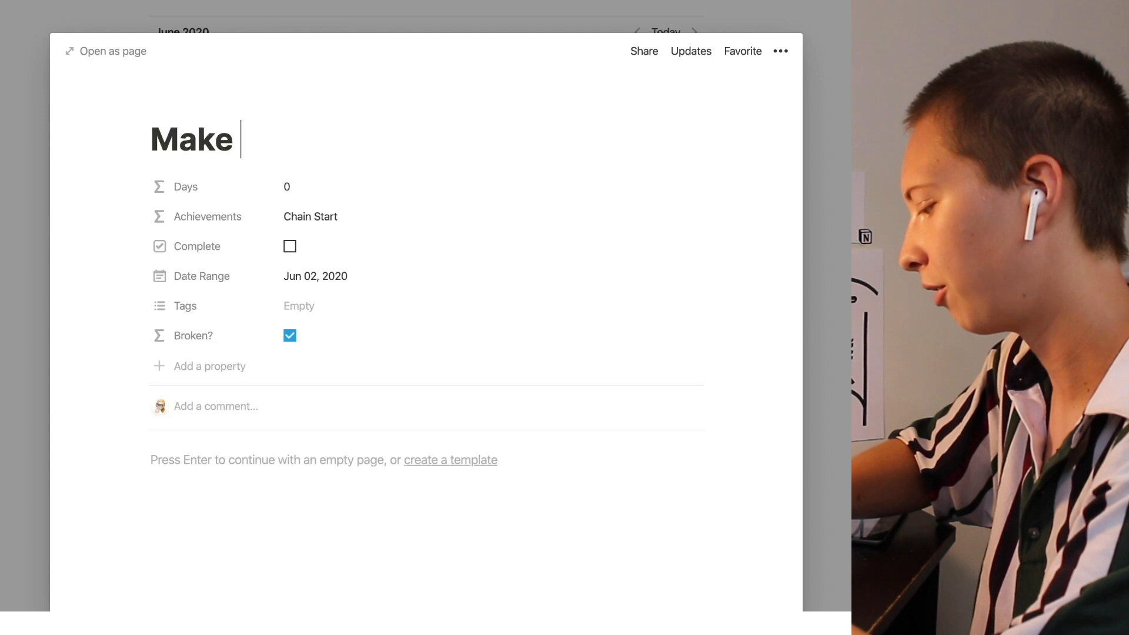
{"action": "type", "text": "Healthy Dinn"}
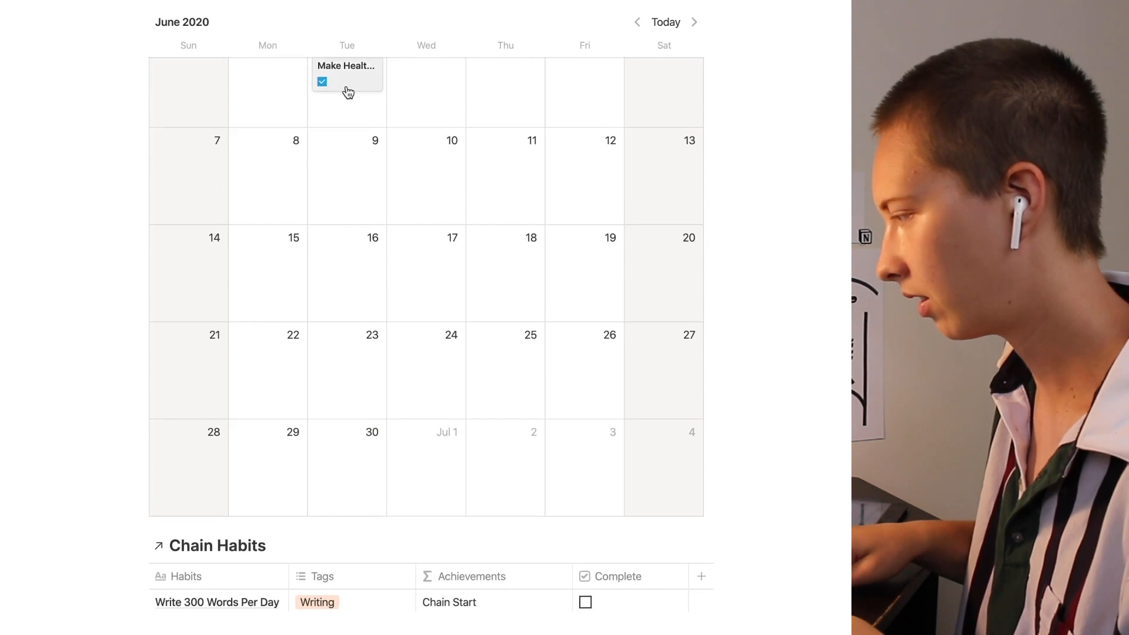
{"action": "scroll", "scroll_direction": "up", "scroll_amount": 3}
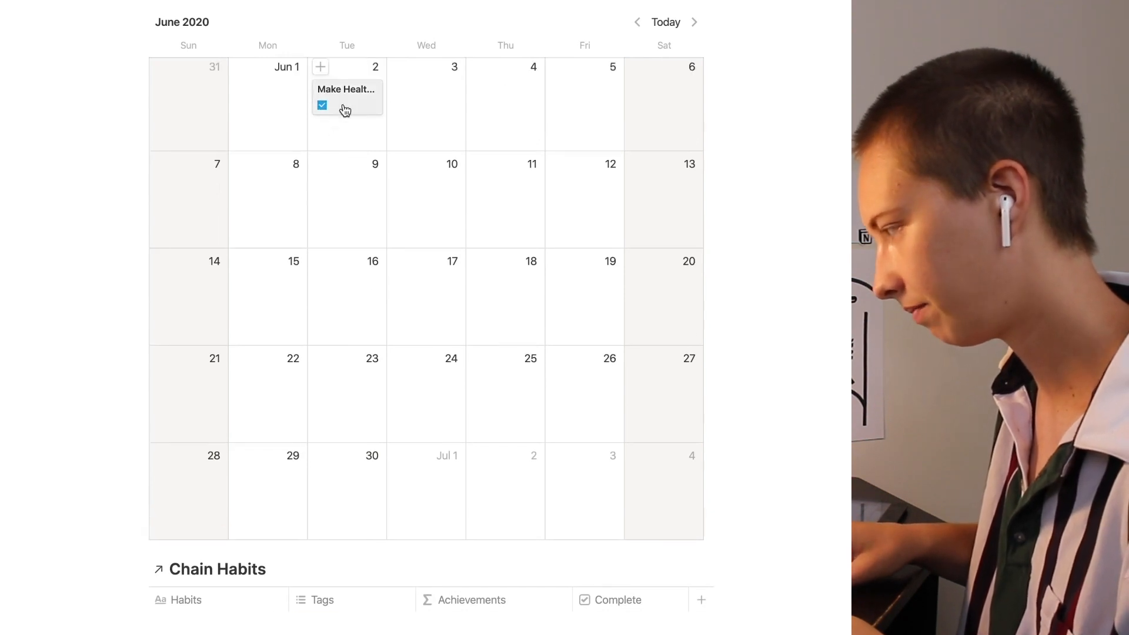
{"action": "mouse_move", "coordinate": [377, 105]}
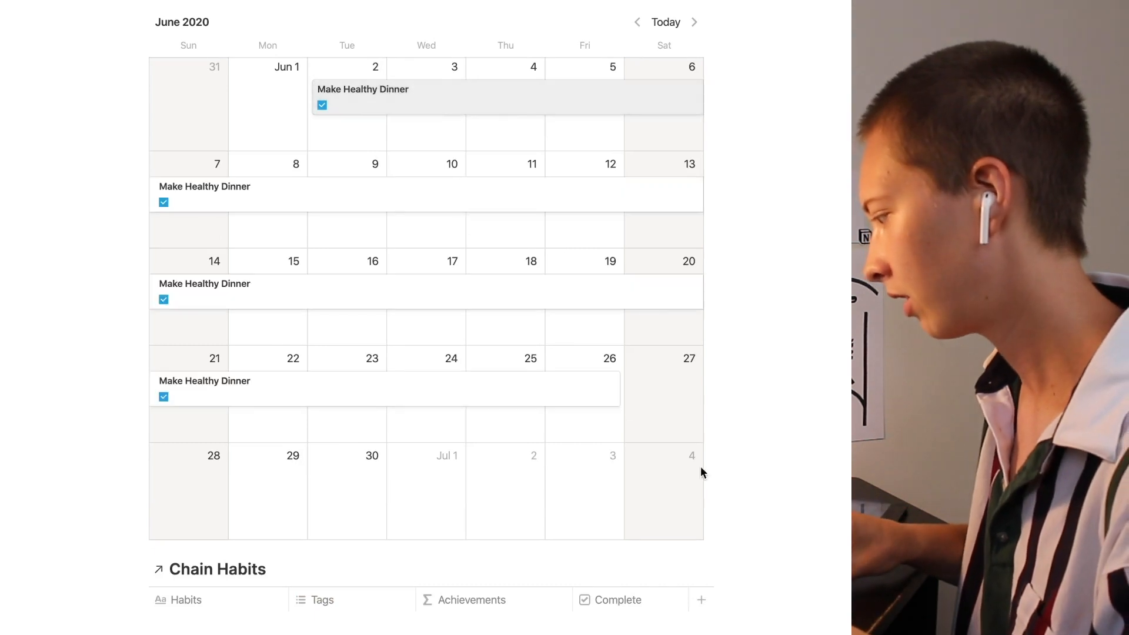
{"action": "scroll", "scroll_direction": "up", "scroll_amount": 3}
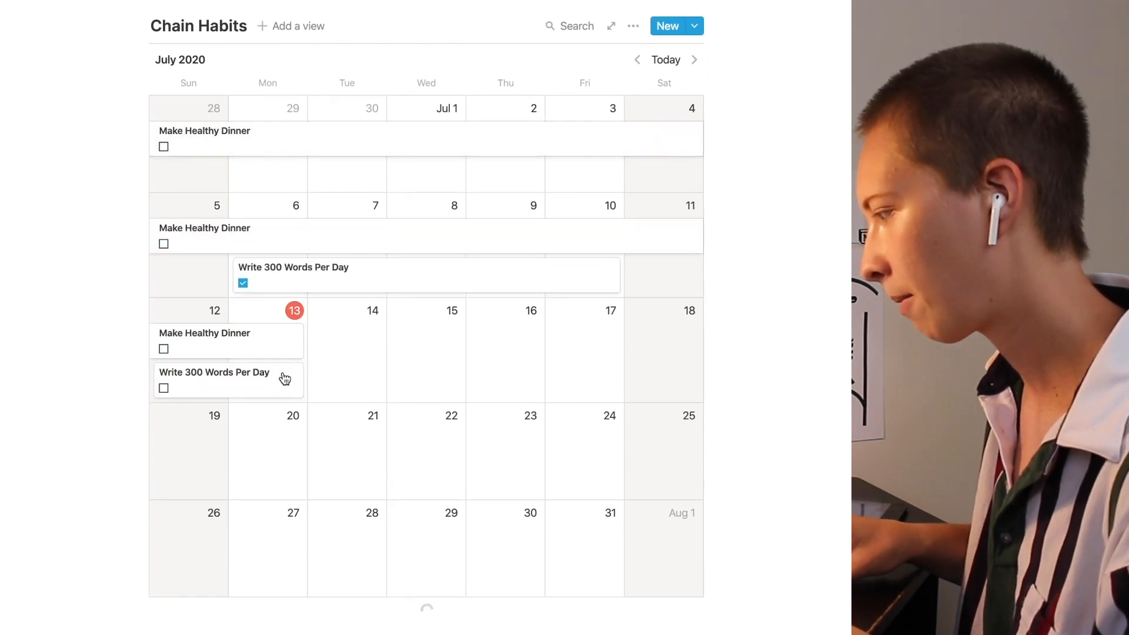
Scroll down to find Make Healthy Dinner listed as a Successful Habit in Archive
{"action": "scroll", "scroll_direction": "down", "scroll_amount": 3}
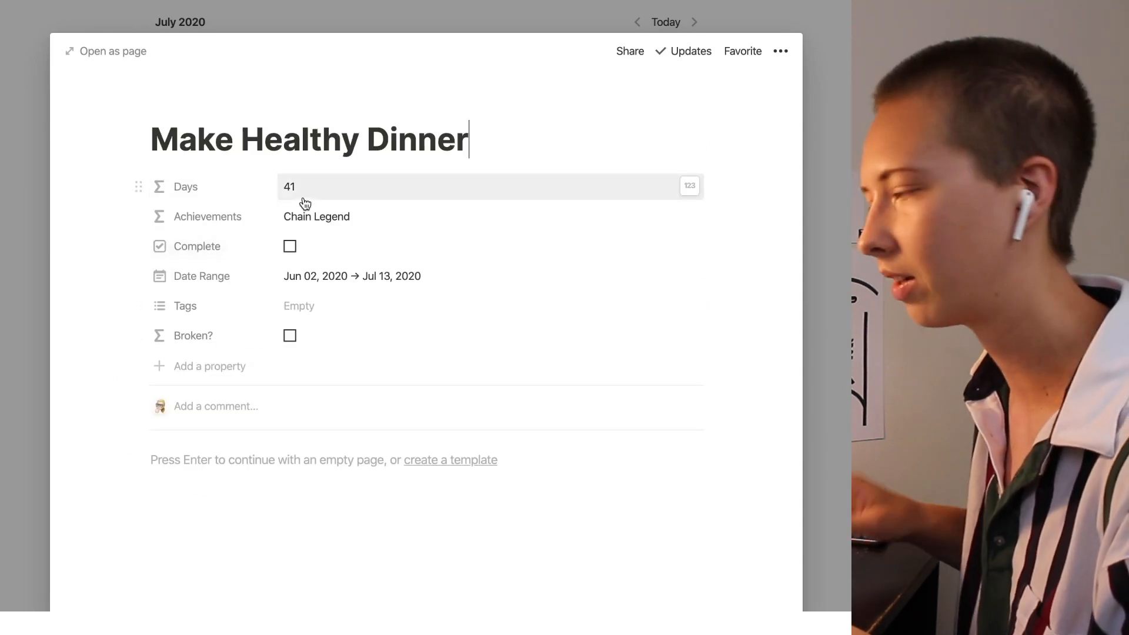
{"action": "mouse_move", "coordinate": [293, 246]}
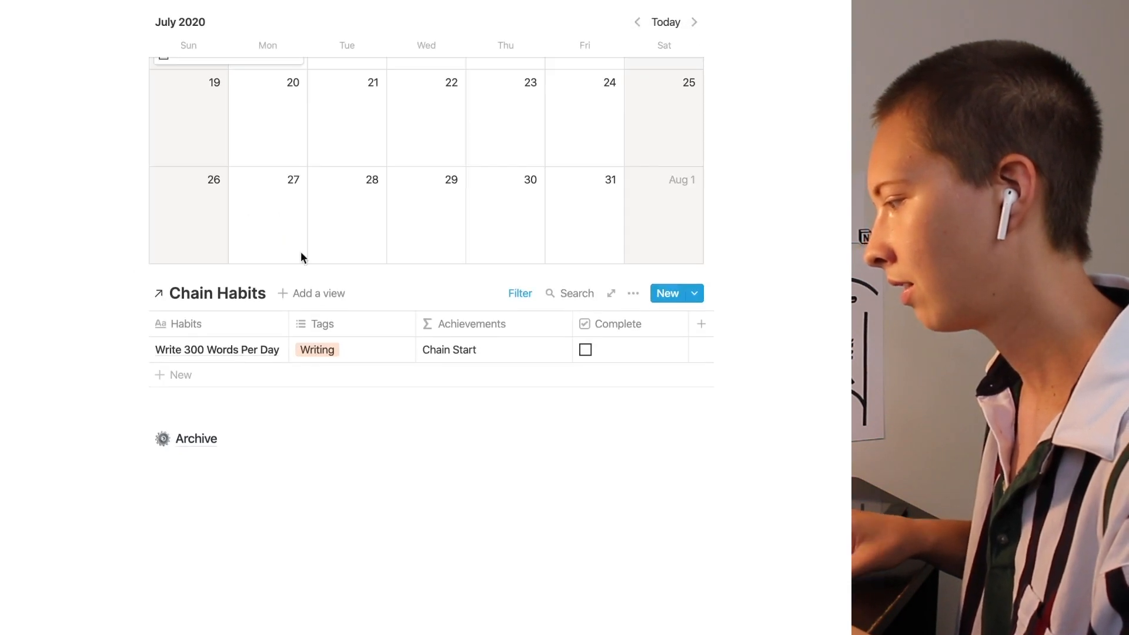
{"action": "scroll", "scroll_direction": "down", "scroll_amount": 3}
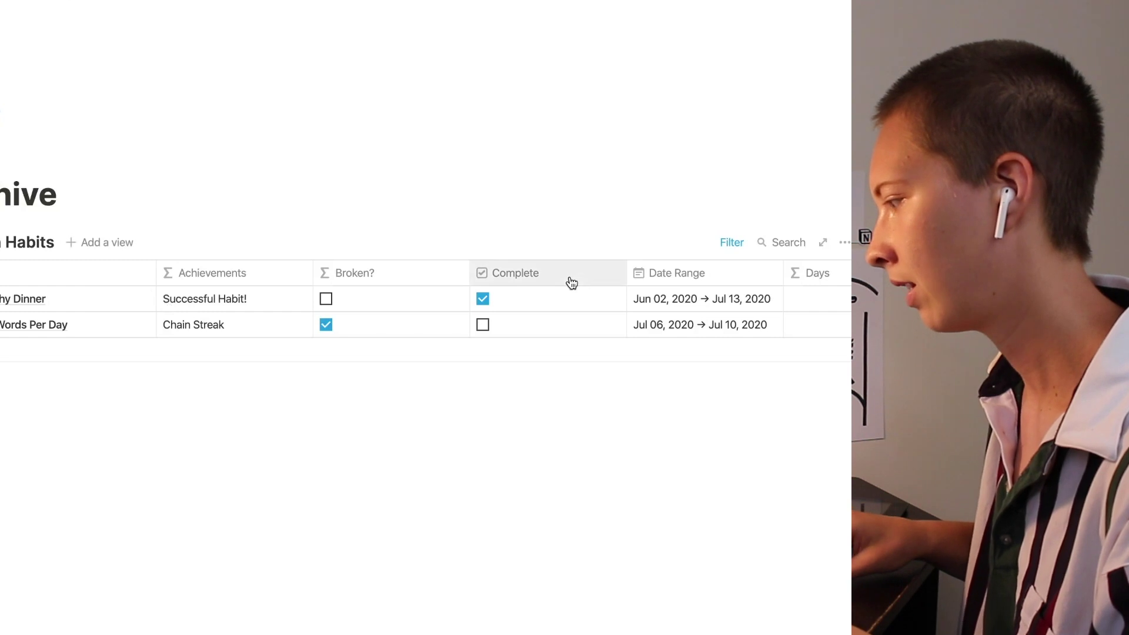
{"action": "mouse_move", "coordinate": [199, 310]}
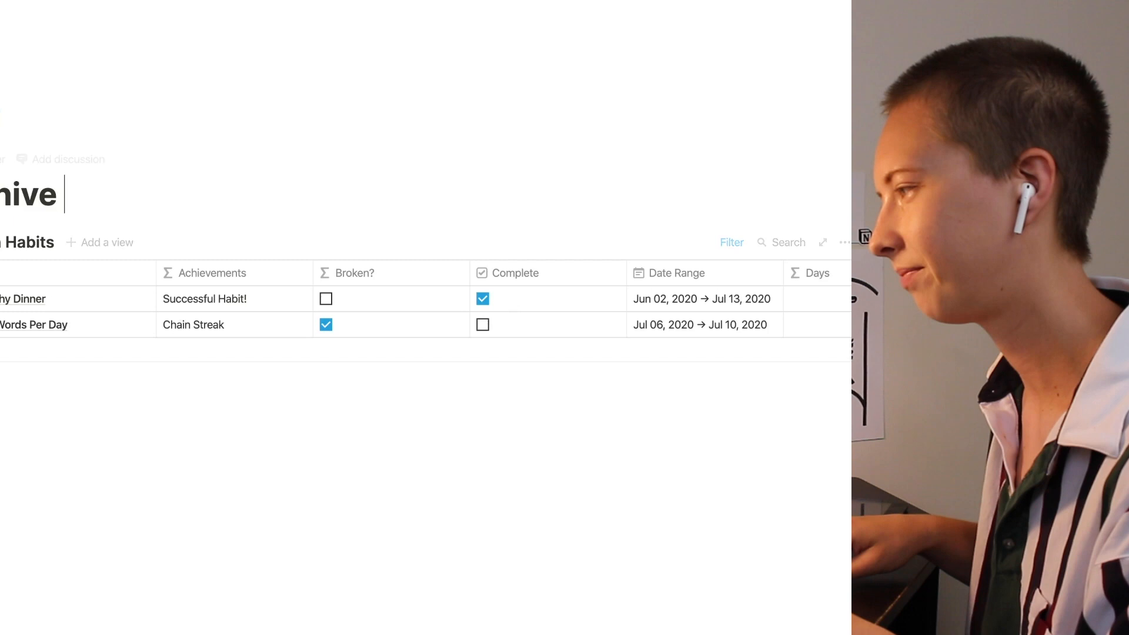
{"action": "mouse_move", "coordinate": [156, 296]}
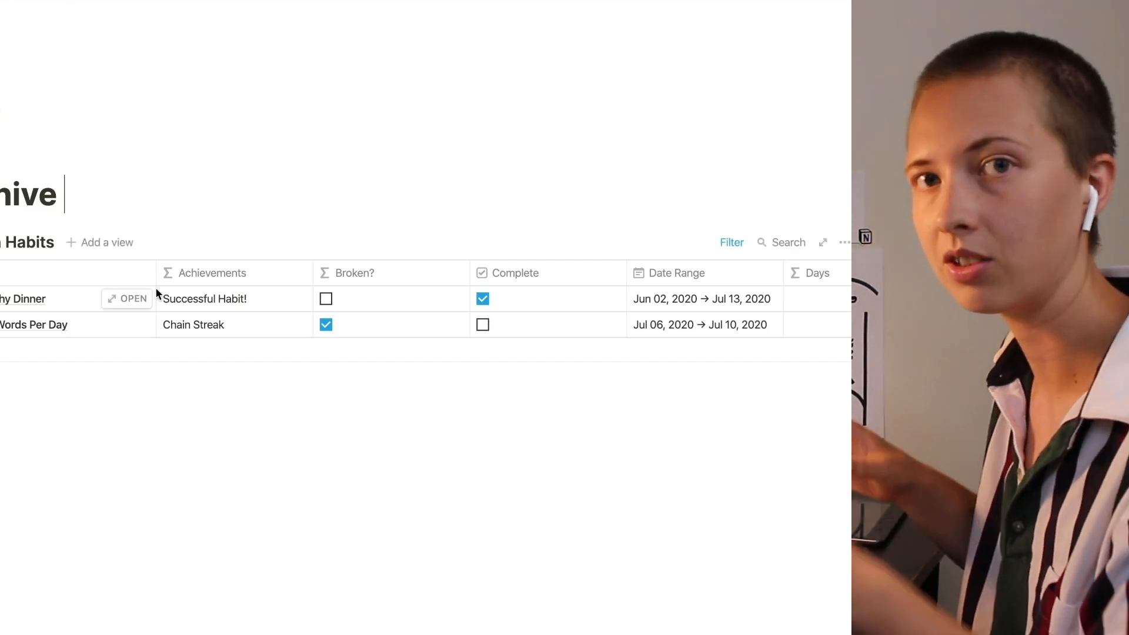
{"action": "mouse_move", "coordinate": [32, 242]}
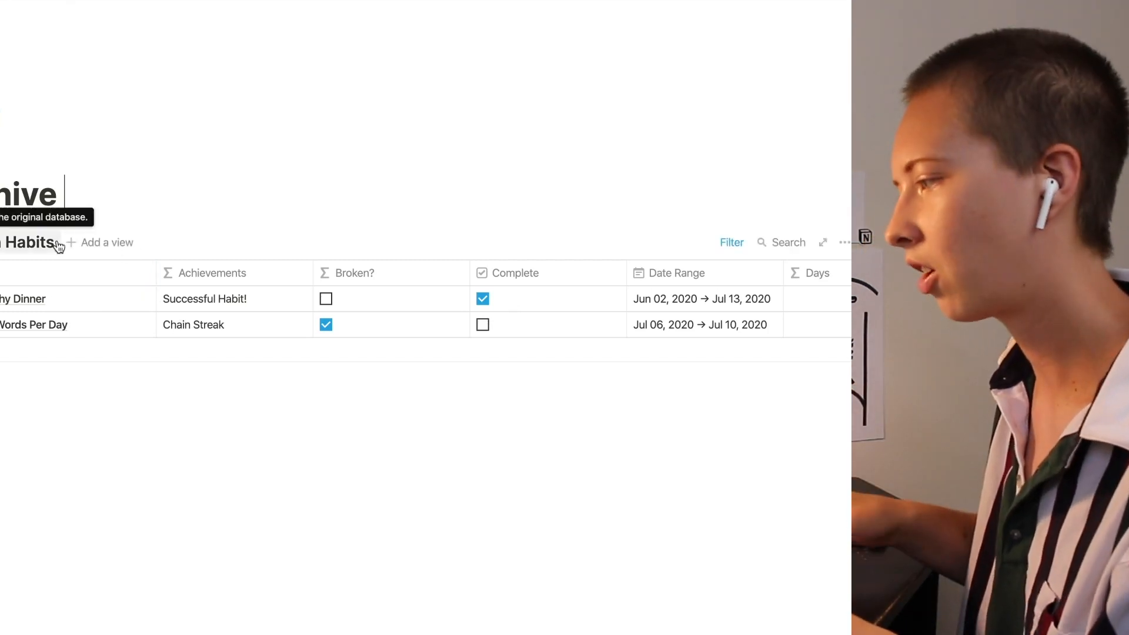
{"action": "mouse_move", "coordinate": [107, 241]}
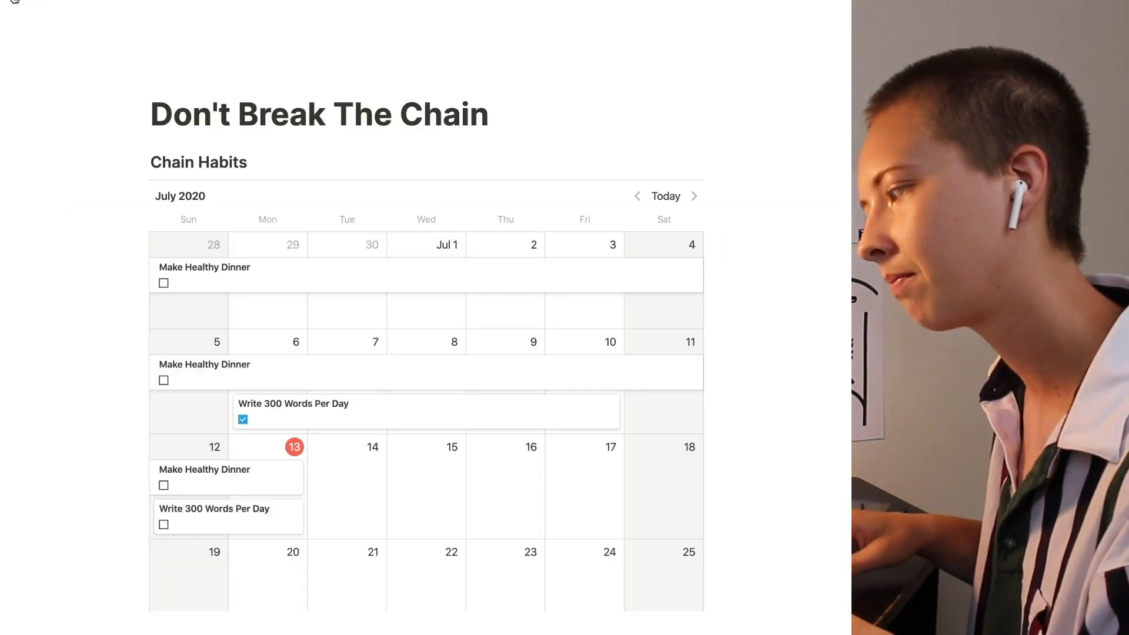
Open the Make Healthy Dinner habit page, then close it back to the calendar
{"action": "left_click", "coordinate": [205, 469]}
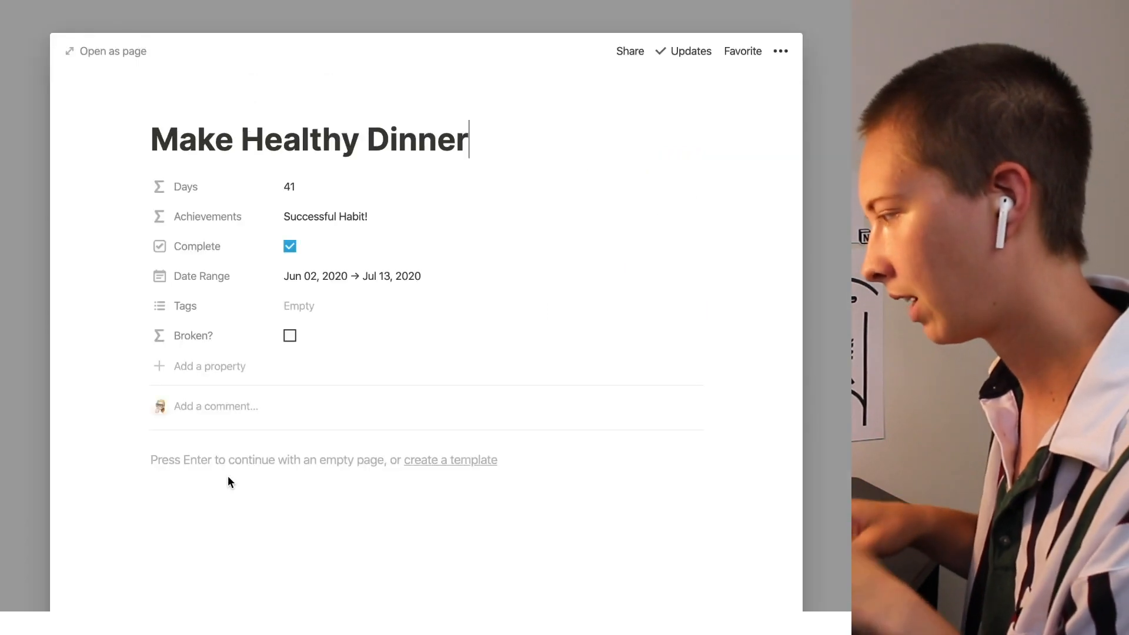
{"action": "left_click", "coordinate": [289, 246]}
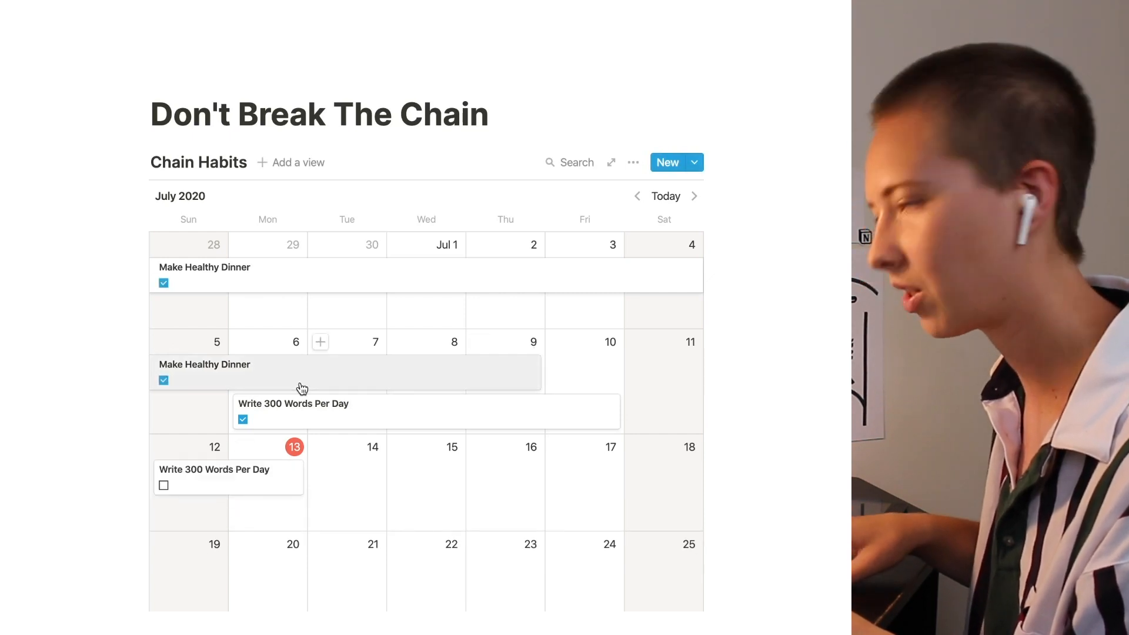
{"action": "mouse_move", "coordinate": [313, 448]}
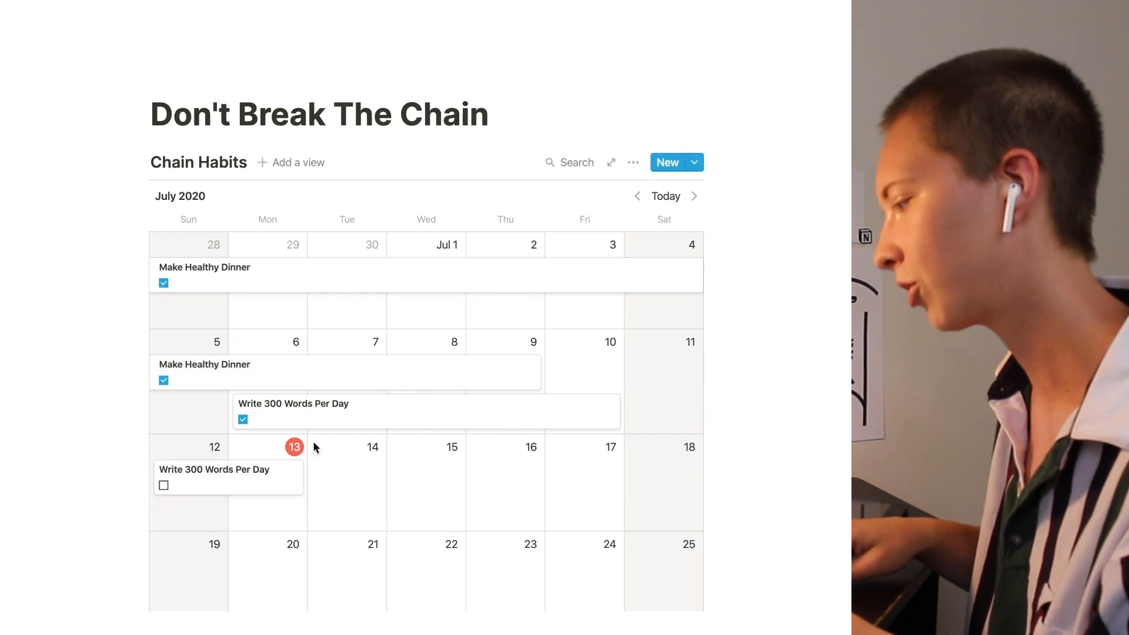
{"action": "mouse_move", "coordinate": [387, 476]}
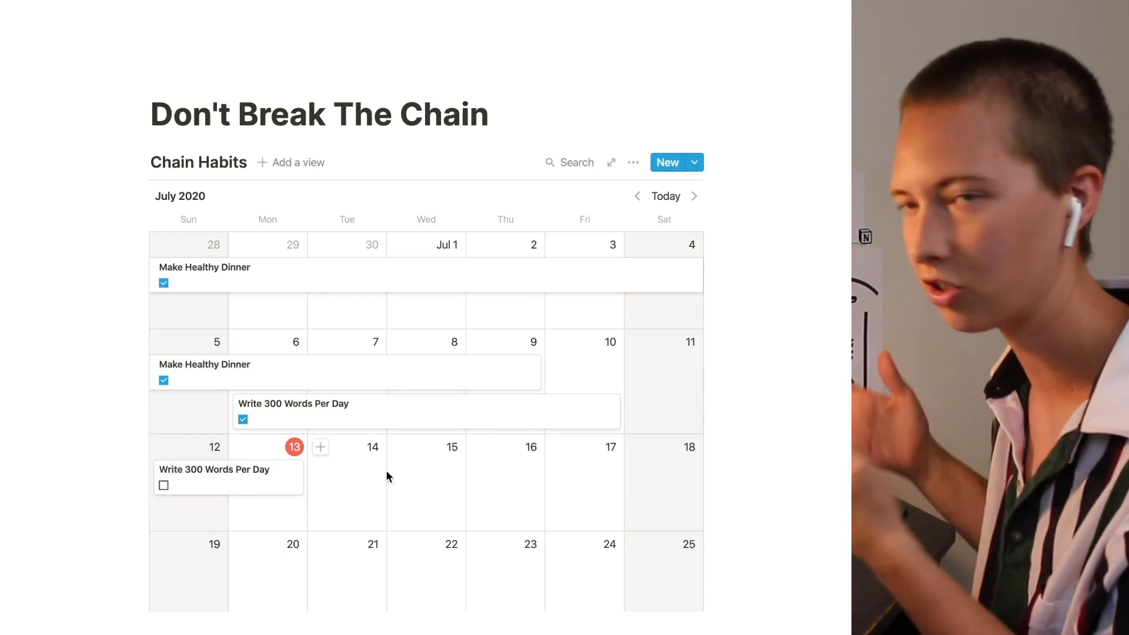